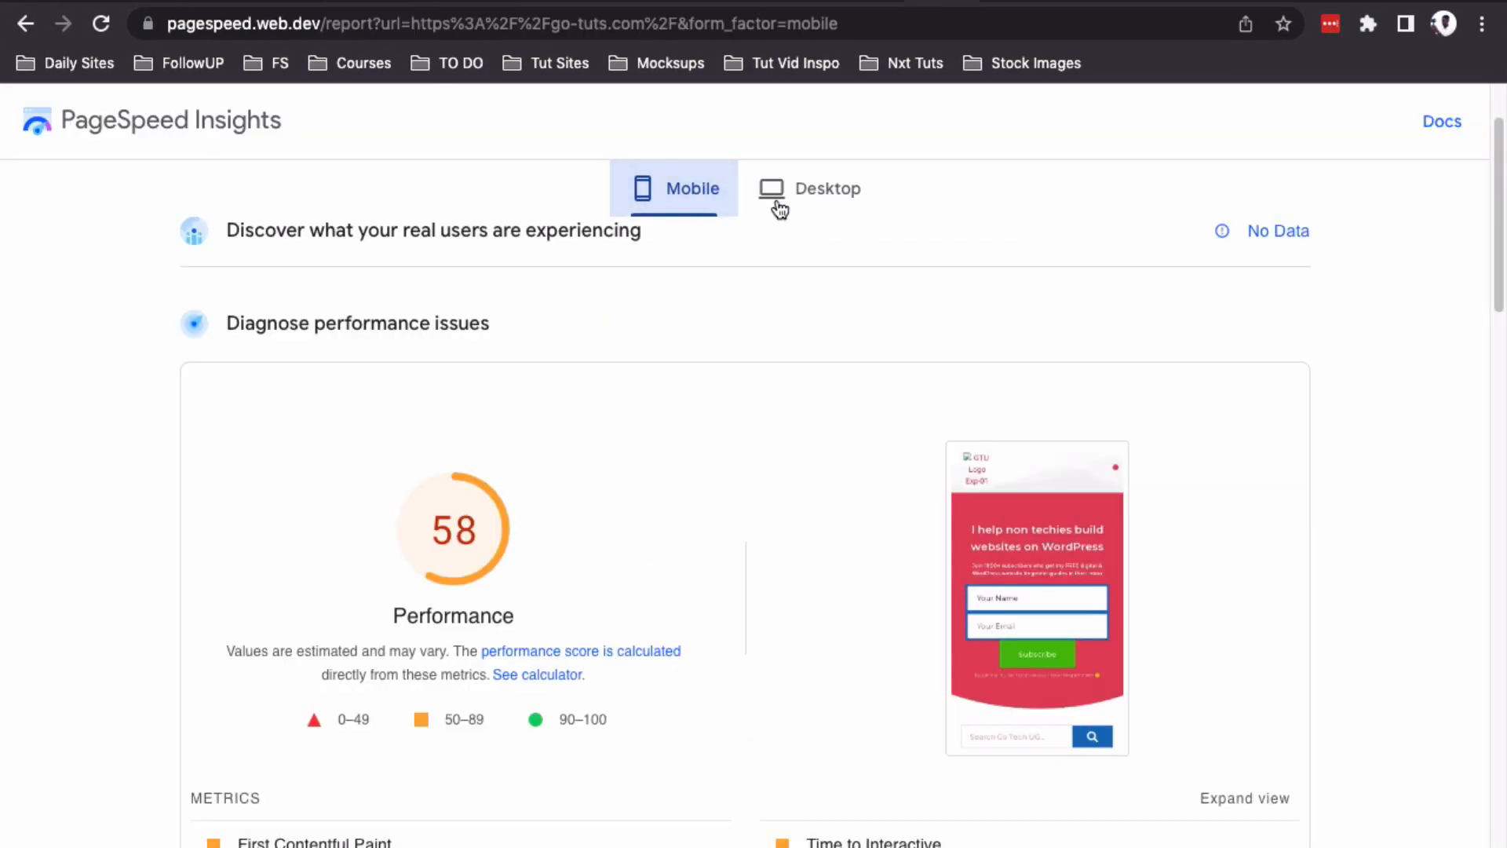
- Switch the PageSpeed Insights report view, then navigate to the go-tuts.com homepage
left_click(824, 189)
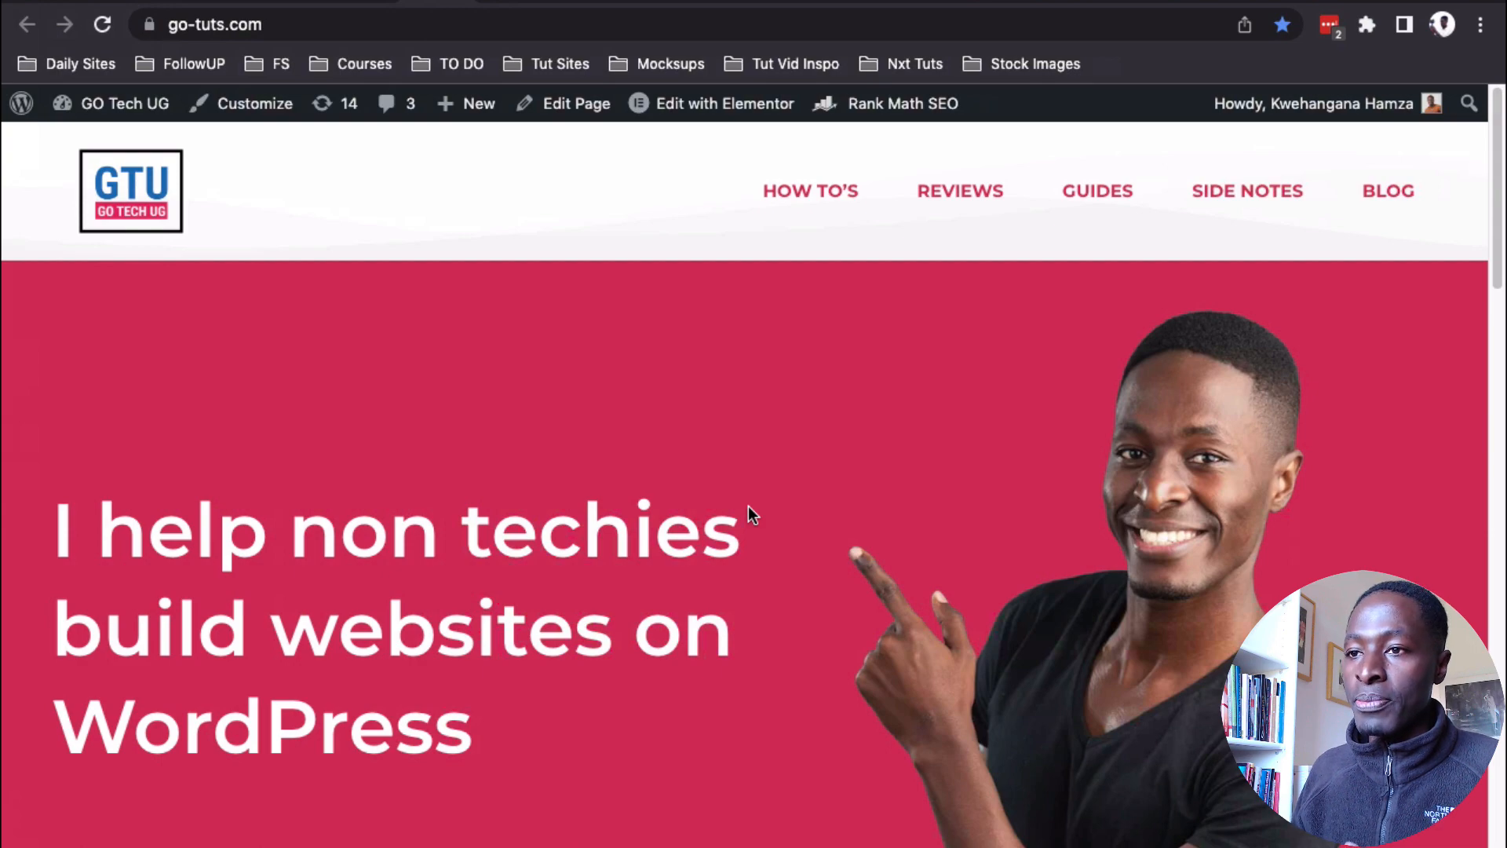
mouse_move(997, 415)
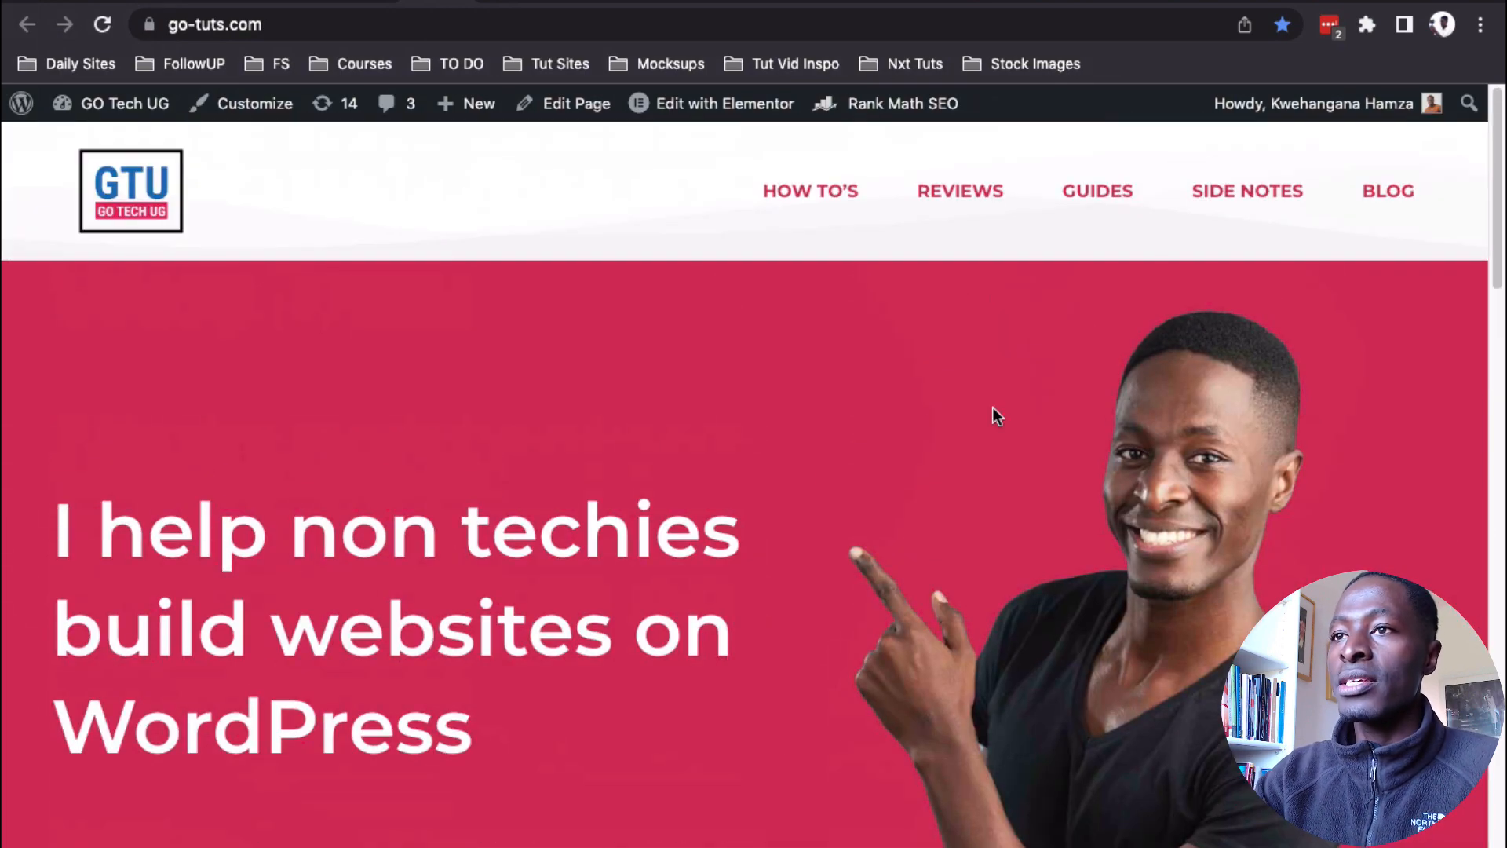
- Browse the homepage and open the About and Contact pages from the footer
scroll("down", 3)
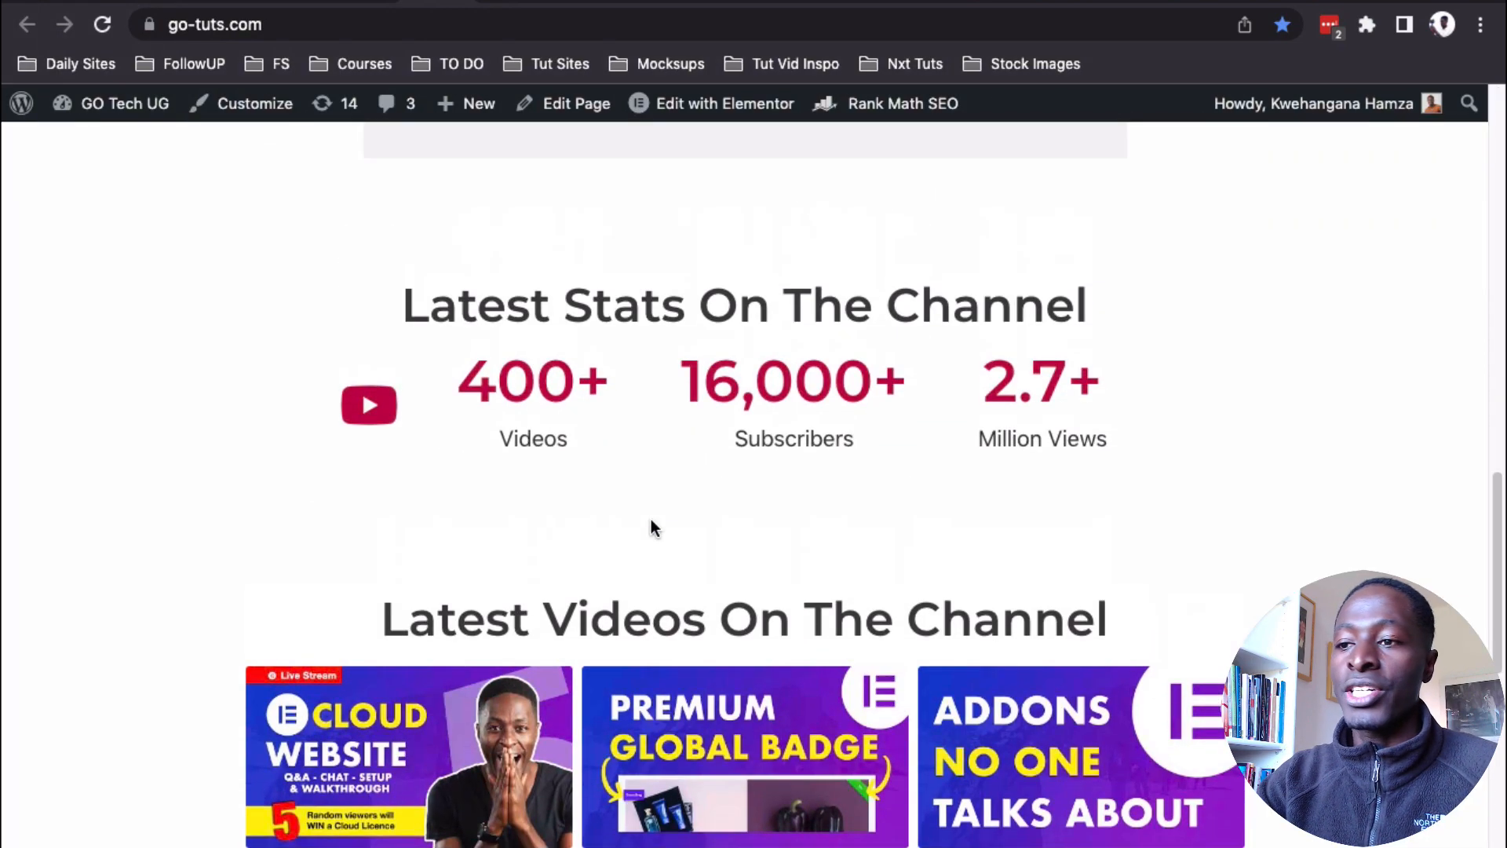
scroll("down", 3)
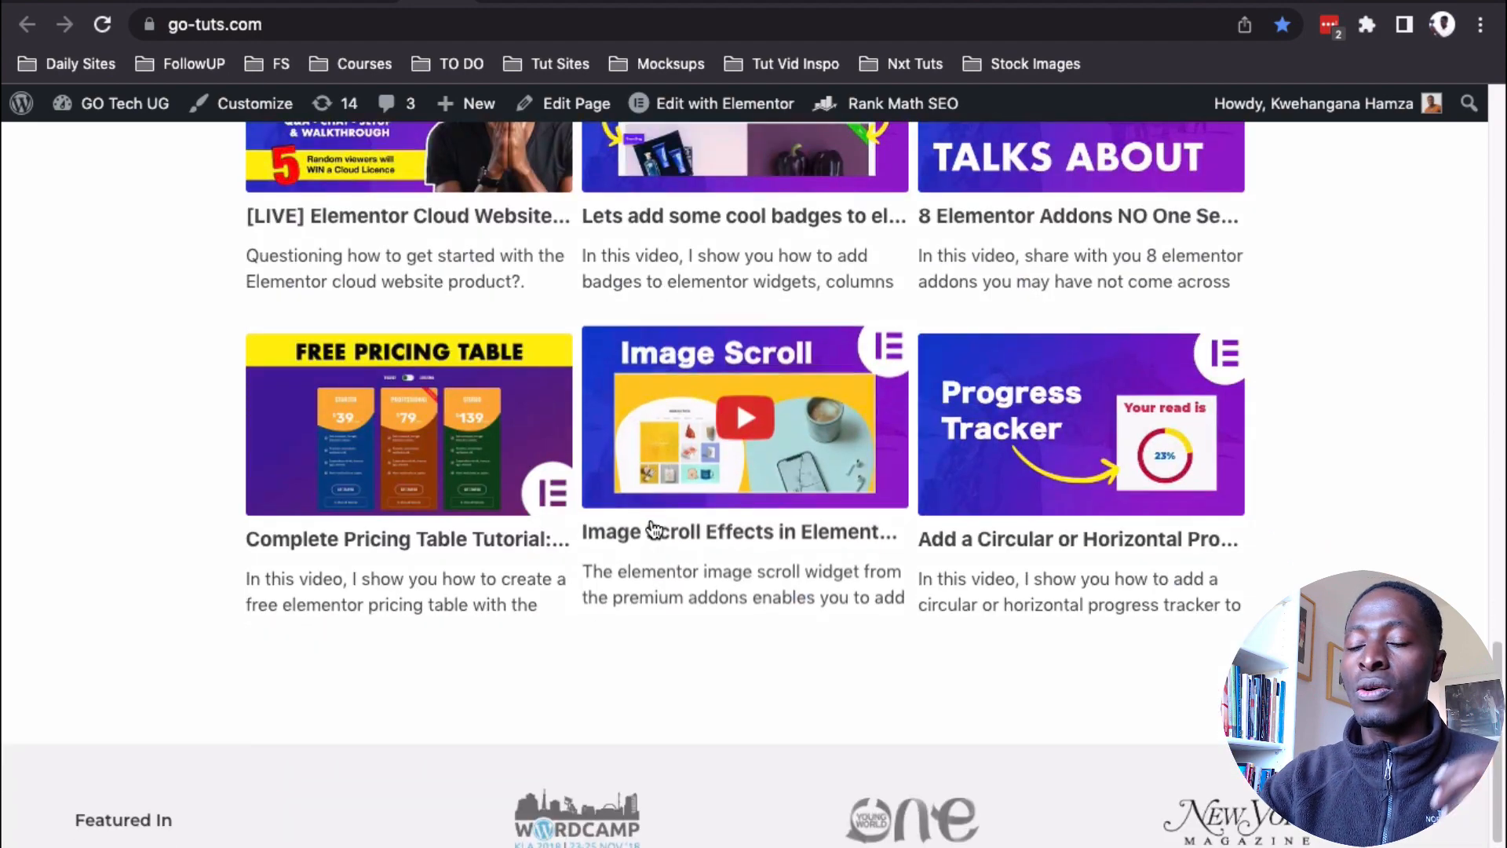
mouse_move(651, 527)
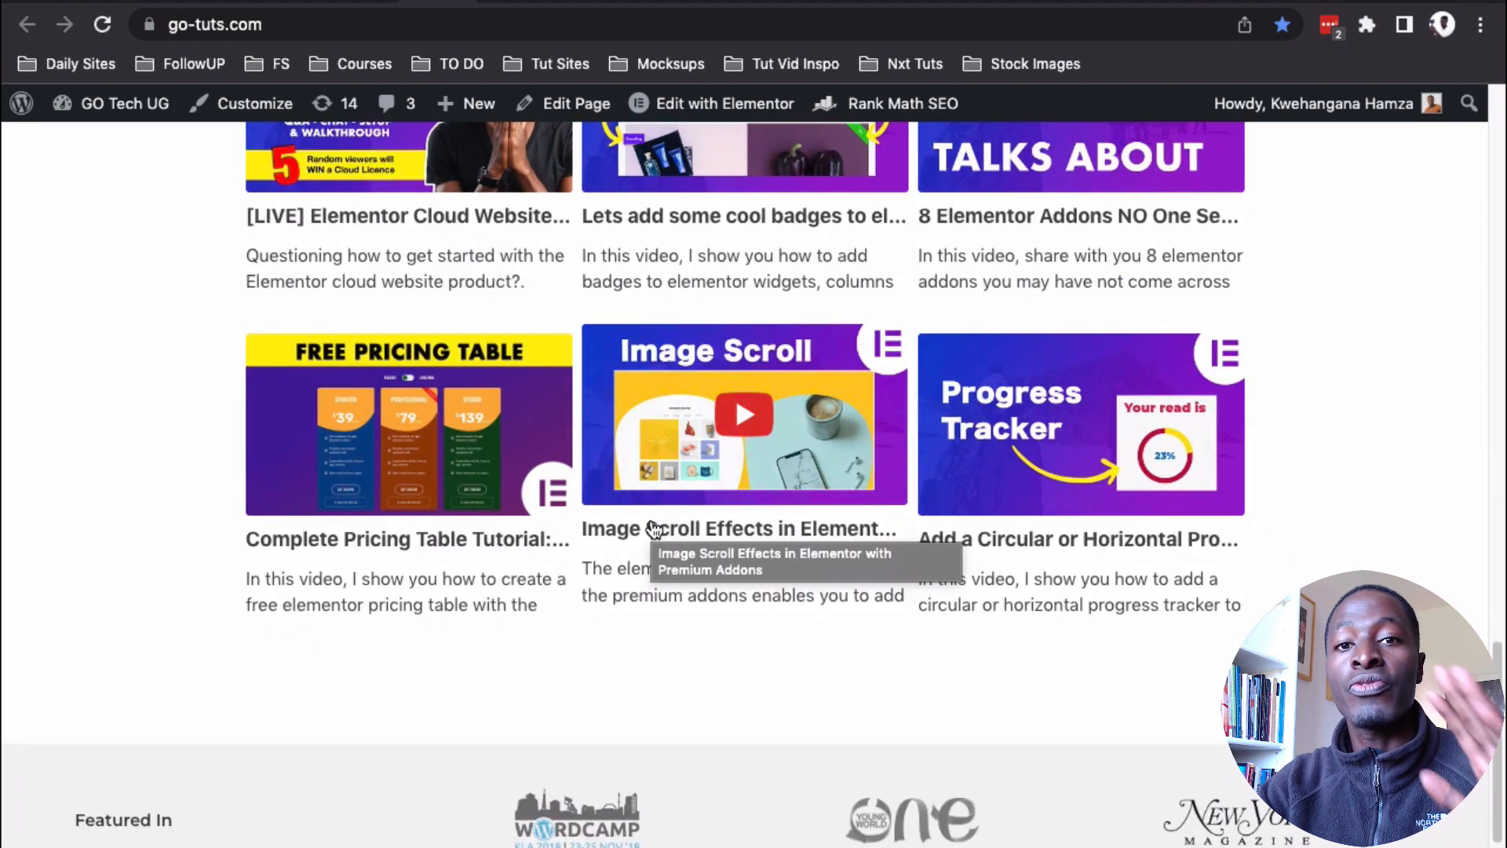
scroll("up", 3)
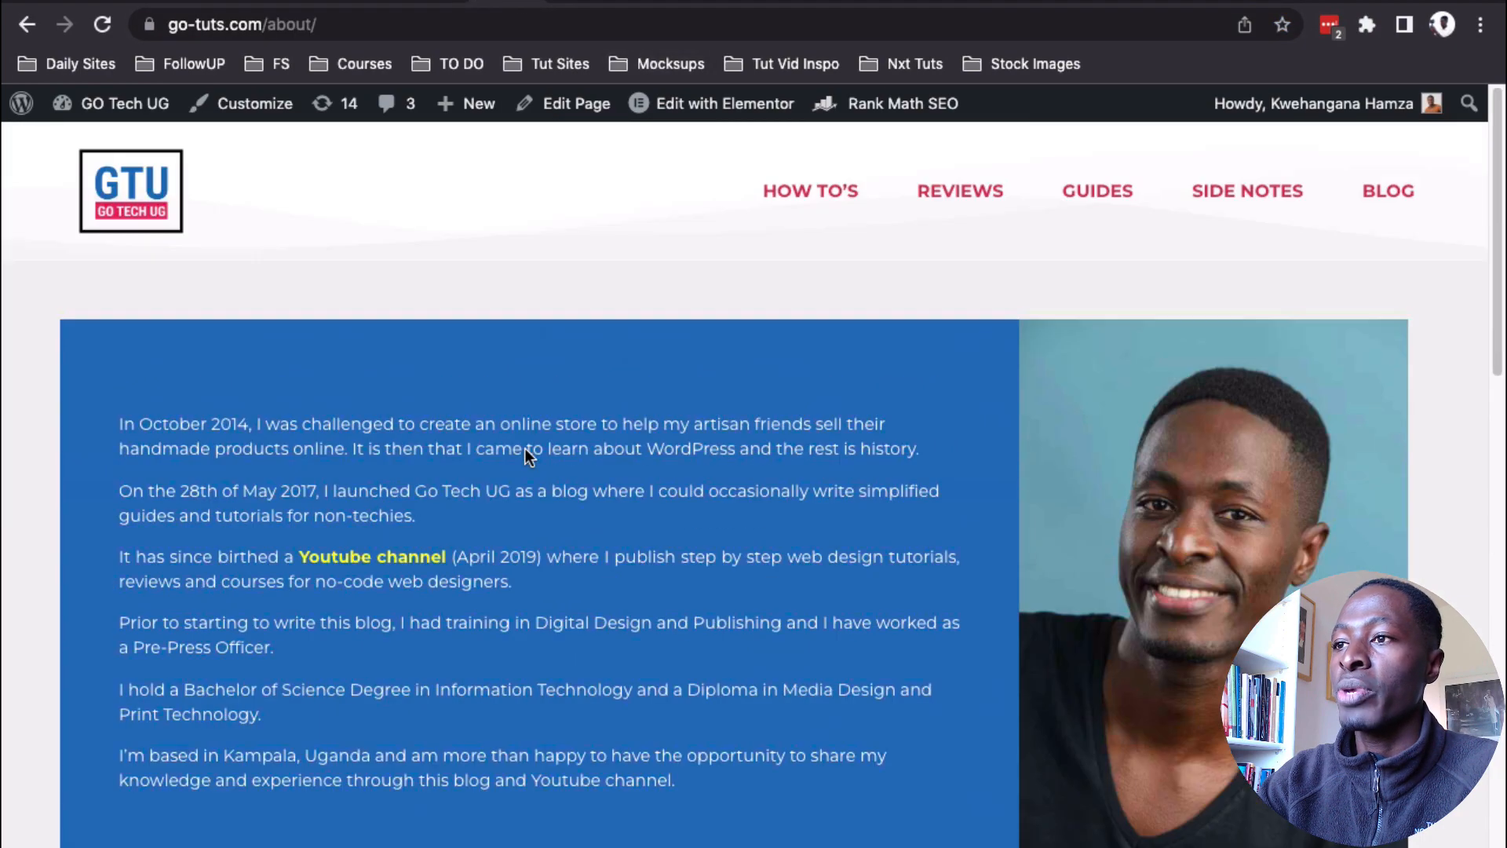
scroll("down", 3)
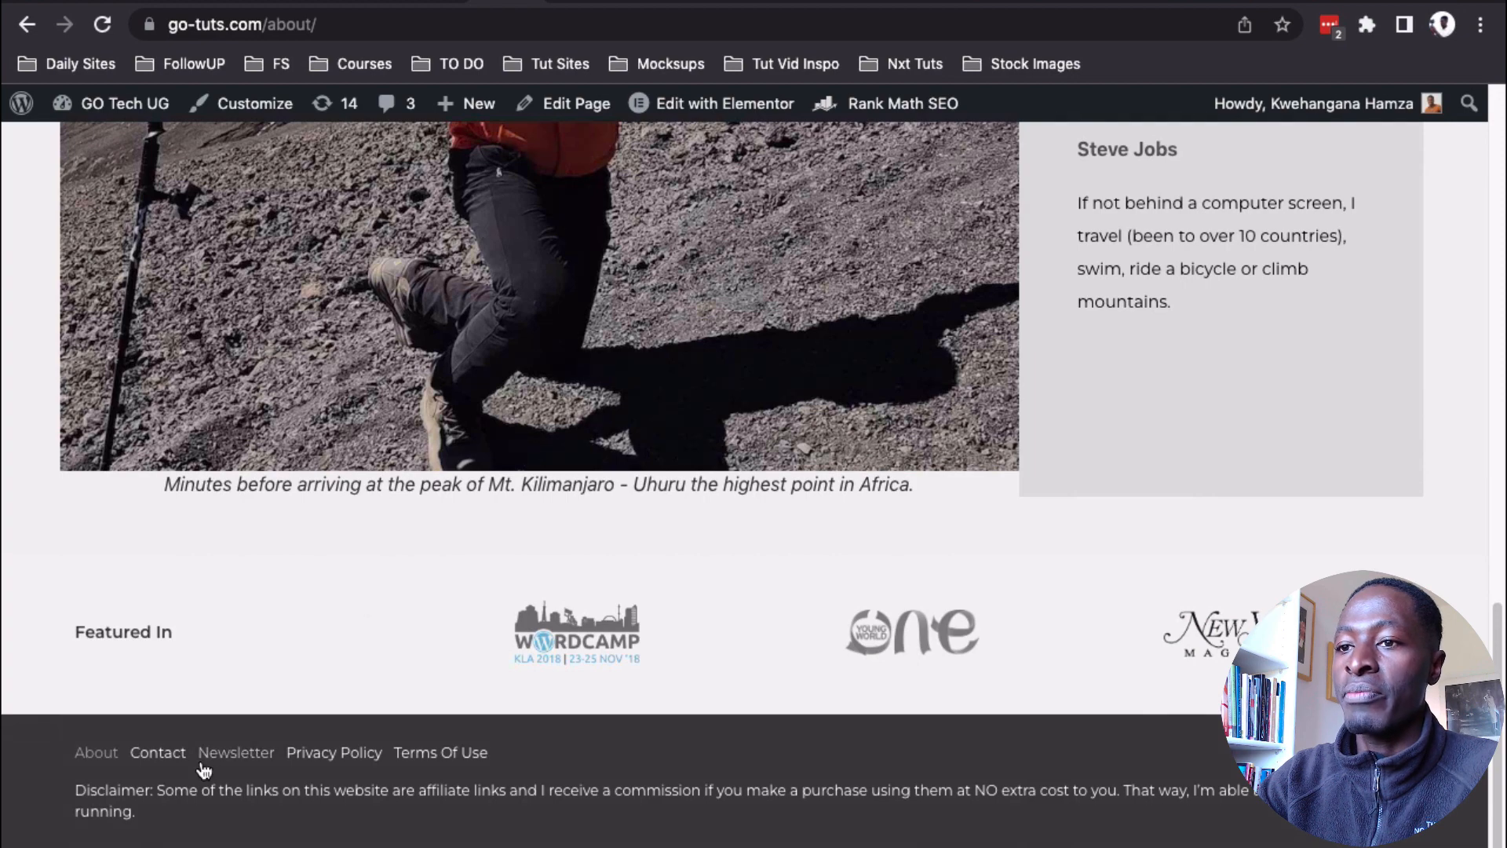
left_click(157, 752)
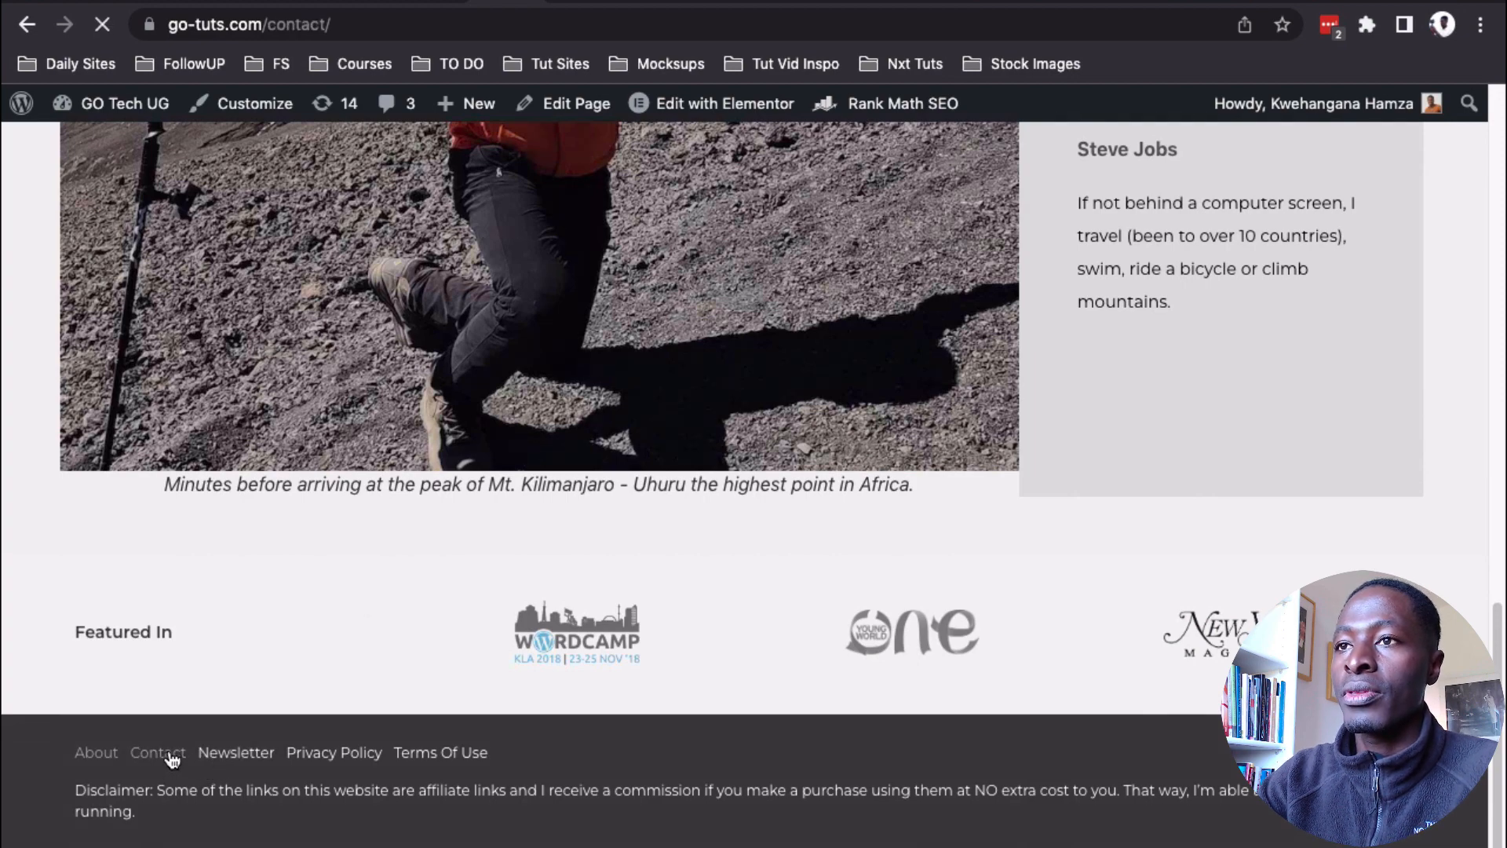
scroll("up", 3)
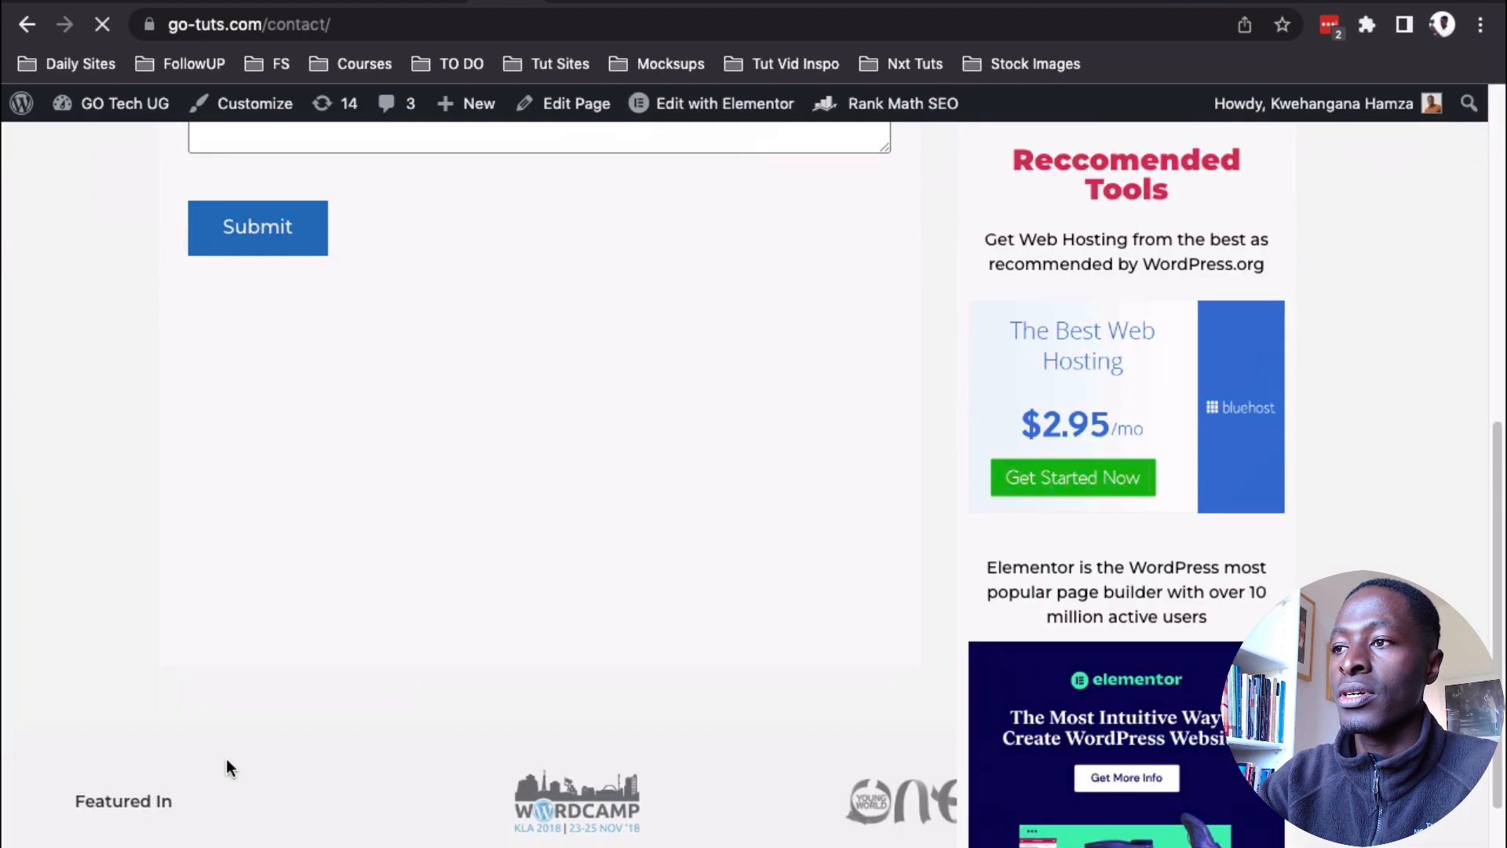
scroll("down", 3)
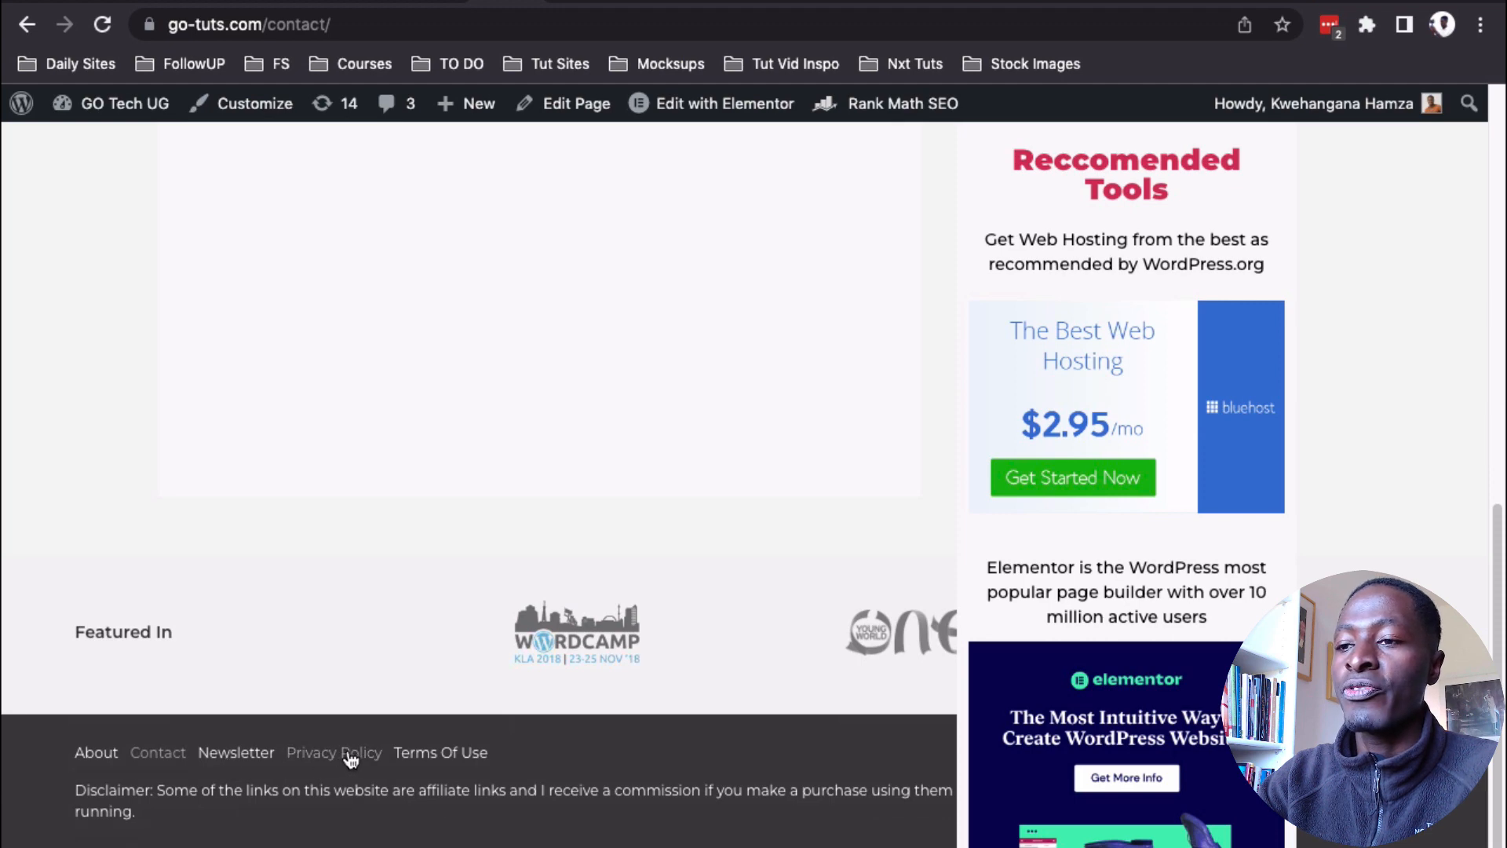
scroll("up", 3)
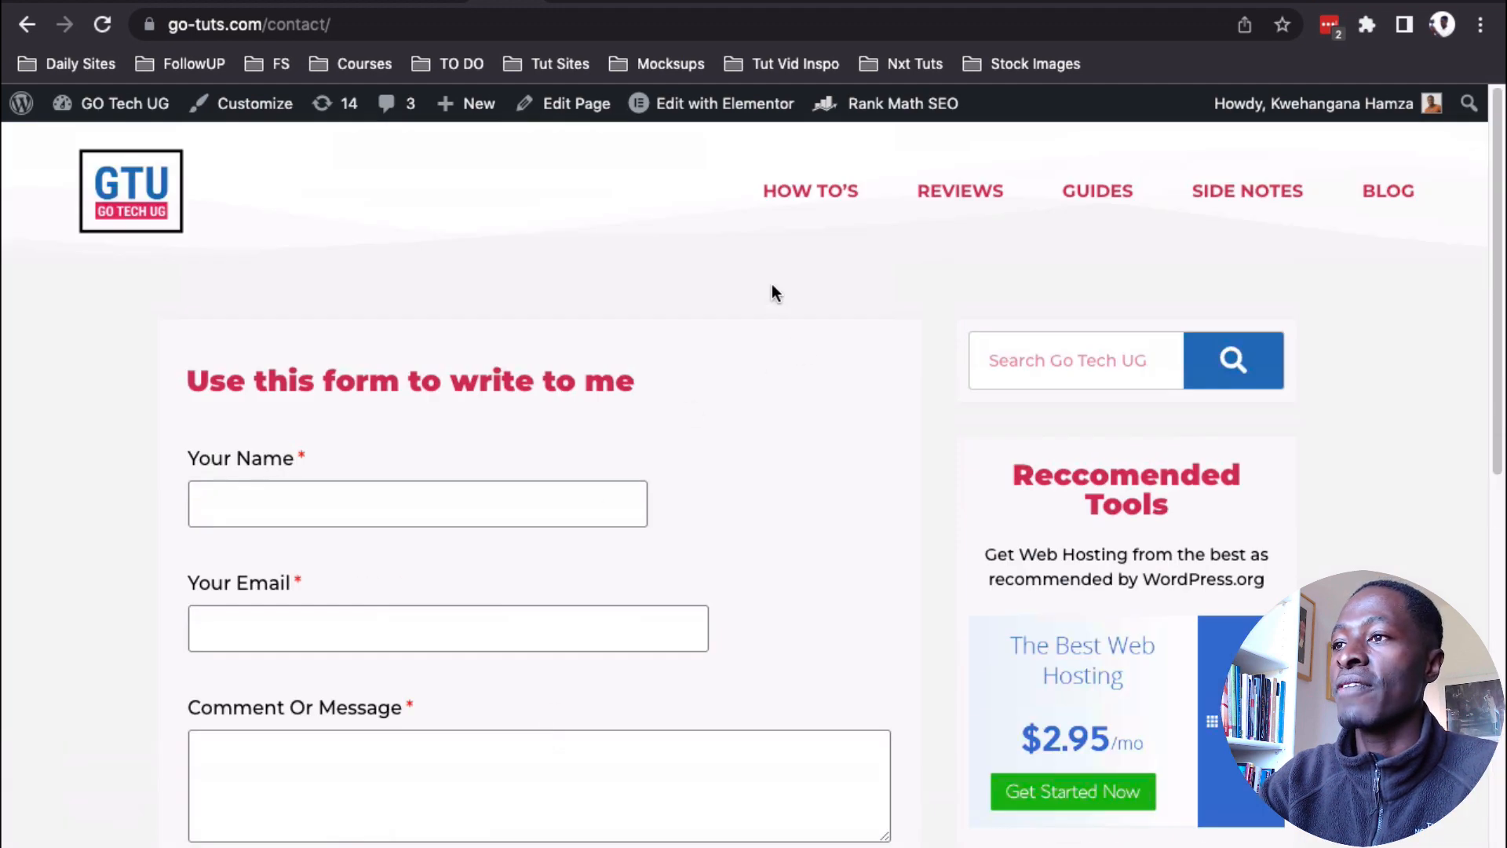
- Go to the How To's section and open the Elementor landing page tutorial post
left_click(810, 190)
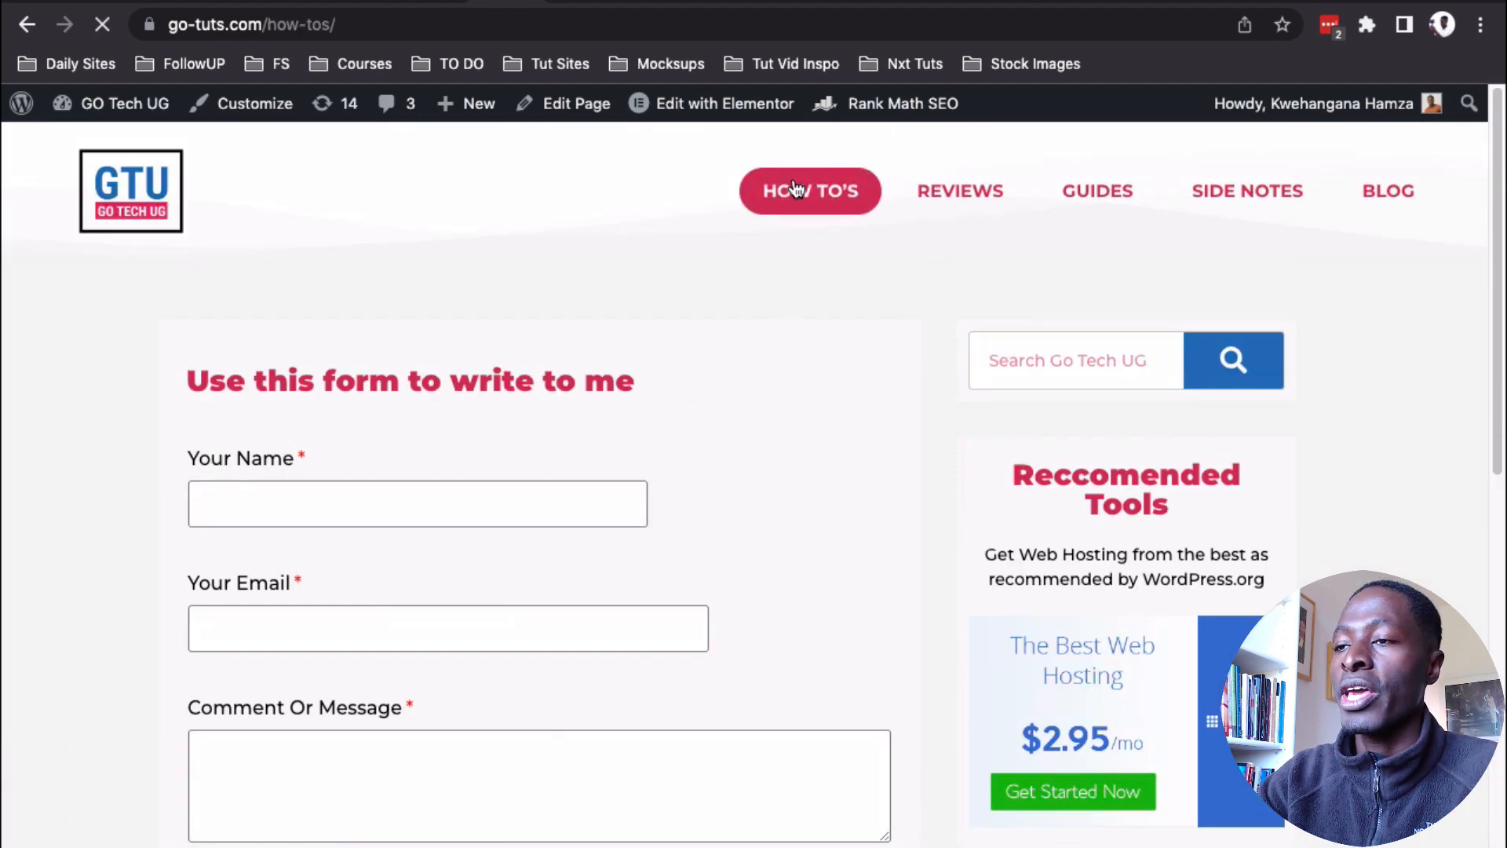
left_click(810, 190)
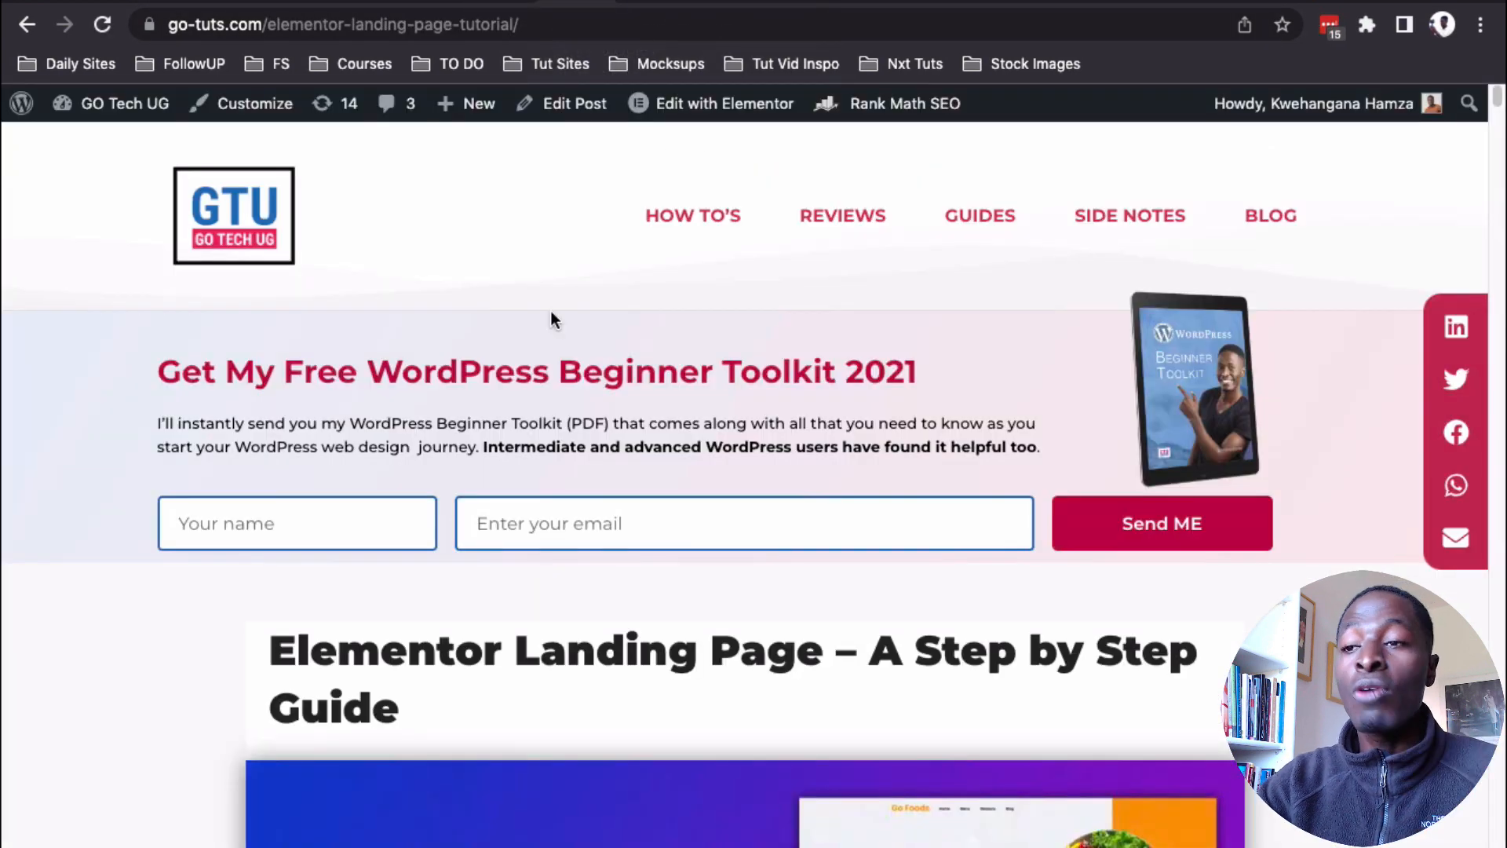
- Scroll through the Elementor landing page tutorial post before heading to wp-admin All Posts
scroll("down", 3)
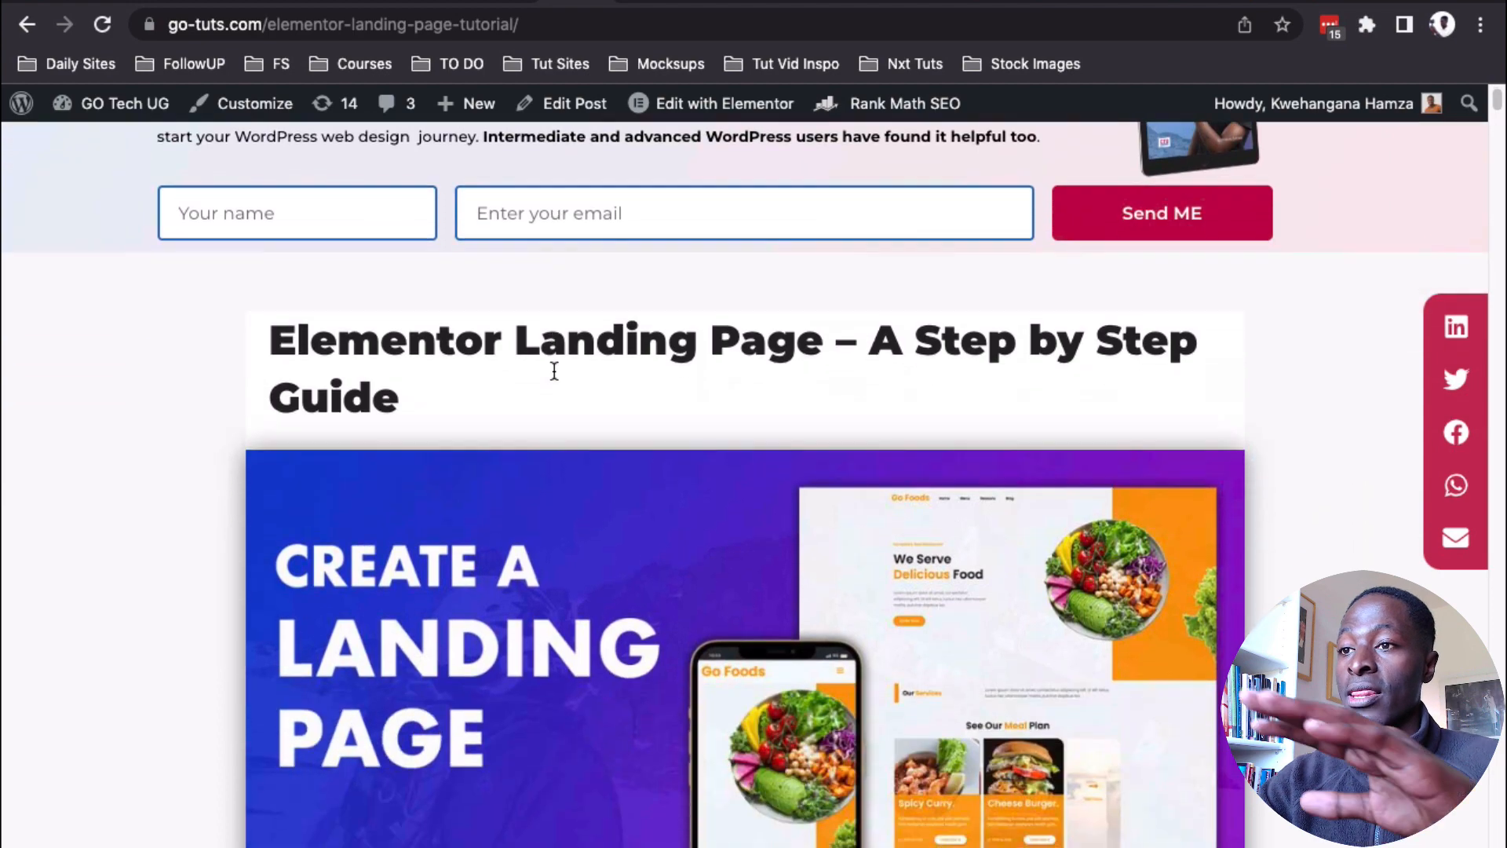
scroll("down", 3)
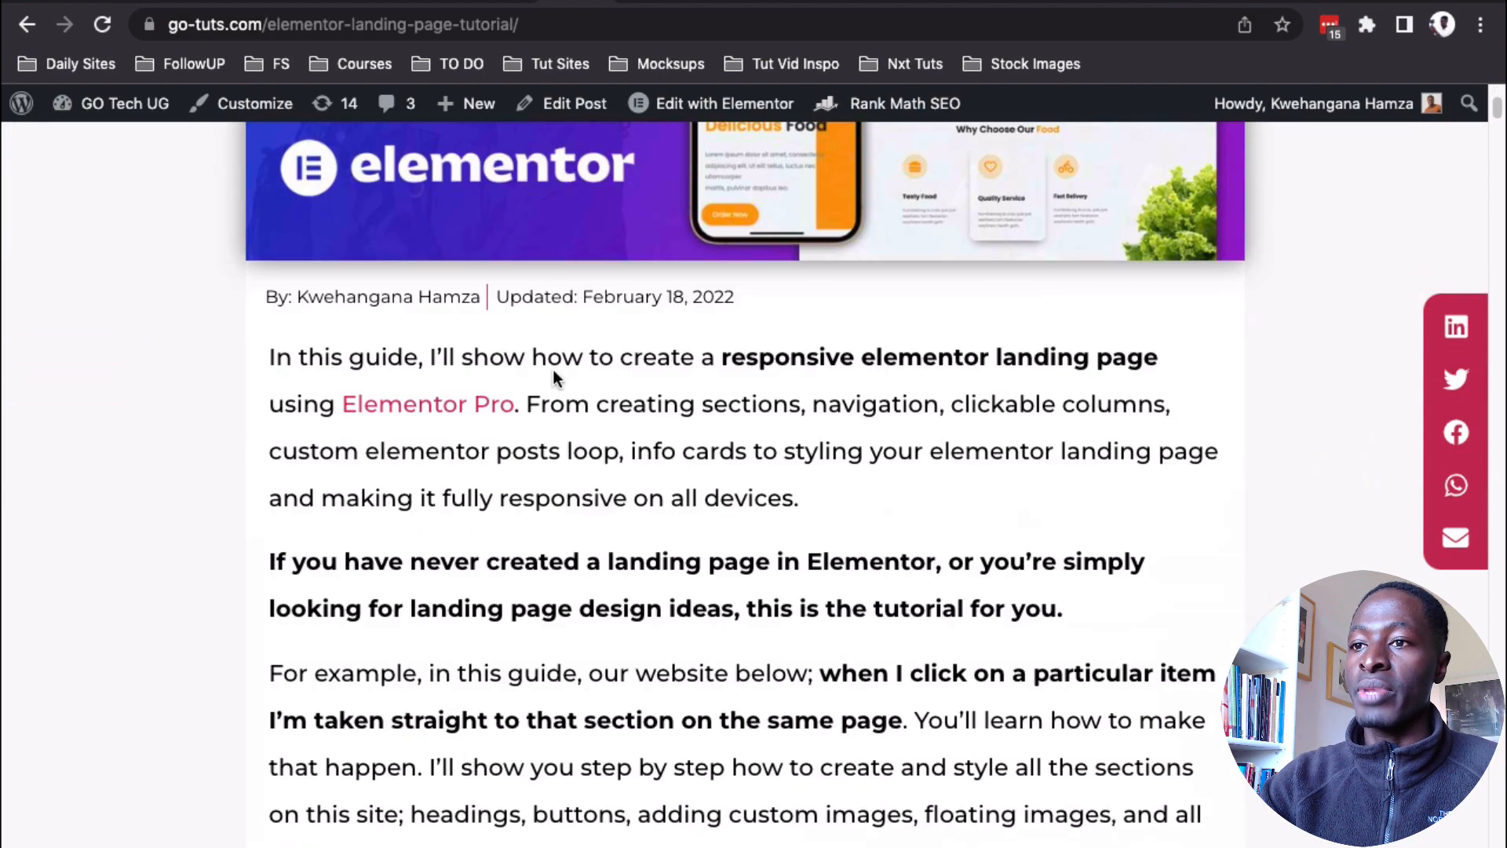
scroll("down", 3)
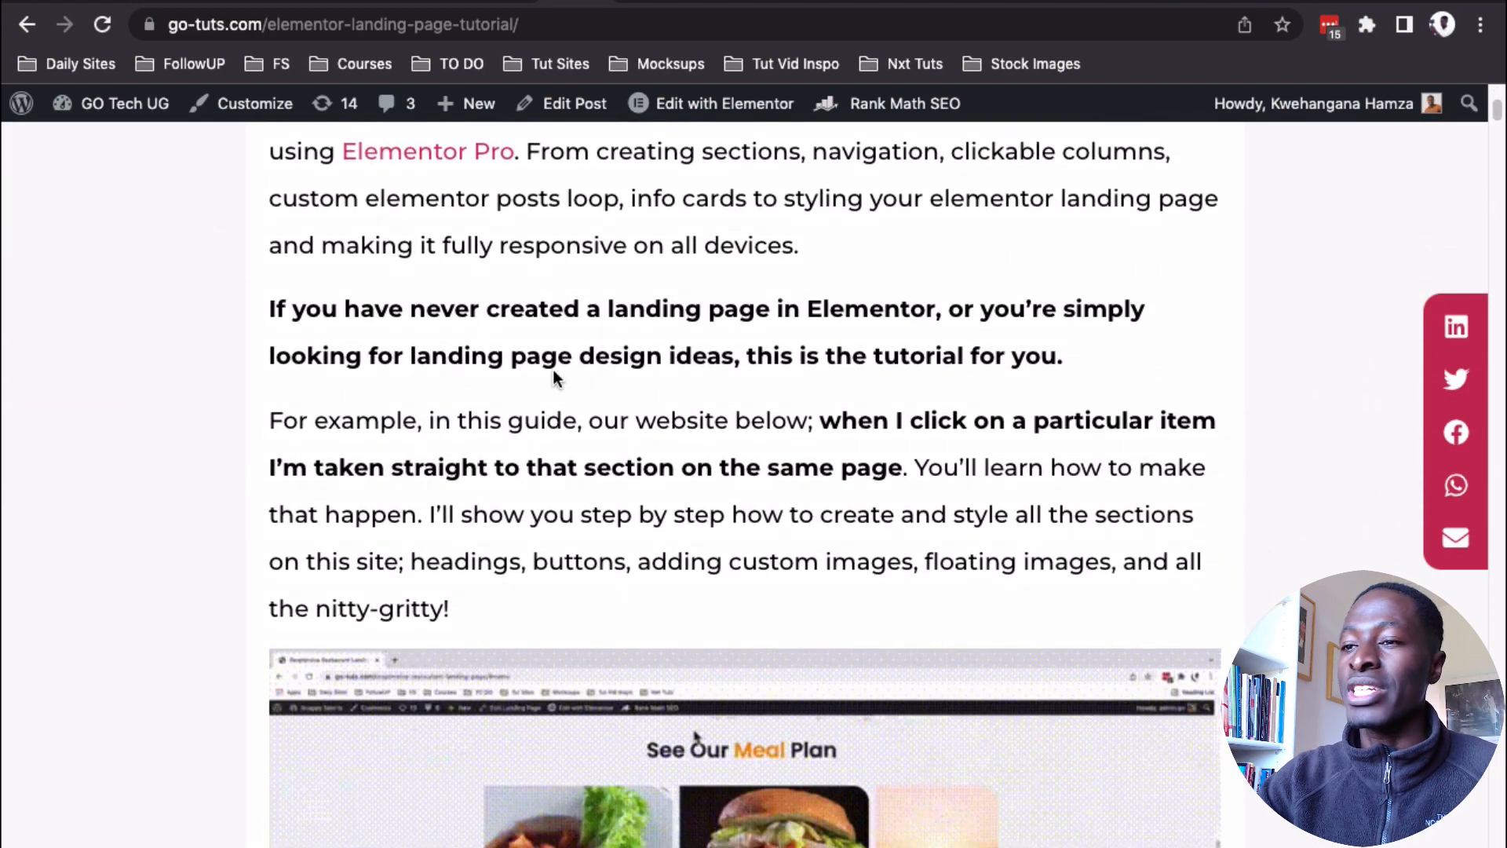
scroll("down", 3)
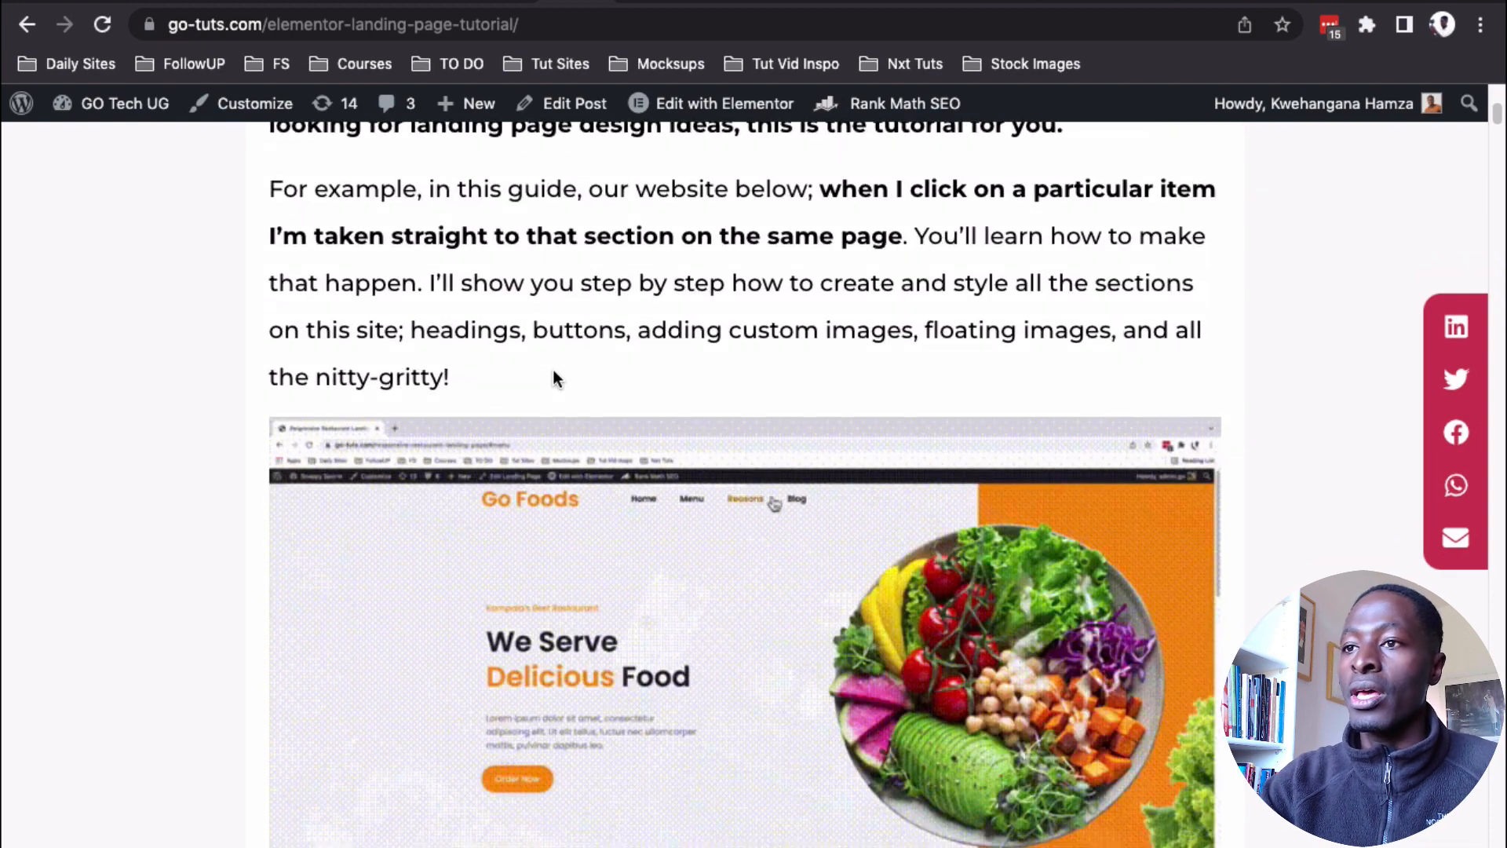
scroll("down", 3)
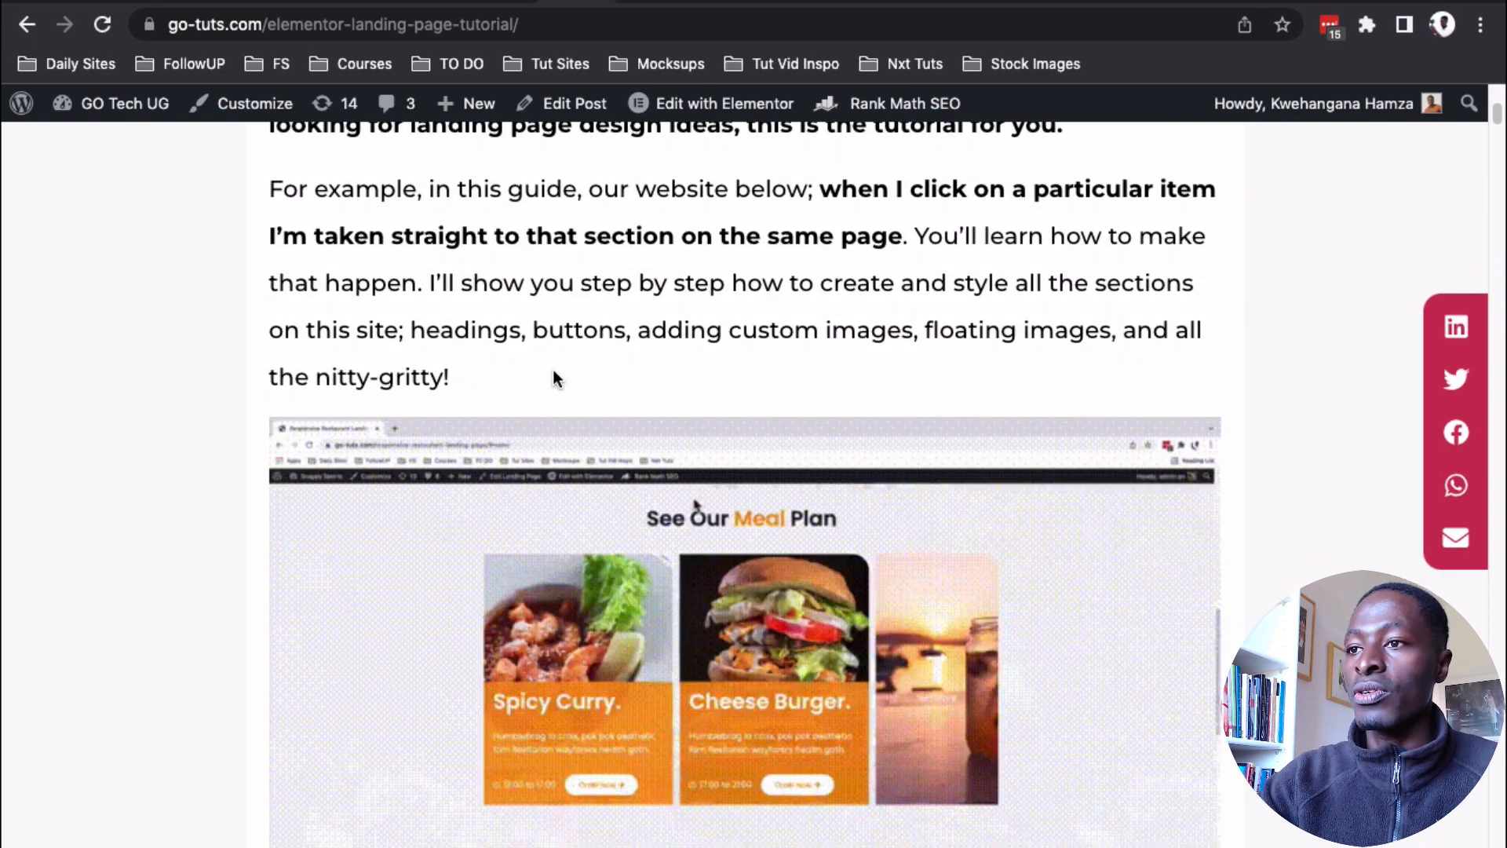
scroll("up", 3)
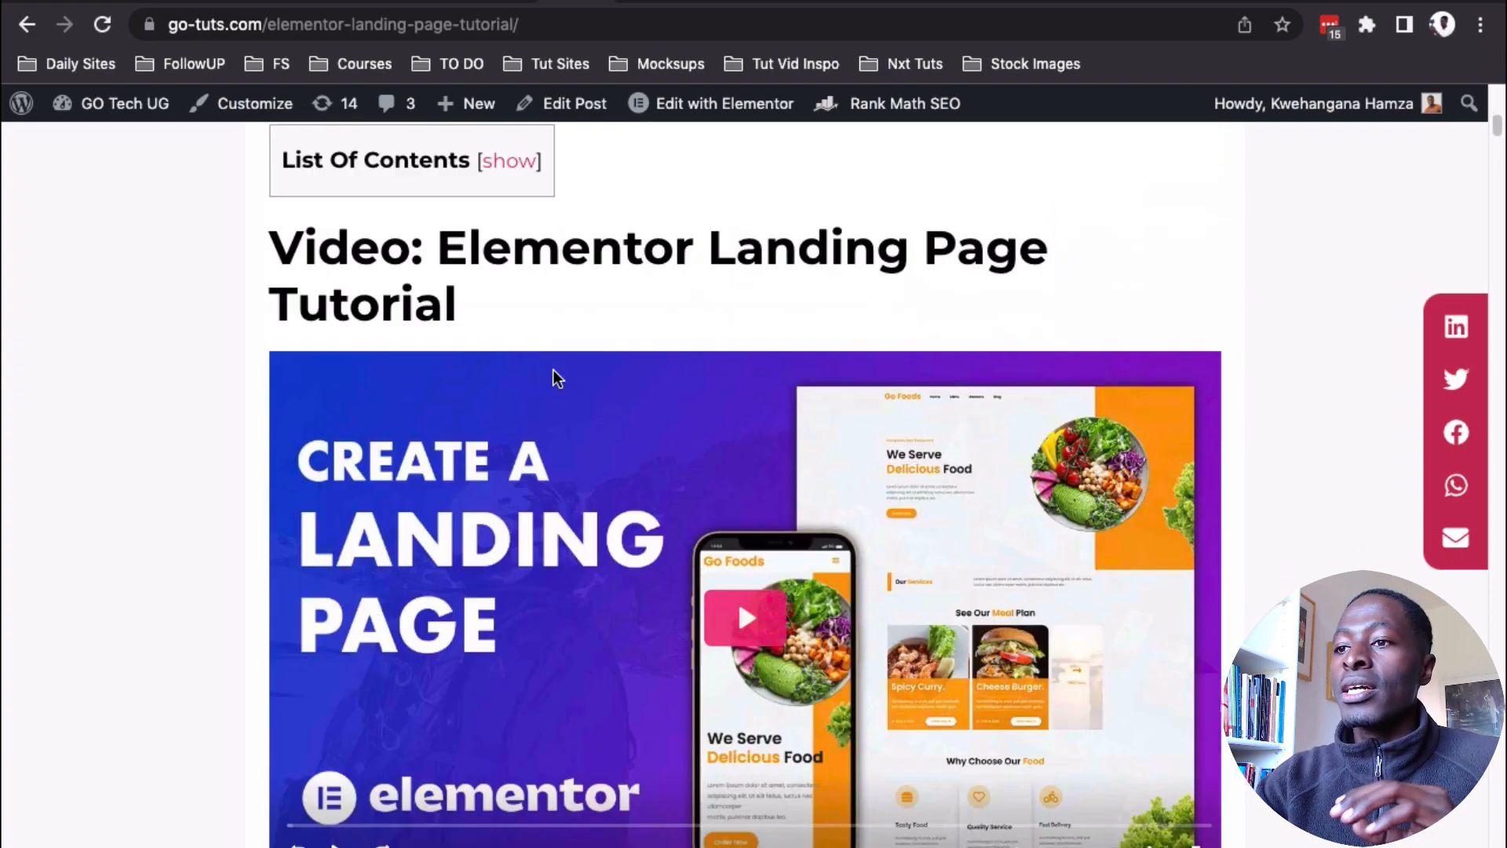
scroll("down", 3)
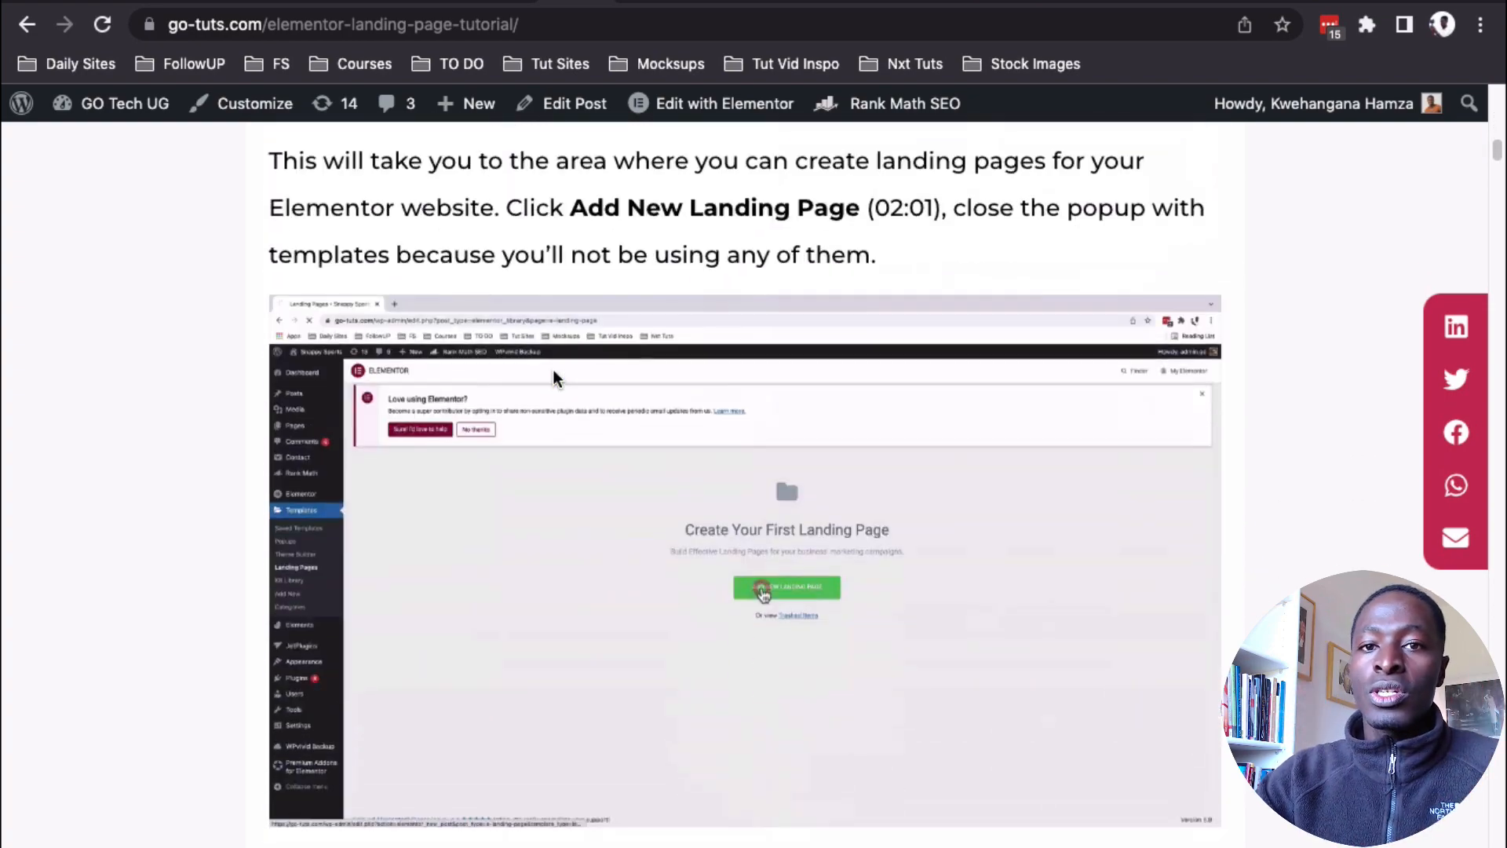
scroll("down", 3)
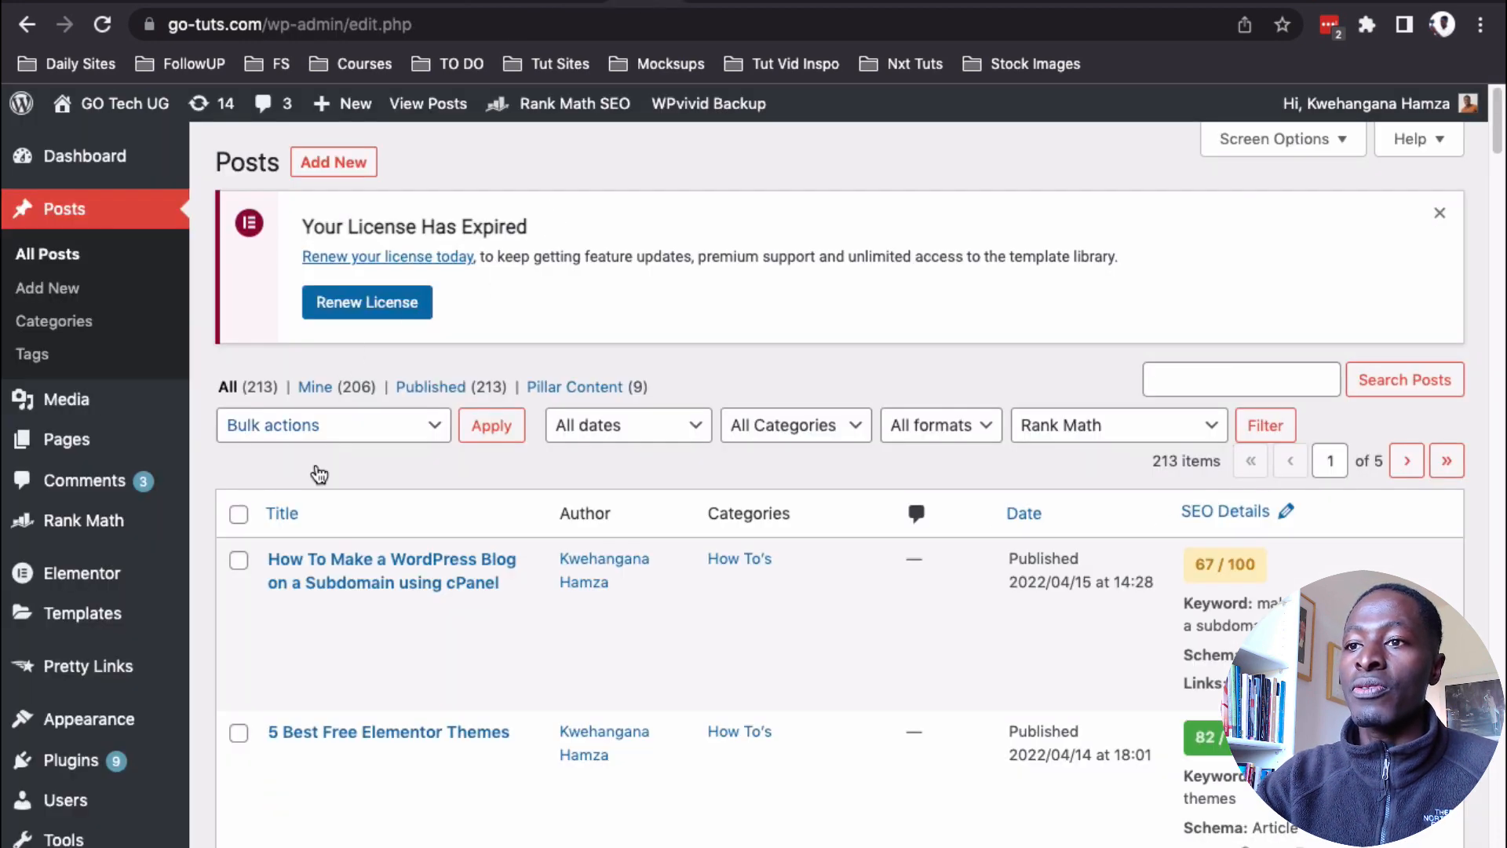
- From the admin sidebar open Media > Library, listing 856 uploaded items
left_click(47, 254)
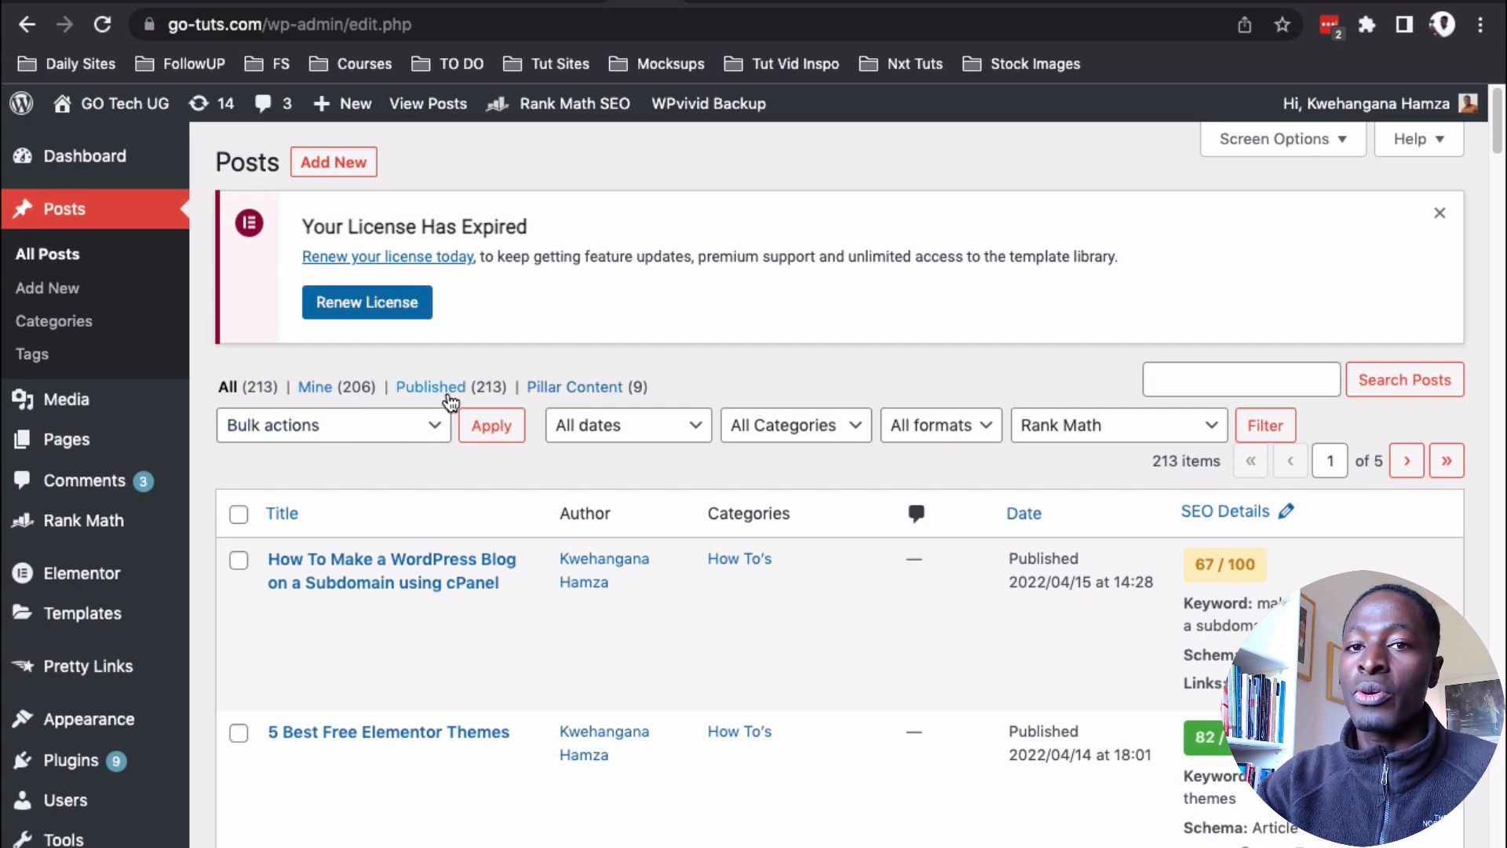
mouse_move(214, 349)
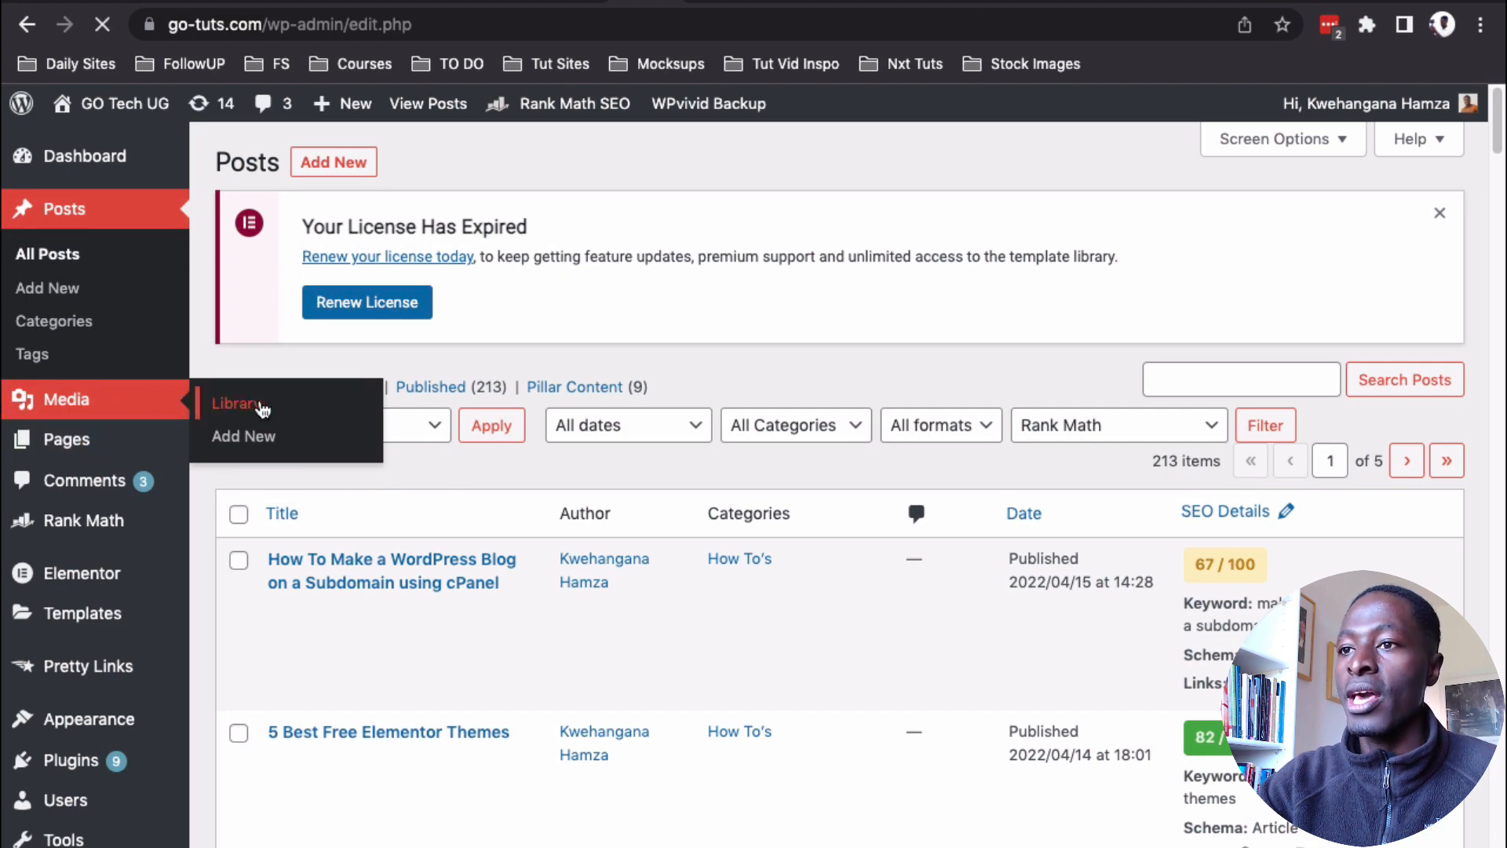
left_click(234, 403)
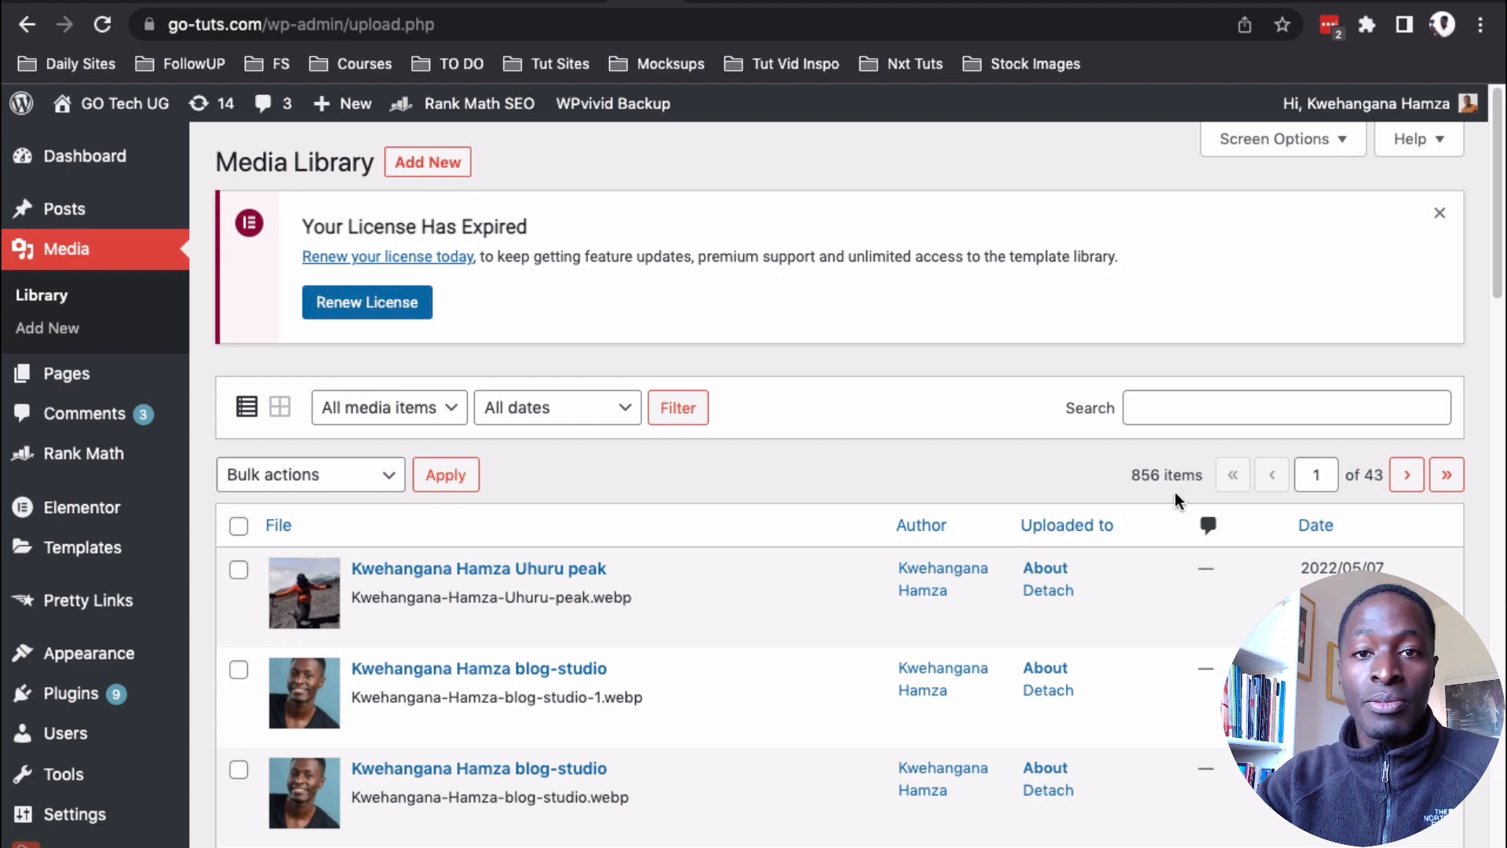
mouse_move(1137, 588)
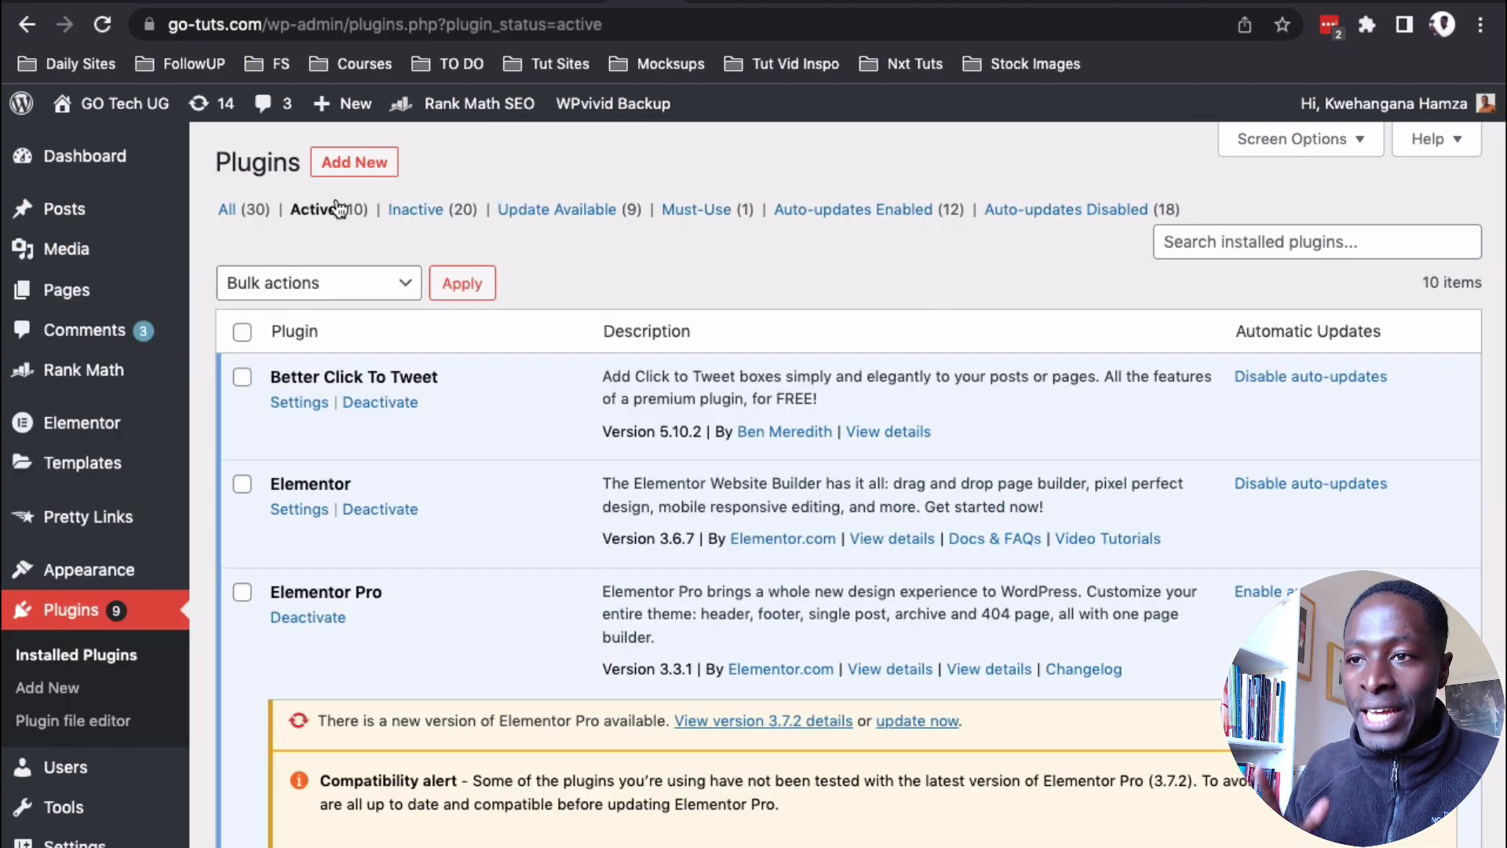
mouse_move(414, 494)
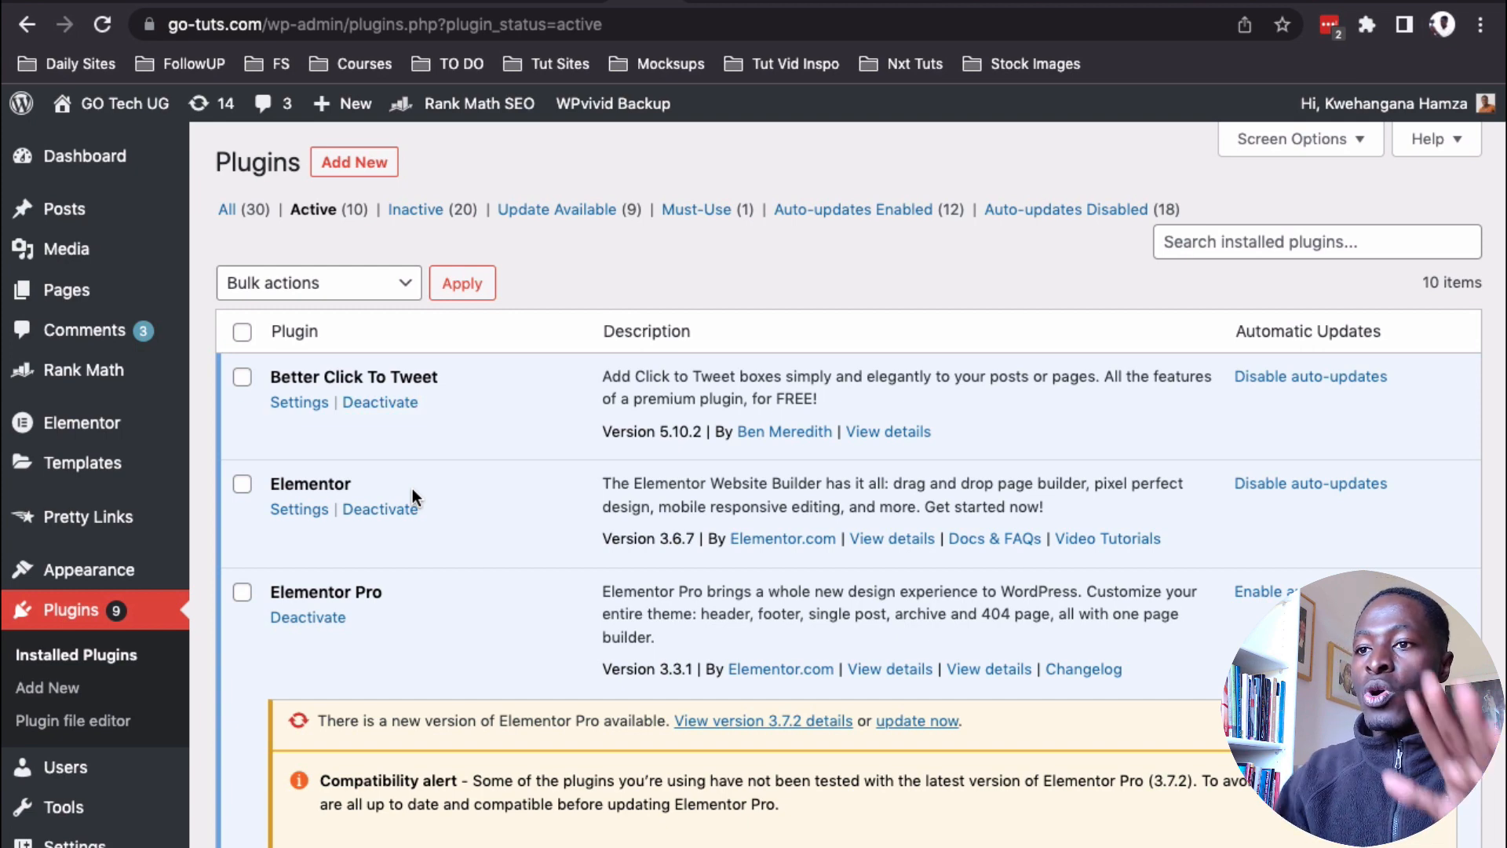
- Scroll through the Installed Plugins page filtered to the 10 active plugins
scroll("down", 3)
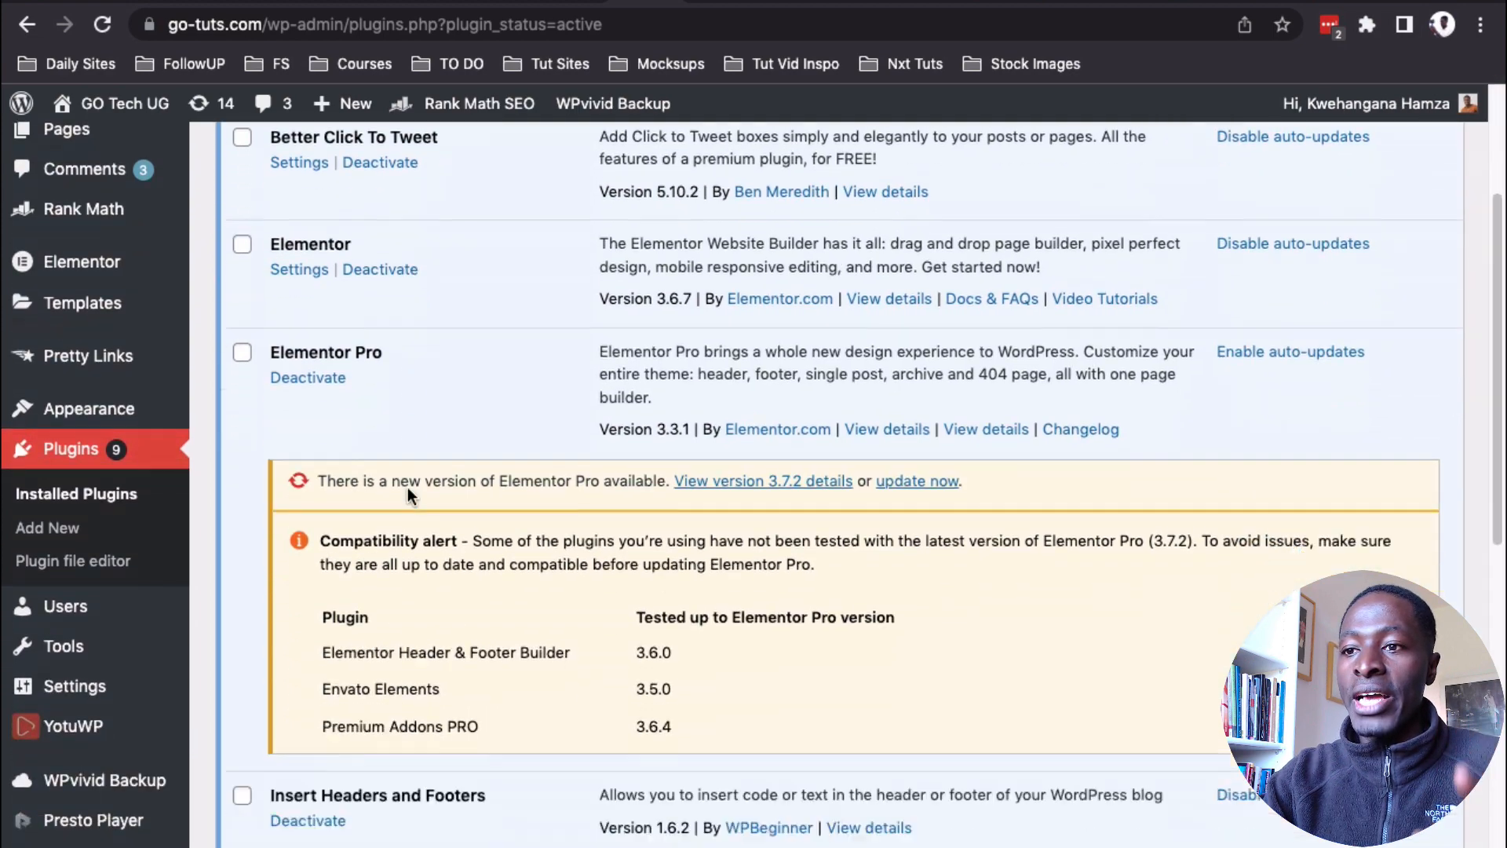
scroll("down", 3)
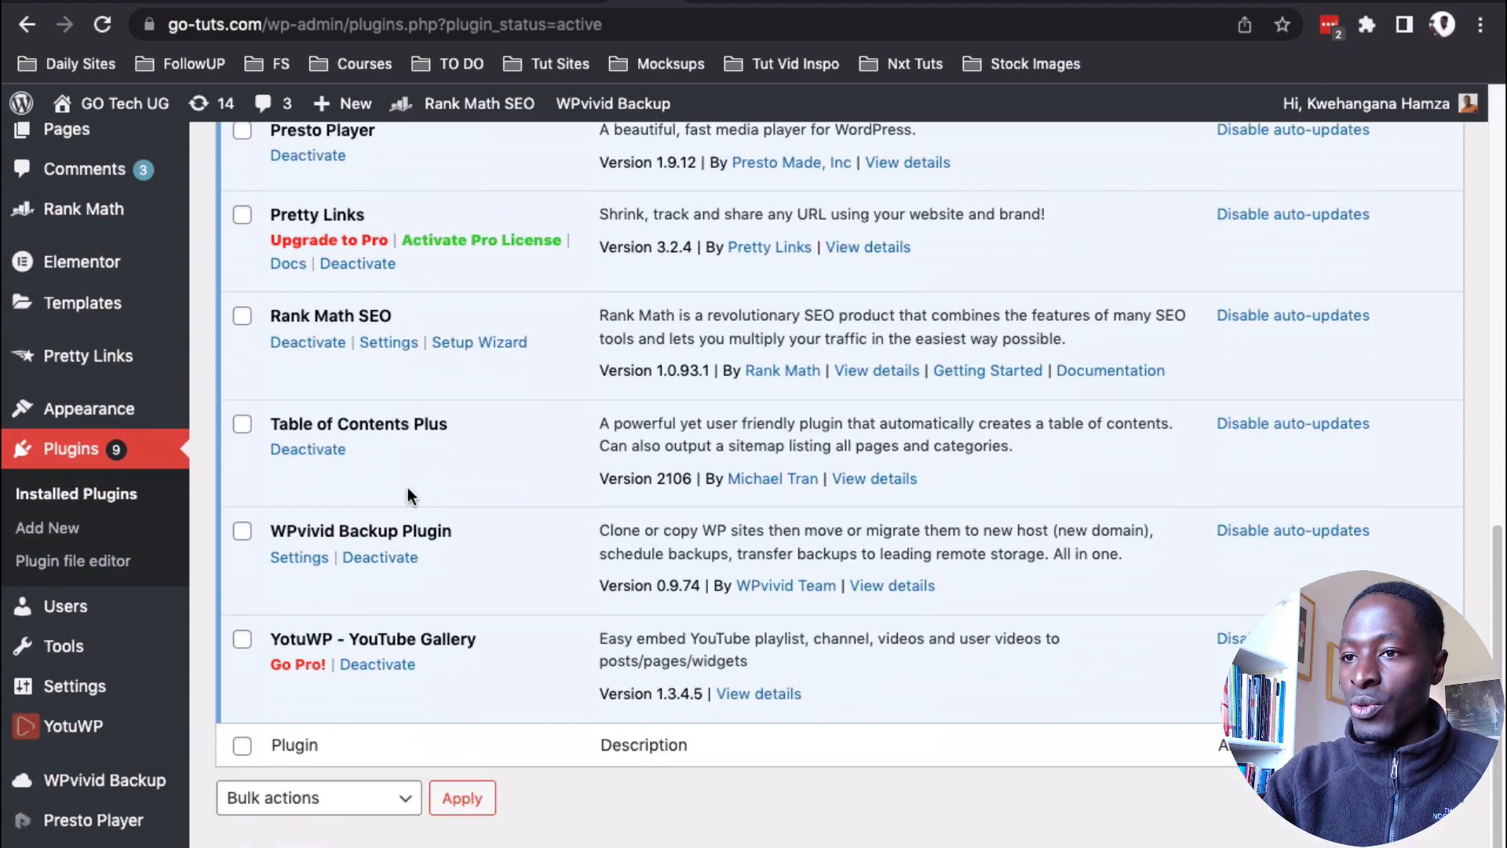
scroll("up", 3)
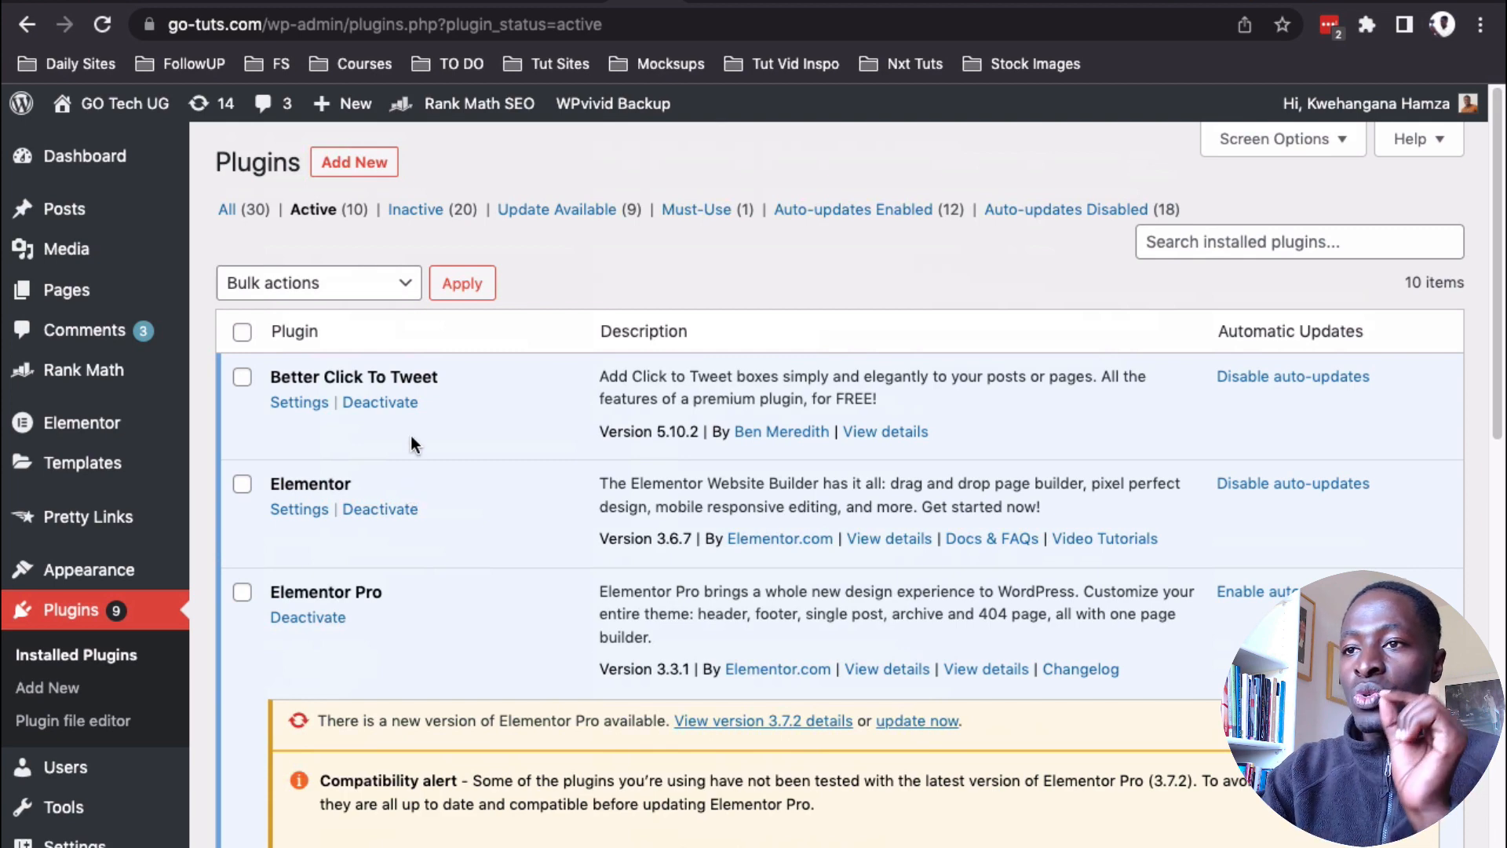
mouse_move(1000, 6)
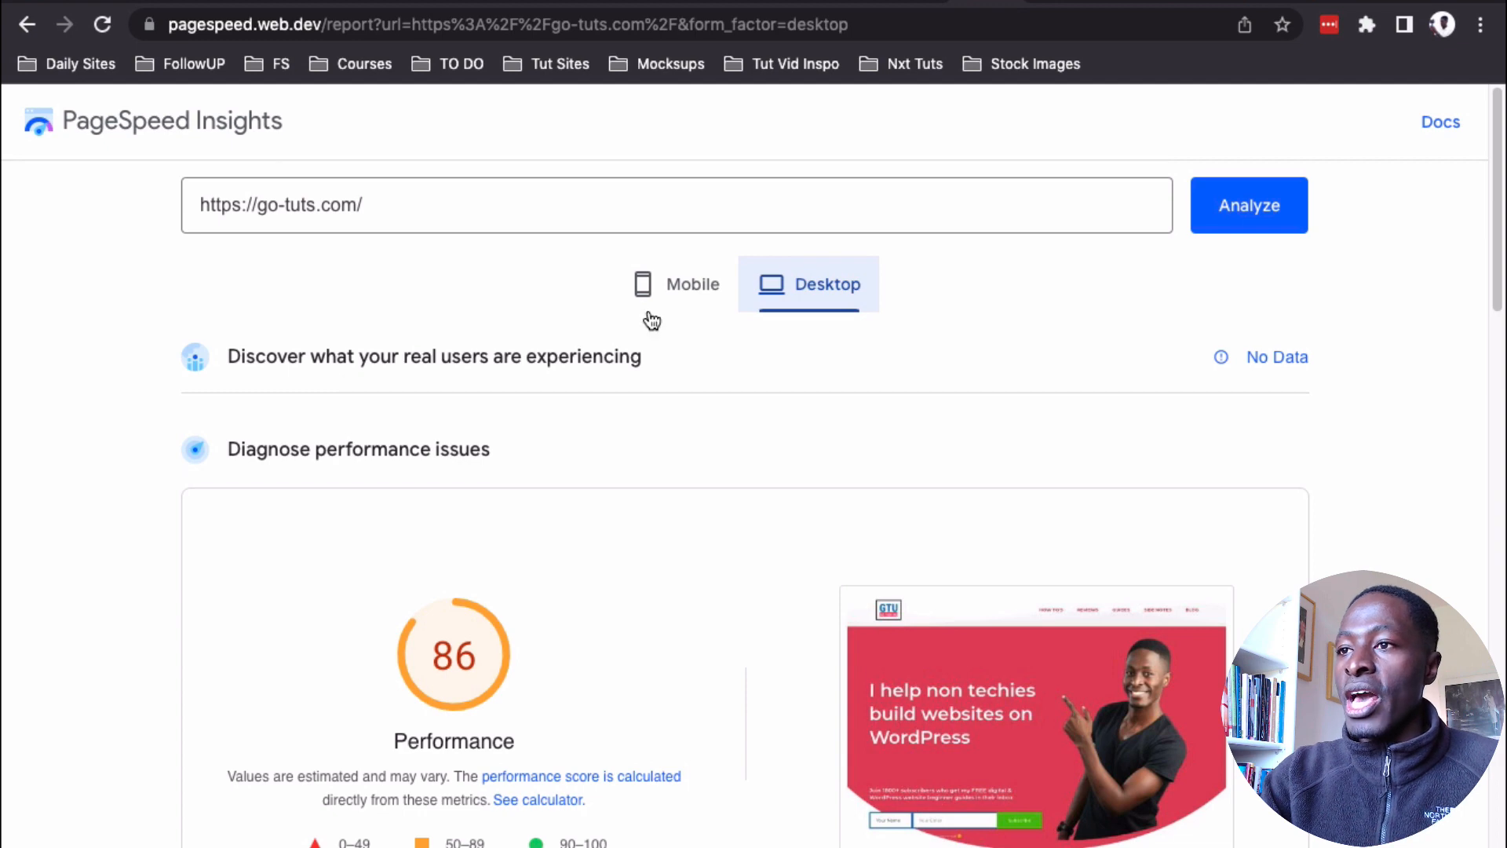
- Review the original report: mobile 58 and desktop 86, scrolling to the Metrics section
left_click(675, 284)
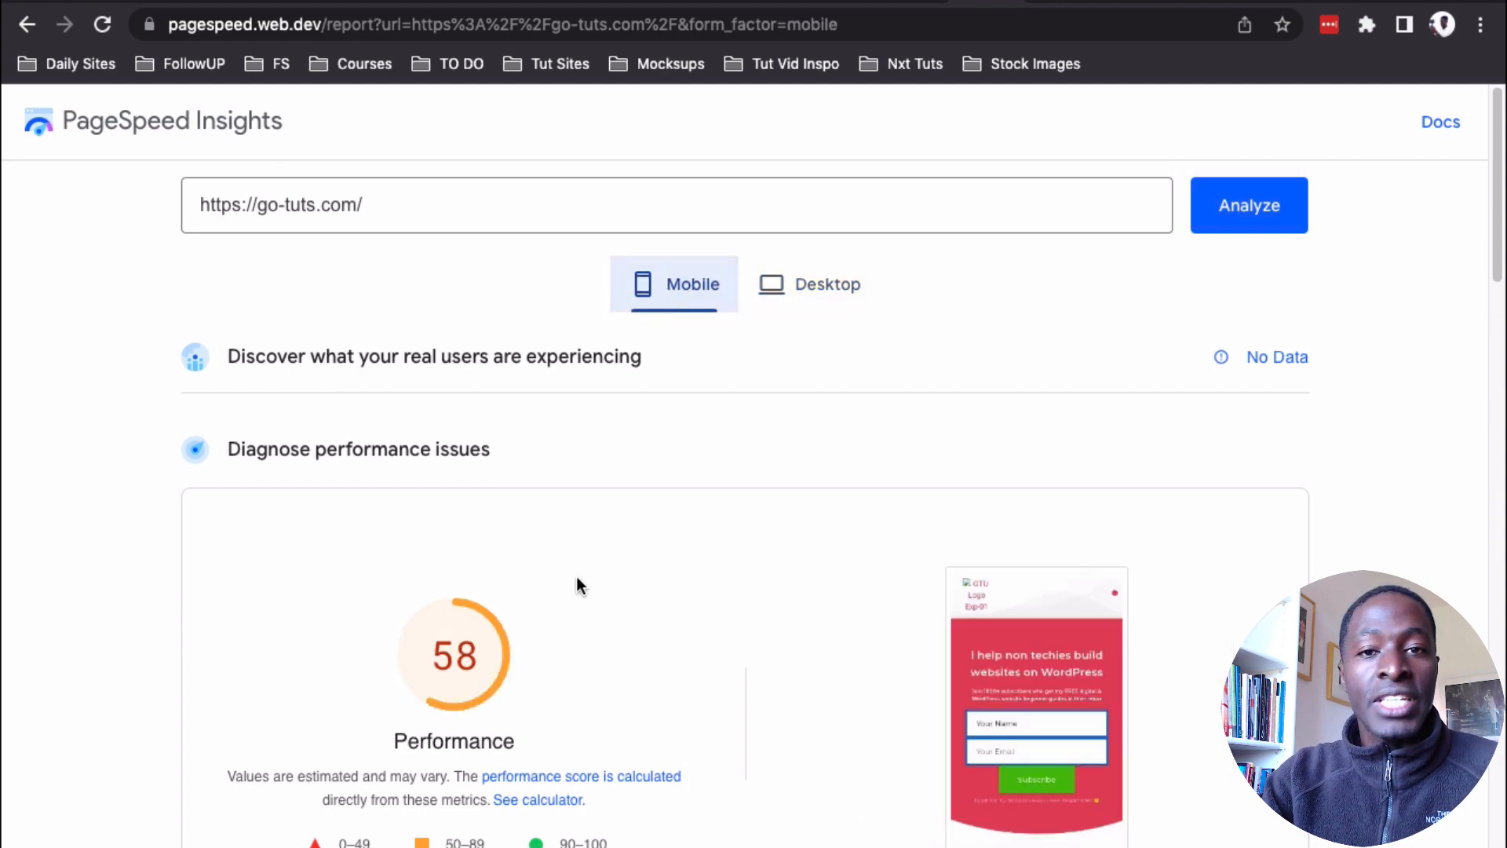
scroll("down", 3)
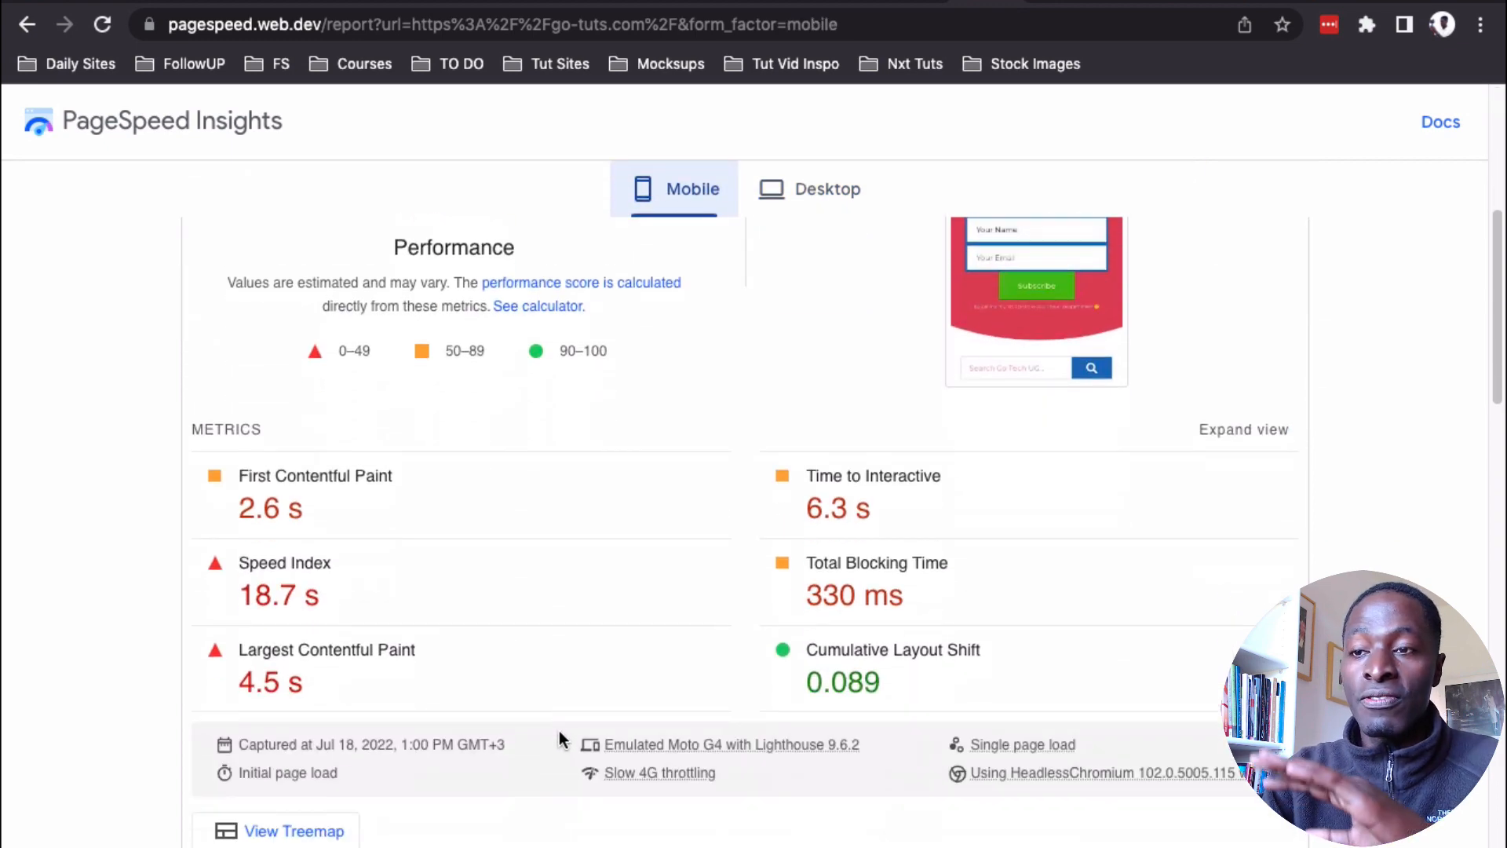
scroll("up", 3)
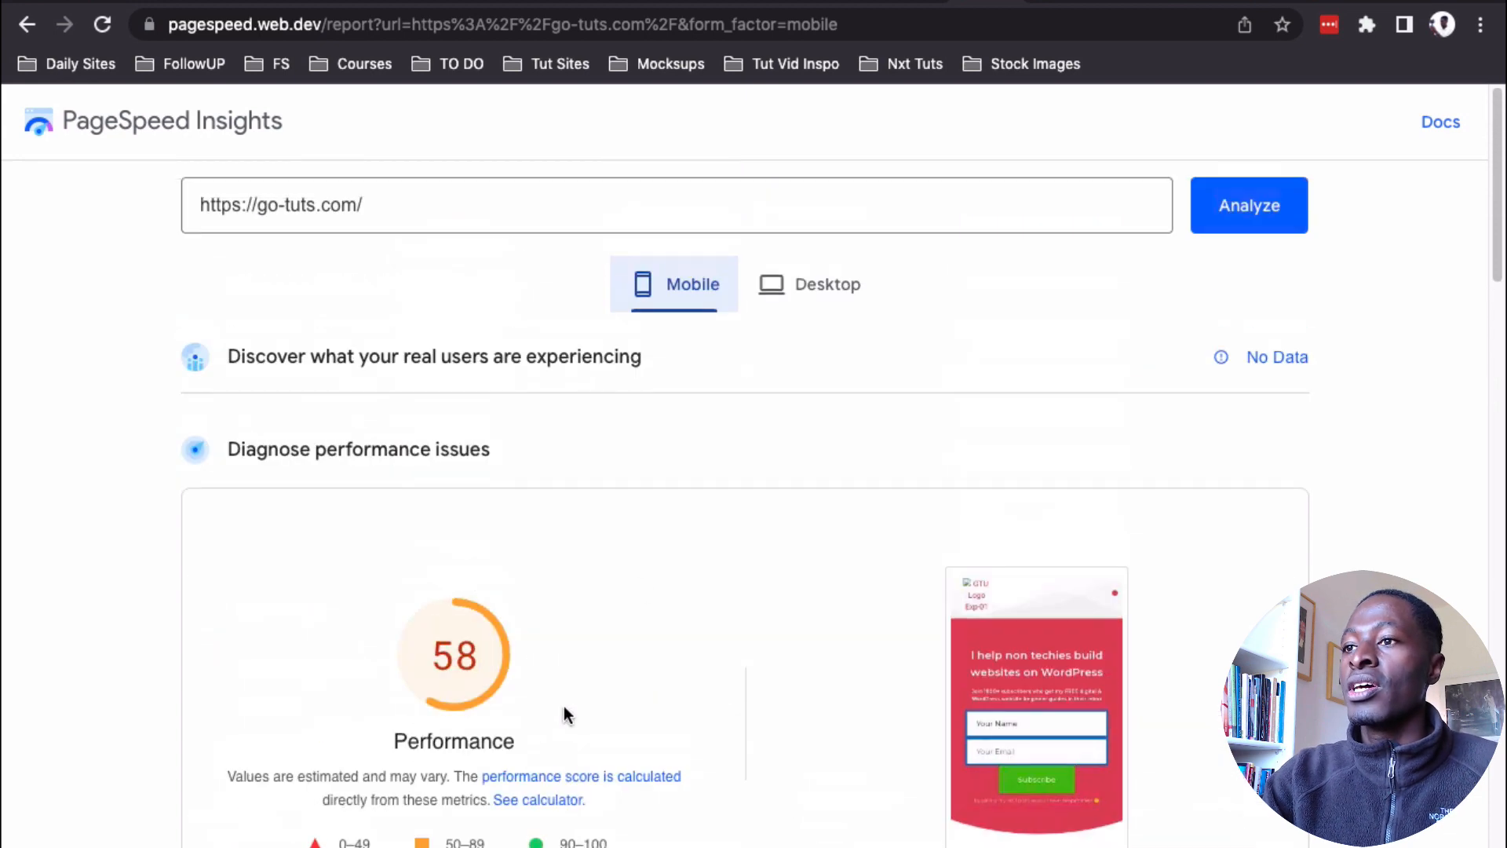
left_click(809, 284)
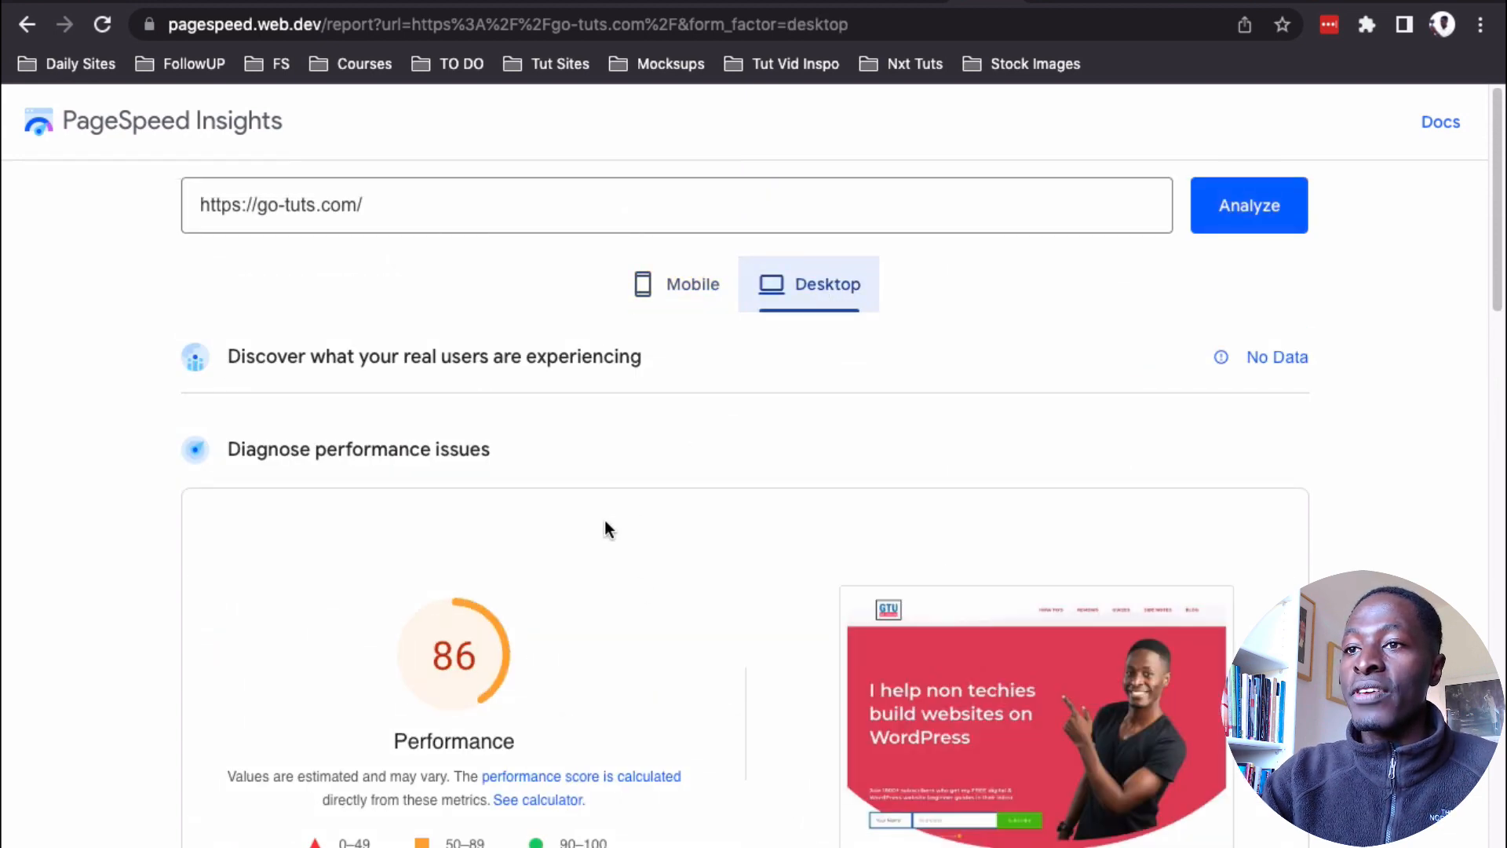
scroll("down", 3)
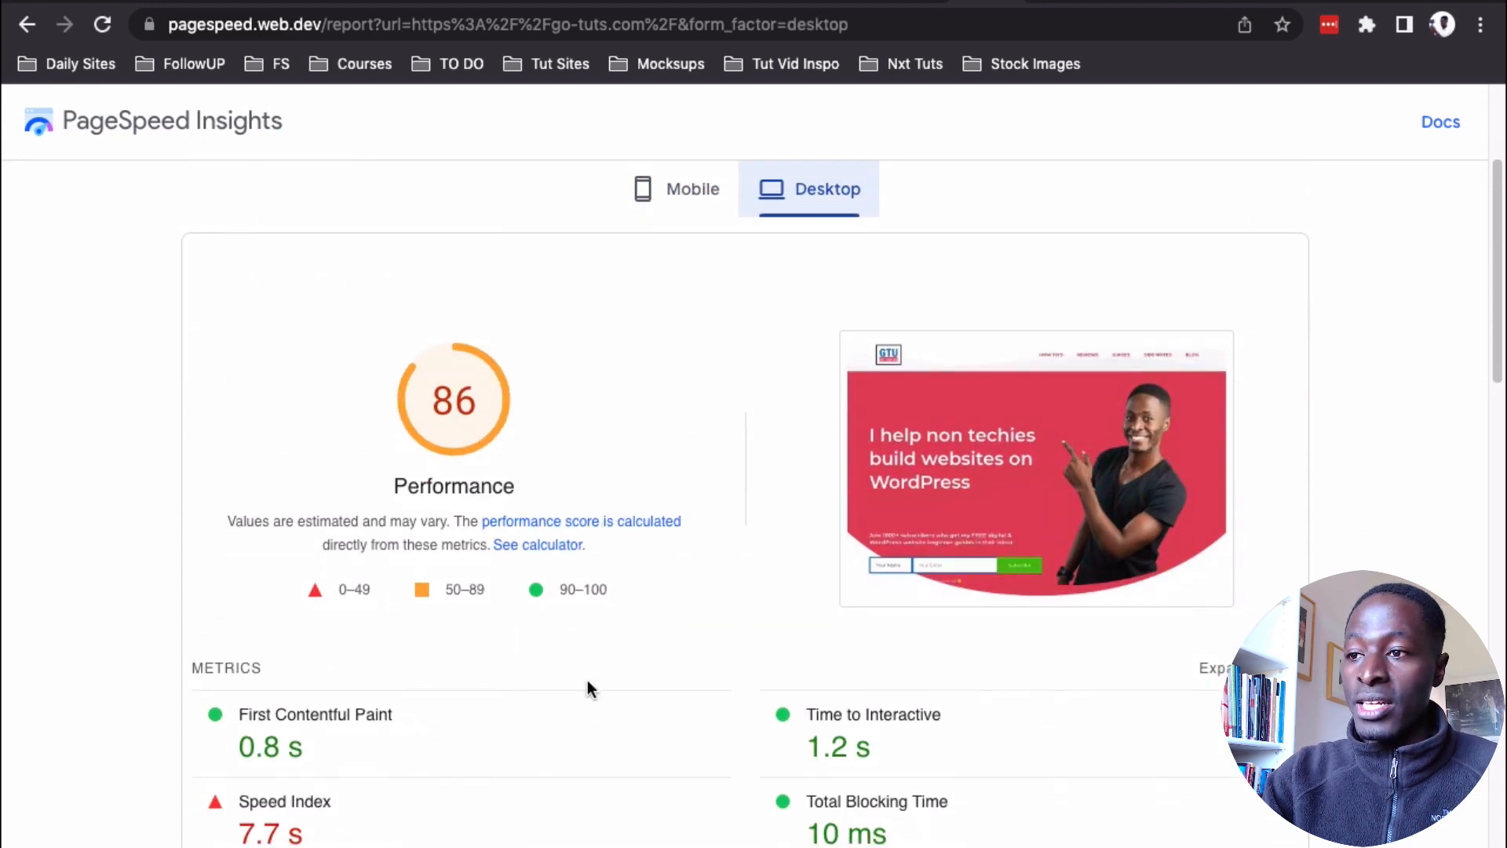
scroll("down", 3)
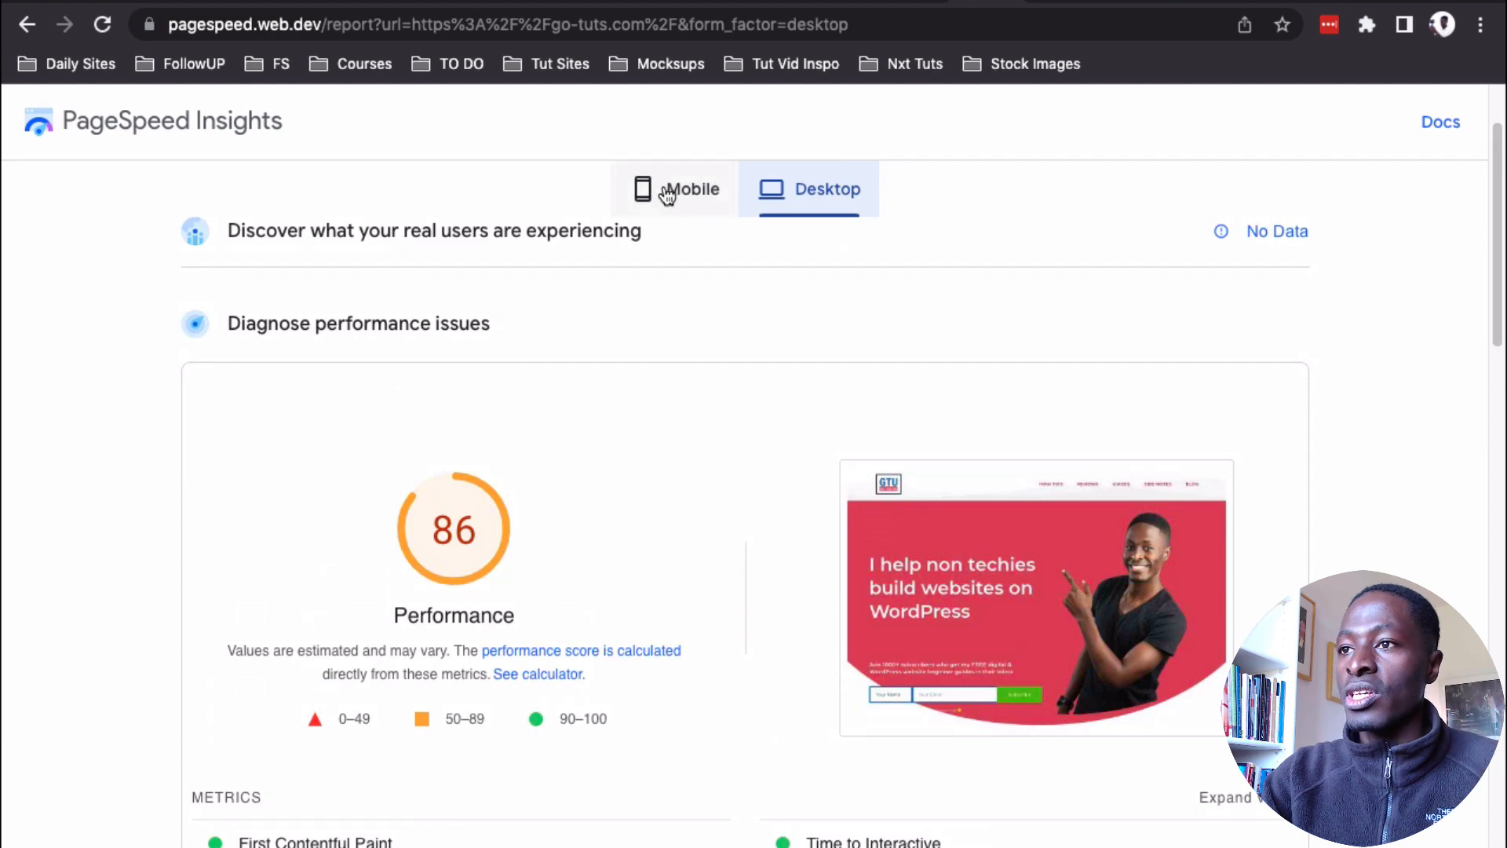
- Review the optimized report: desktop 98 and mobile 97, scrolling to the Metrics section
left_click(675, 190)
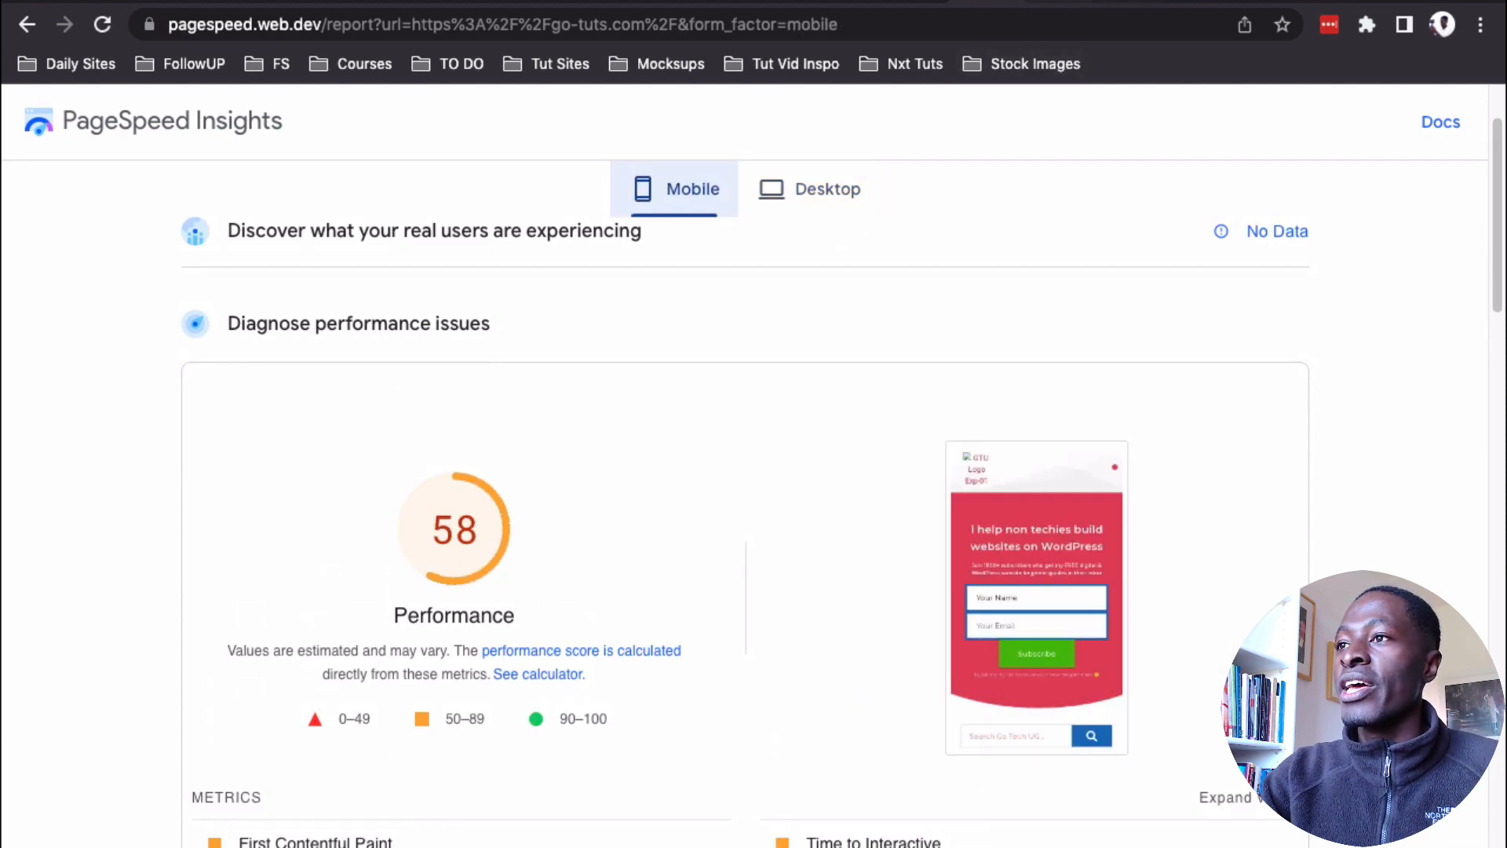
left_click(827, 188)
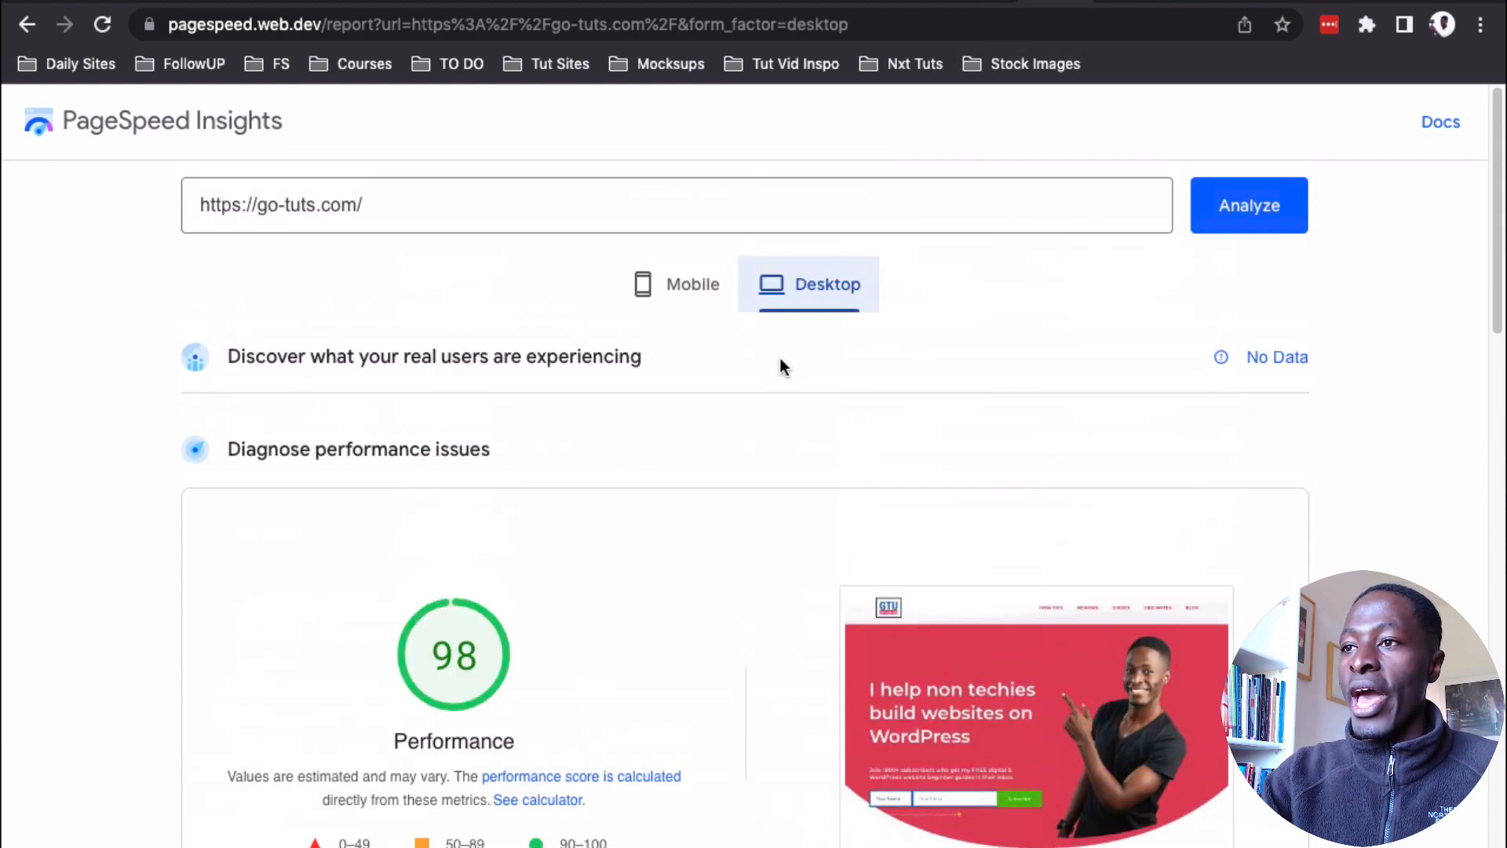
left_click(674, 284)
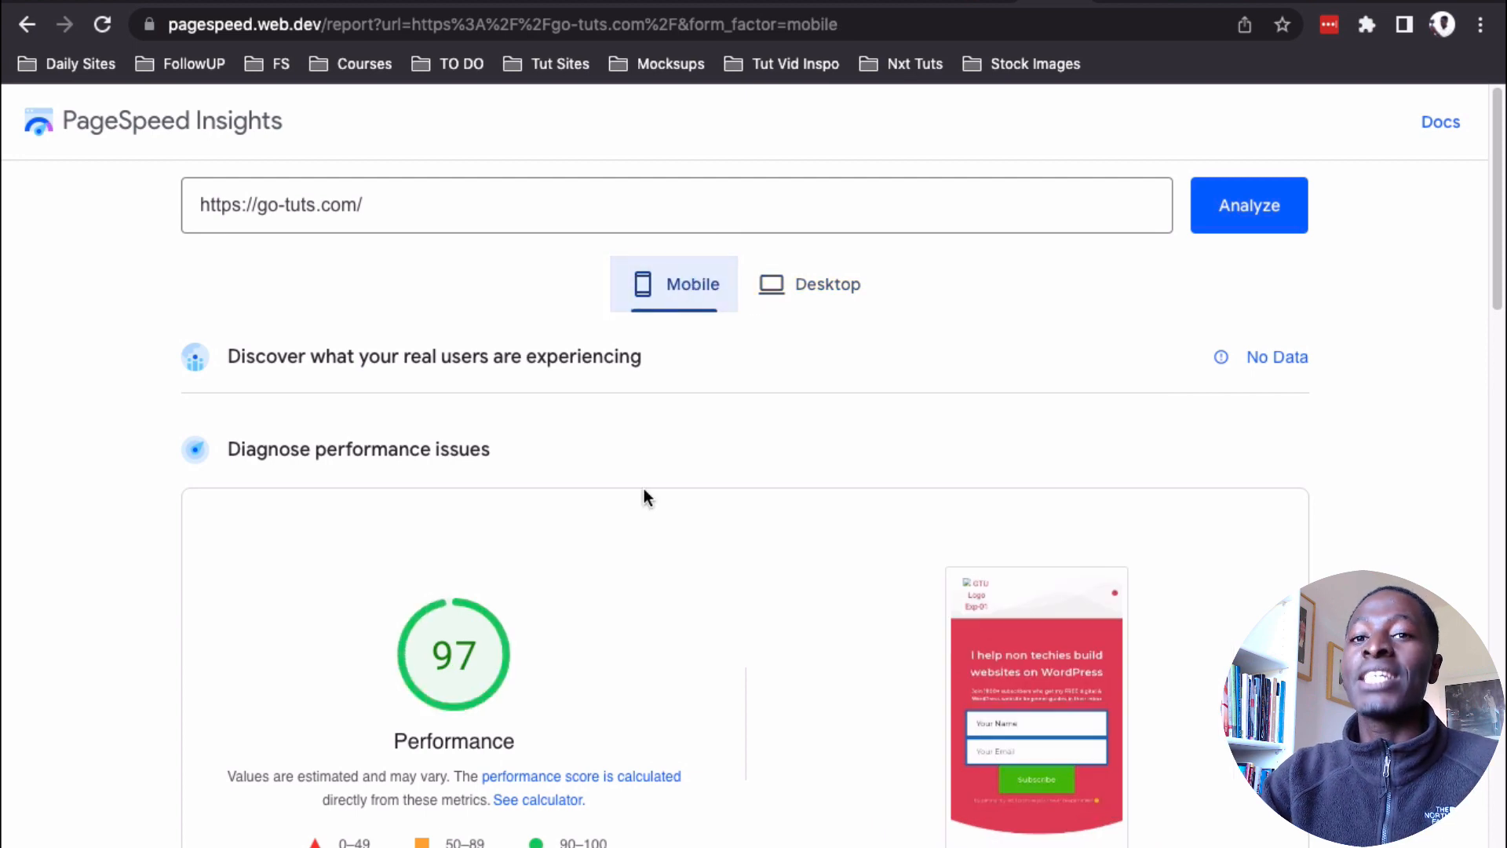
scroll("down", 3)
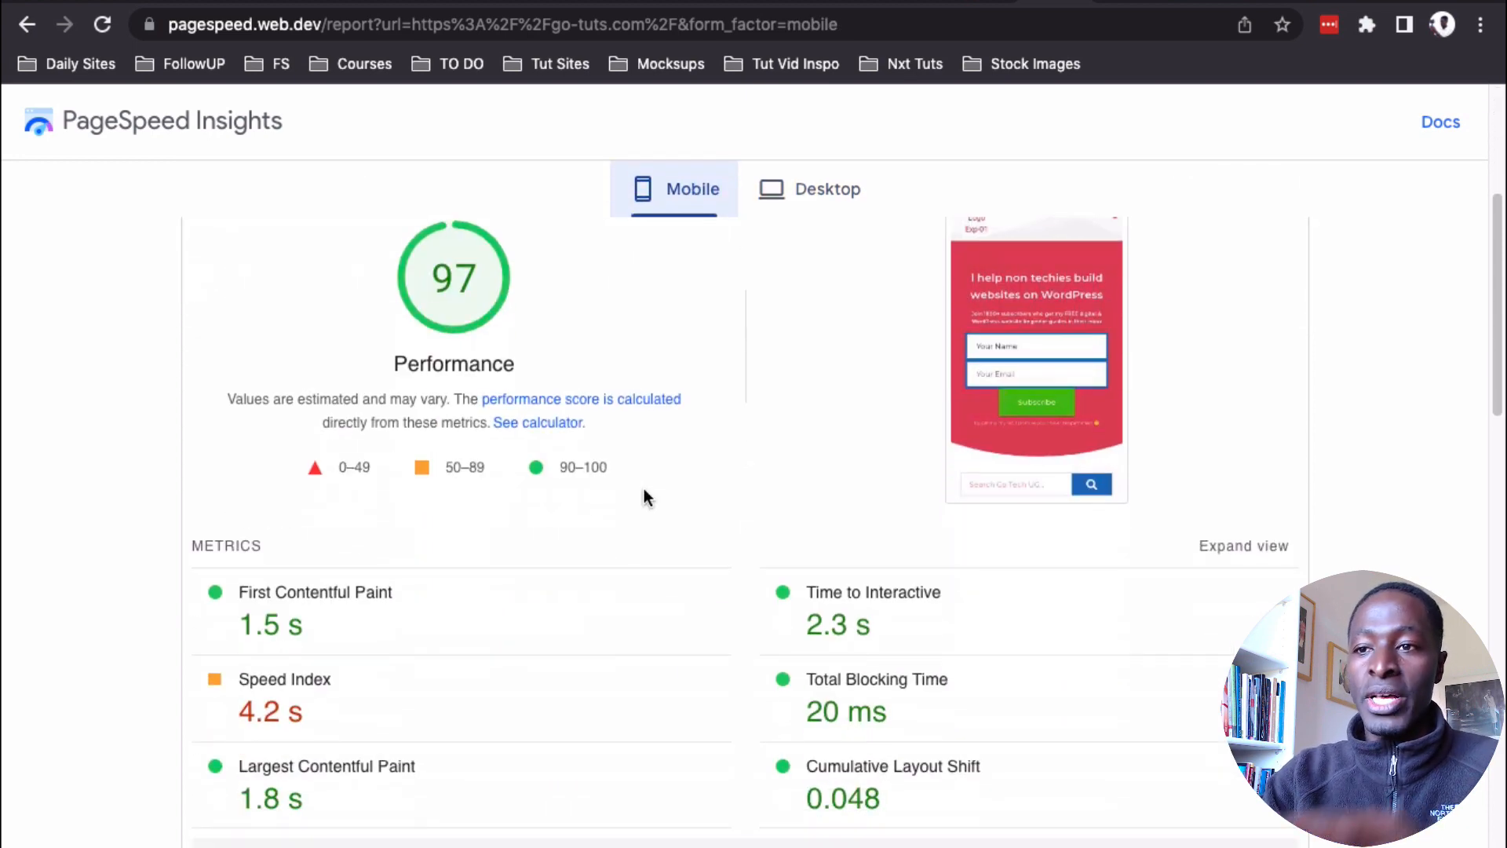
left_click(828, 190)
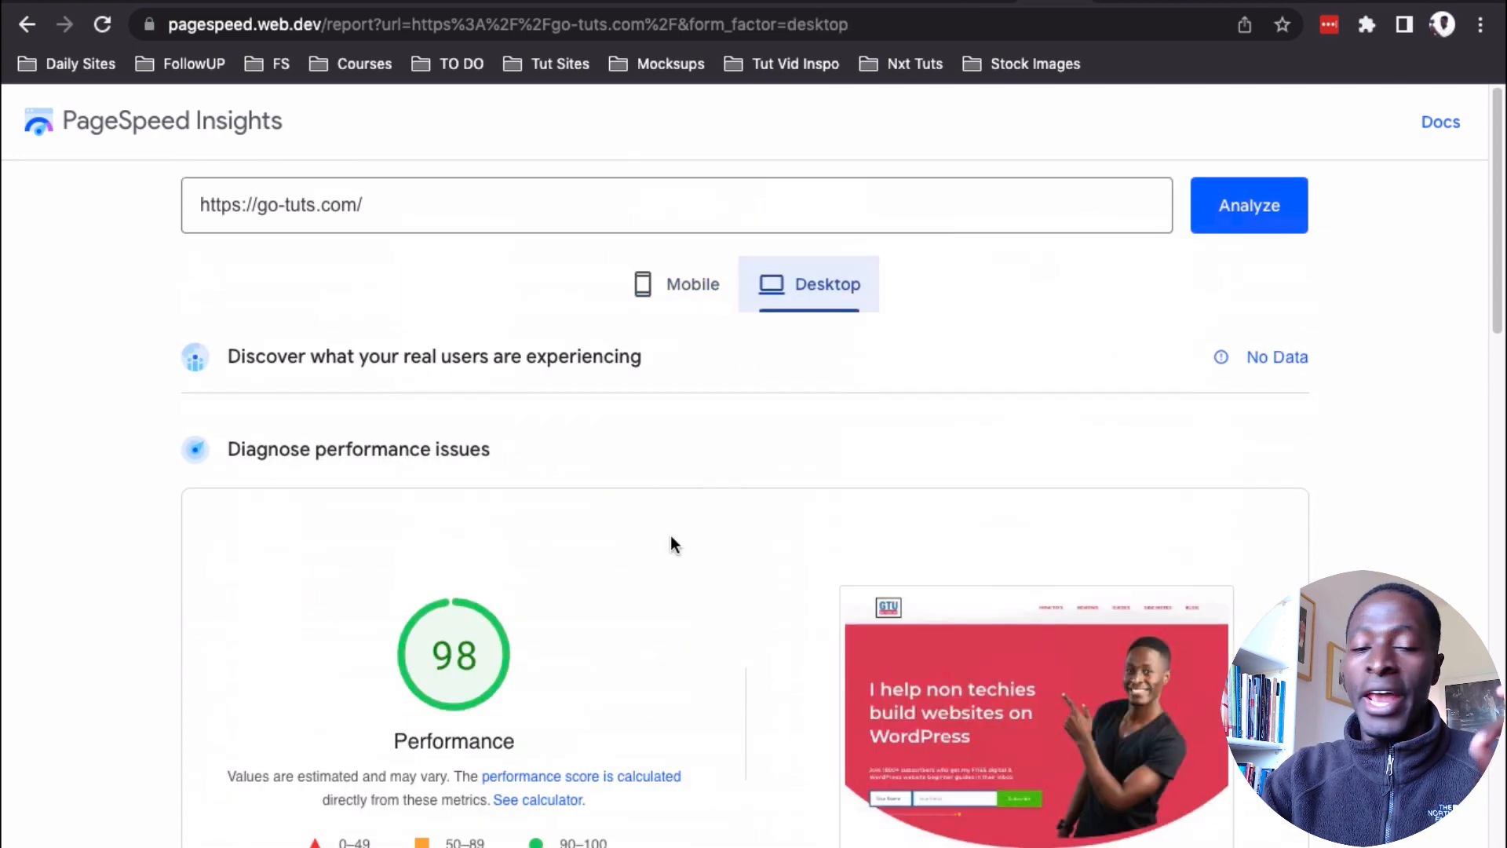
scroll("down", 3)
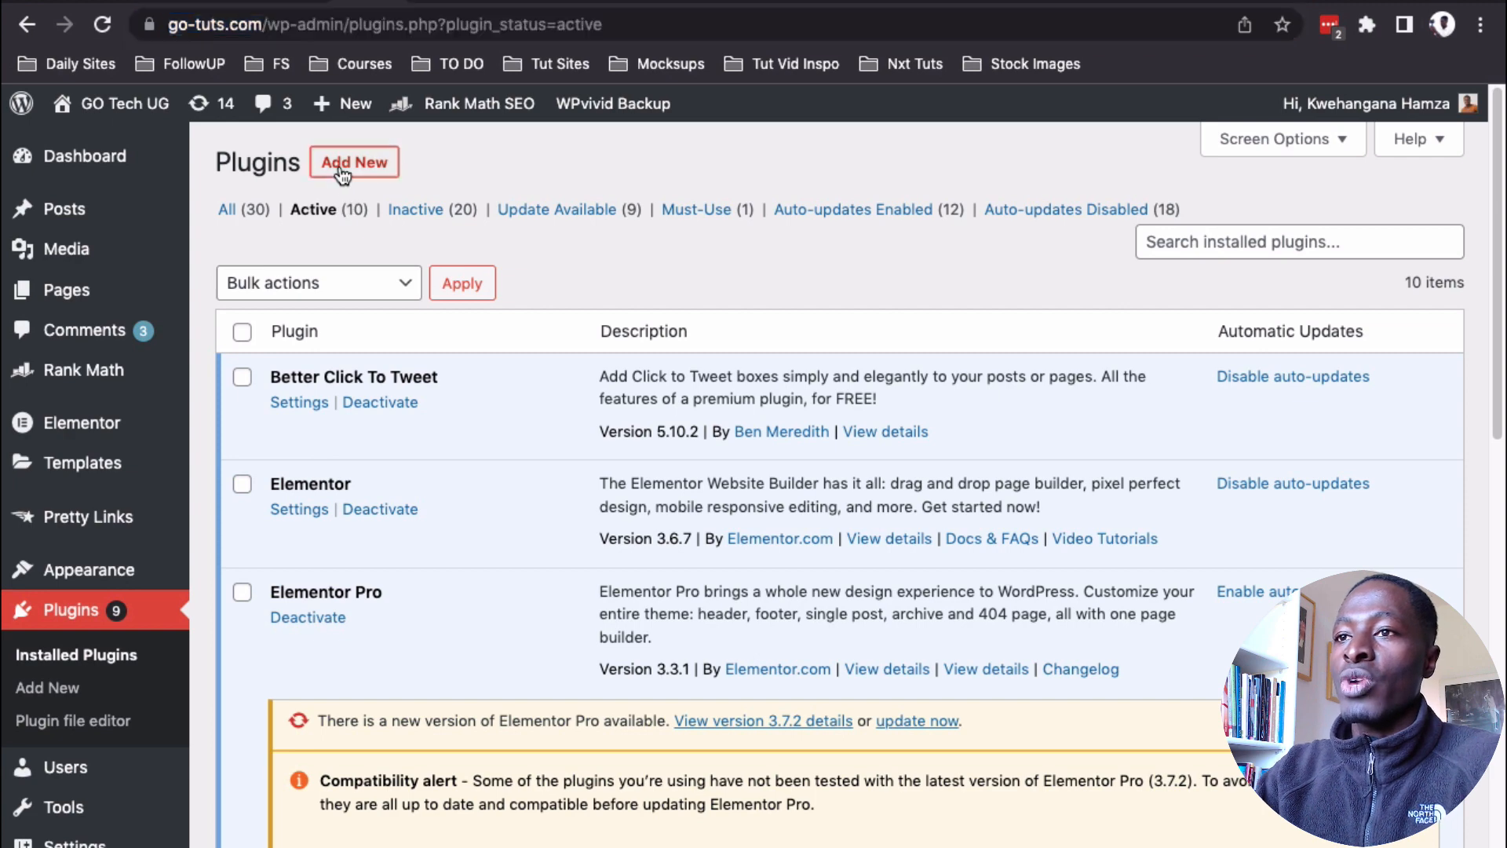
- From Plugins > Add New search '10 web booster' and install 10Web Booster
left_click(354, 162)
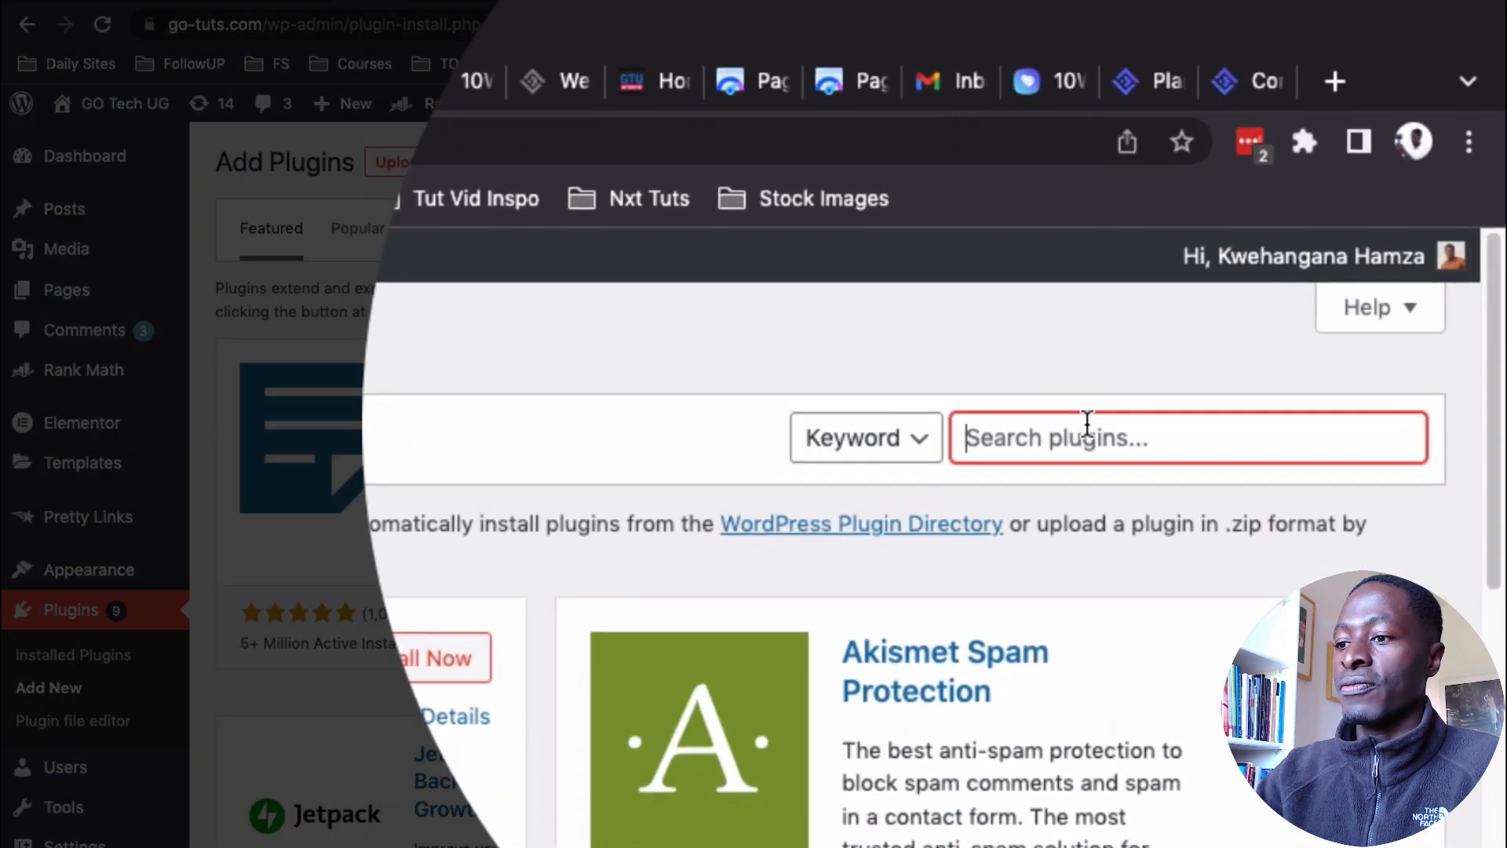
type("10 web booster")
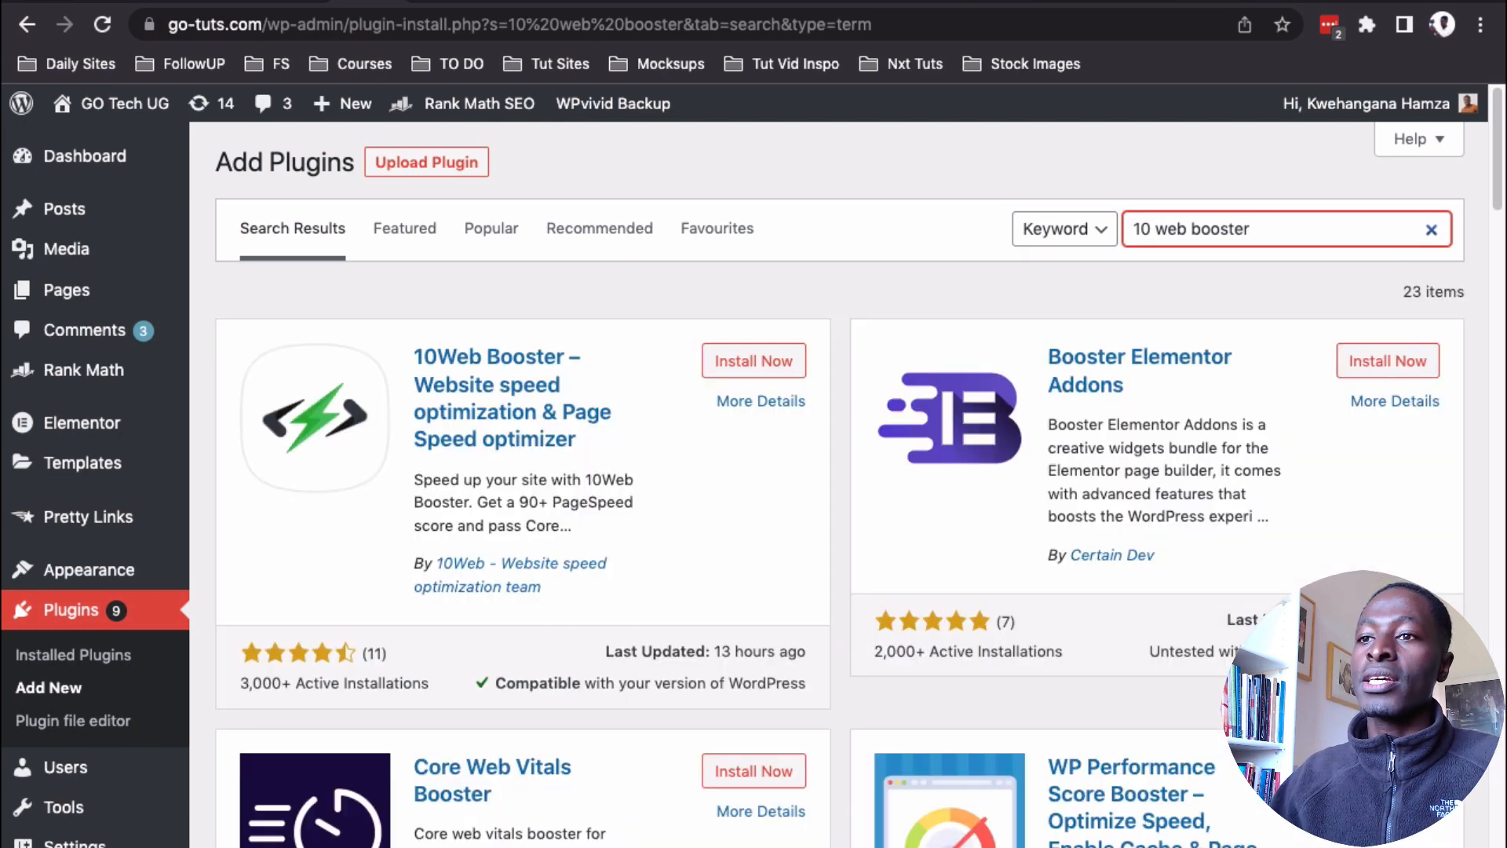
mouse_move(951, 414)
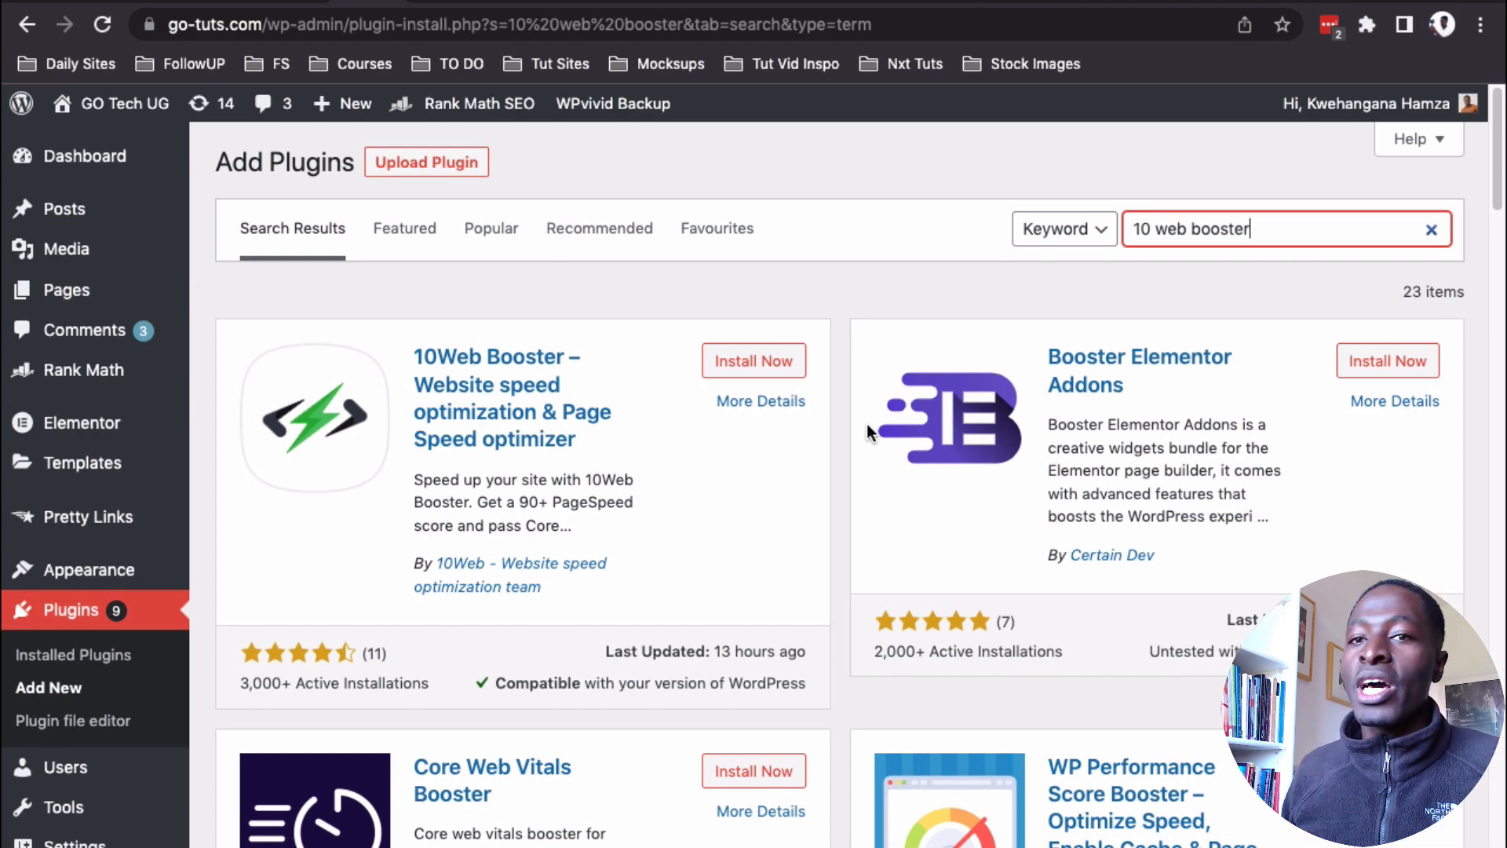
mouse_move(754, 361)
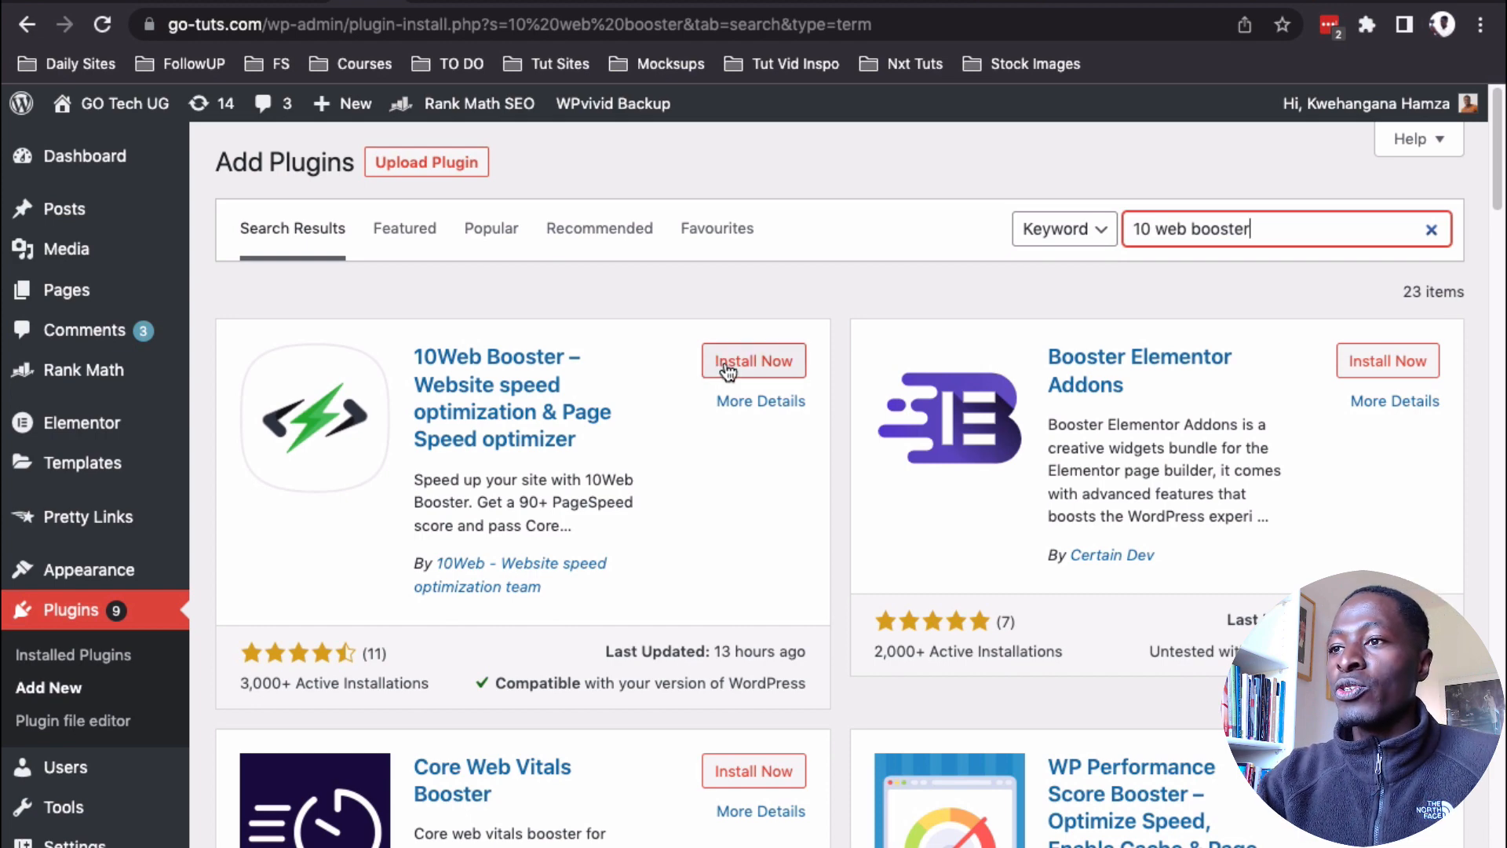
left_click(754, 361)
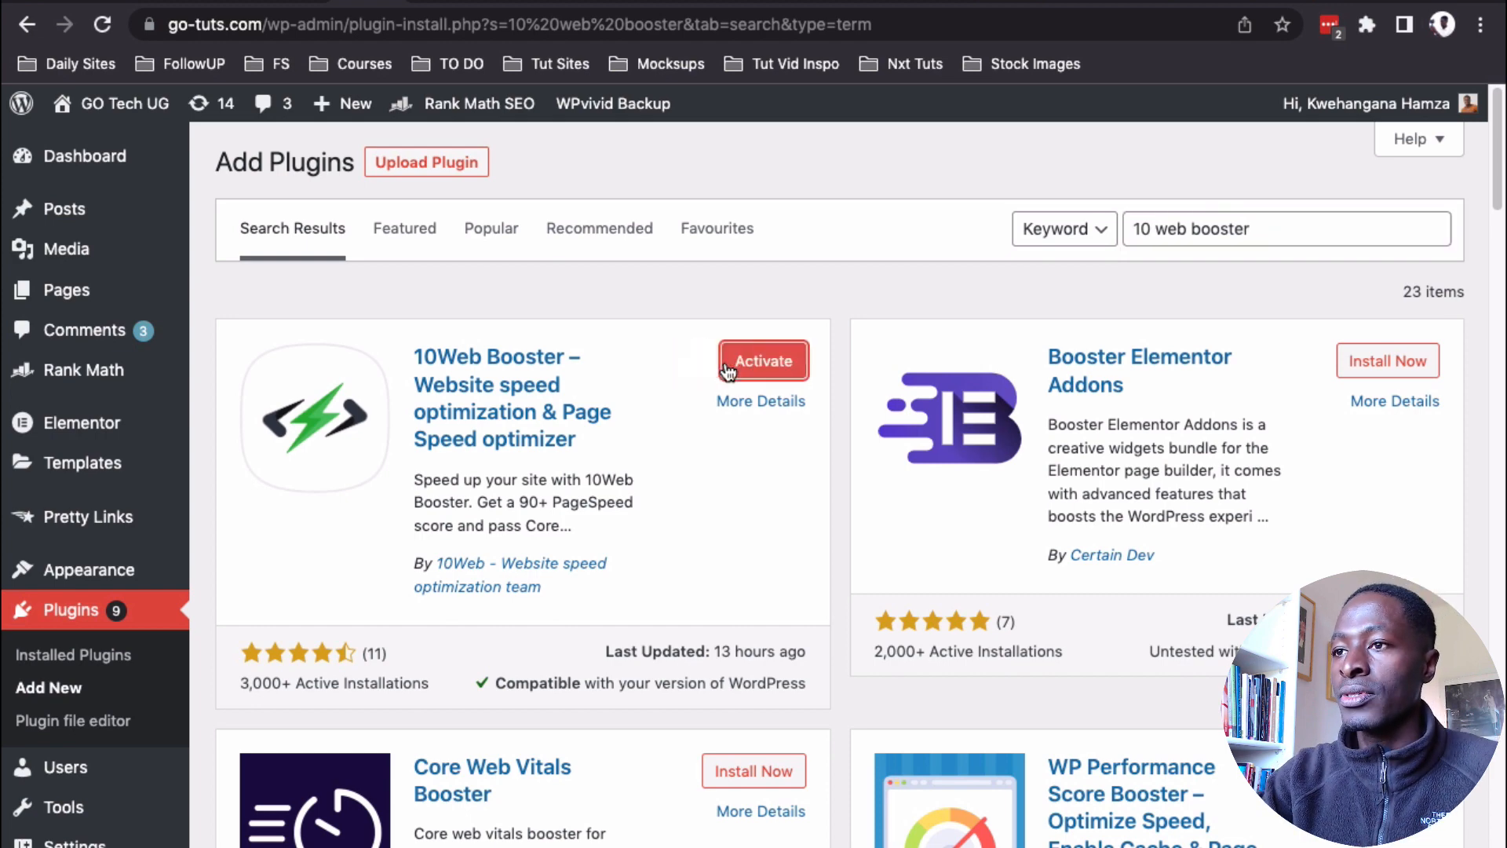
- Activate the 10Web Booster plugin and open its WordPress.org listing page
left_click(763, 362)
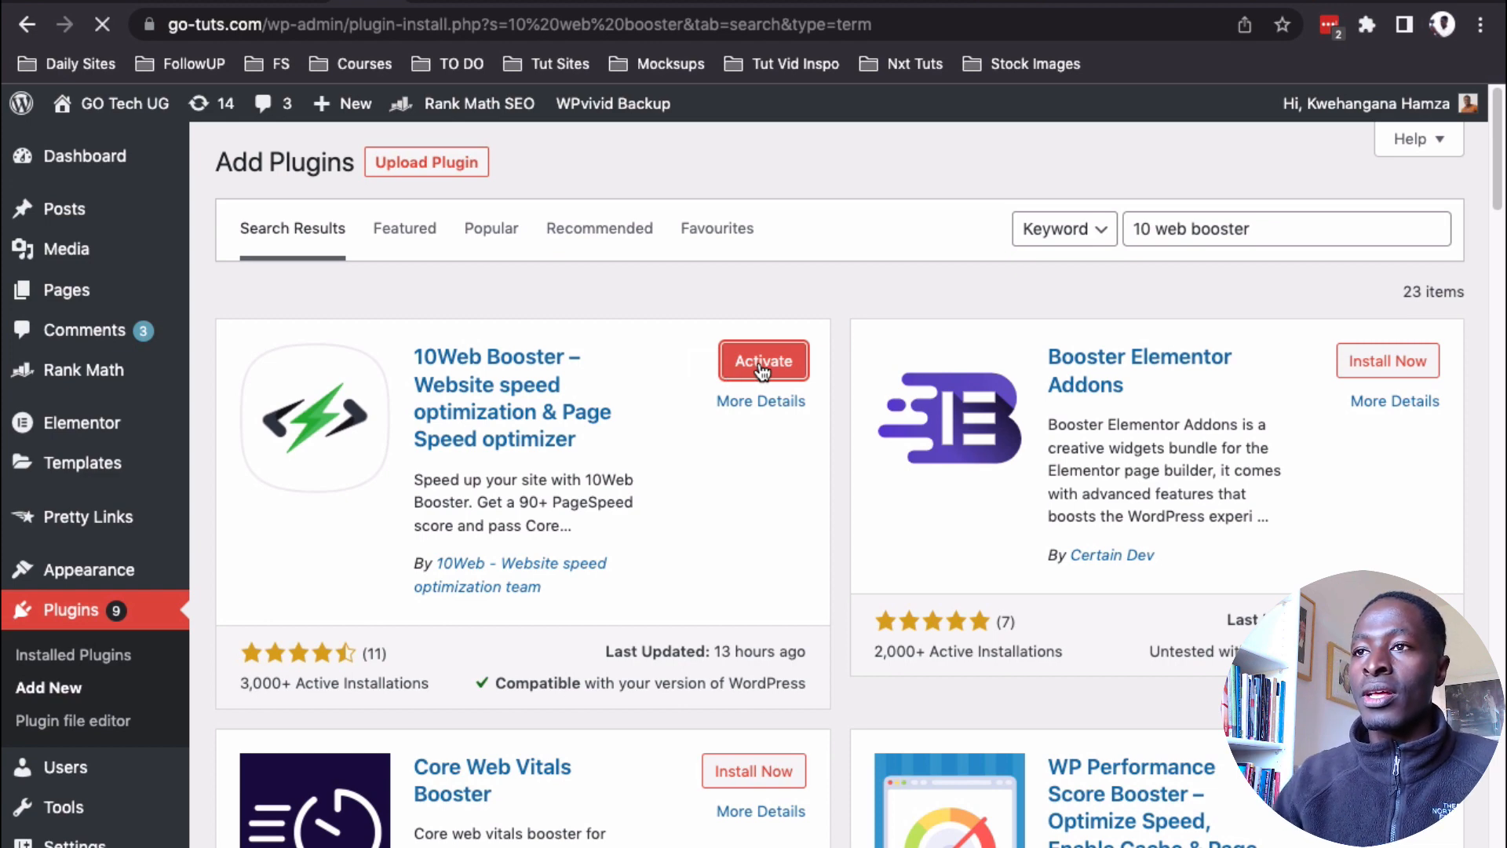
left_click(763, 361)
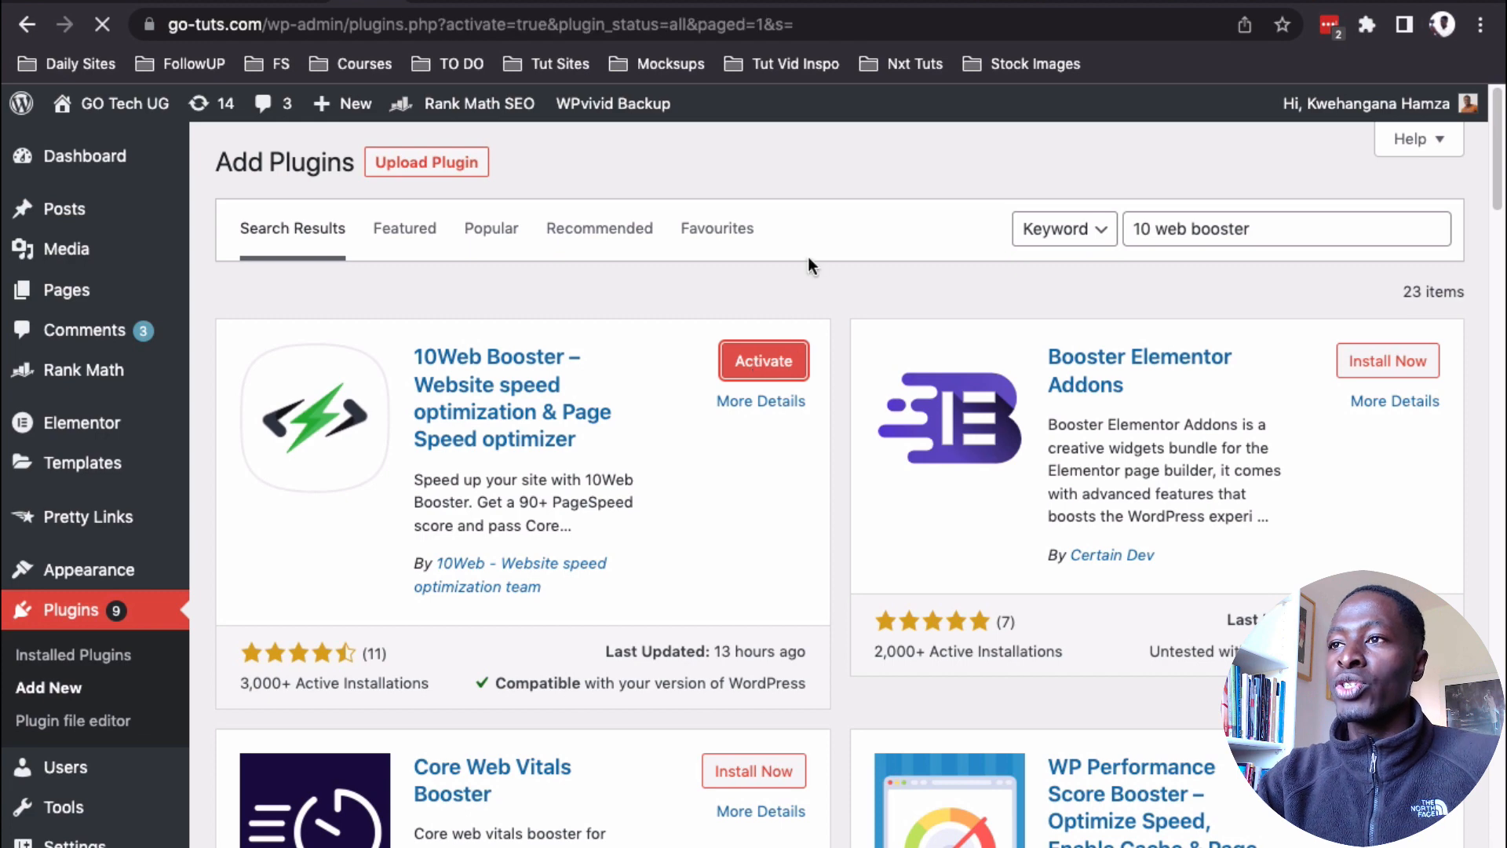
left_click(760, 400)
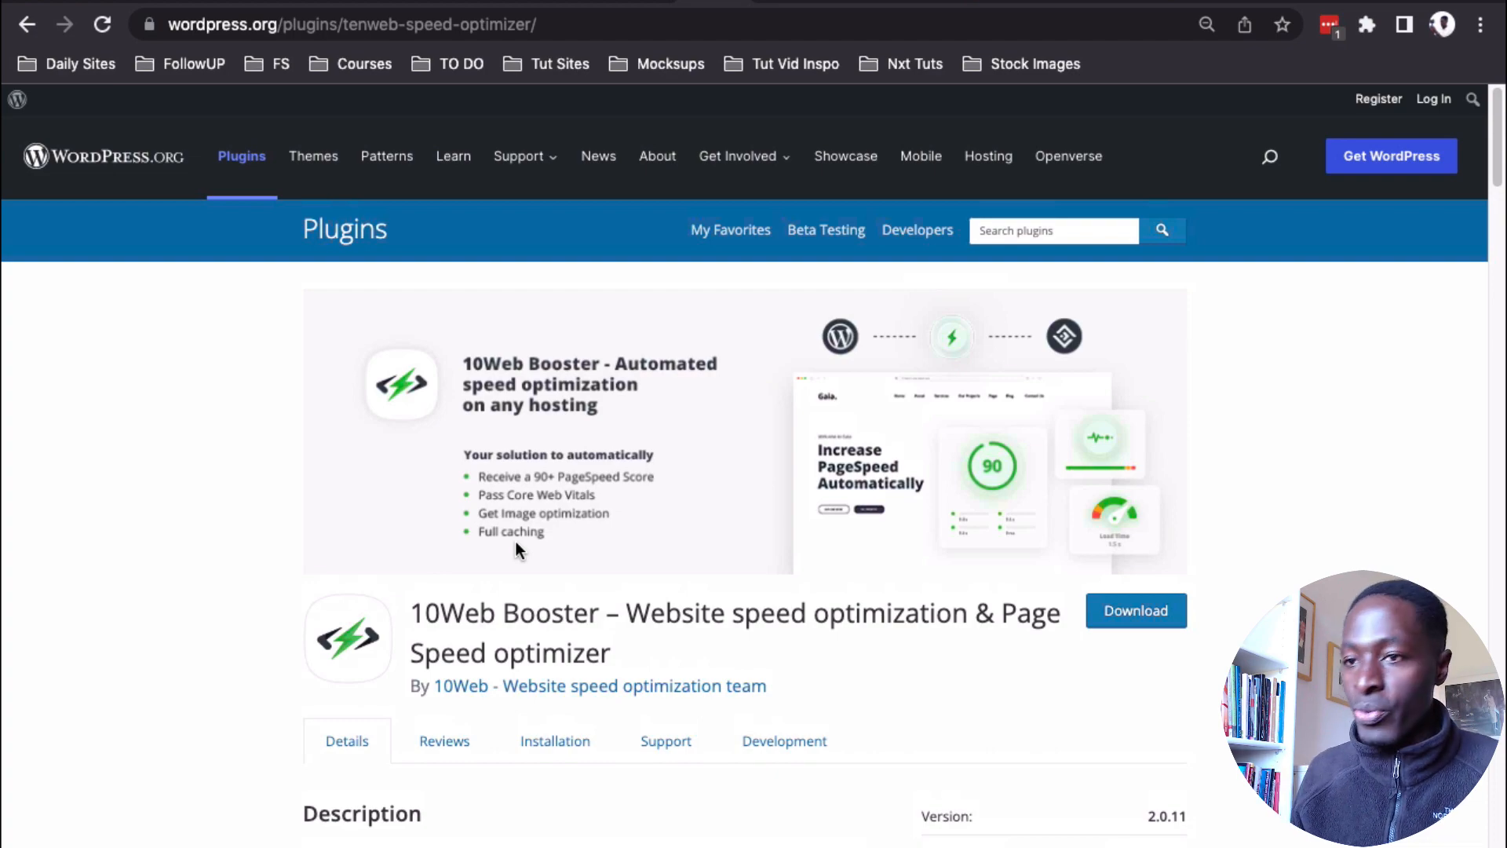
- Scroll the 10Web Booster WordPress.org page down to its ratings and Benefits section
scroll("down", 3)
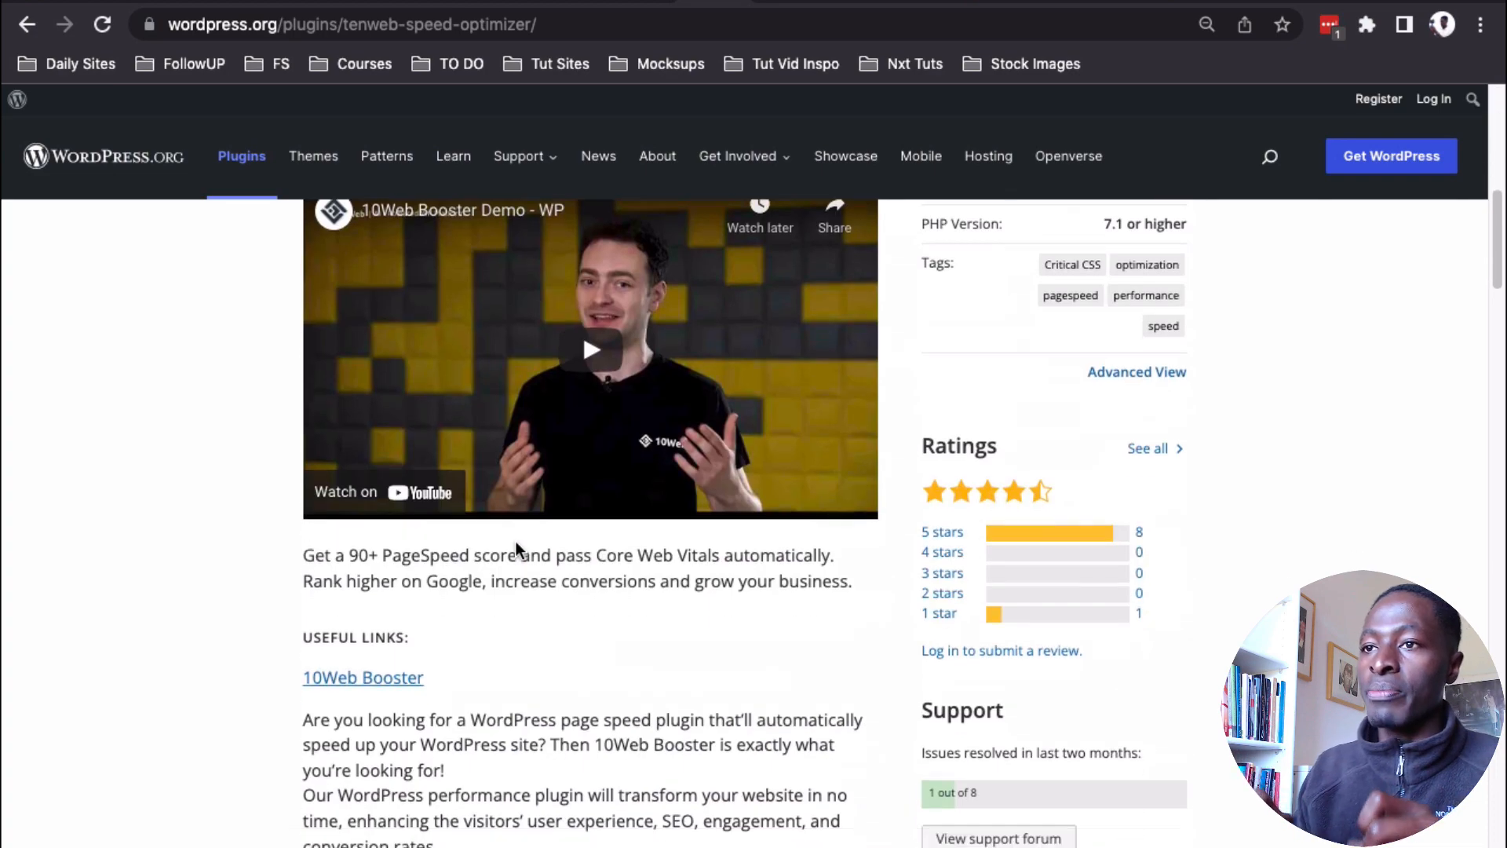
scroll("down", 3)
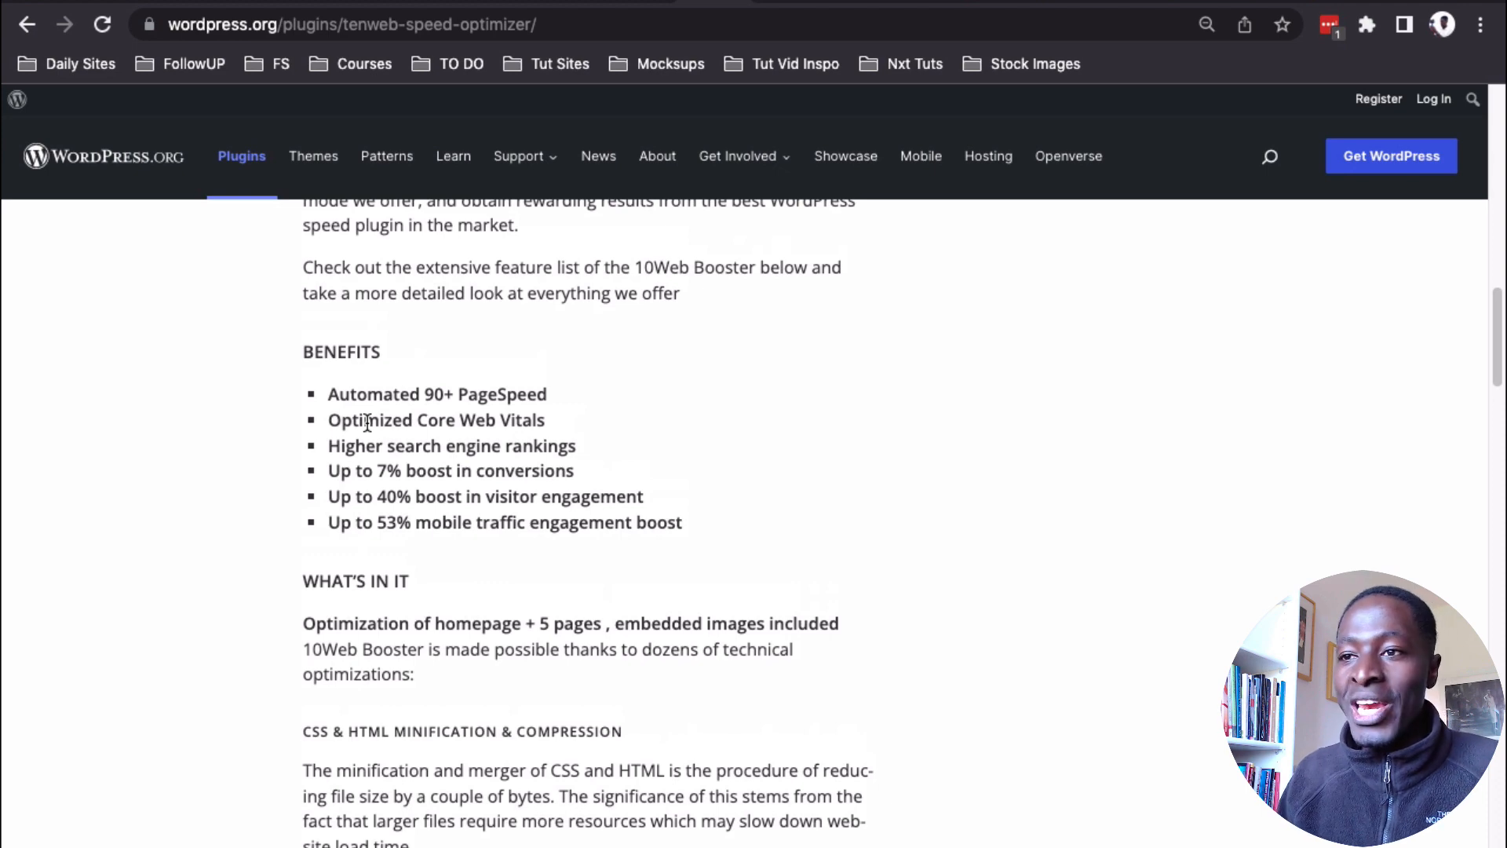
mouse_move(328, 444)
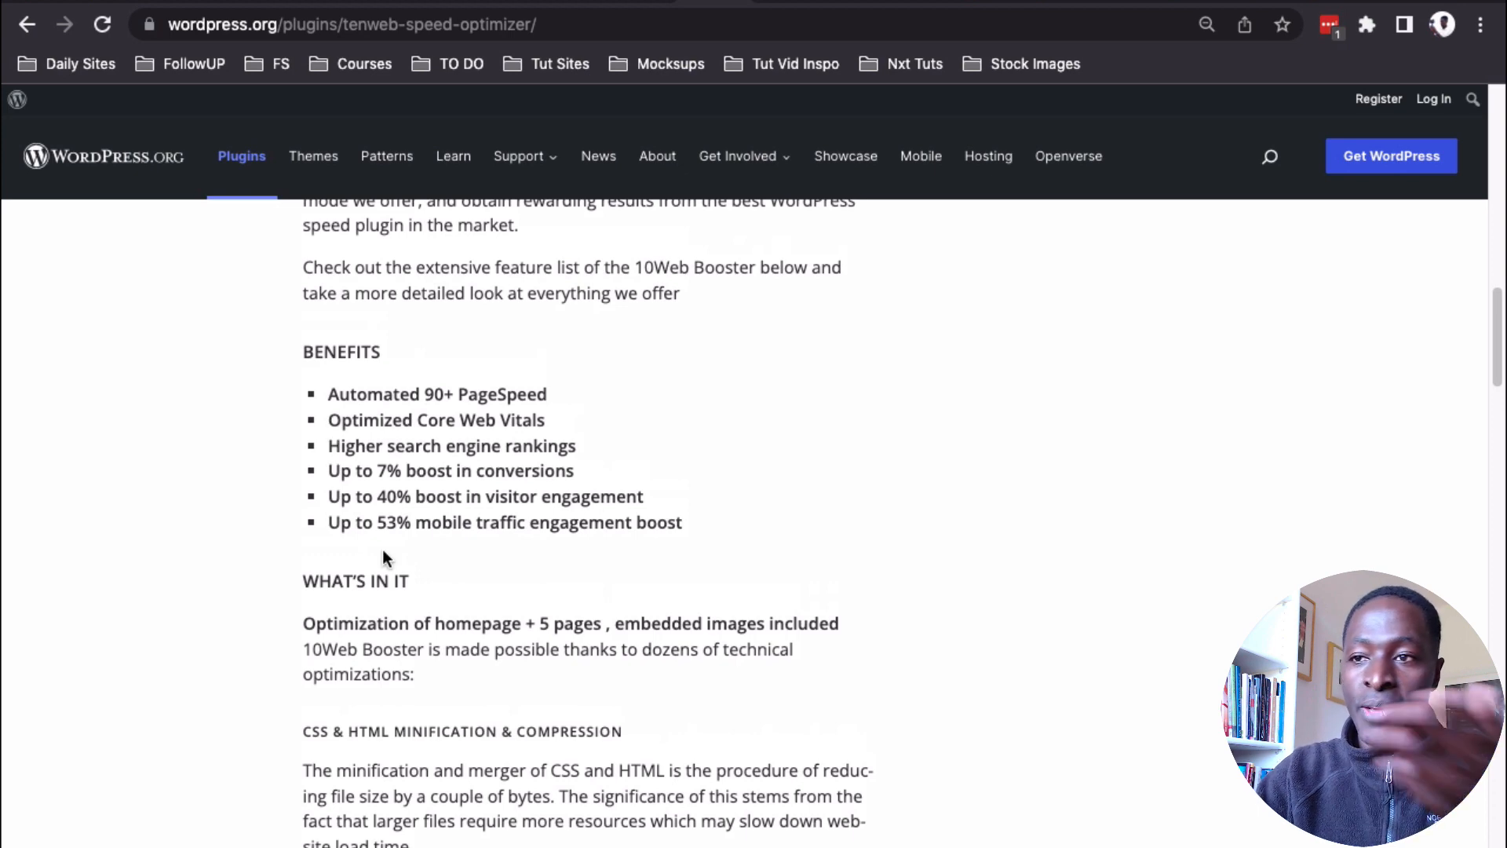
- Read the feature descriptions such as image lazy load and font swap, returning to the Plugins page
scroll("down", 3)
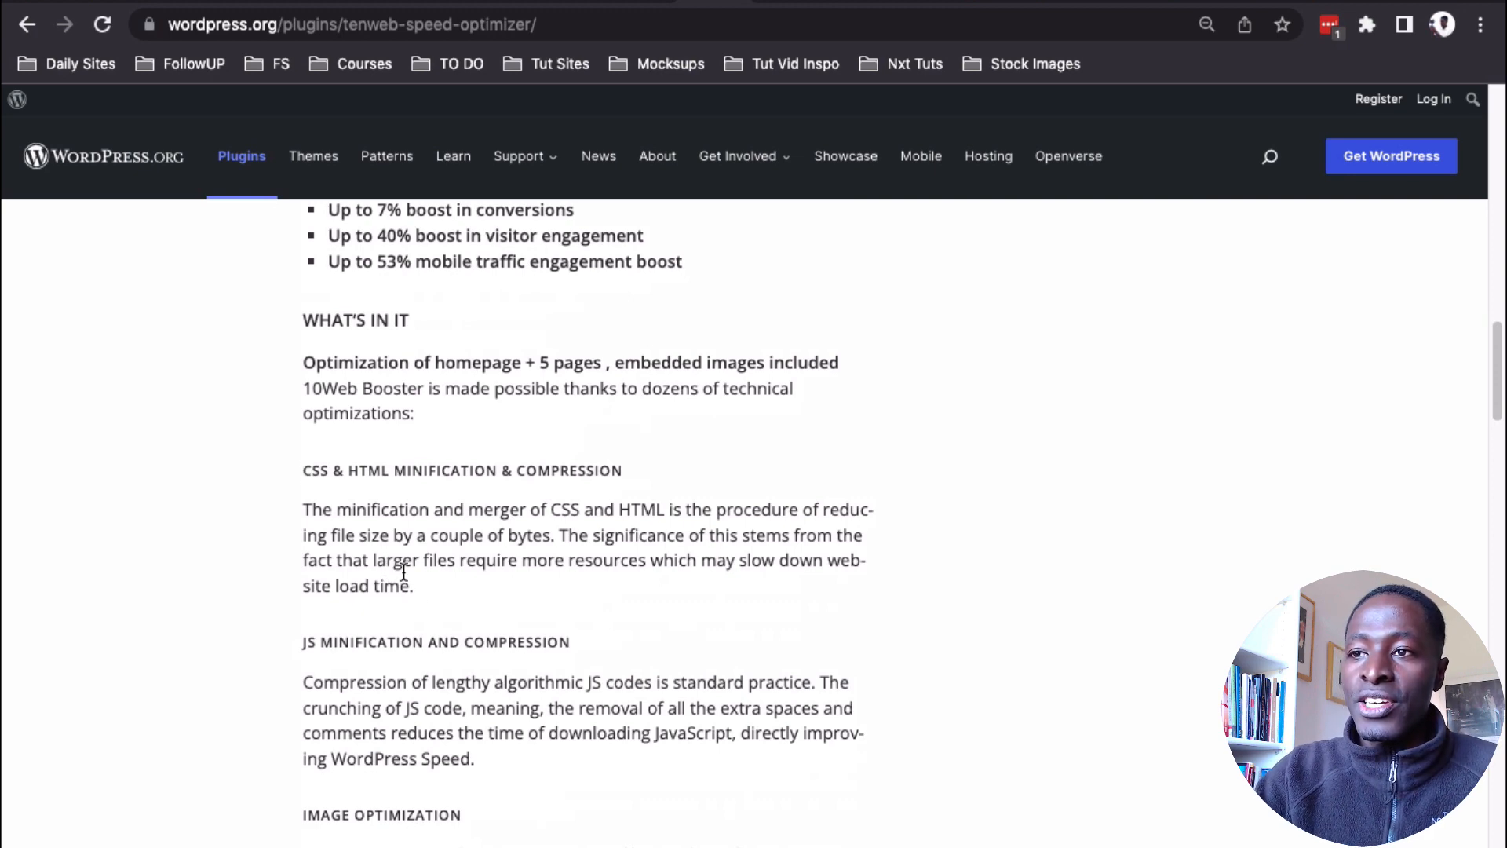
scroll("down", 3)
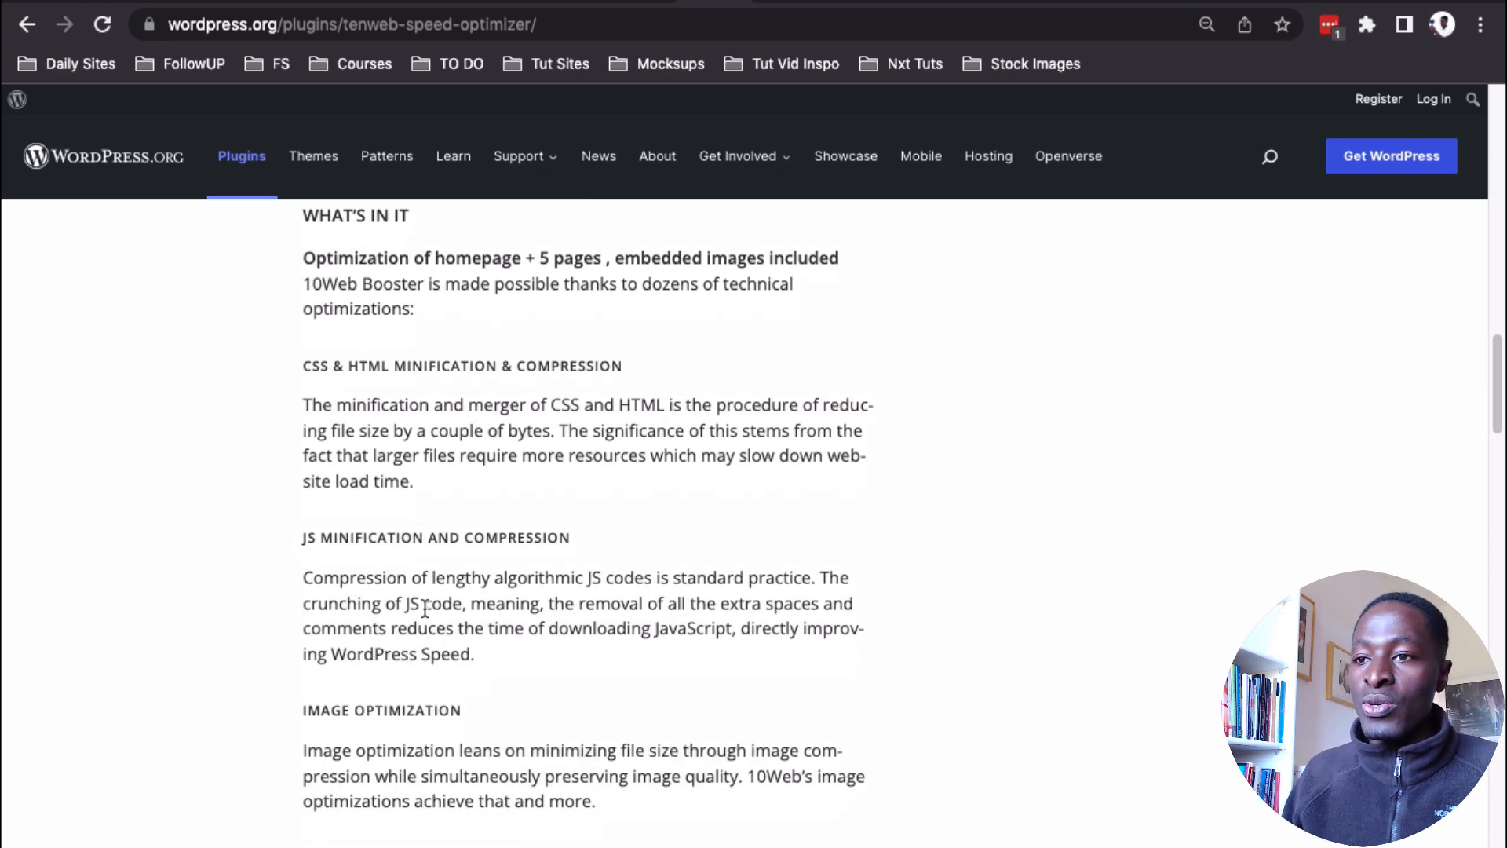
scroll("down", 3)
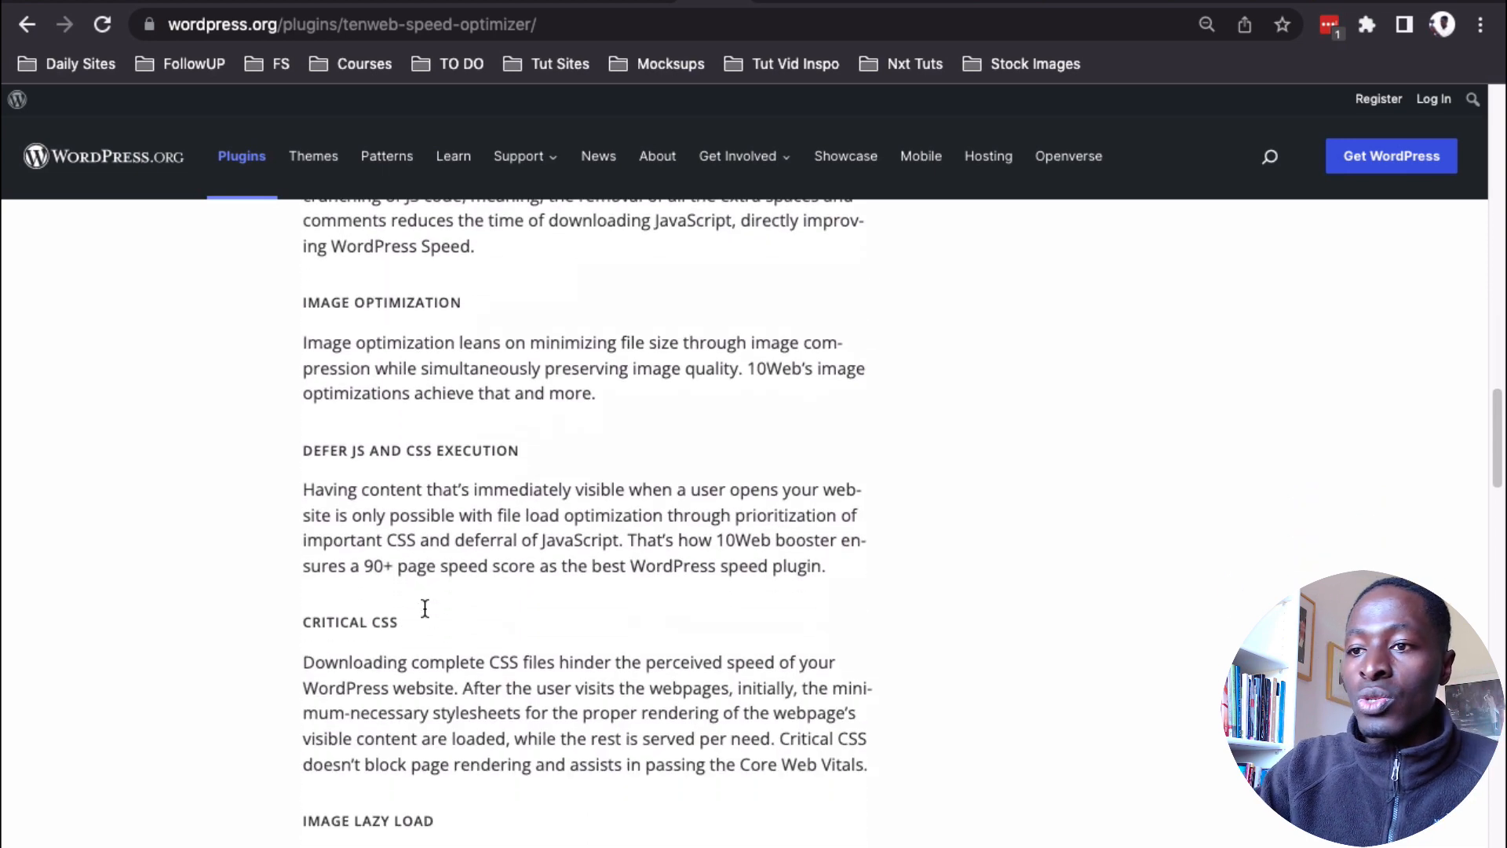
scroll("down", 3)
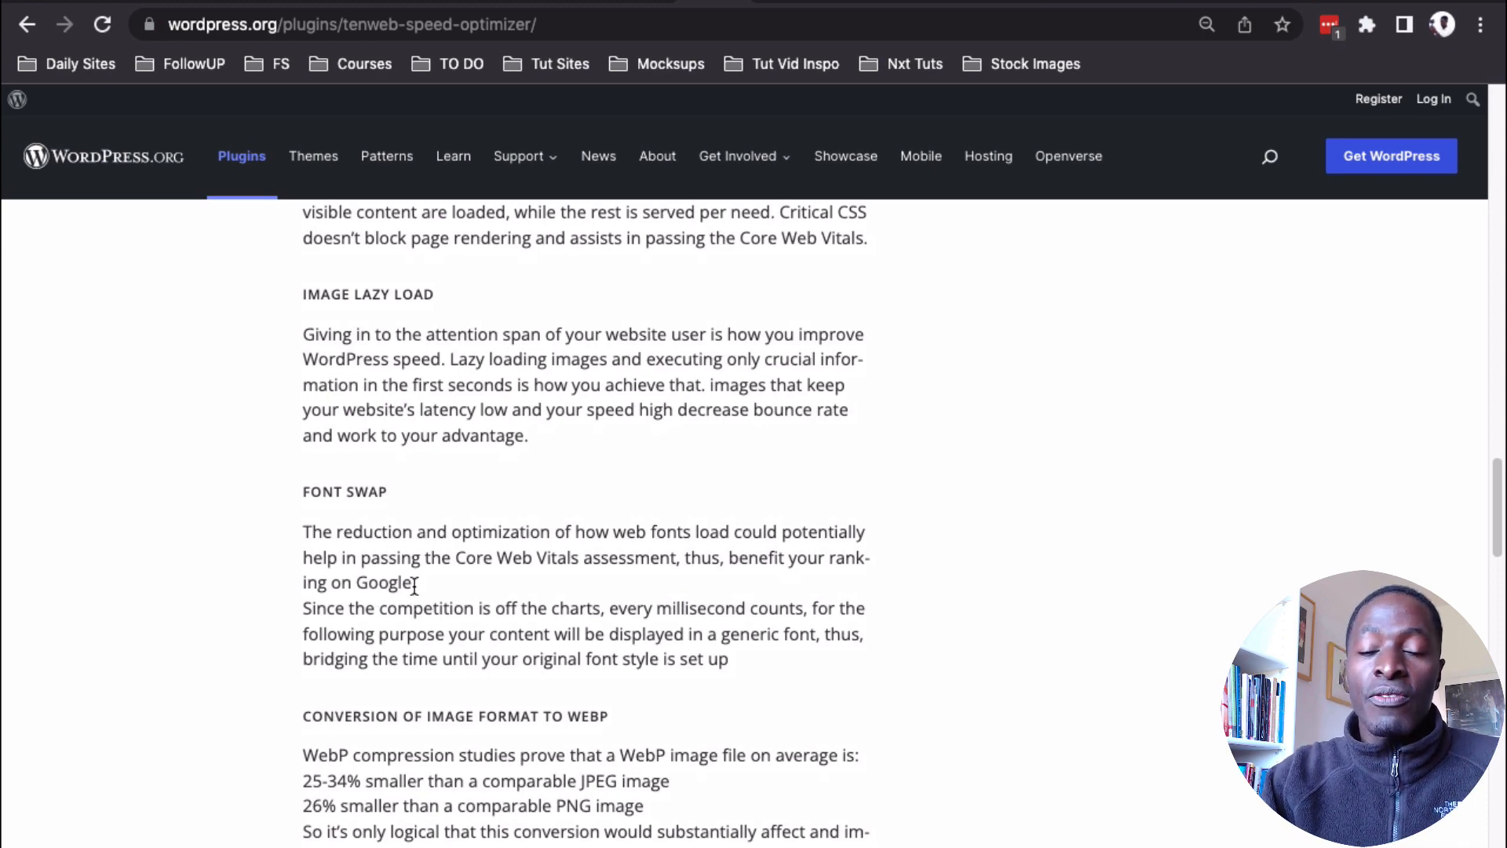
mouse_move(435, 592)
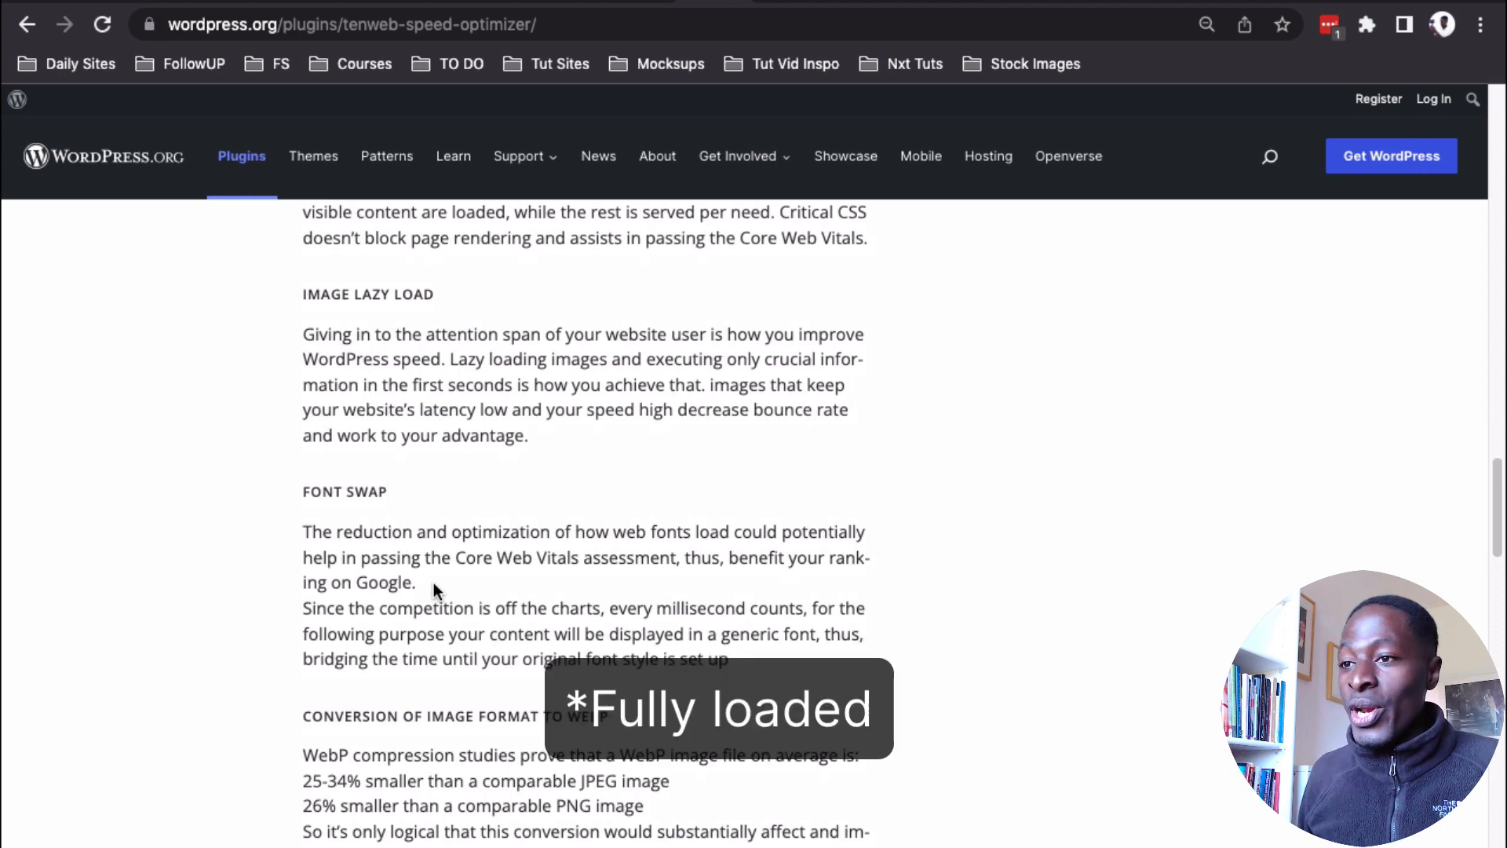
scroll("down", 3)
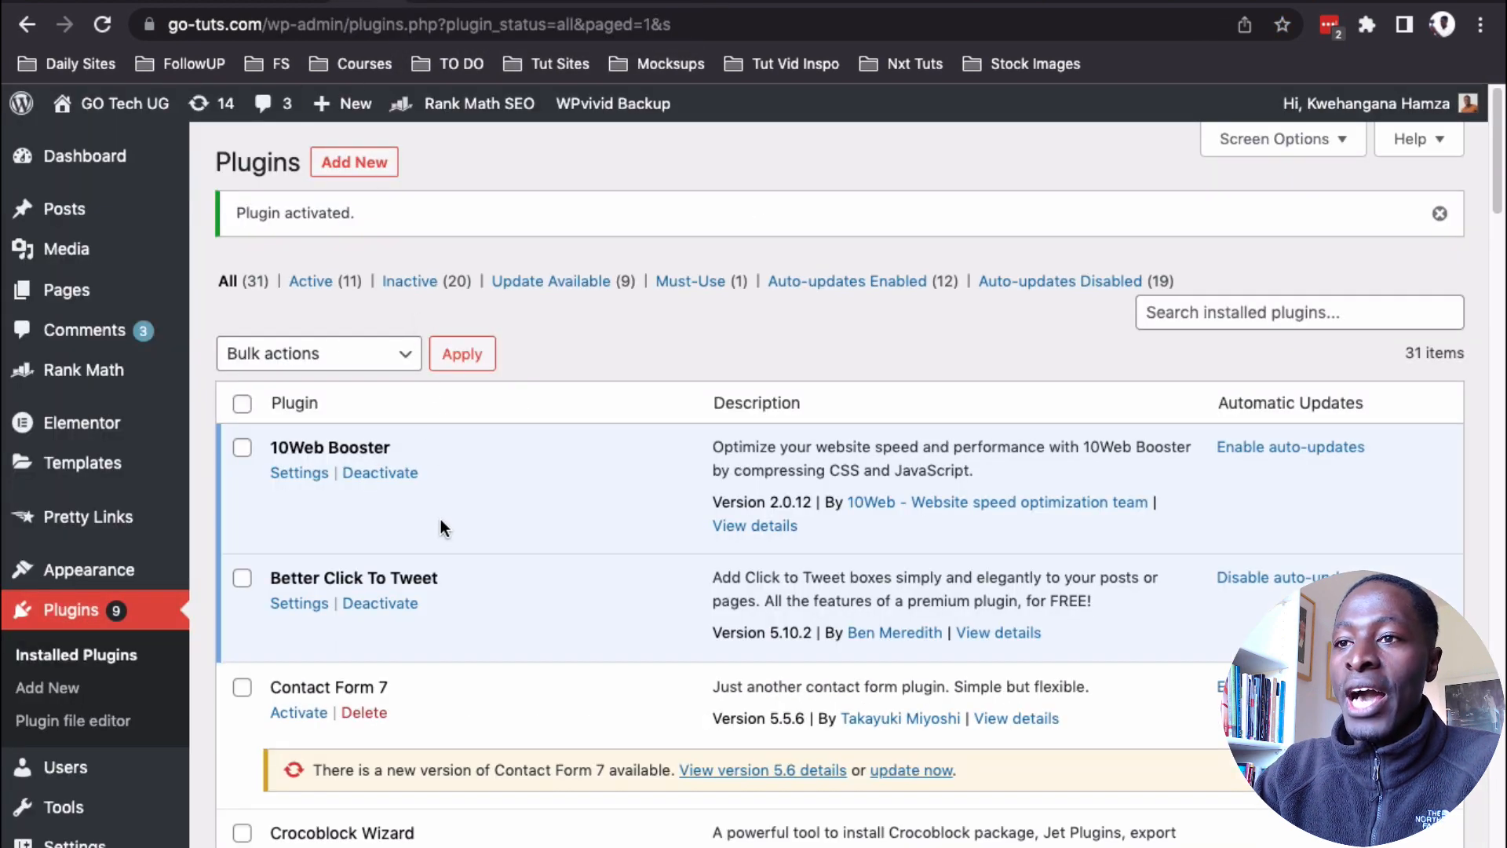
- Open 10Web Booster's Settings showing the welcome screen with steps to connect the site
left_click(298, 472)
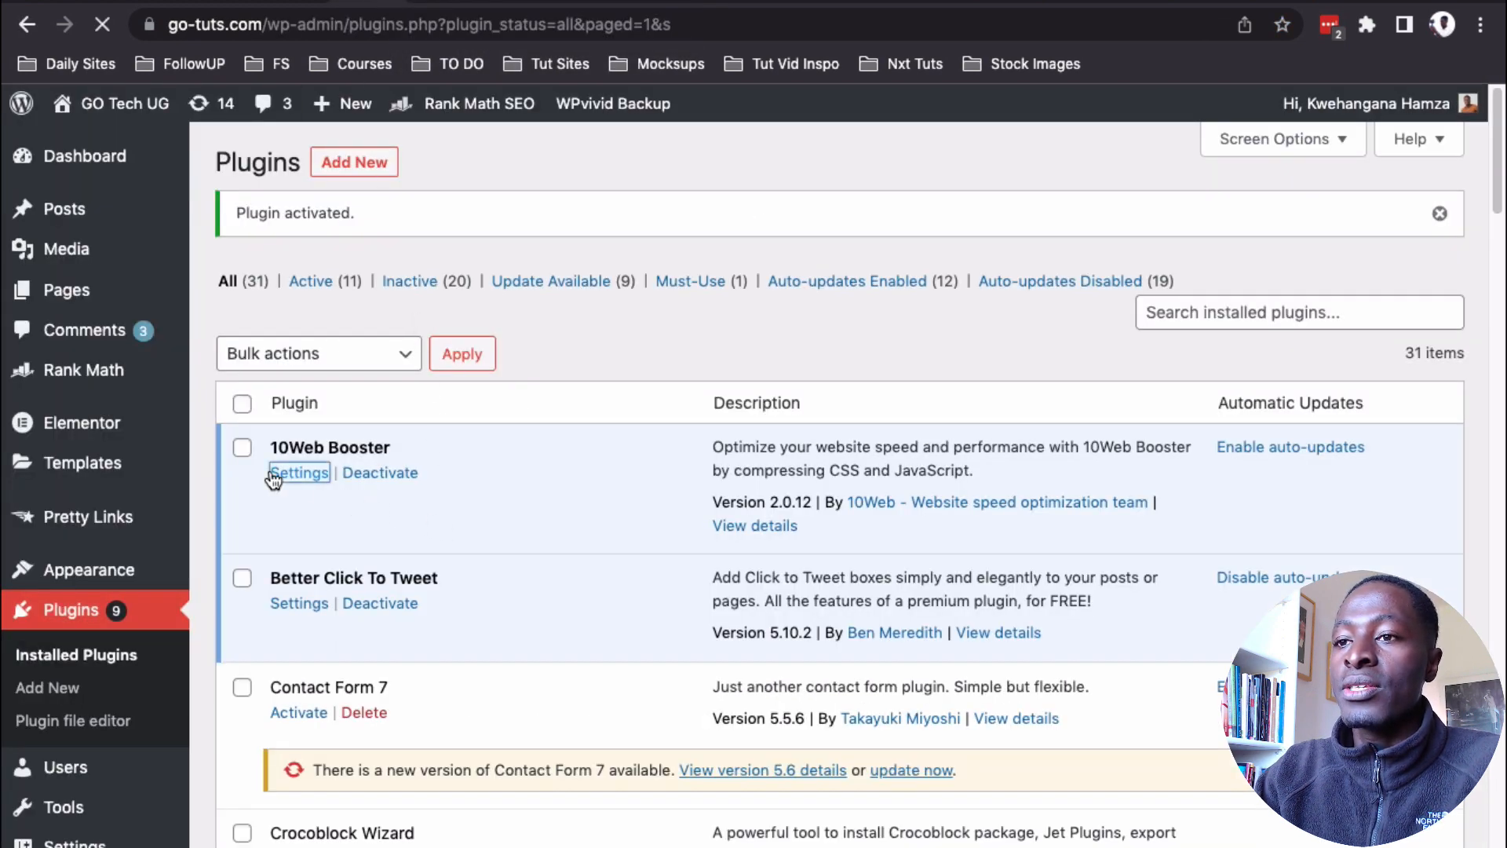
left_click(299, 473)
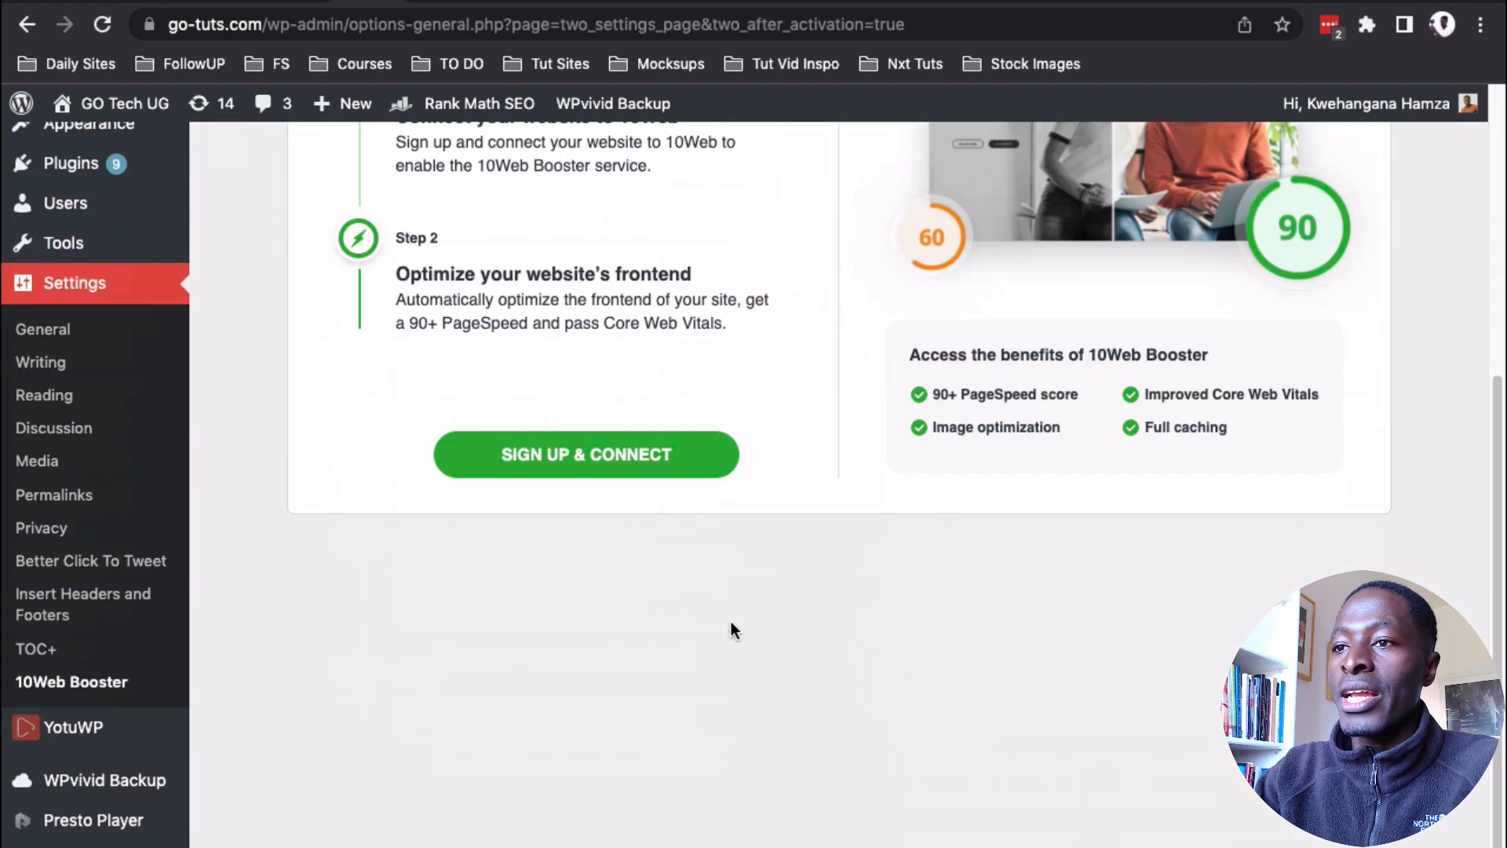
scroll("up", 3)
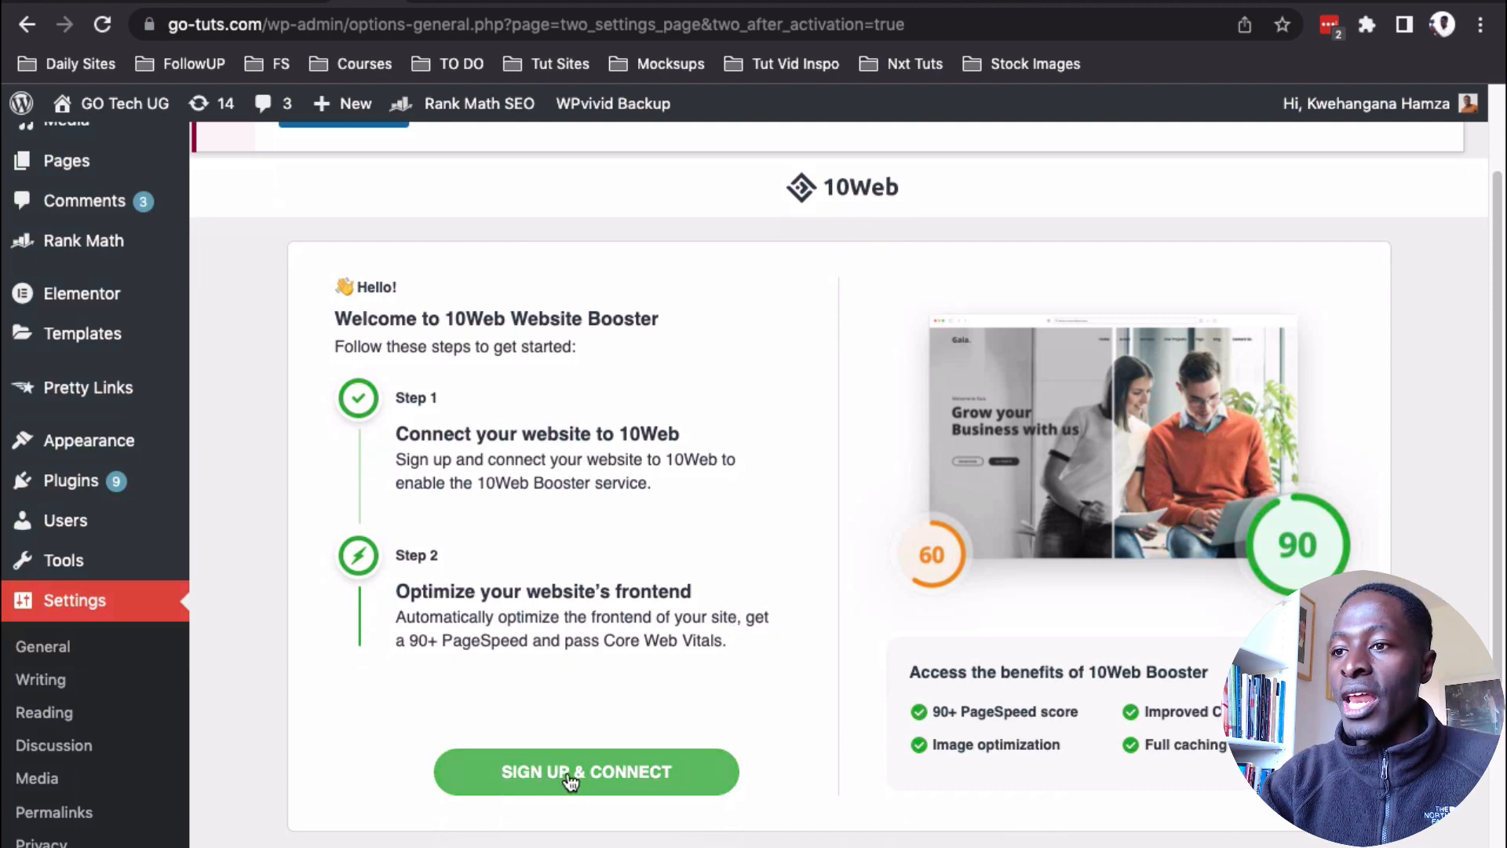
- Sign up and connect go-tuts.com to 10Web so its homepage gets optimized
left_click(585, 773)
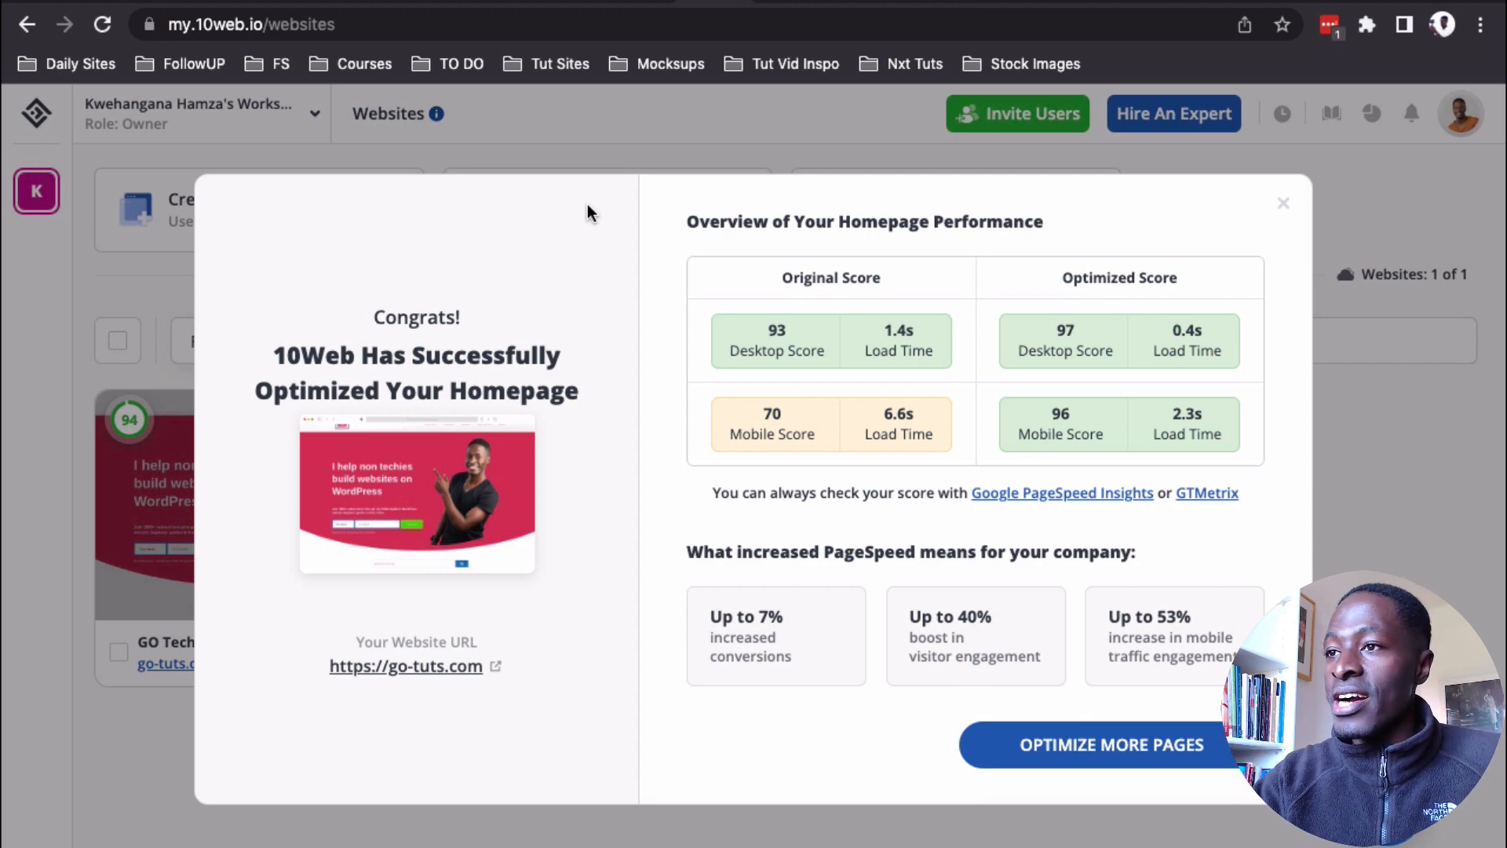
mouse_move(778, 353)
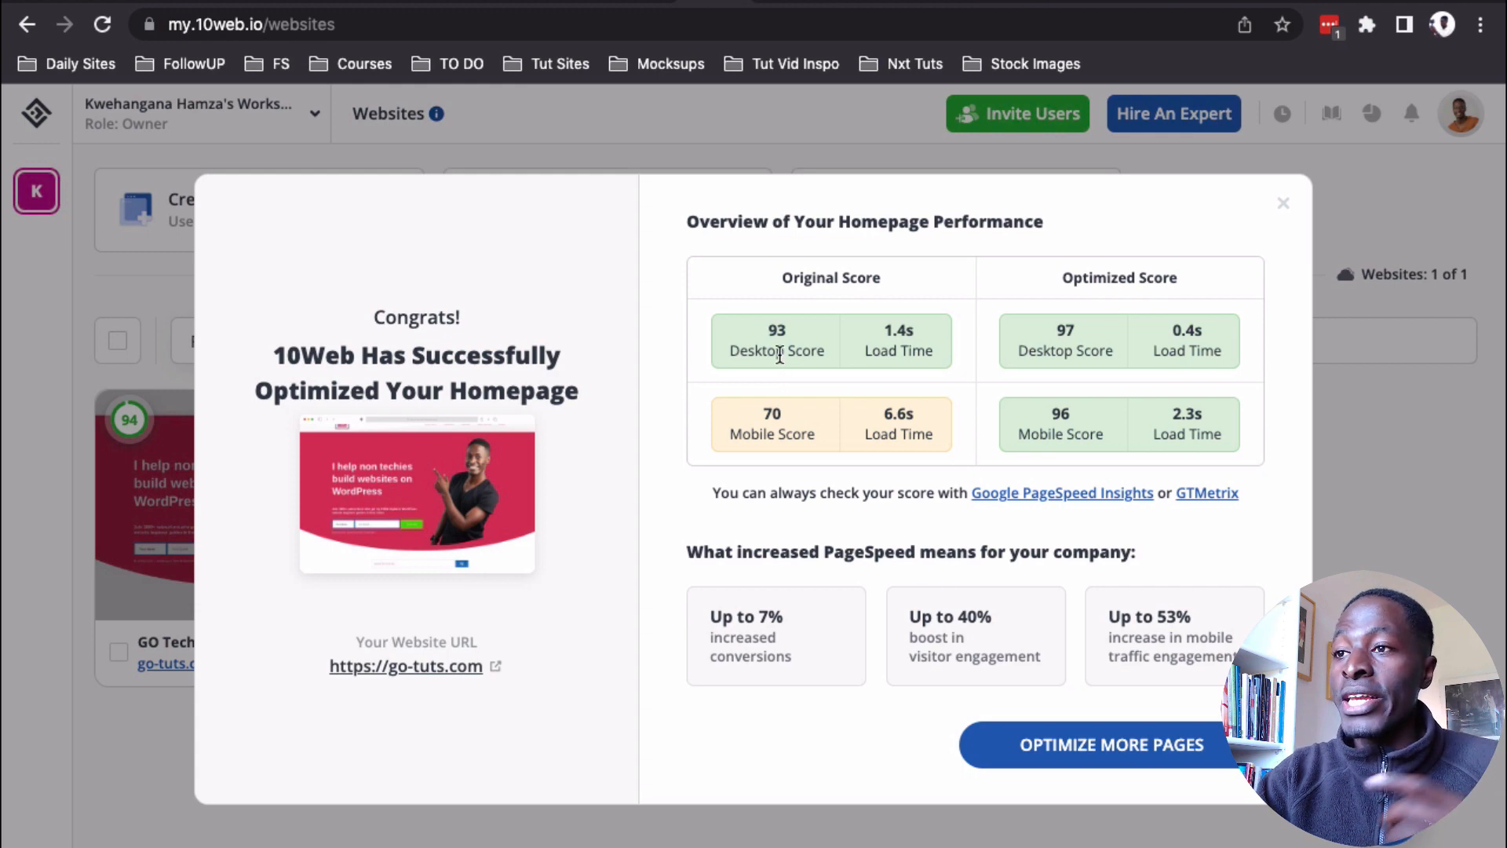
mouse_move(886, 355)
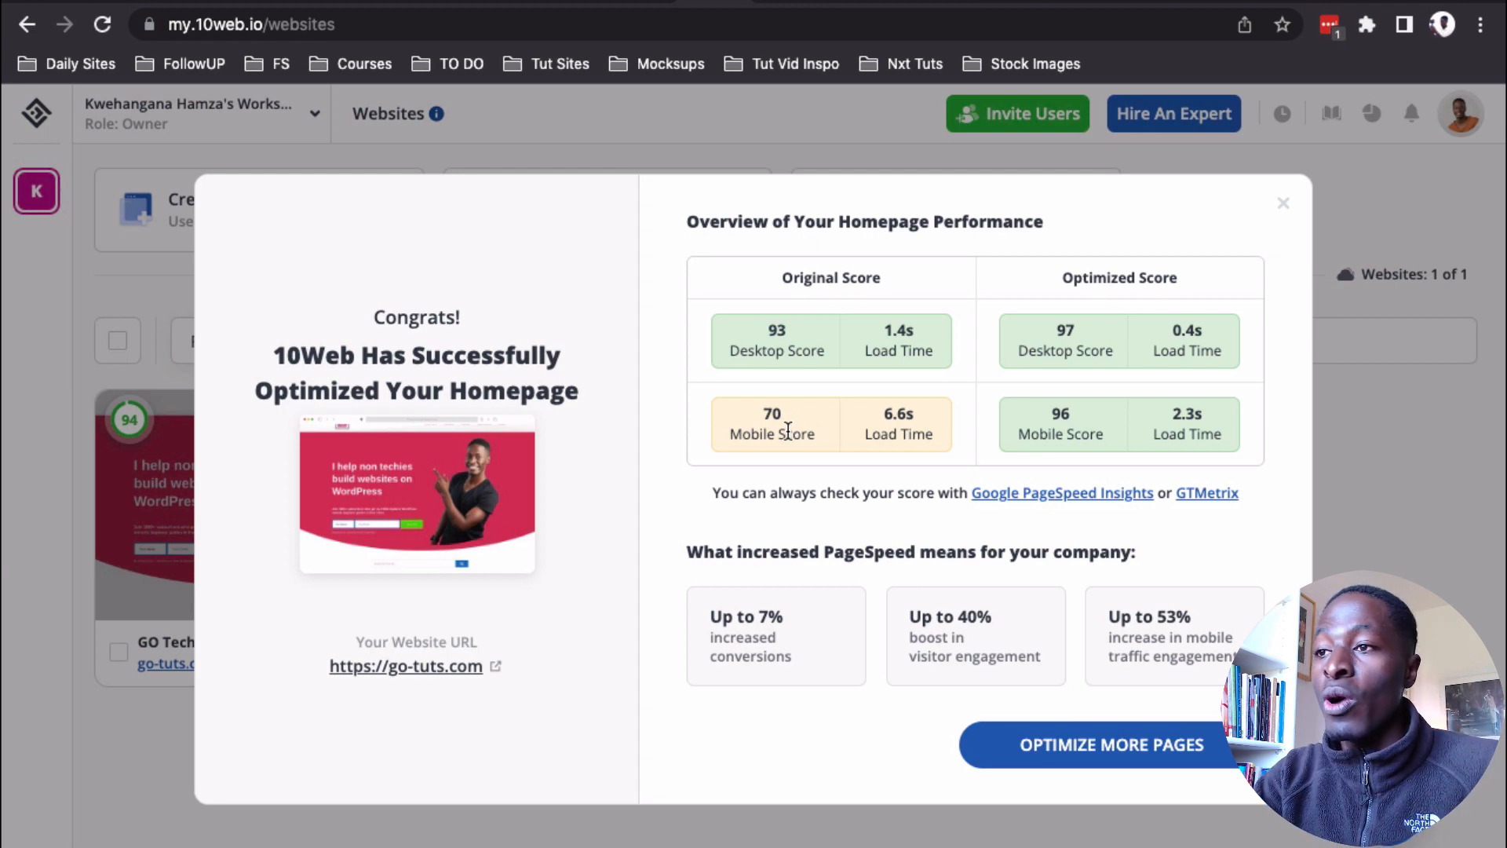
mouse_move(842, 444)
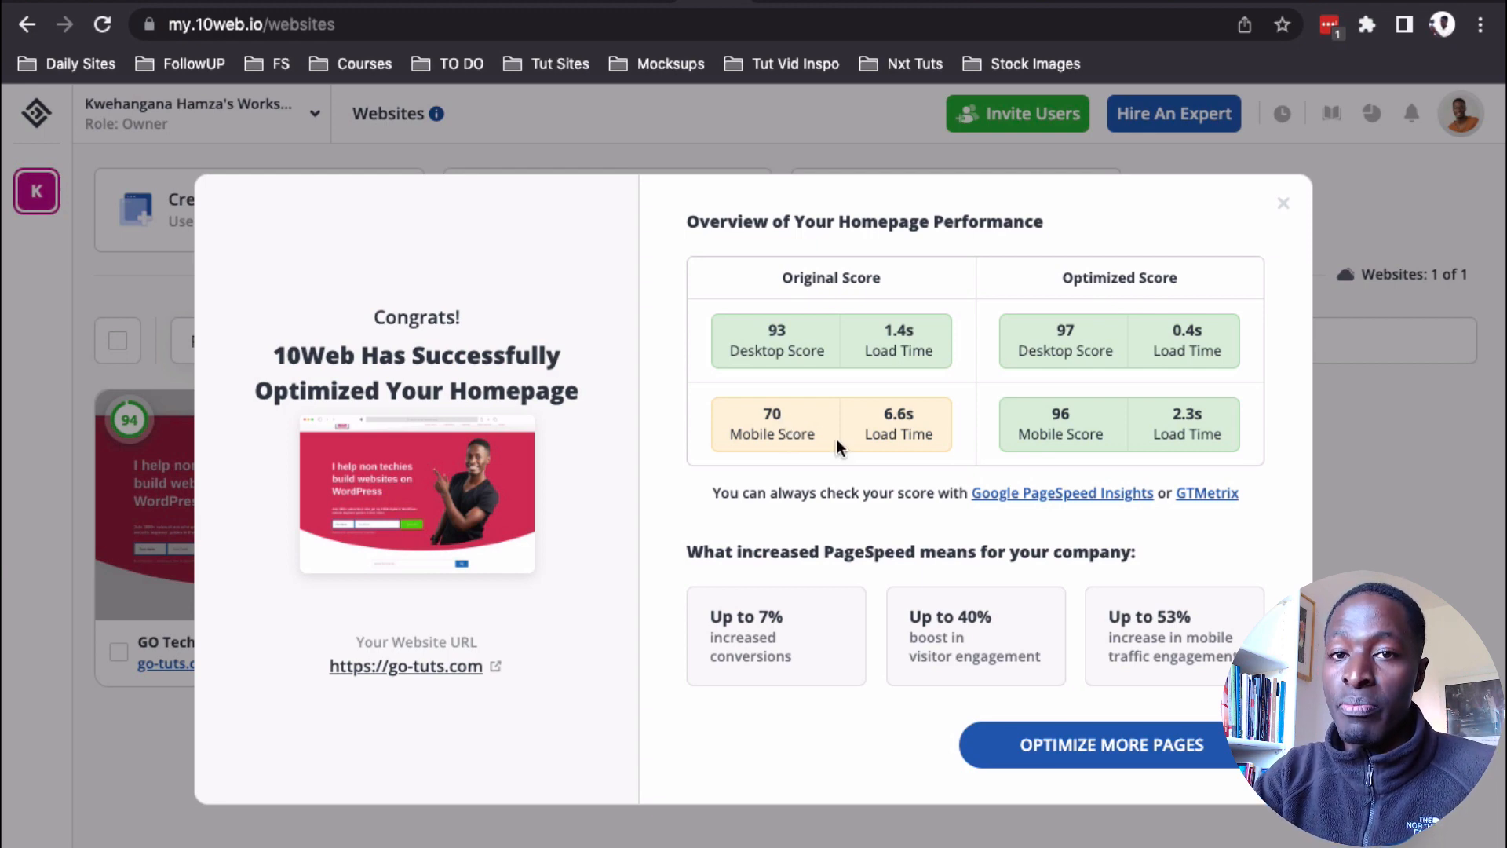
mouse_move(870, 453)
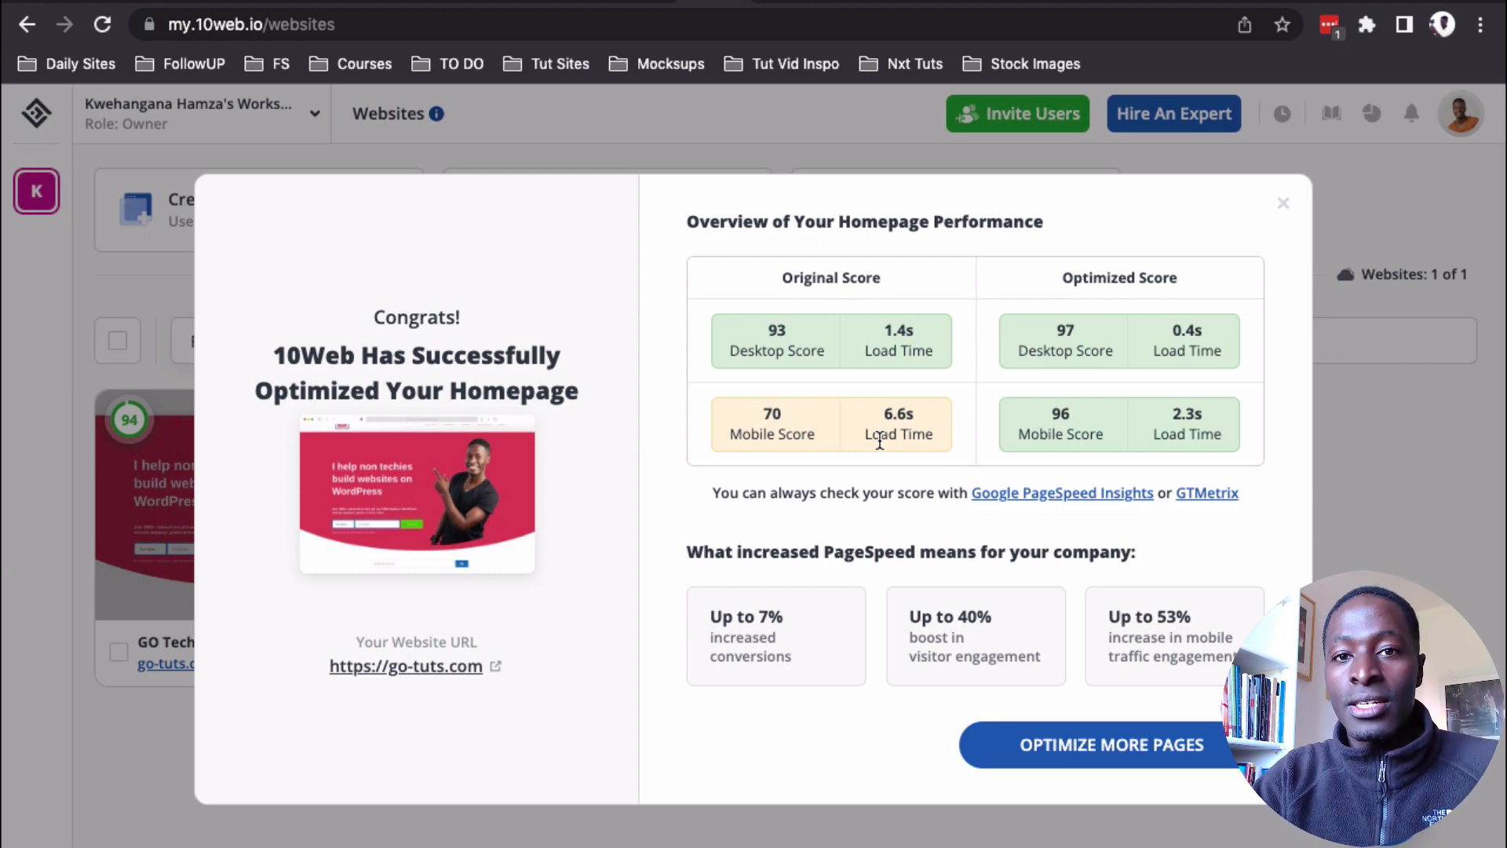
mouse_move(974, 435)
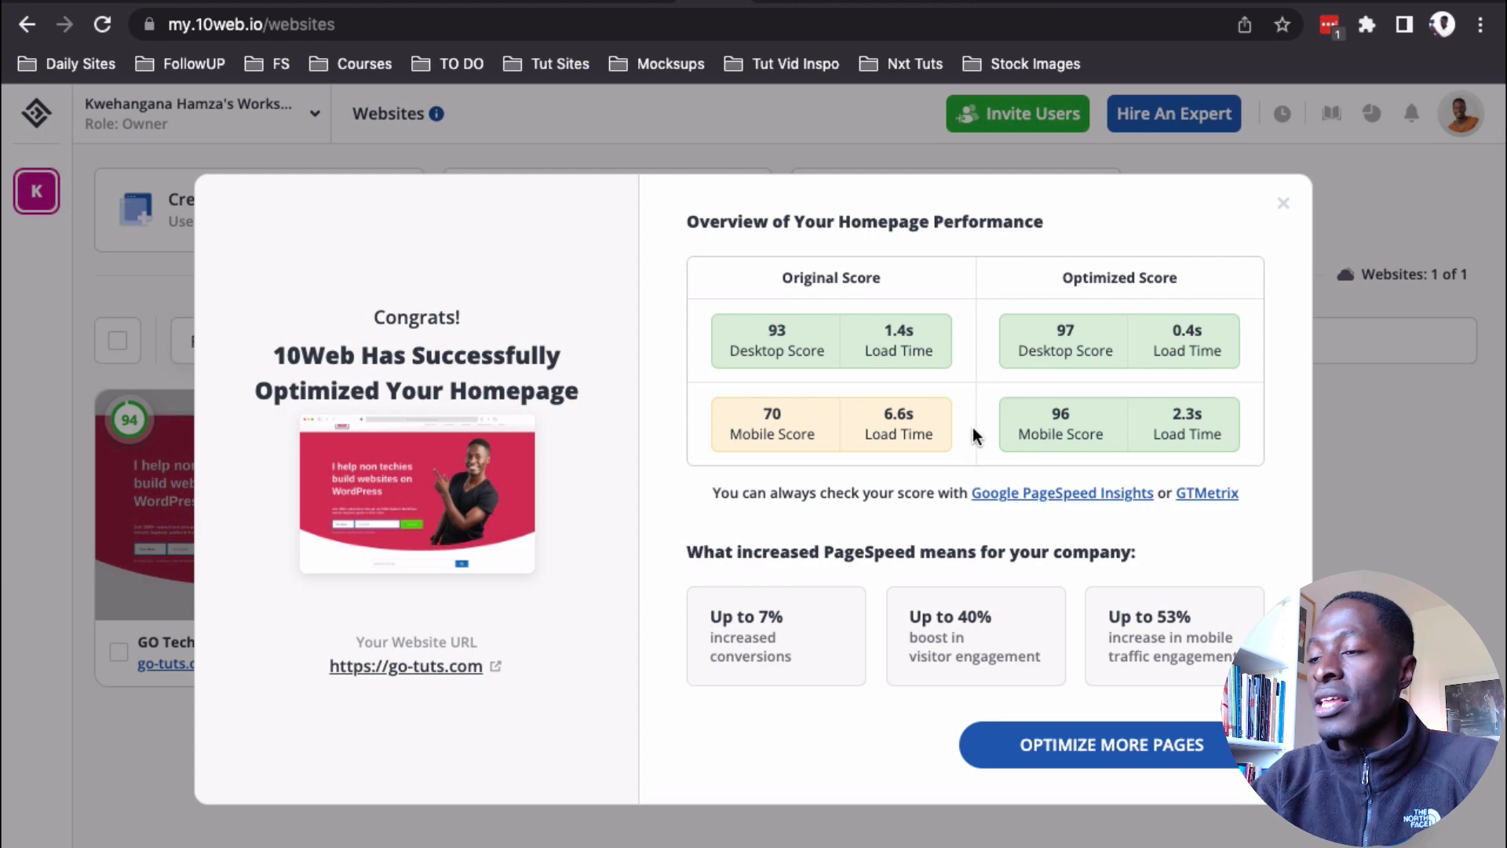
mouse_move(1082, 343)
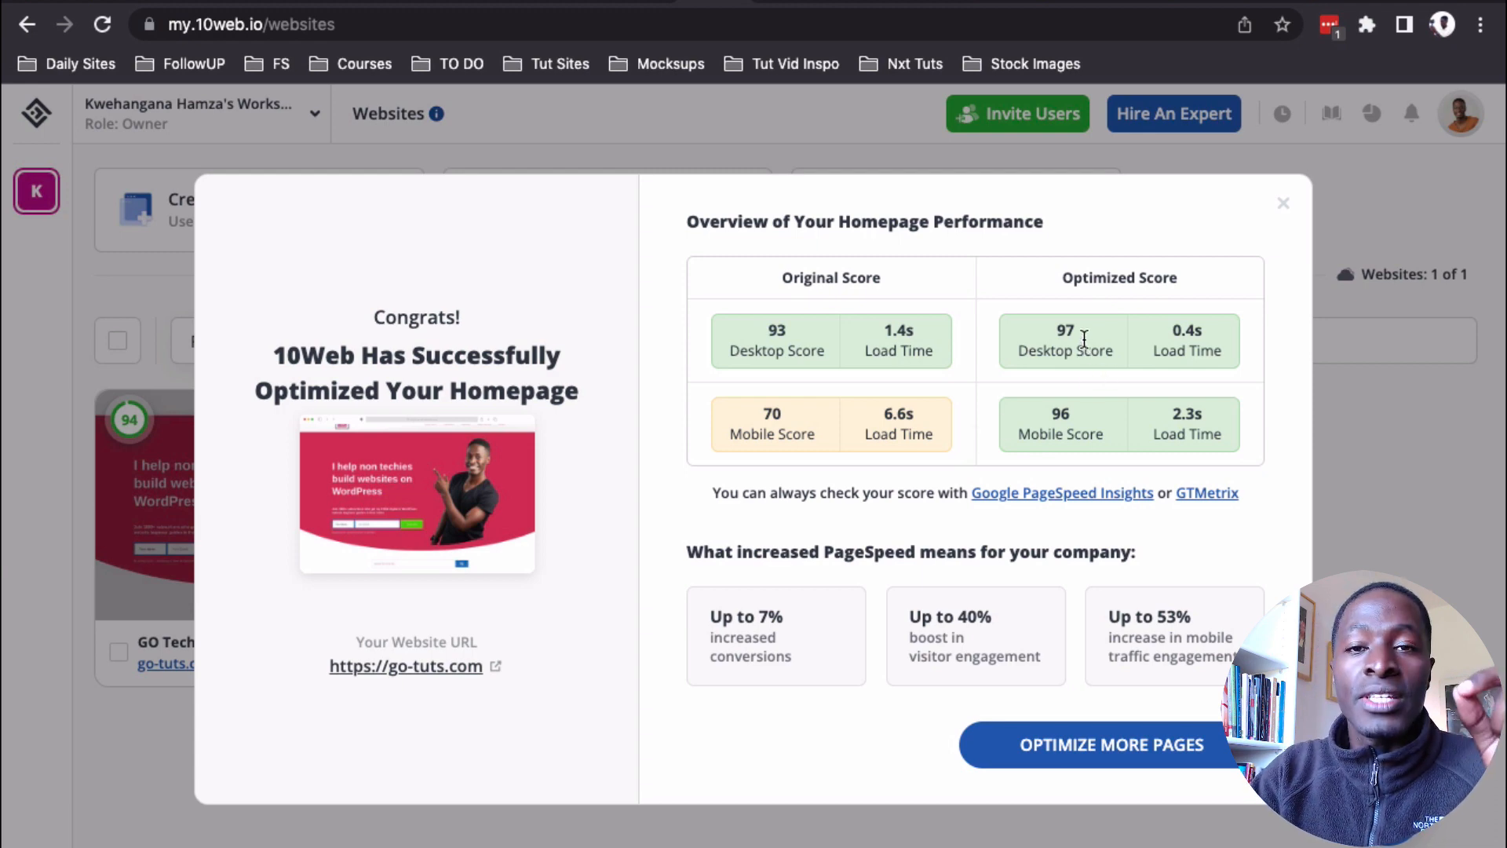
mouse_move(1152, 371)
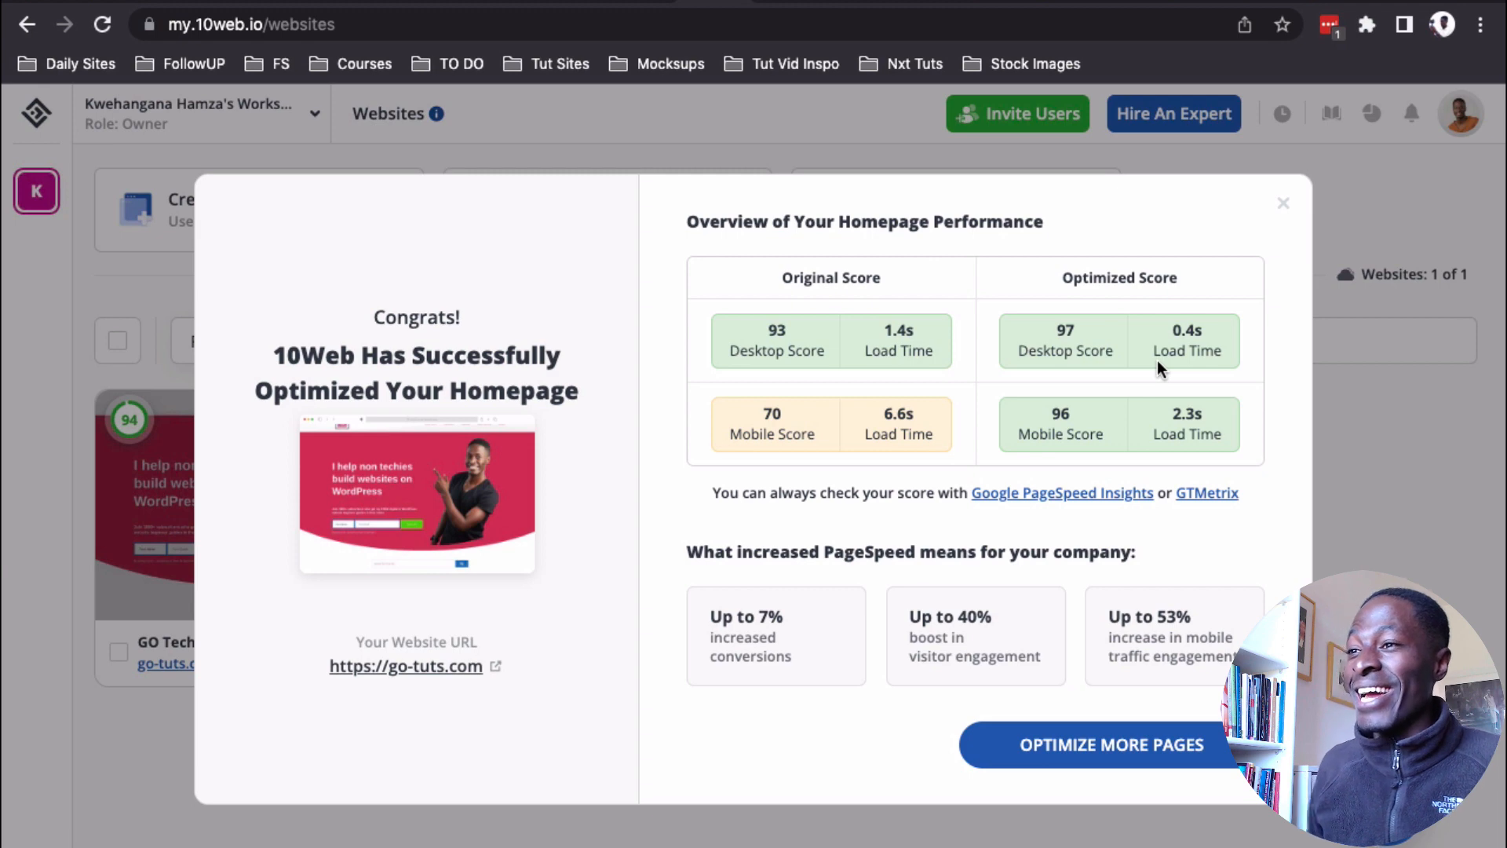
mouse_move(1055, 424)
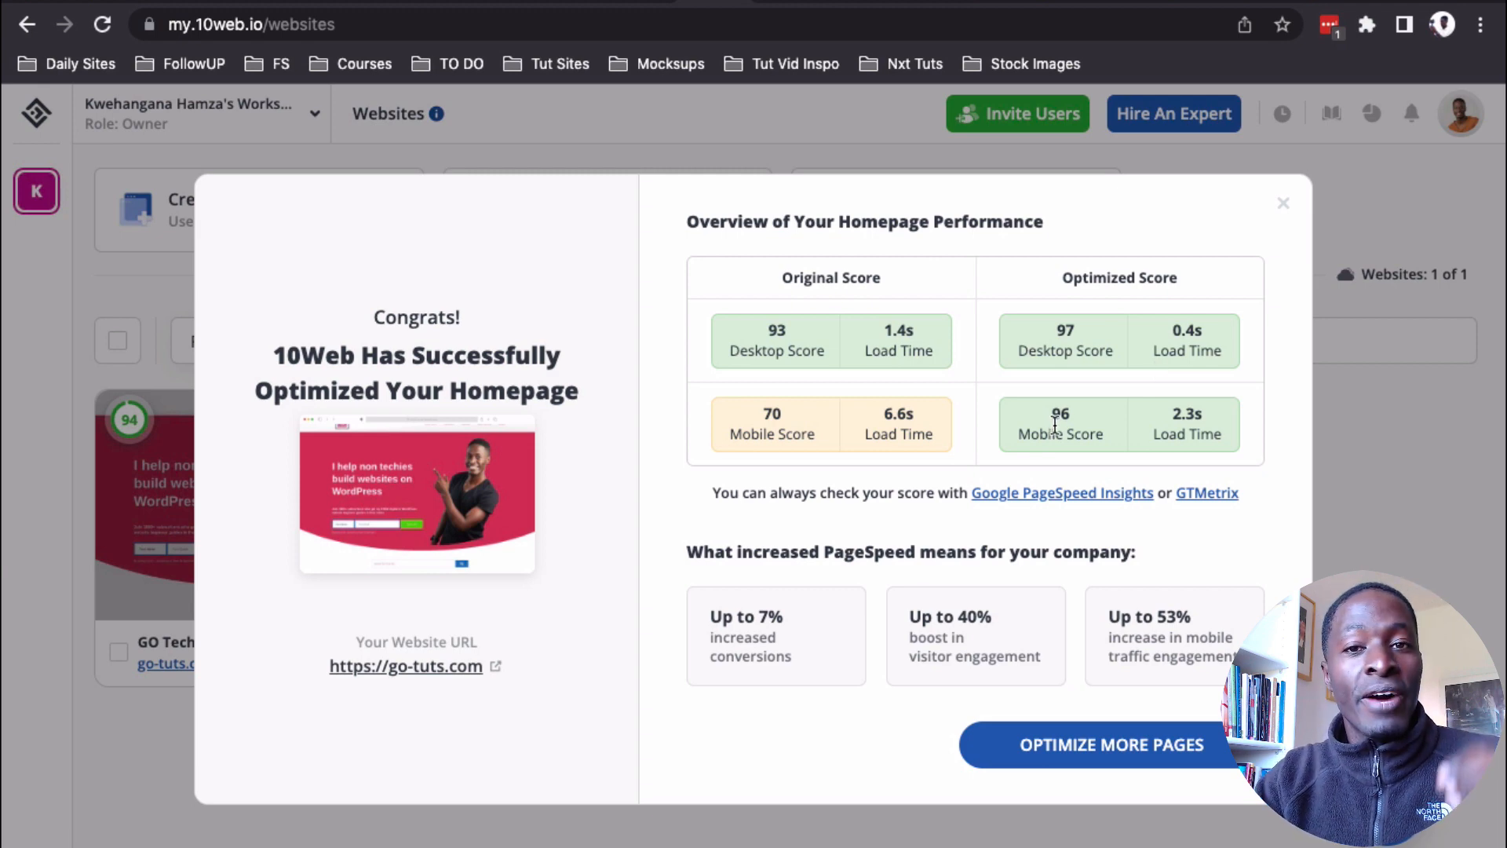
mouse_move(1170, 438)
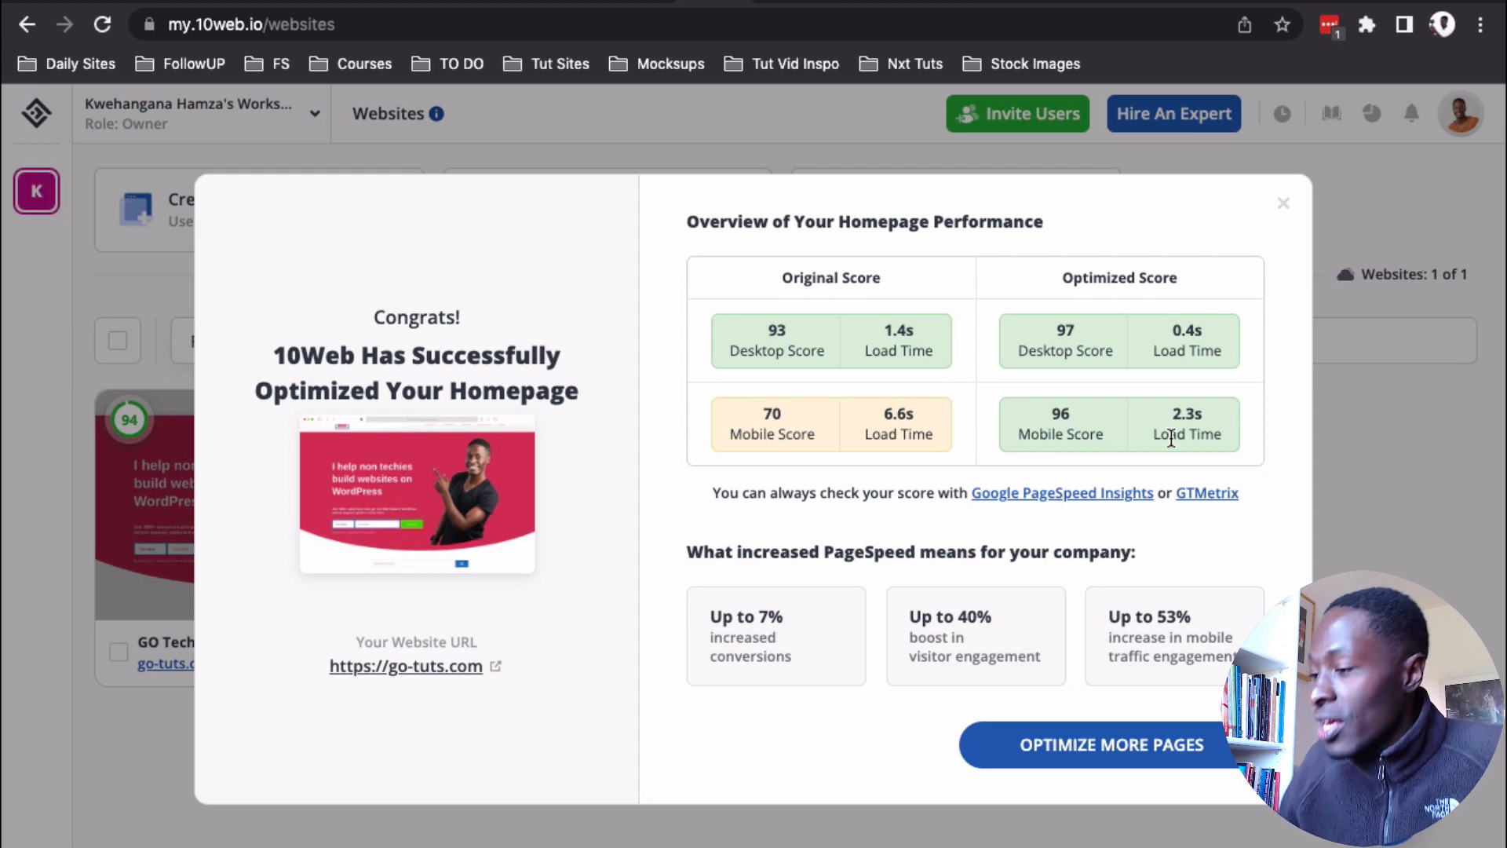
mouse_move(904, 498)
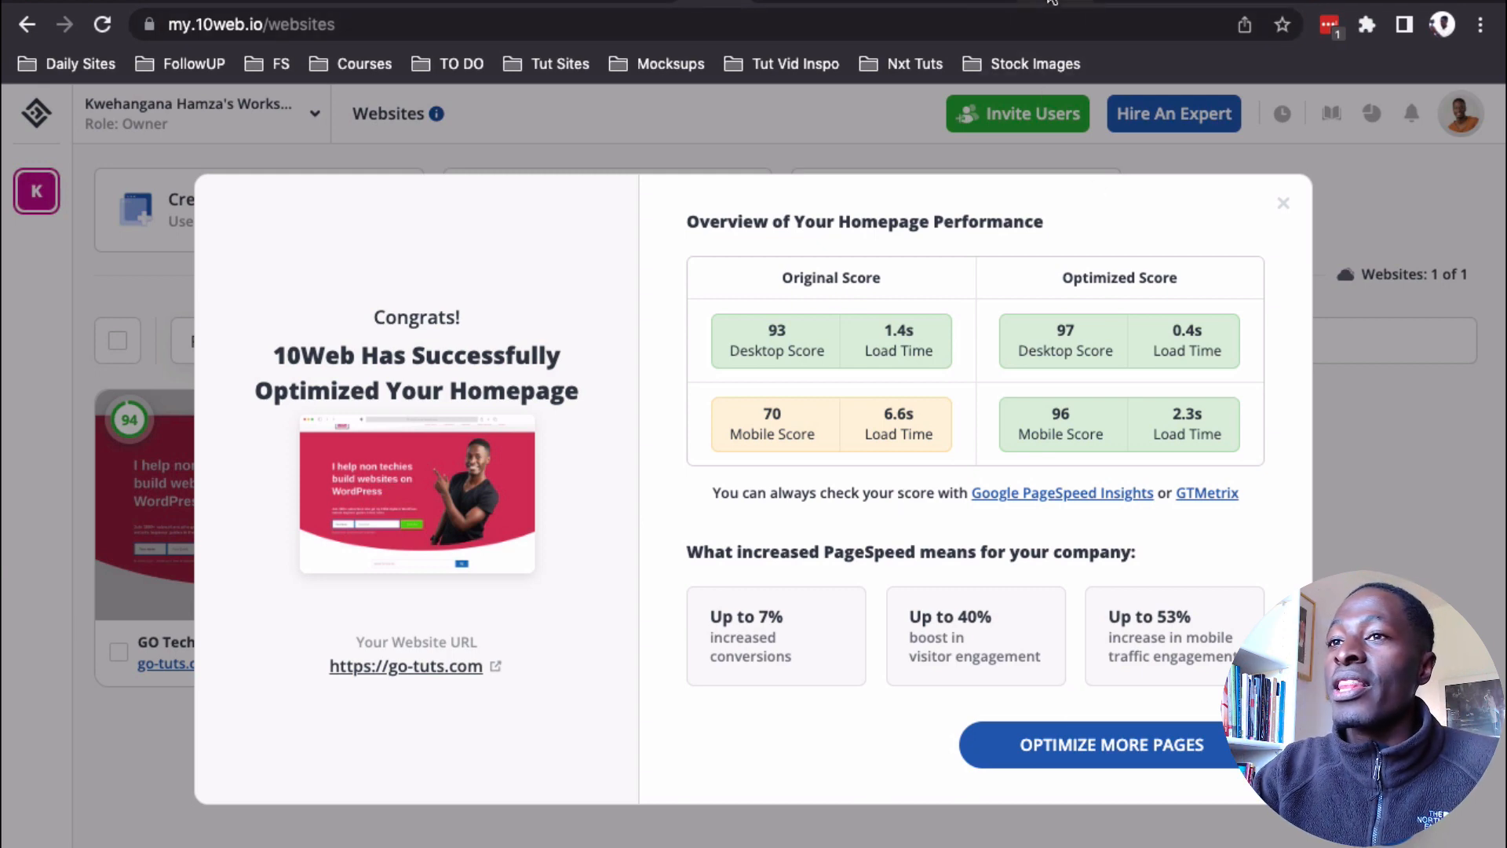
- Review the desktop PageSpeed Insights report for go-tuts.com, then view the mobile results
left_click(1061, 491)
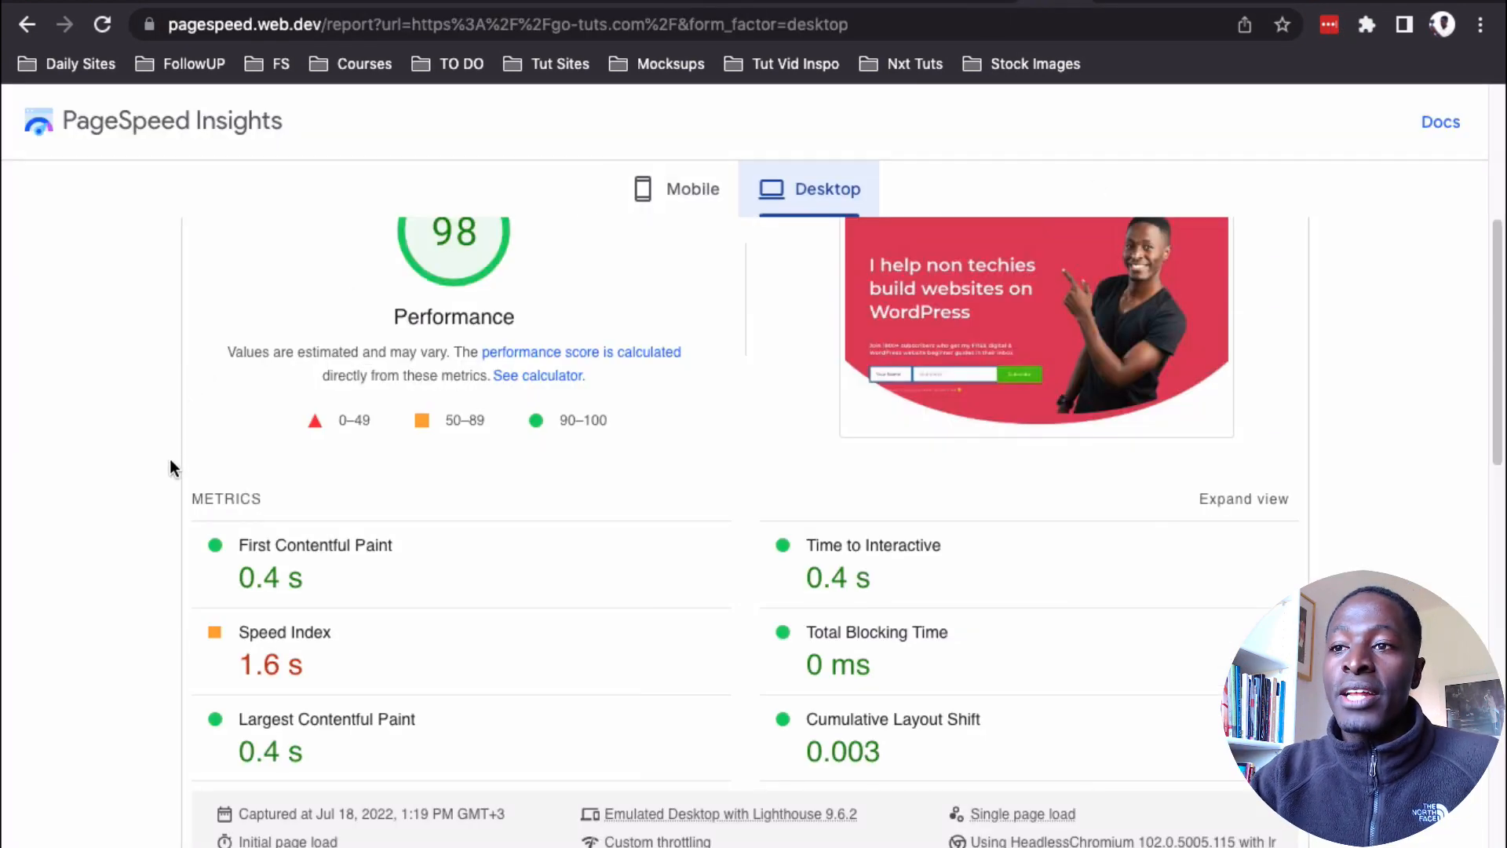
scroll("up", 3)
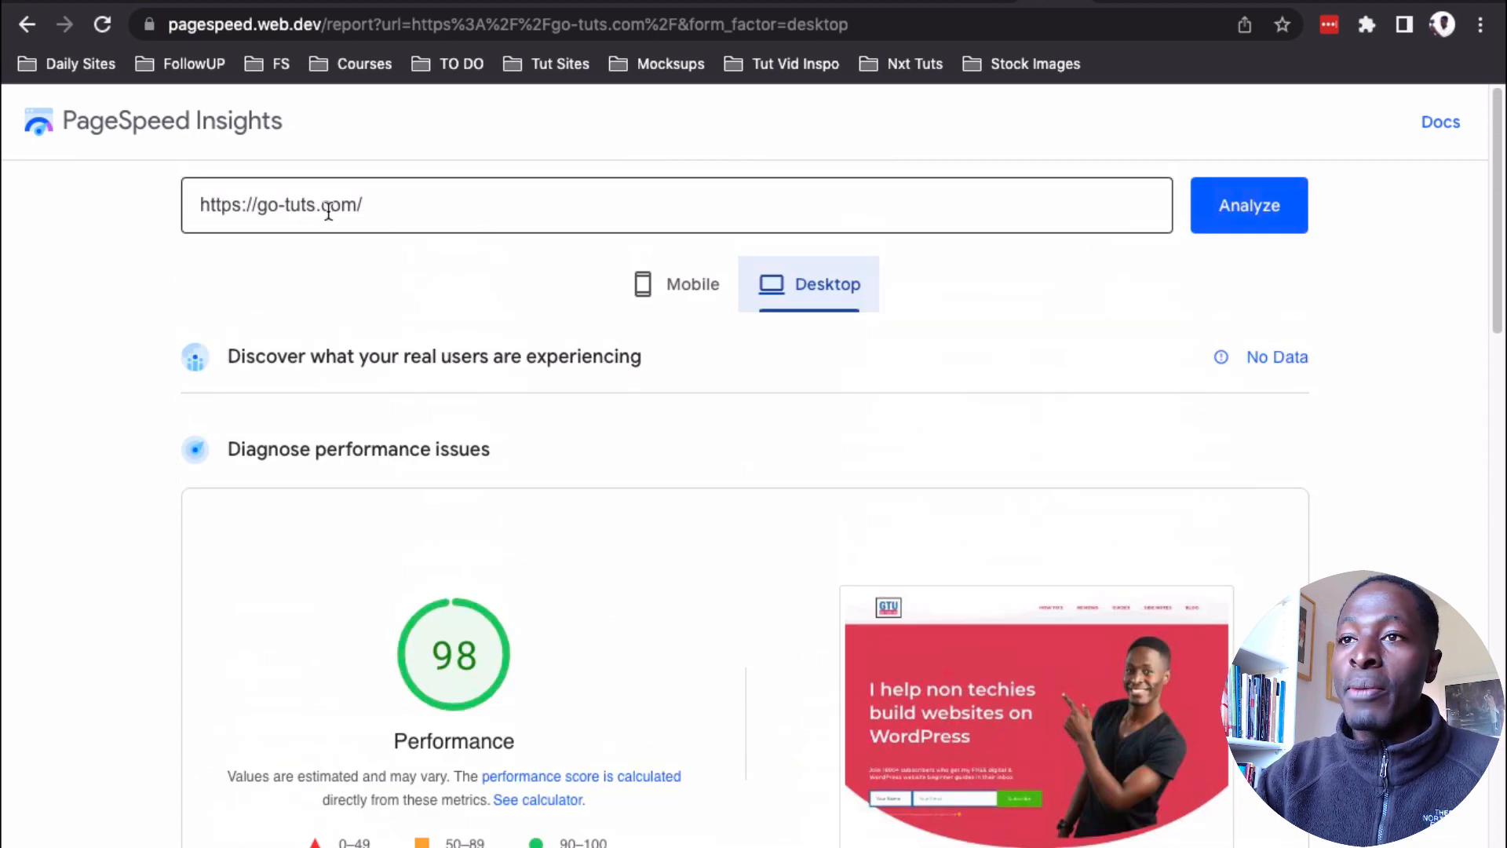
scroll("down", 3)
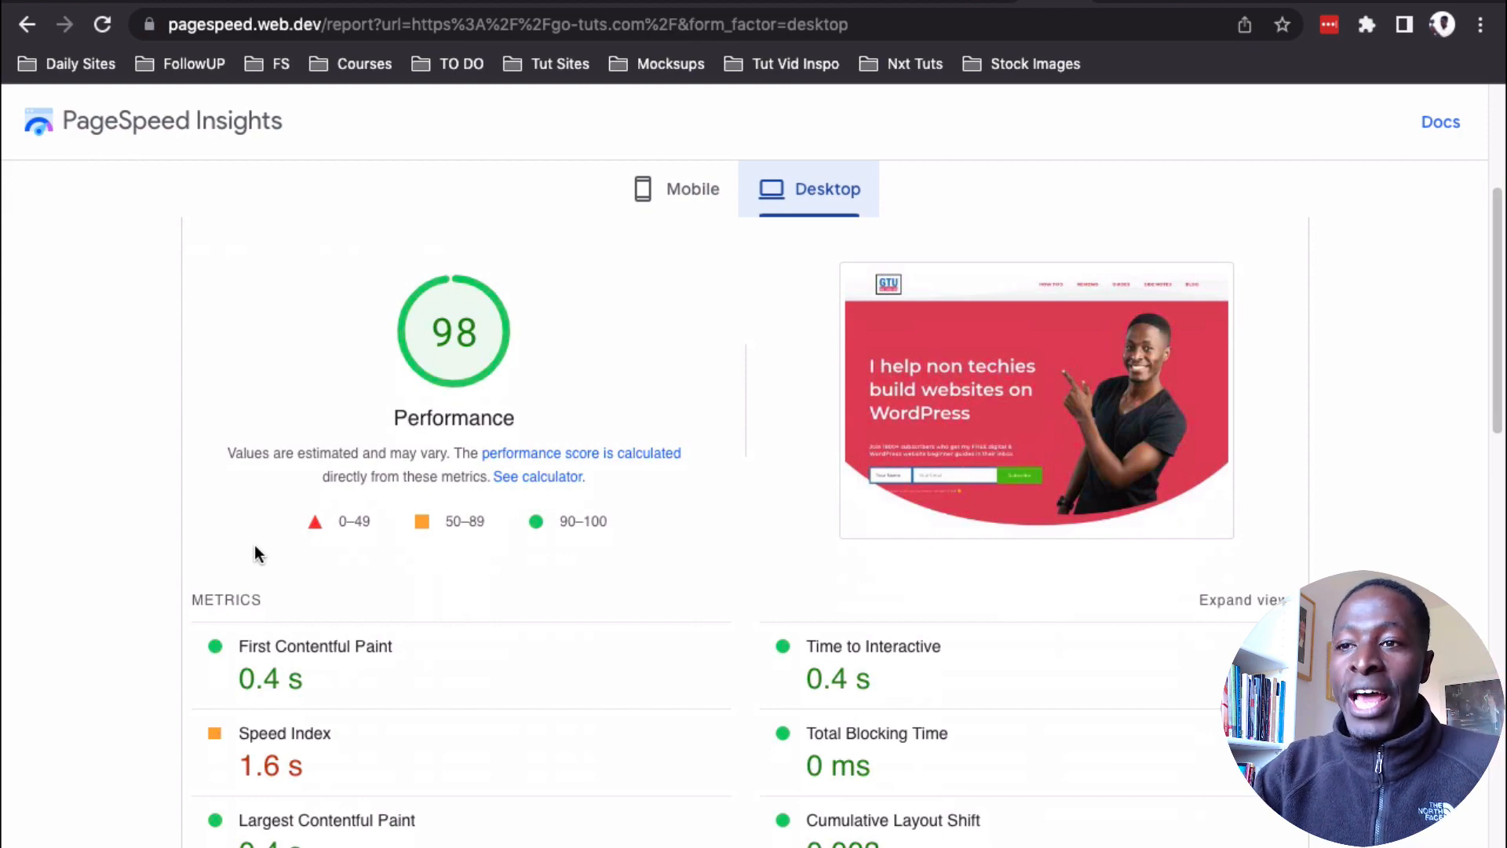
left_click(693, 188)
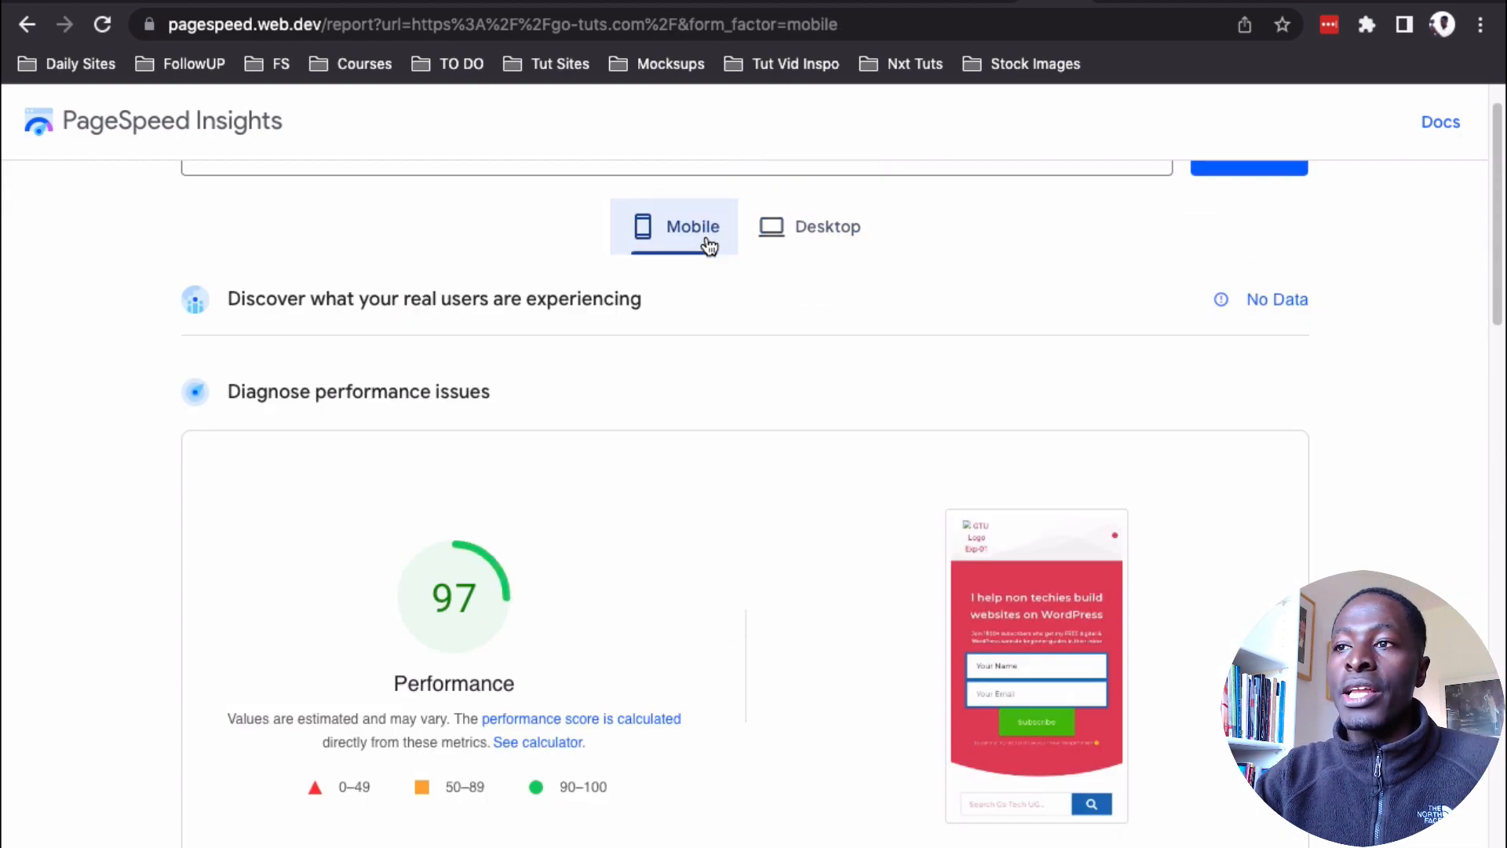
mouse_move(383, 653)
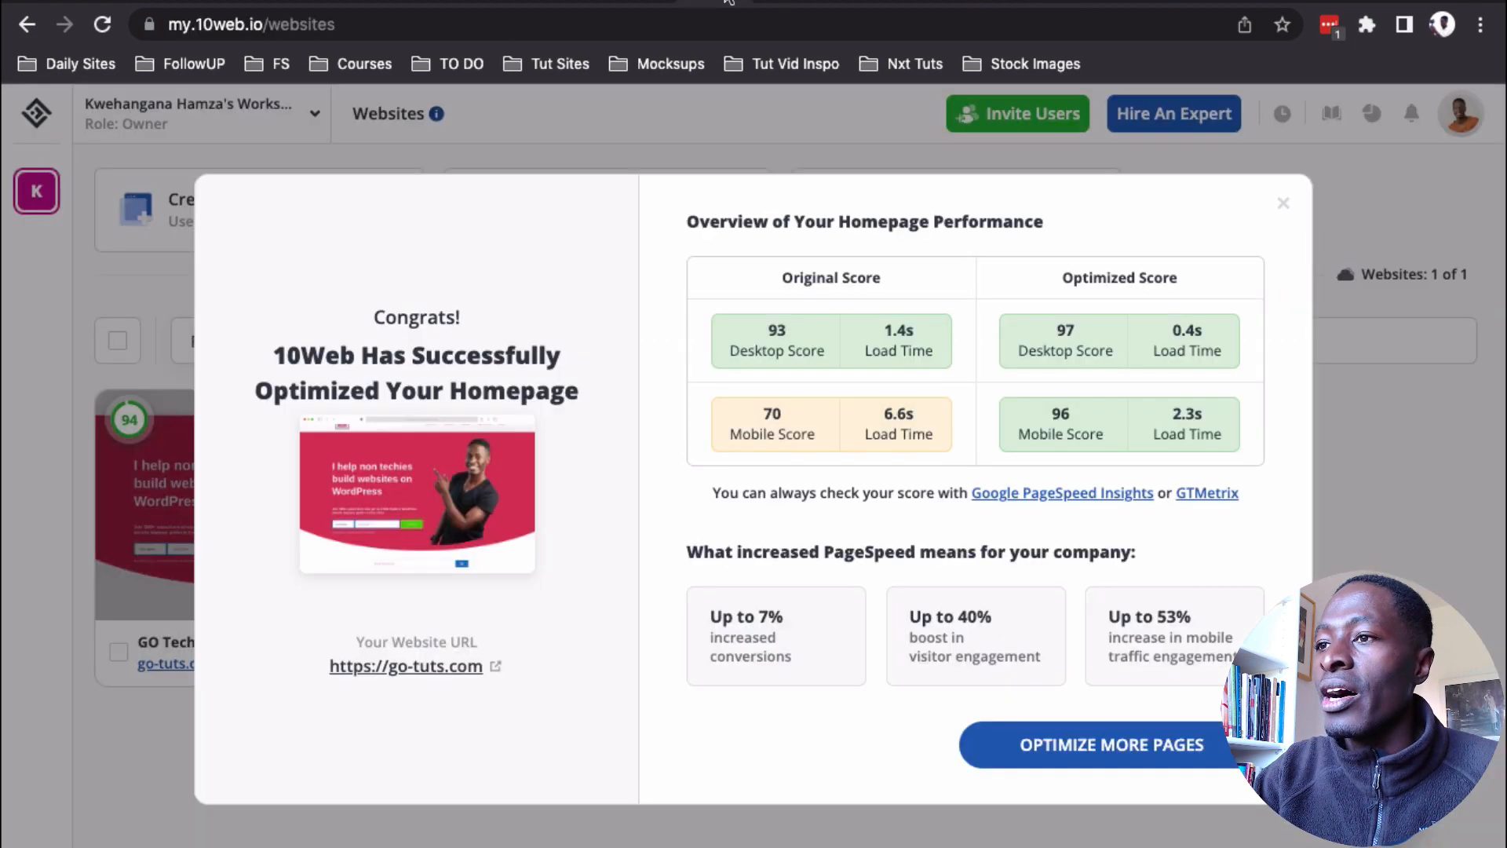
mouse_move(959, 415)
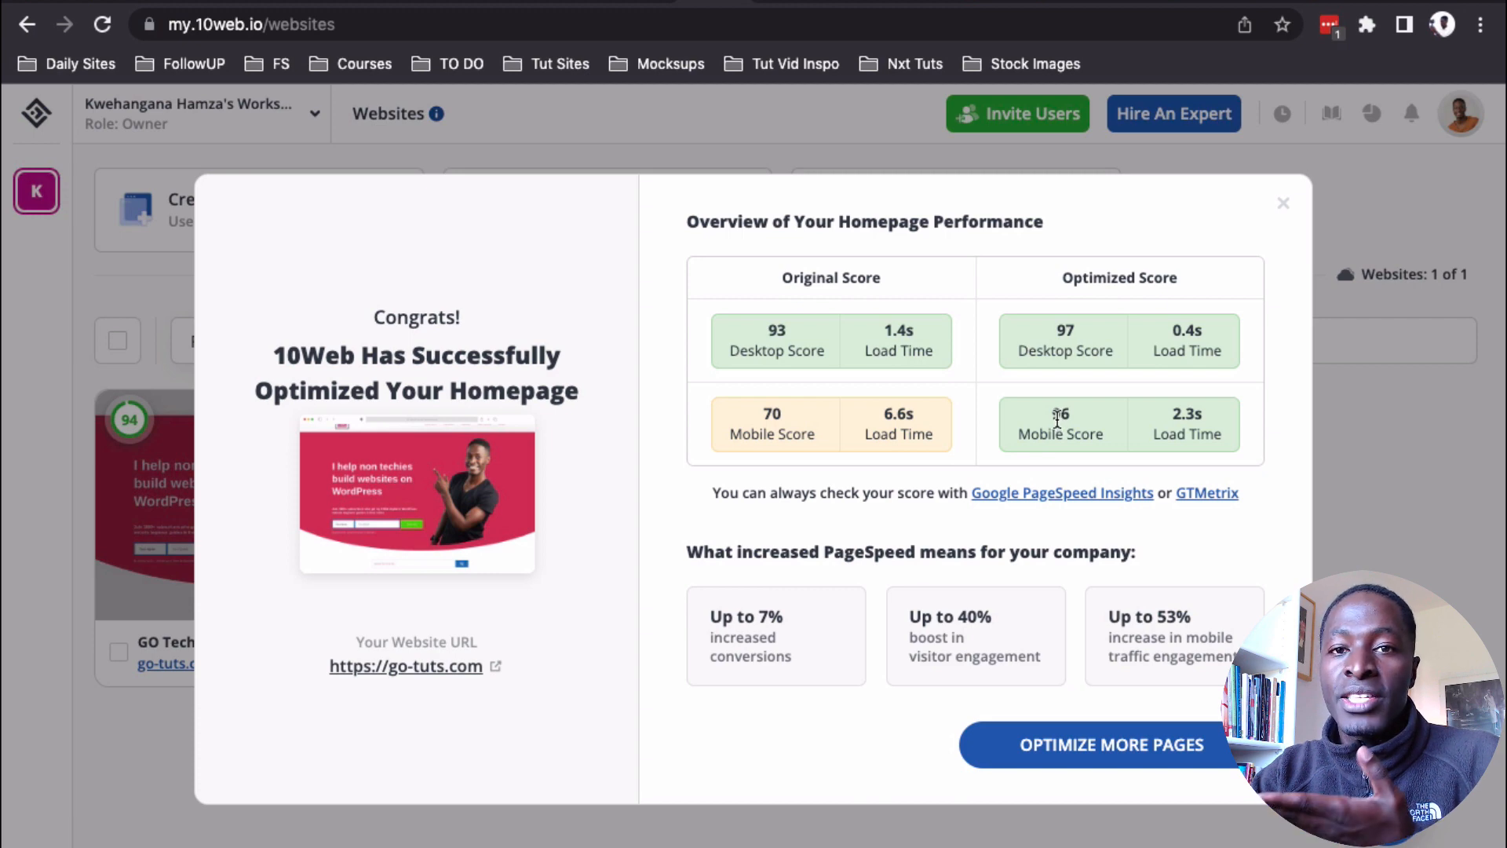
mouse_move(1099, 326)
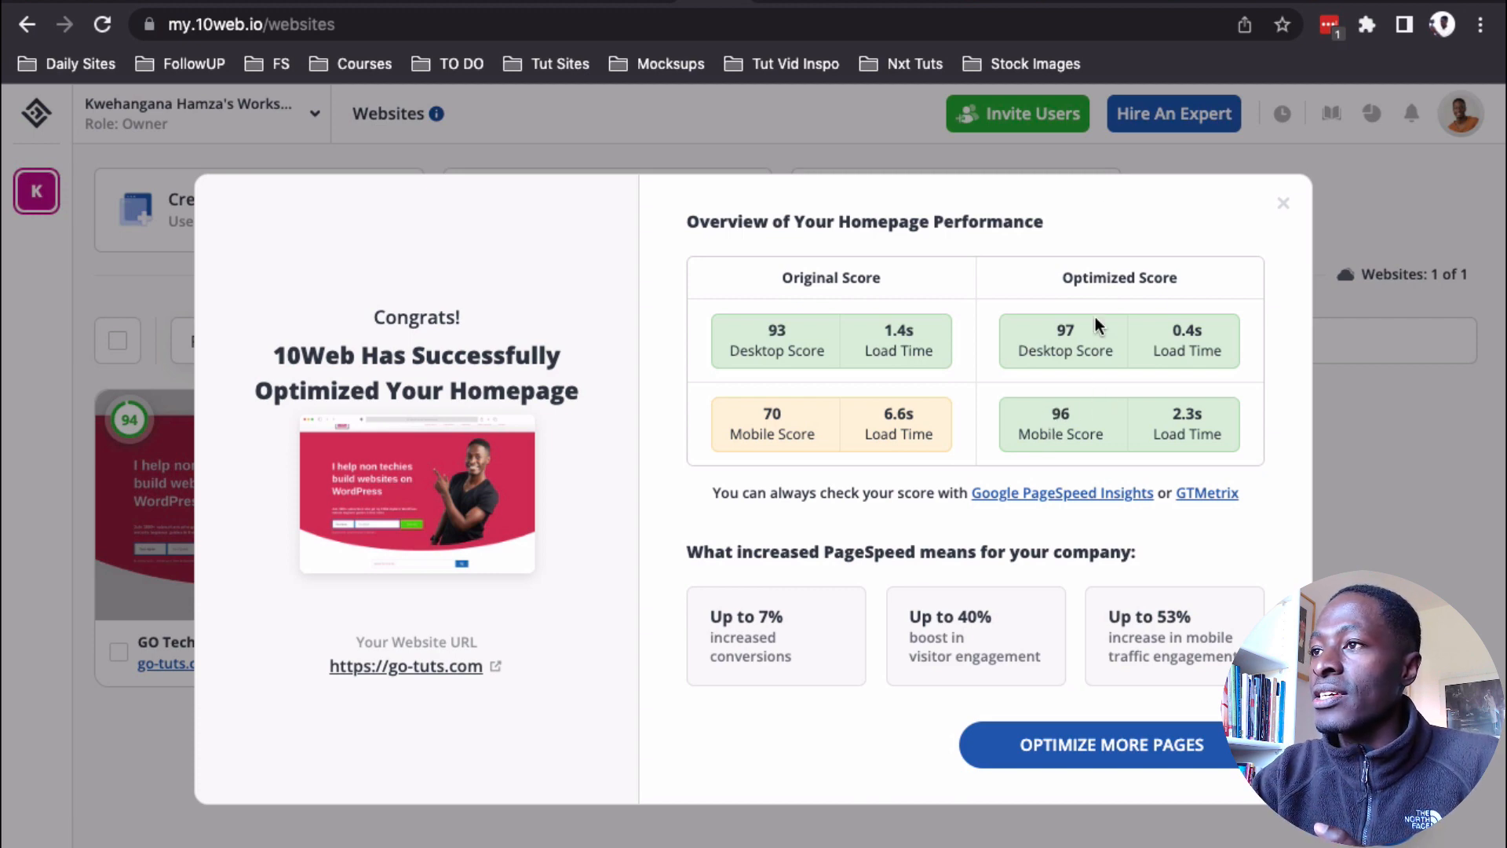
- Check the mobile report's Largest Contentful Paint metric, then return to the desktop results scoring 98
left_click(1062, 492)
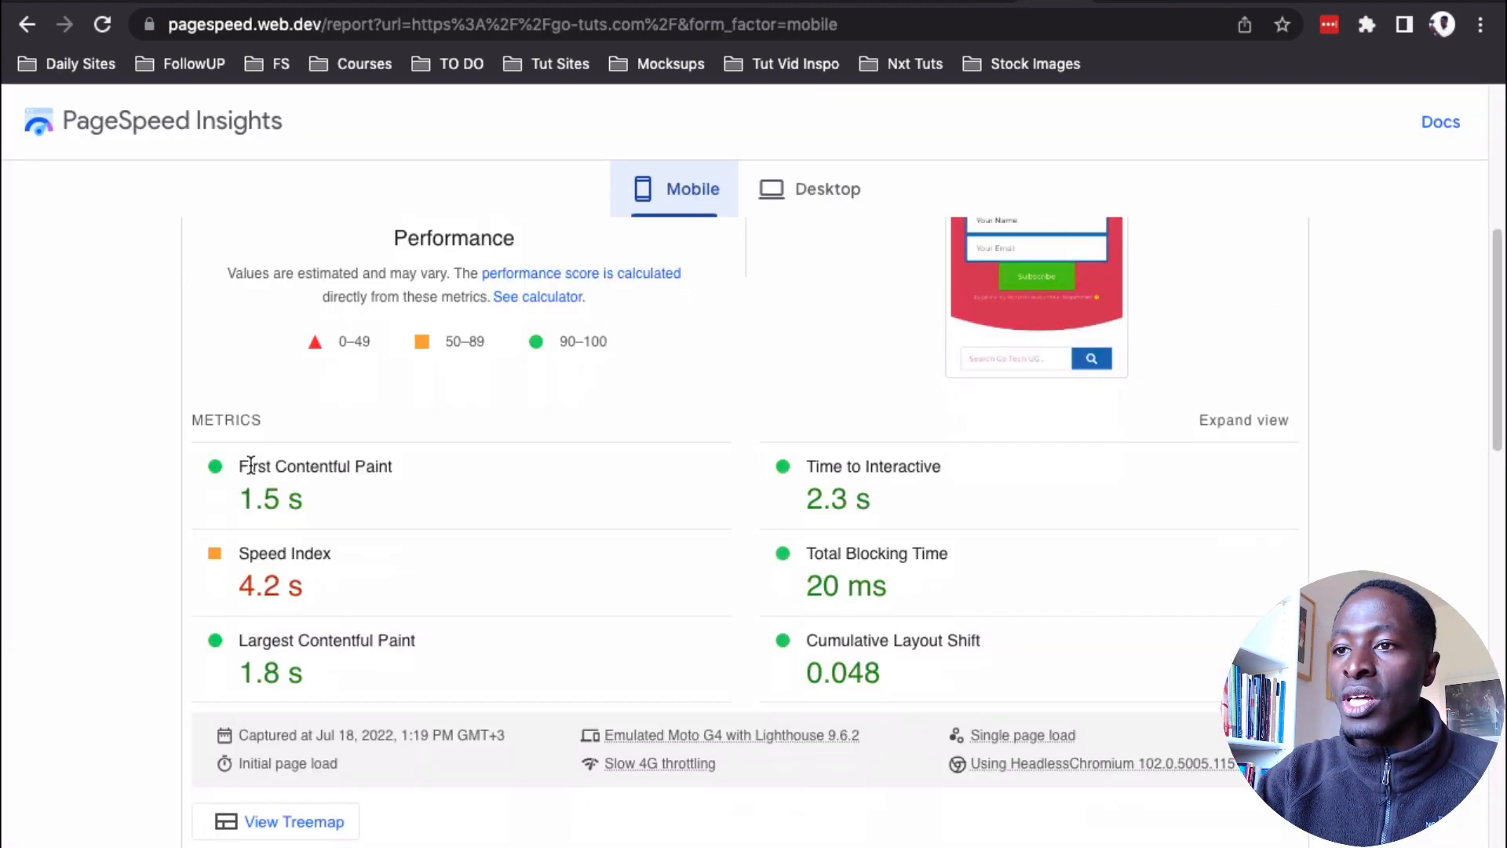
double_click(316, 466)
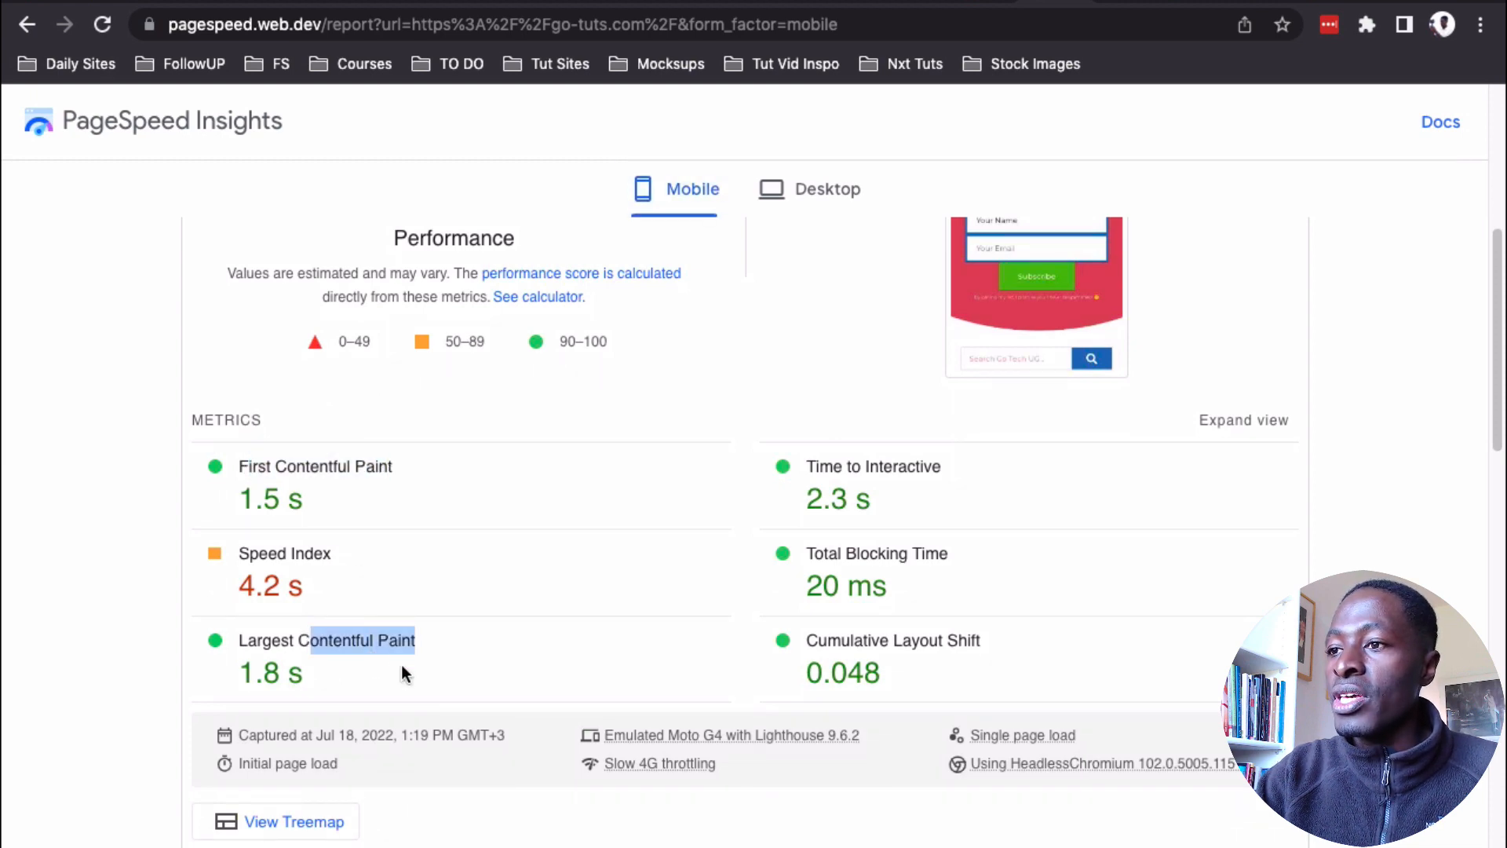
scroll("up", 3)
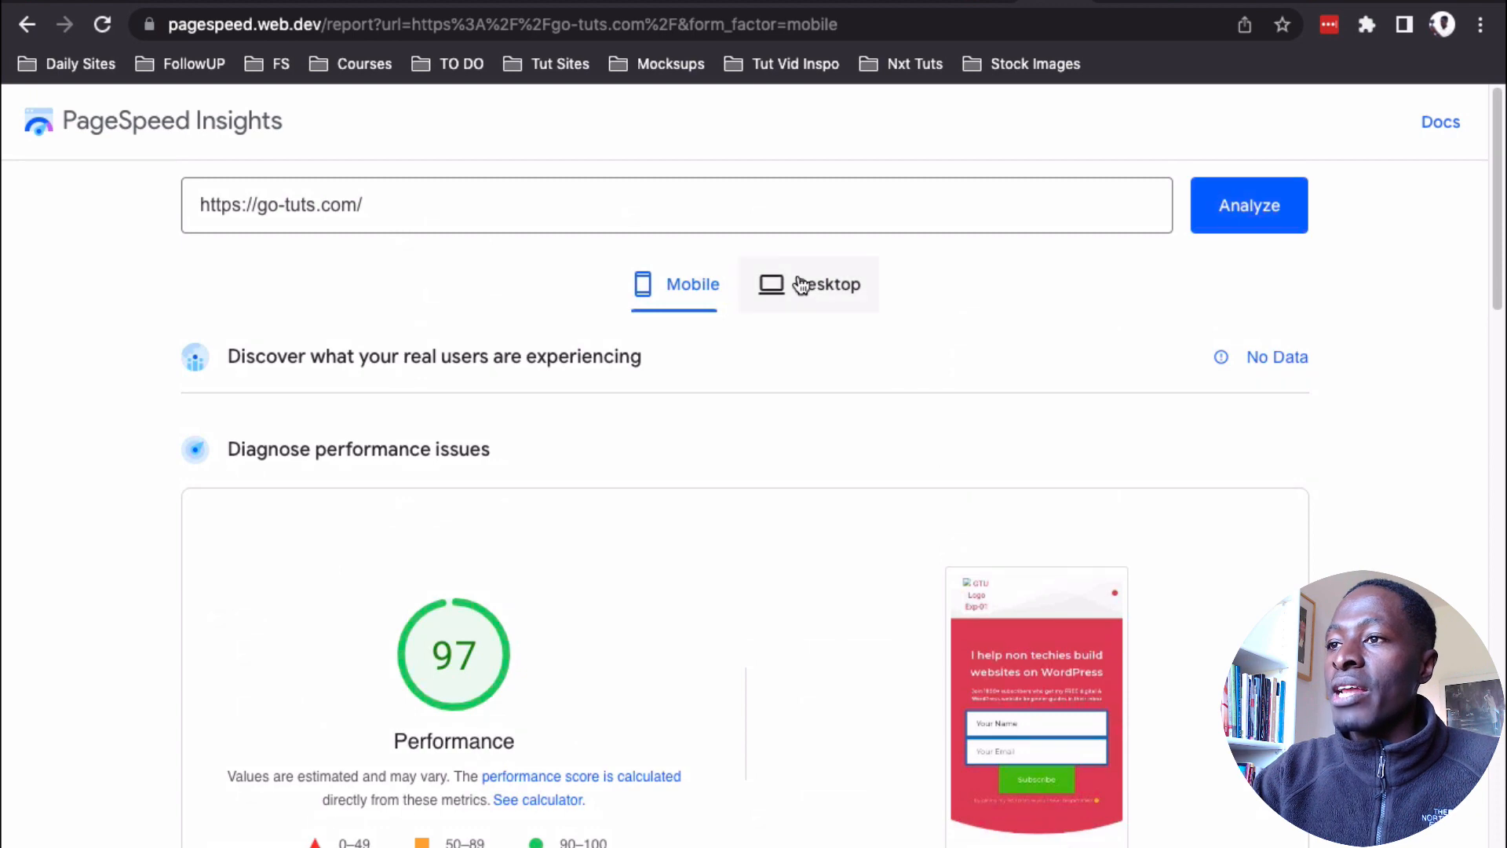
left_click(807, 284)
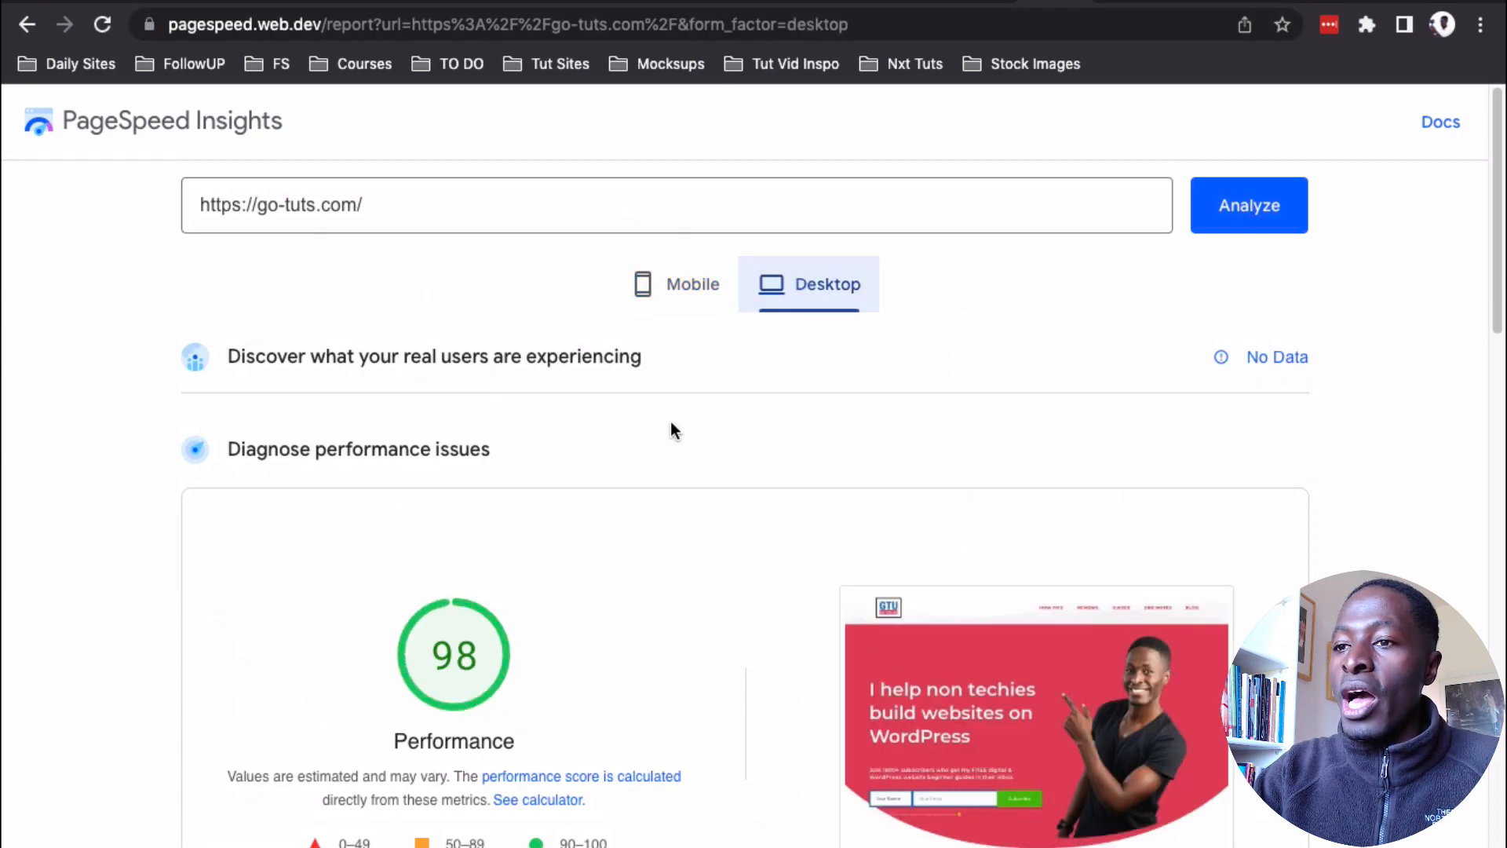
mouse_move(683, 45)
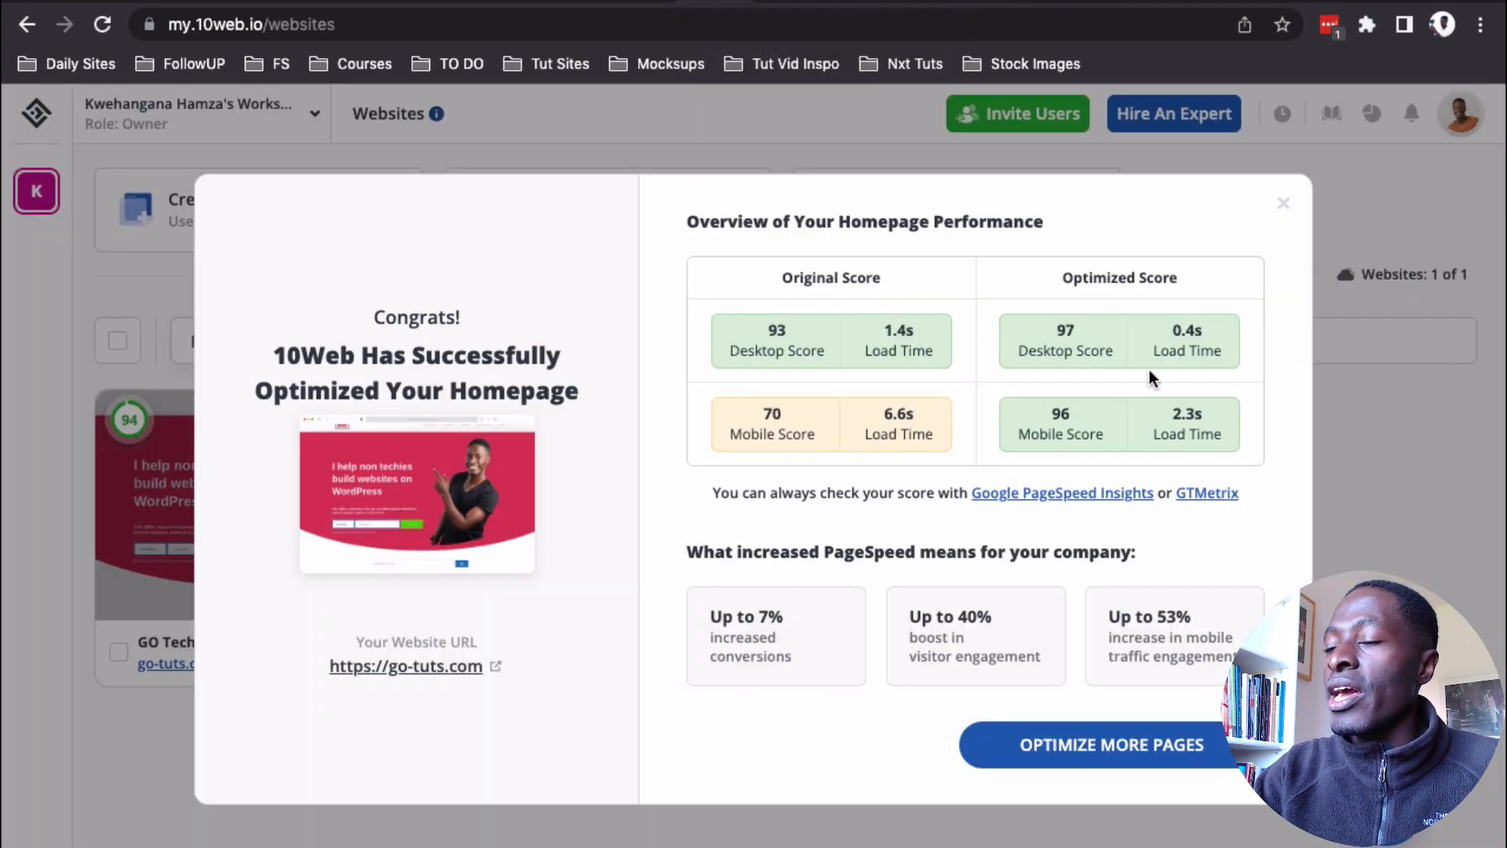
mouse_move(1099, 358)
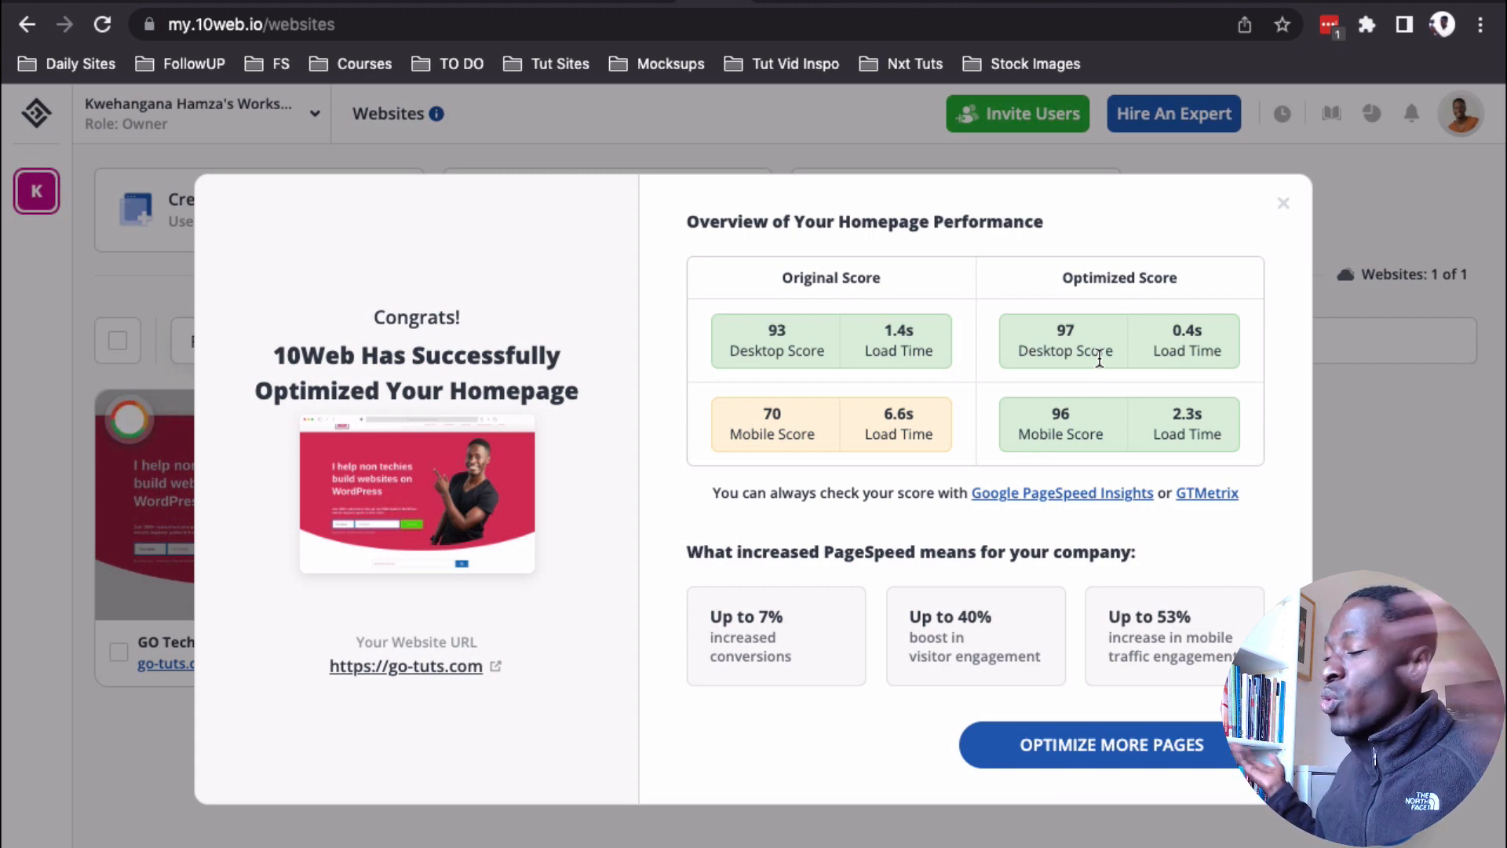
mouse_move(964, 200)
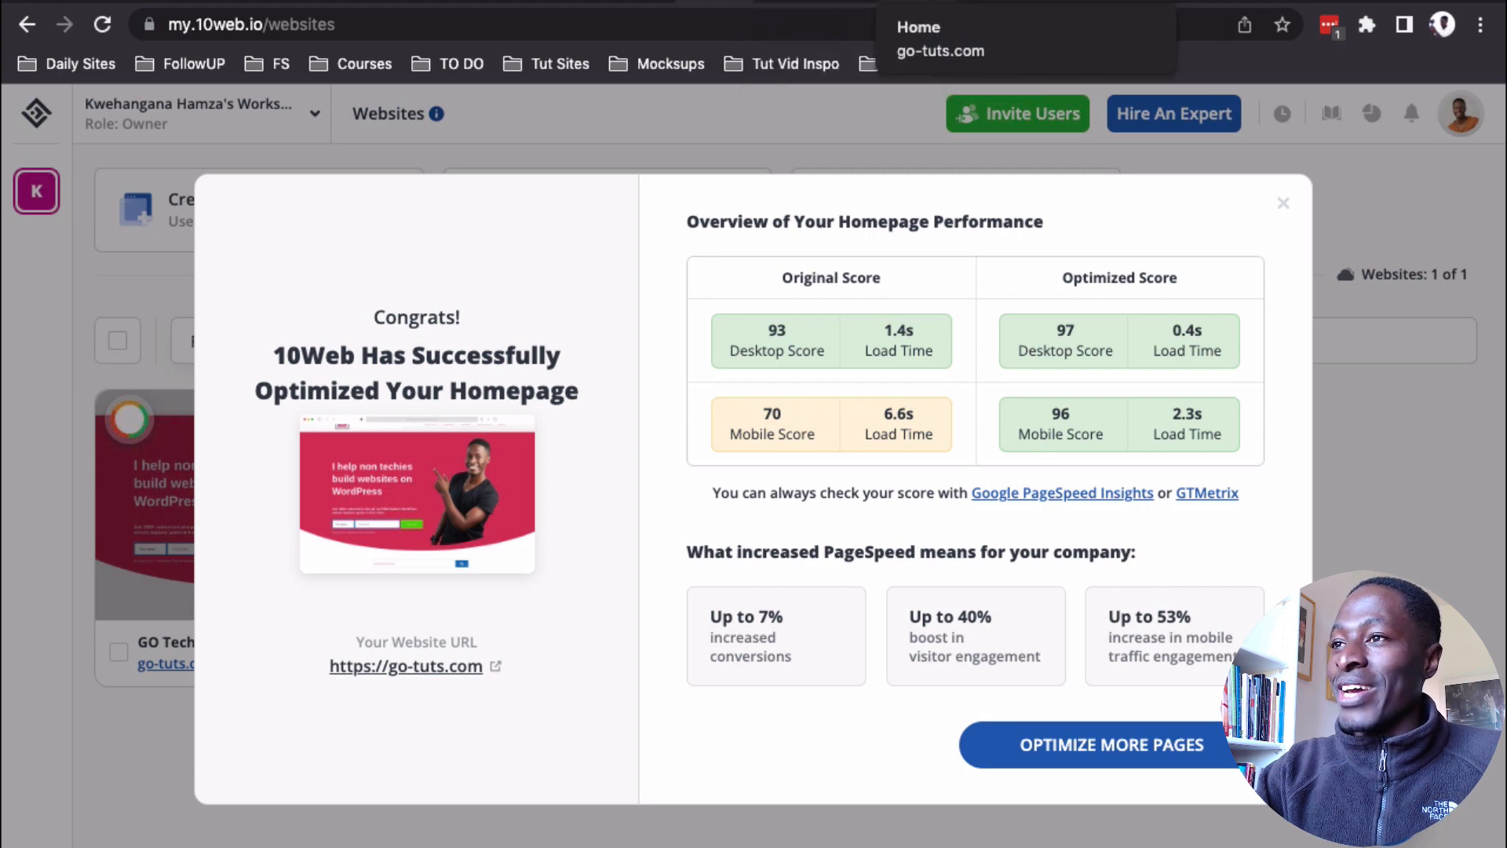
- View the go-tuts.com PageSpeed report on desktop (98), then the mobile results scoring 97
left_click(1061, 491)
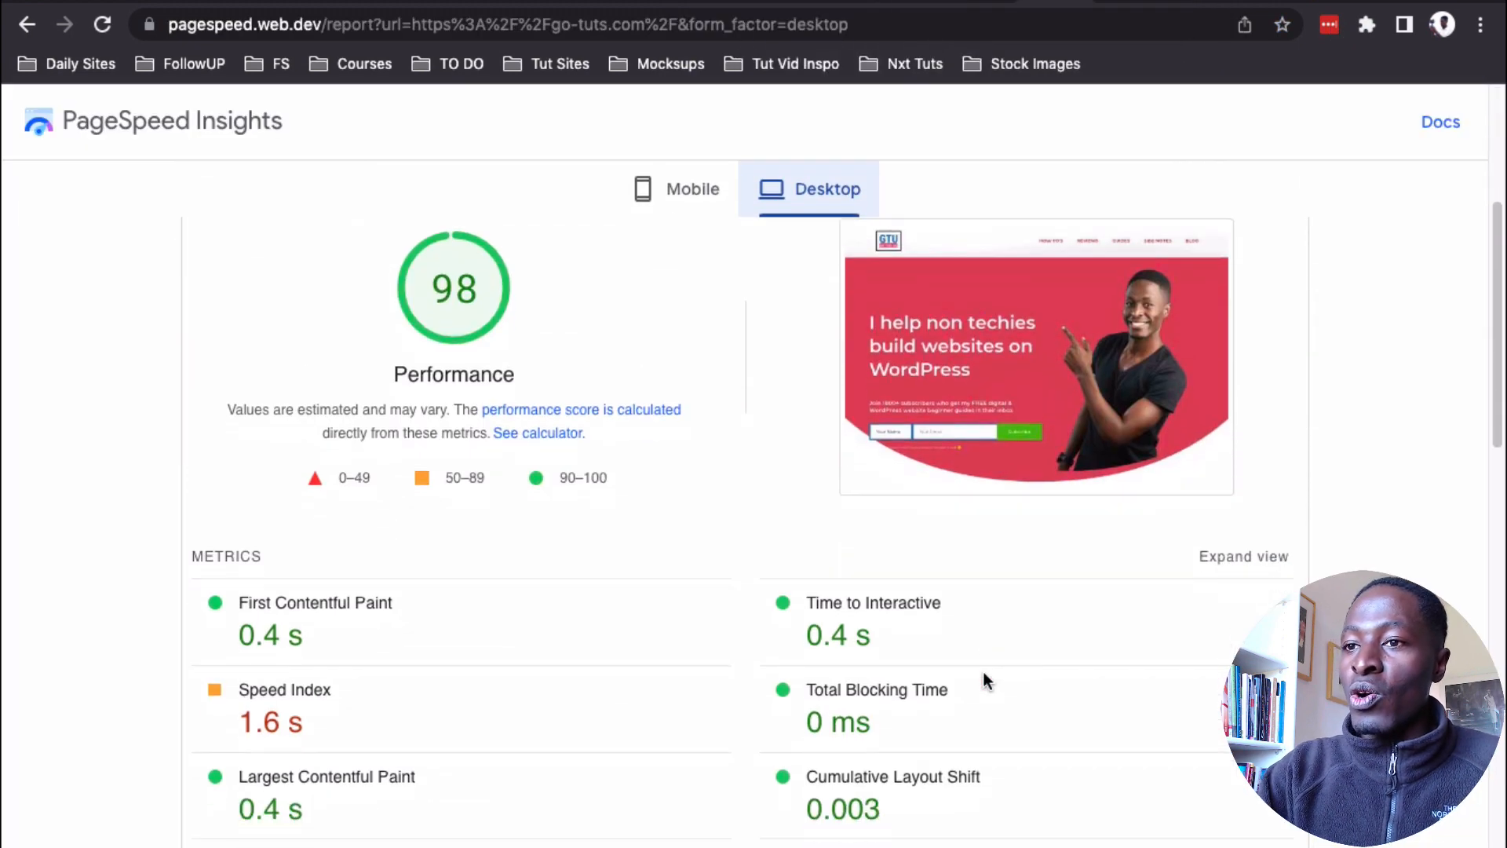
mouse_move(428, 683)
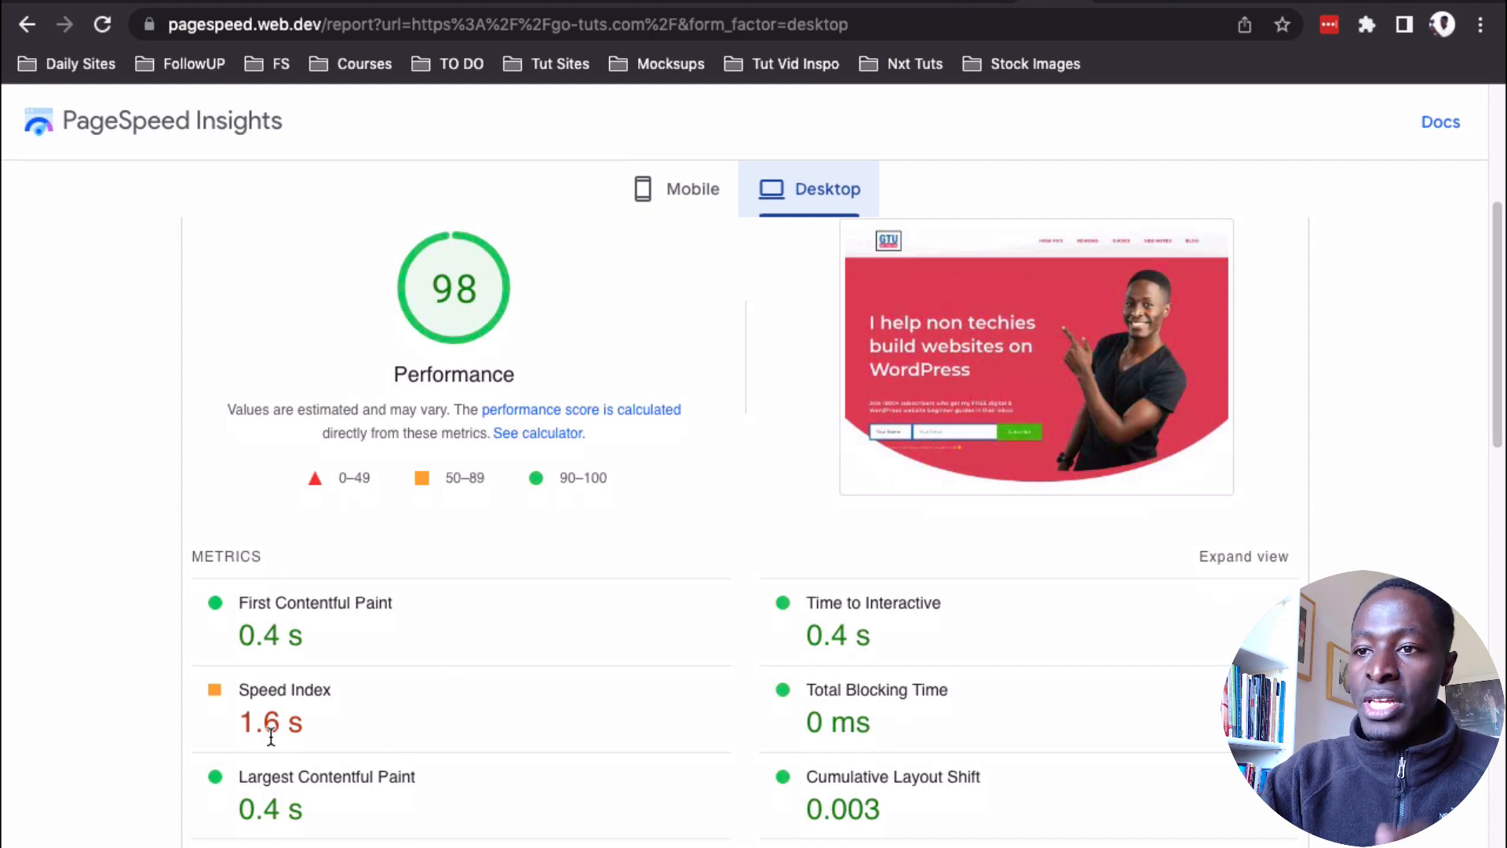
mouse_move(686, 203)
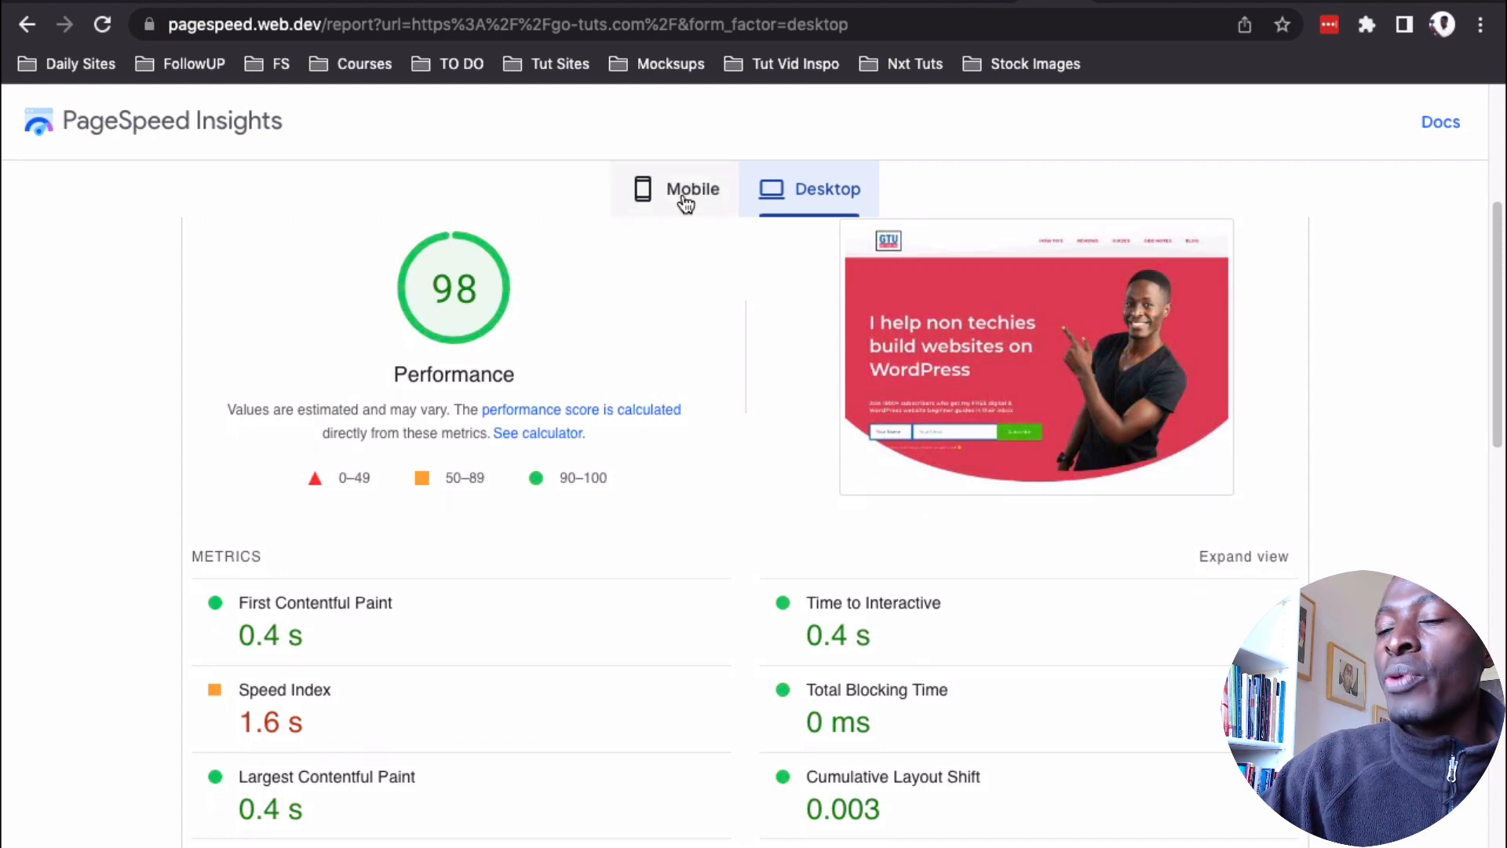
left_click(691, 188)
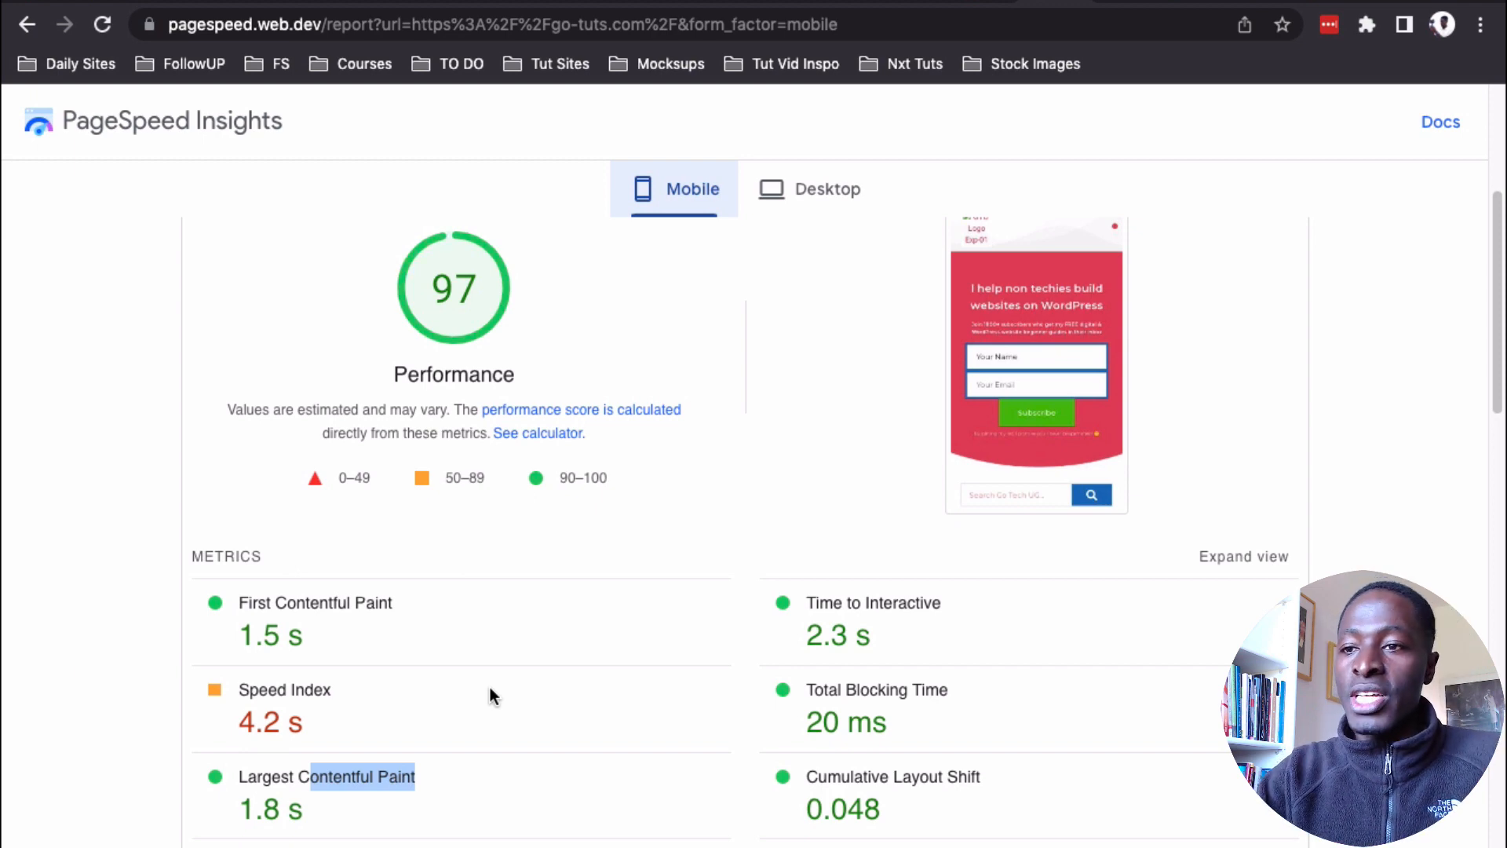
mouse_move(486, 697)
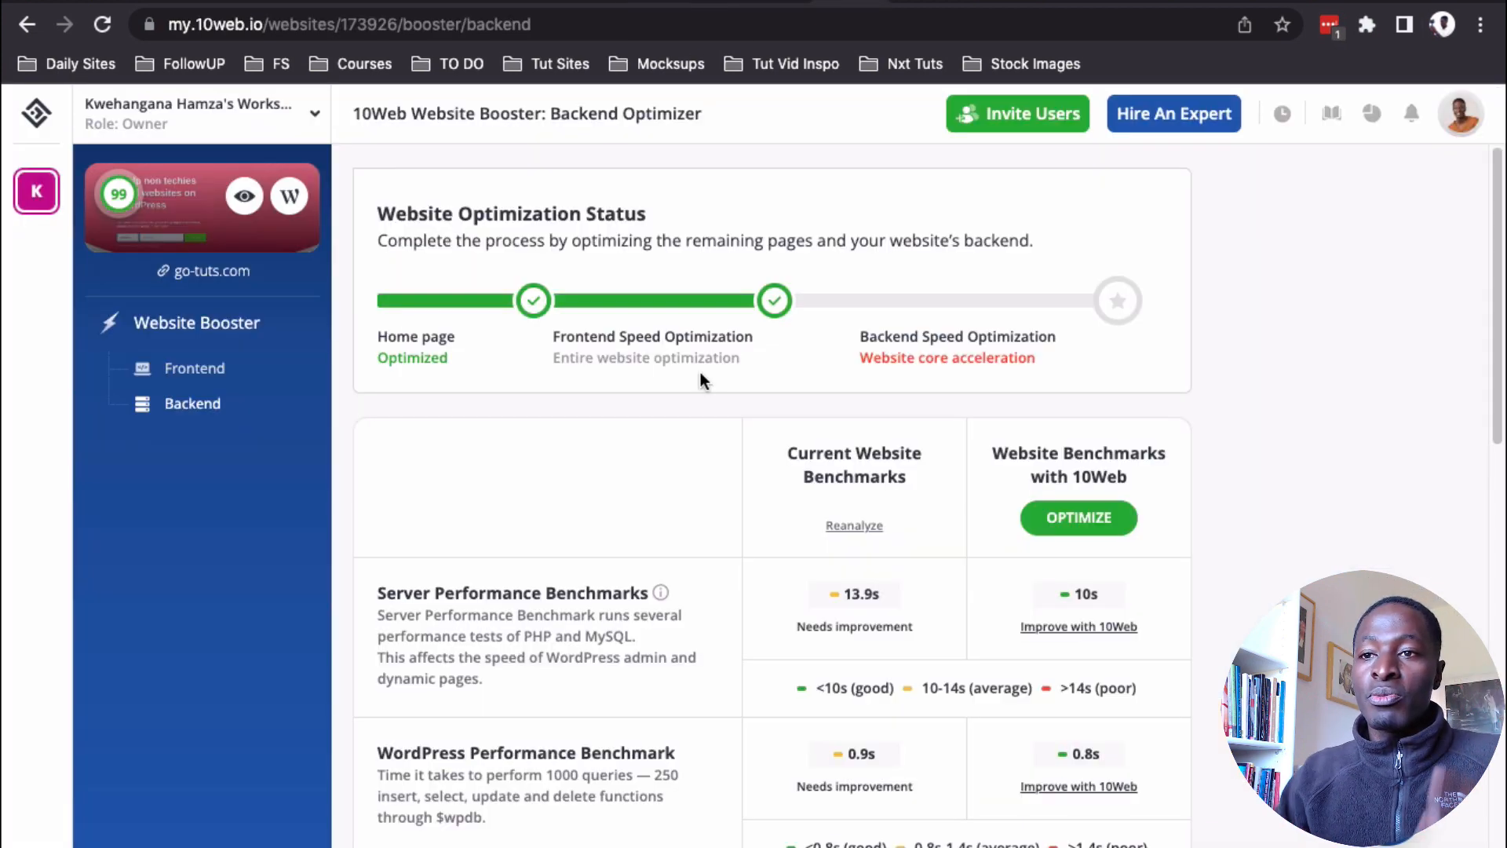
left_click(195, 367)
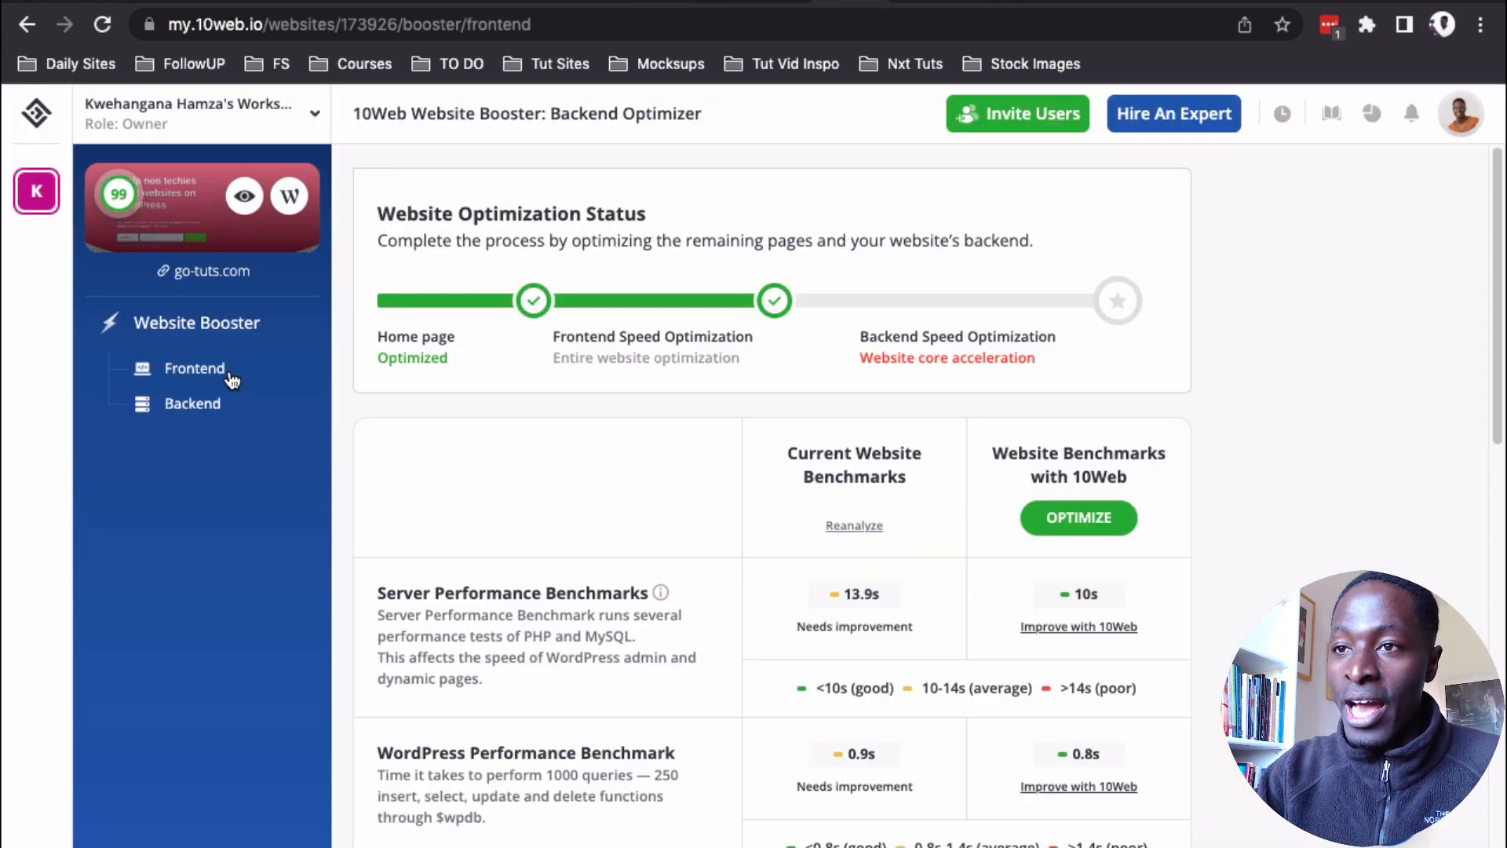
left_click(194, 368)
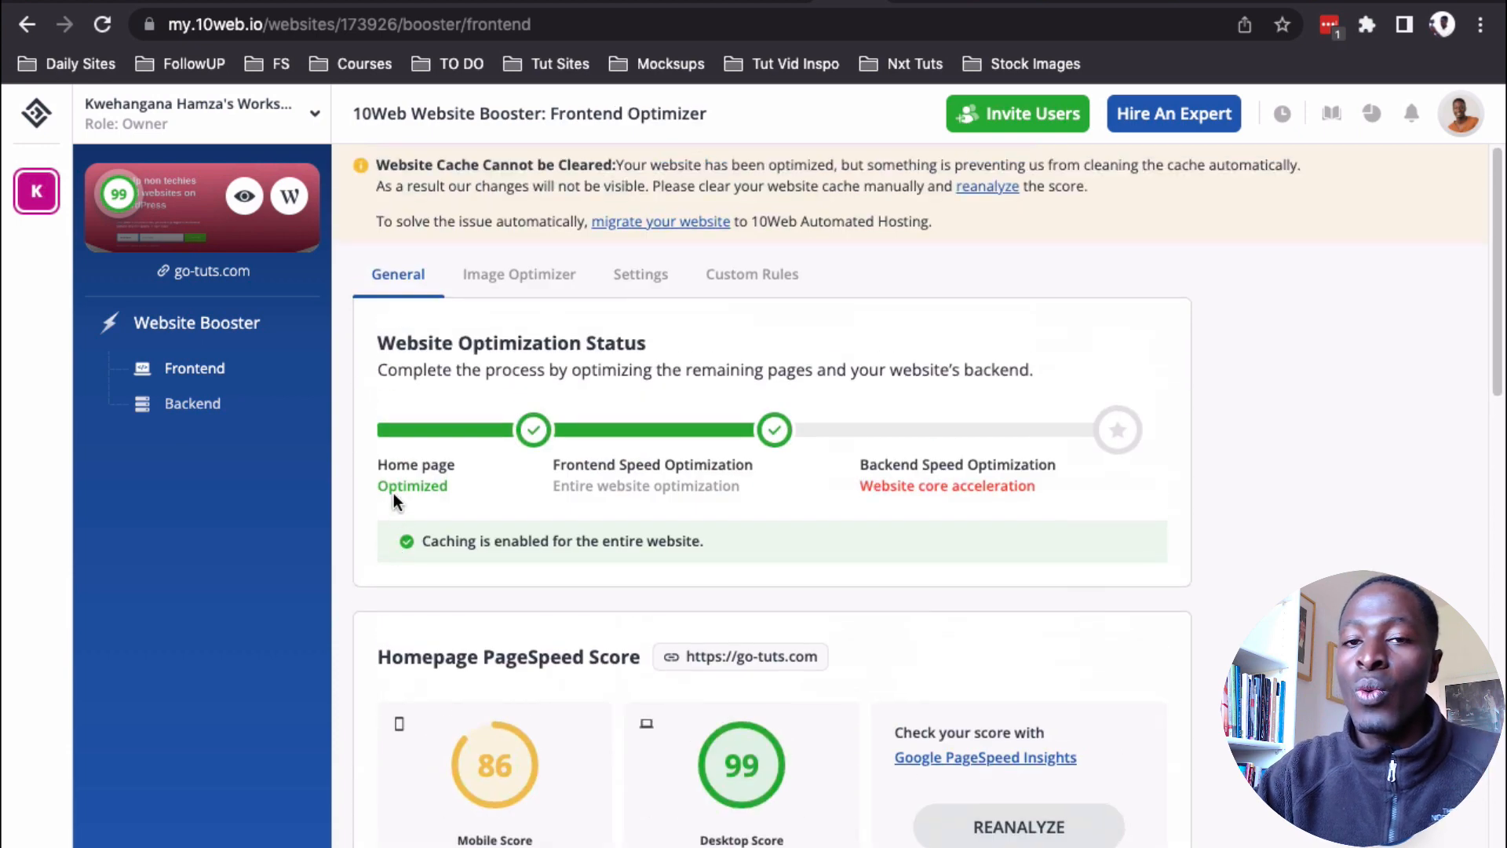
mouse_move(392, 495)
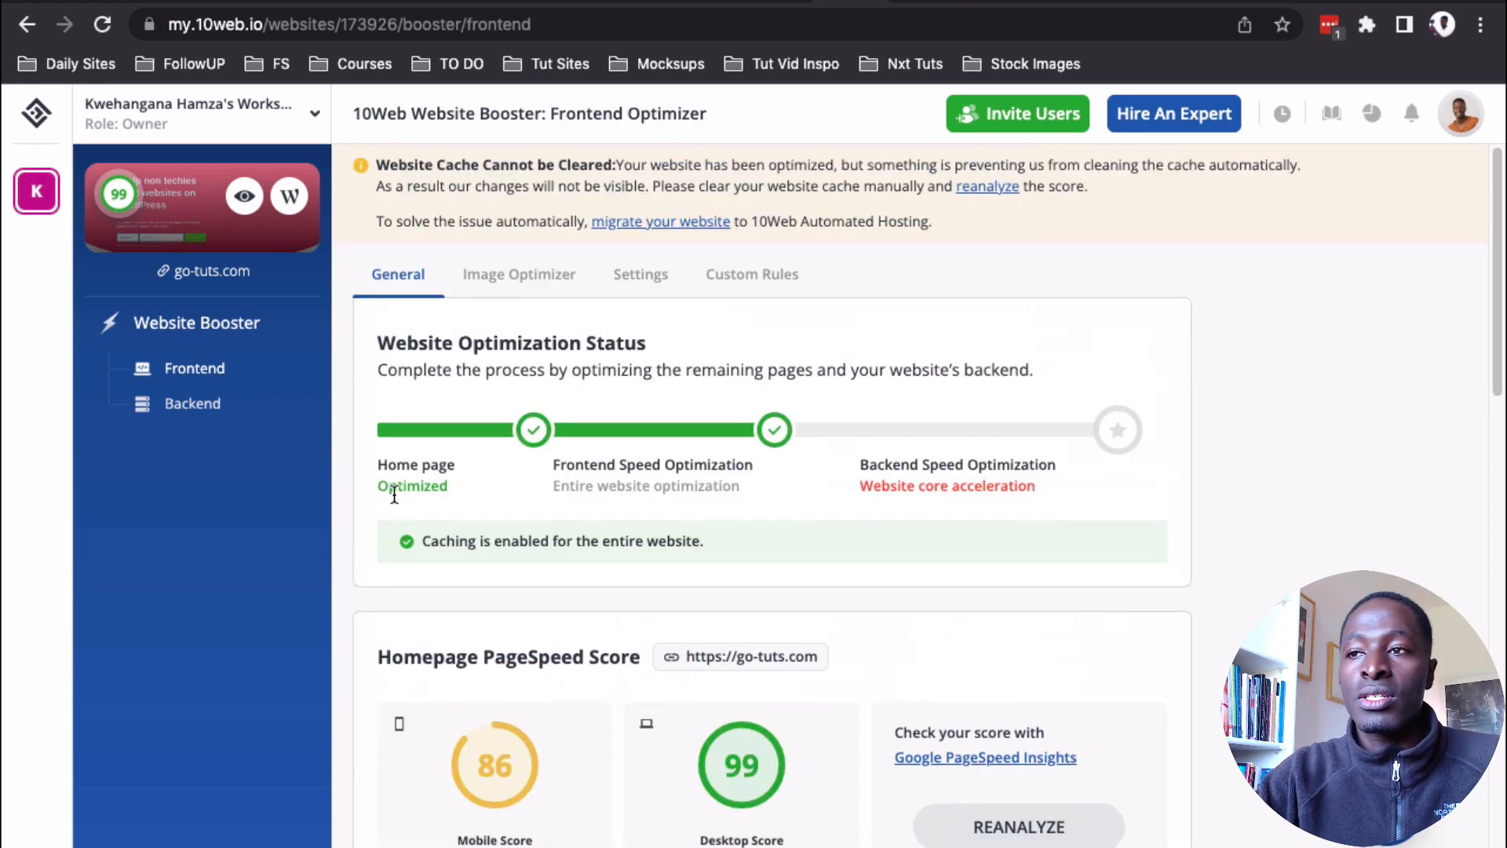
mouse_move(519, 280)
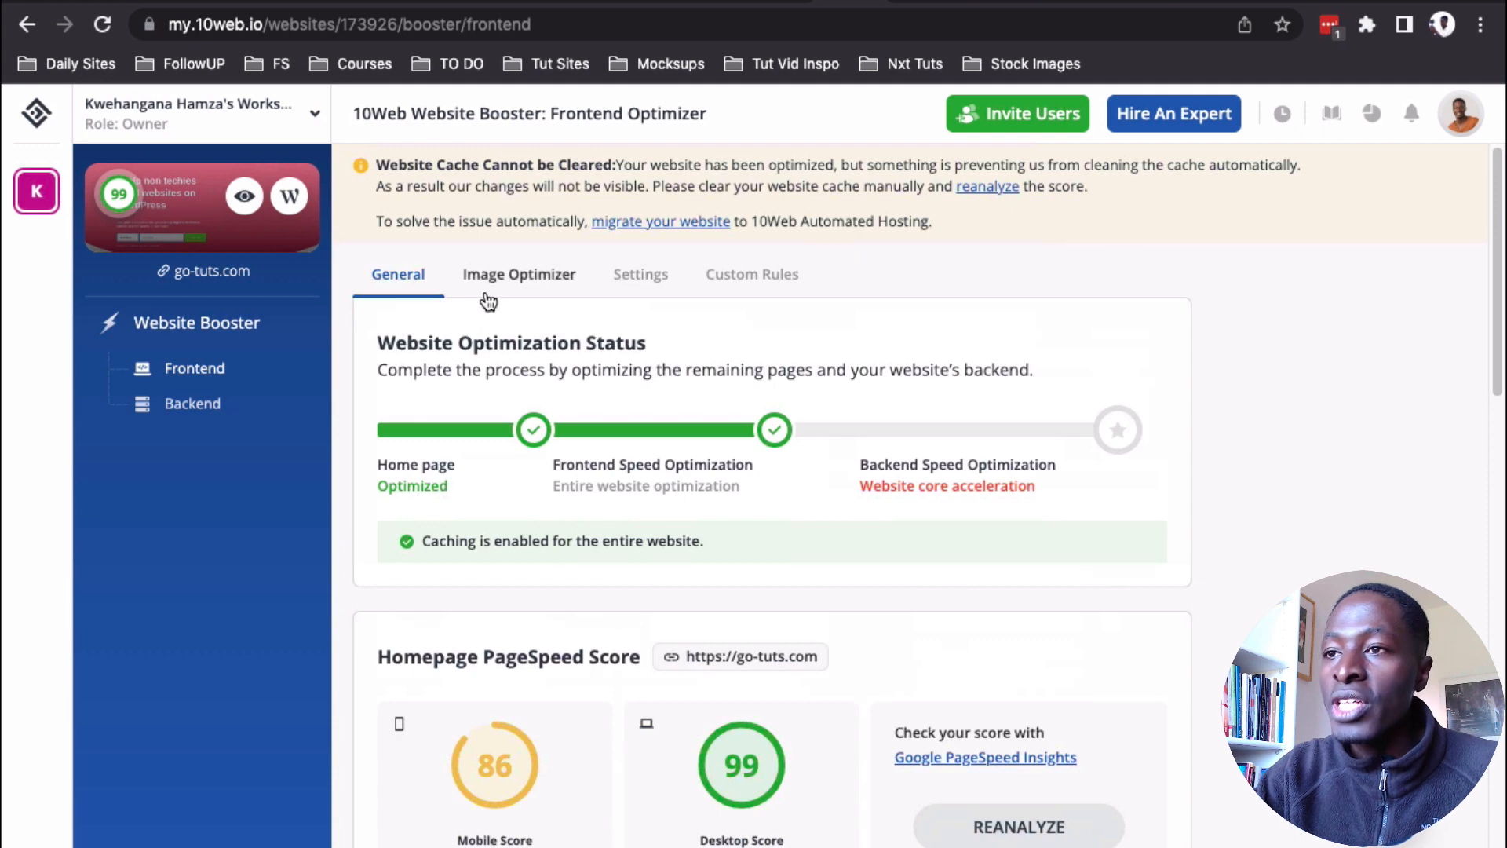
left_click(641, 273)
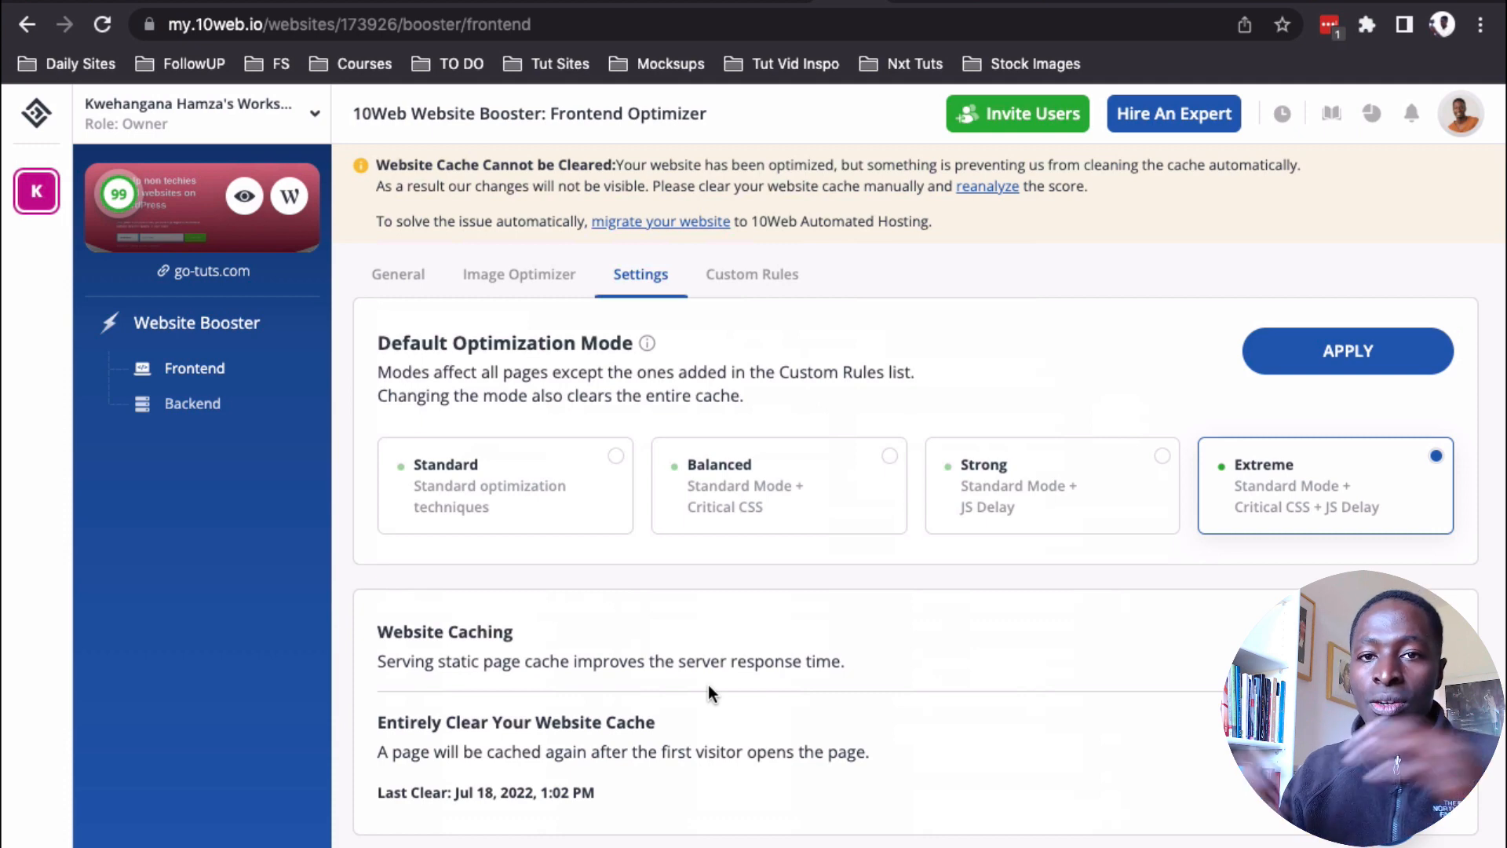
mouse_move(283, 468)
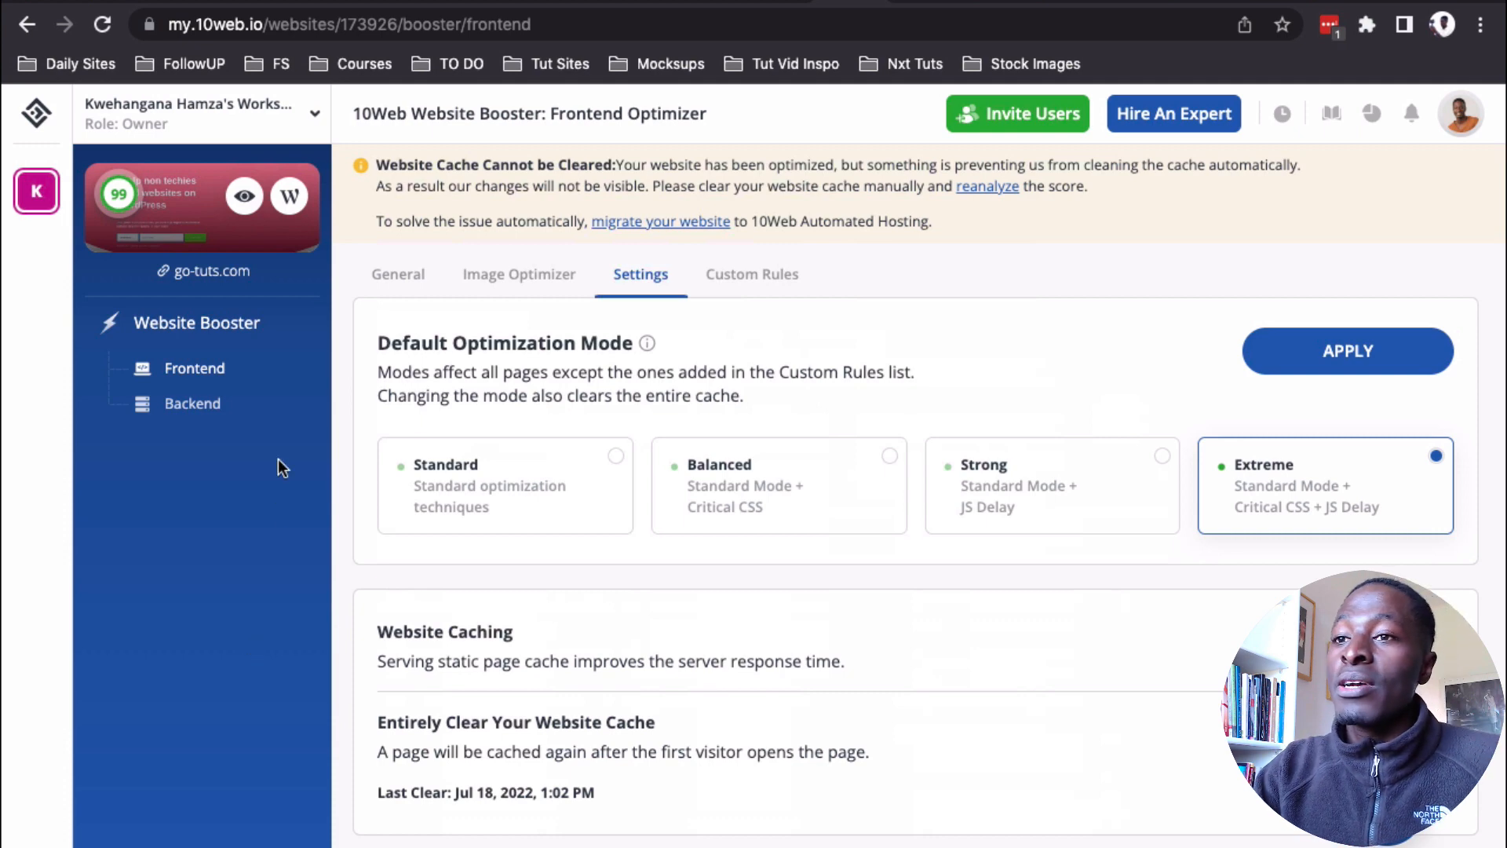
left_click(192, 404)
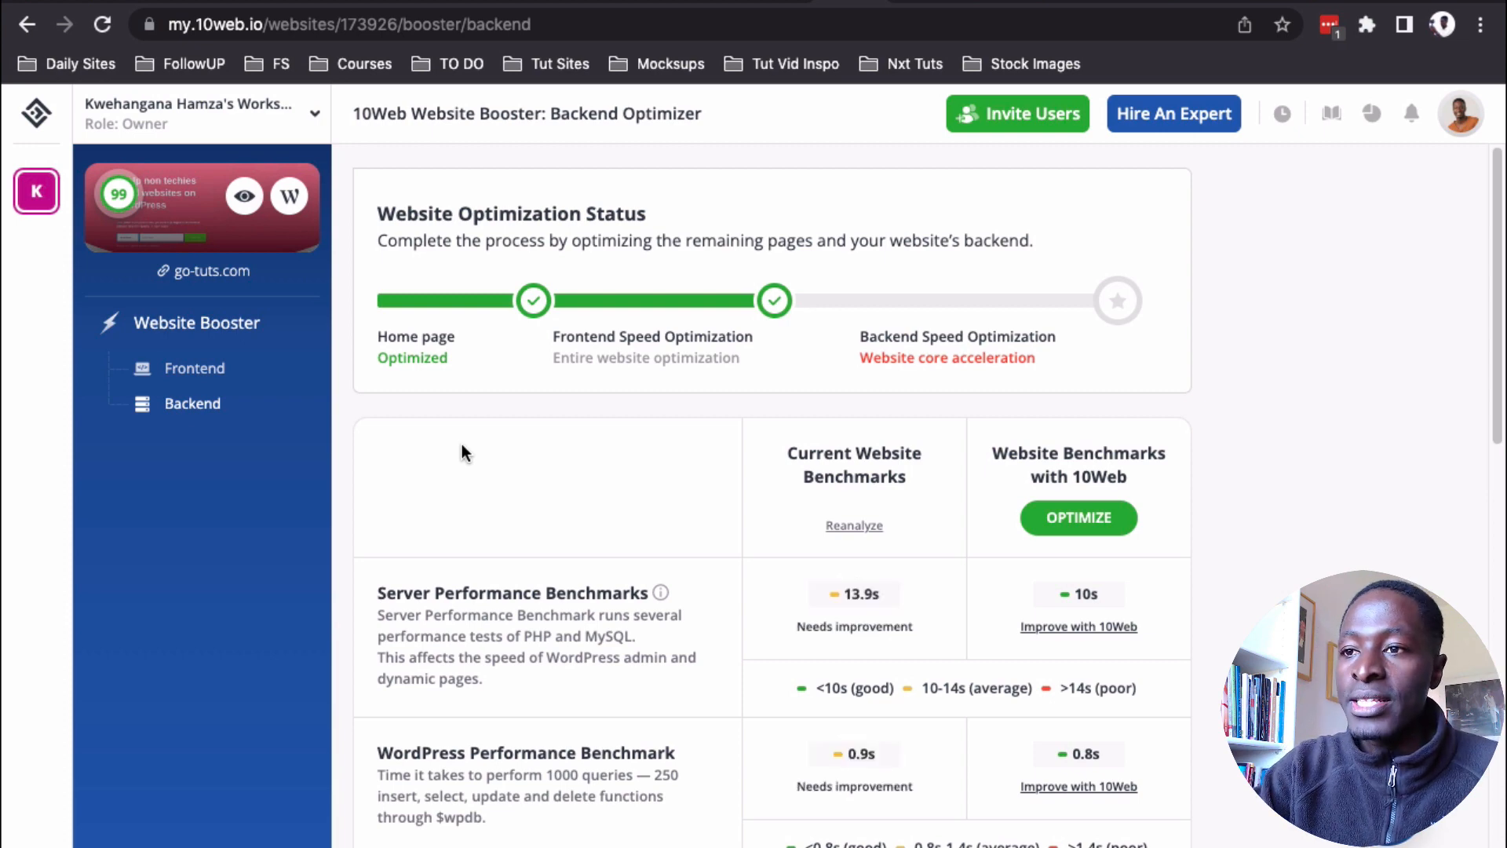
scroll("down", 3)
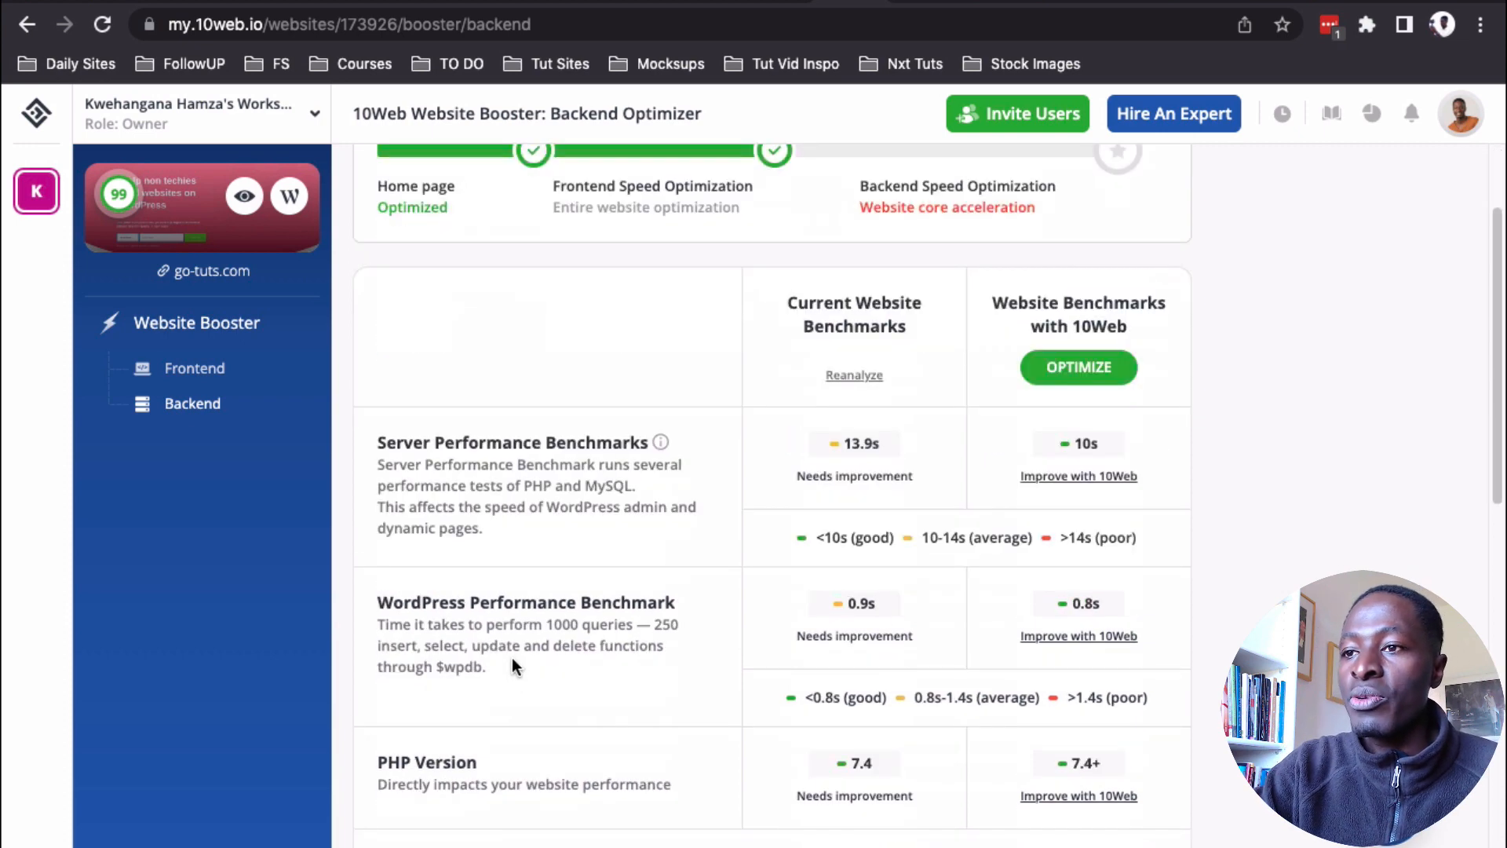
scroll("down", 3)
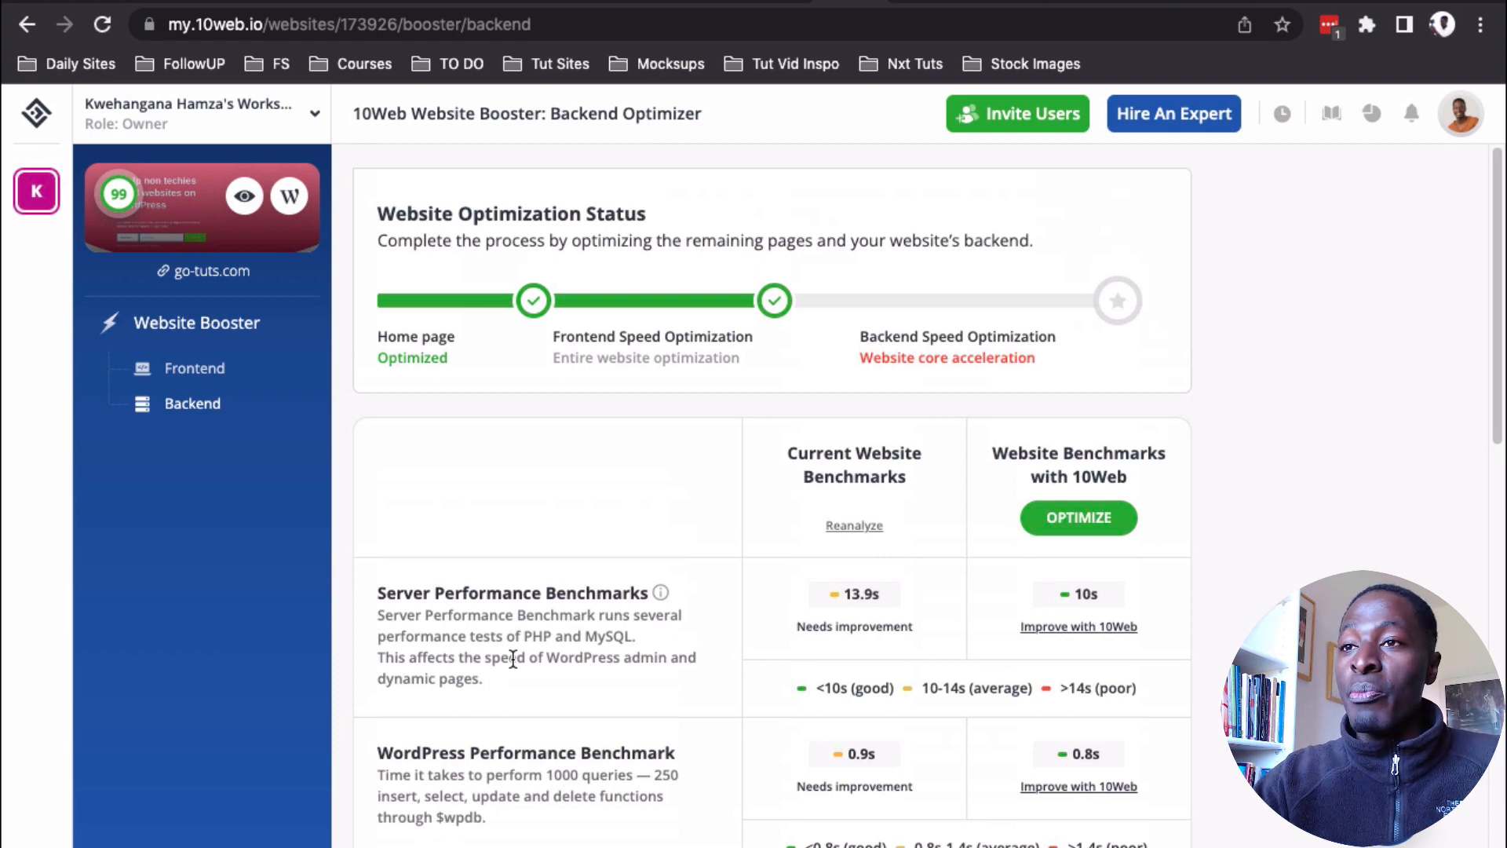
mouse_move(408, 74)
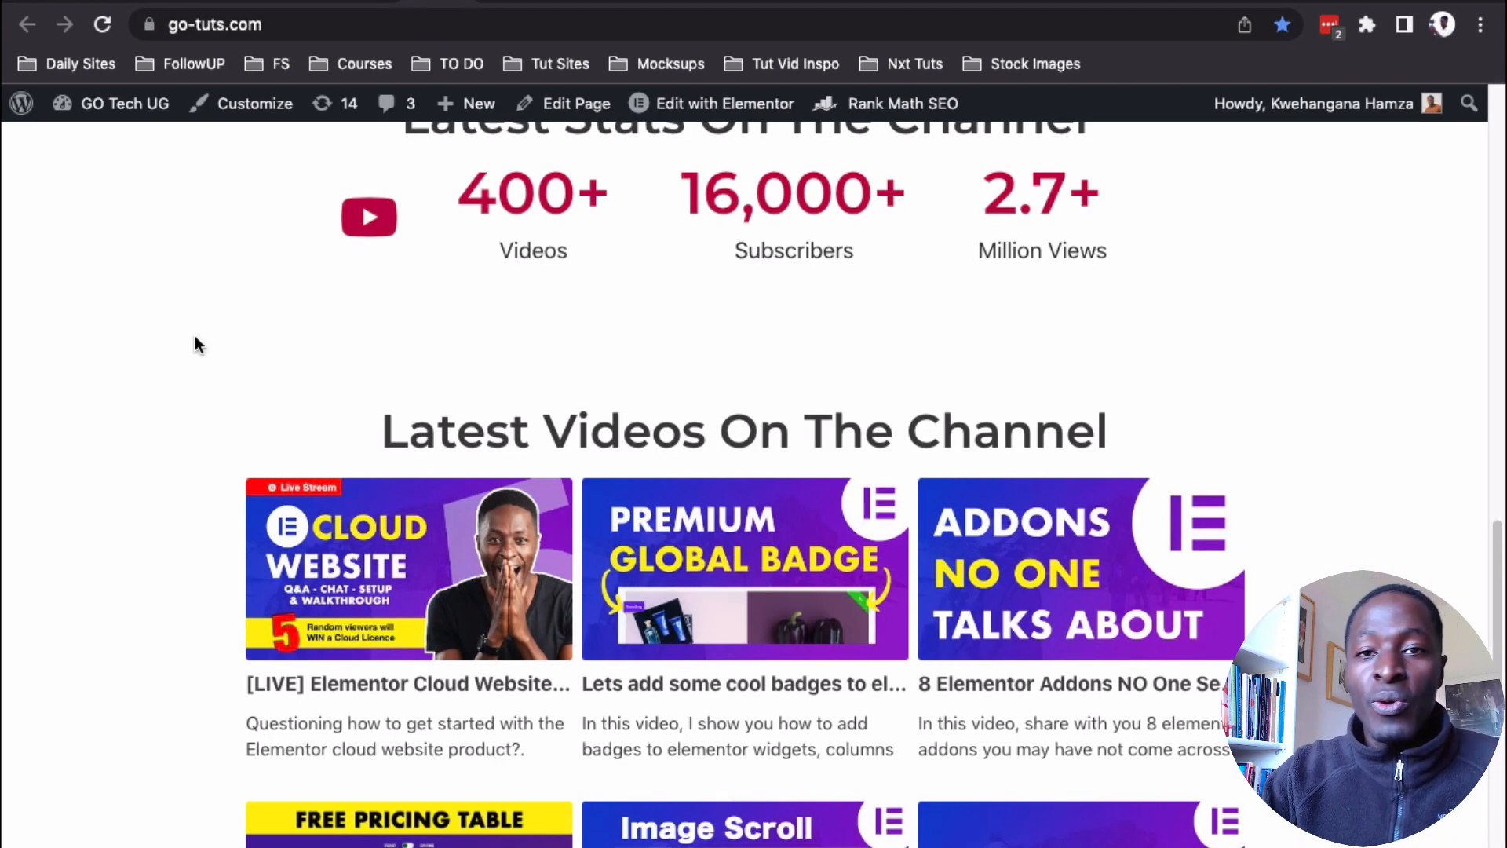
mouse_move(970, 217)
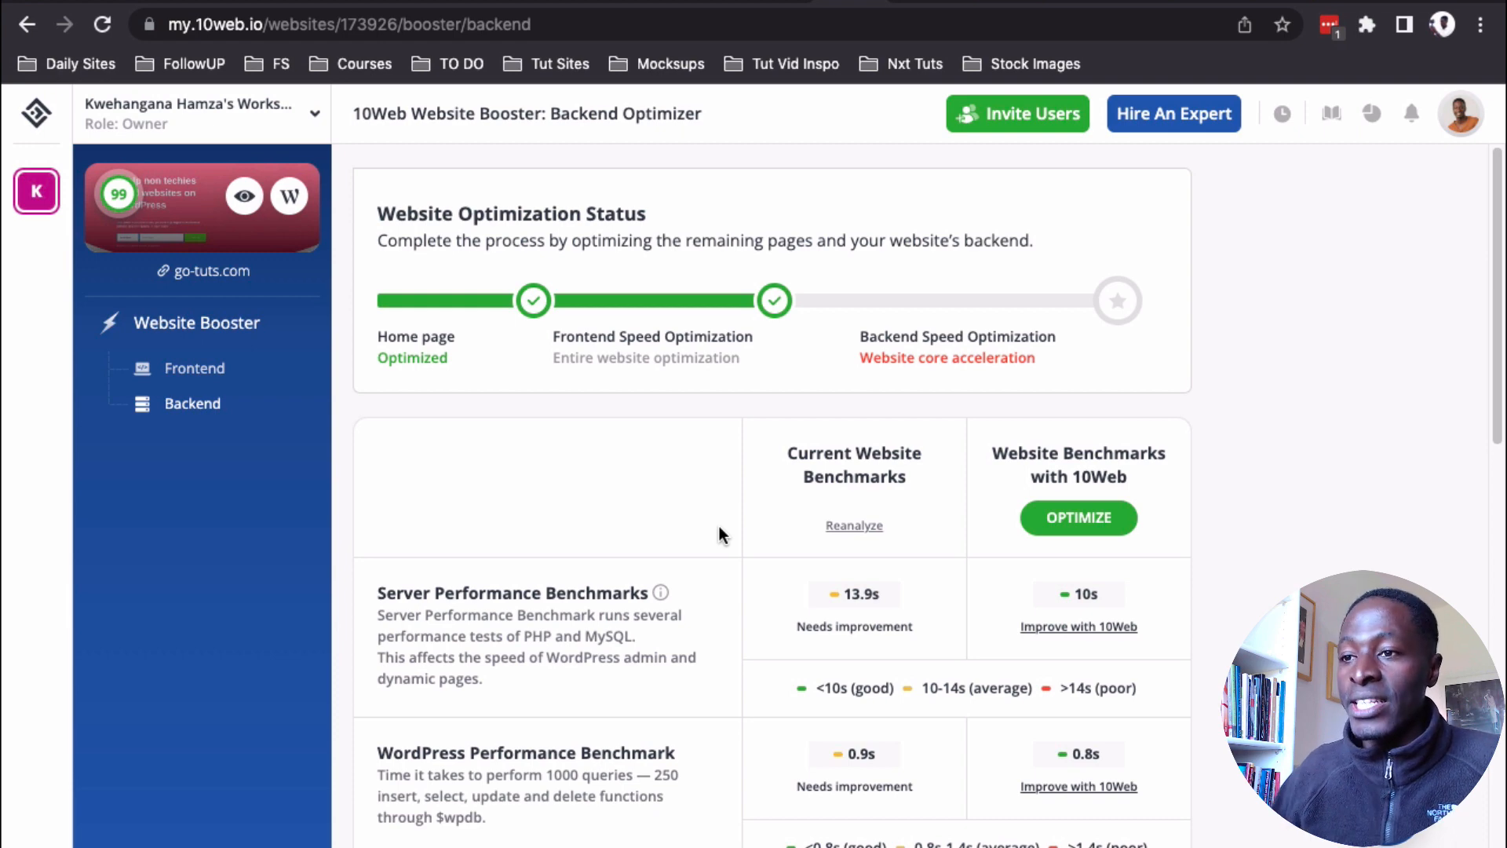
mouse_move(716, 685)
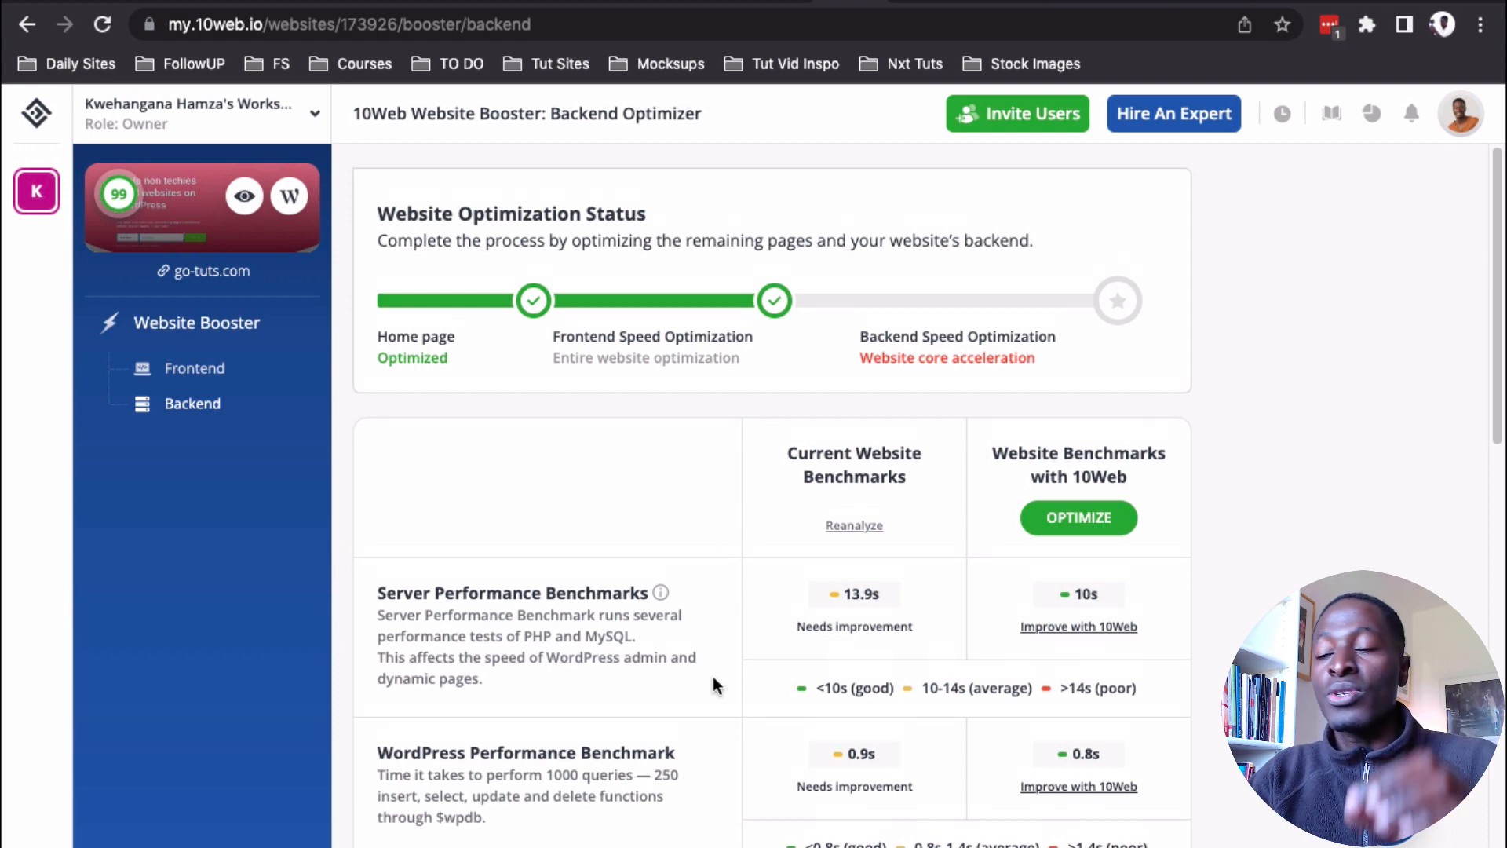
scroll("down", 3)
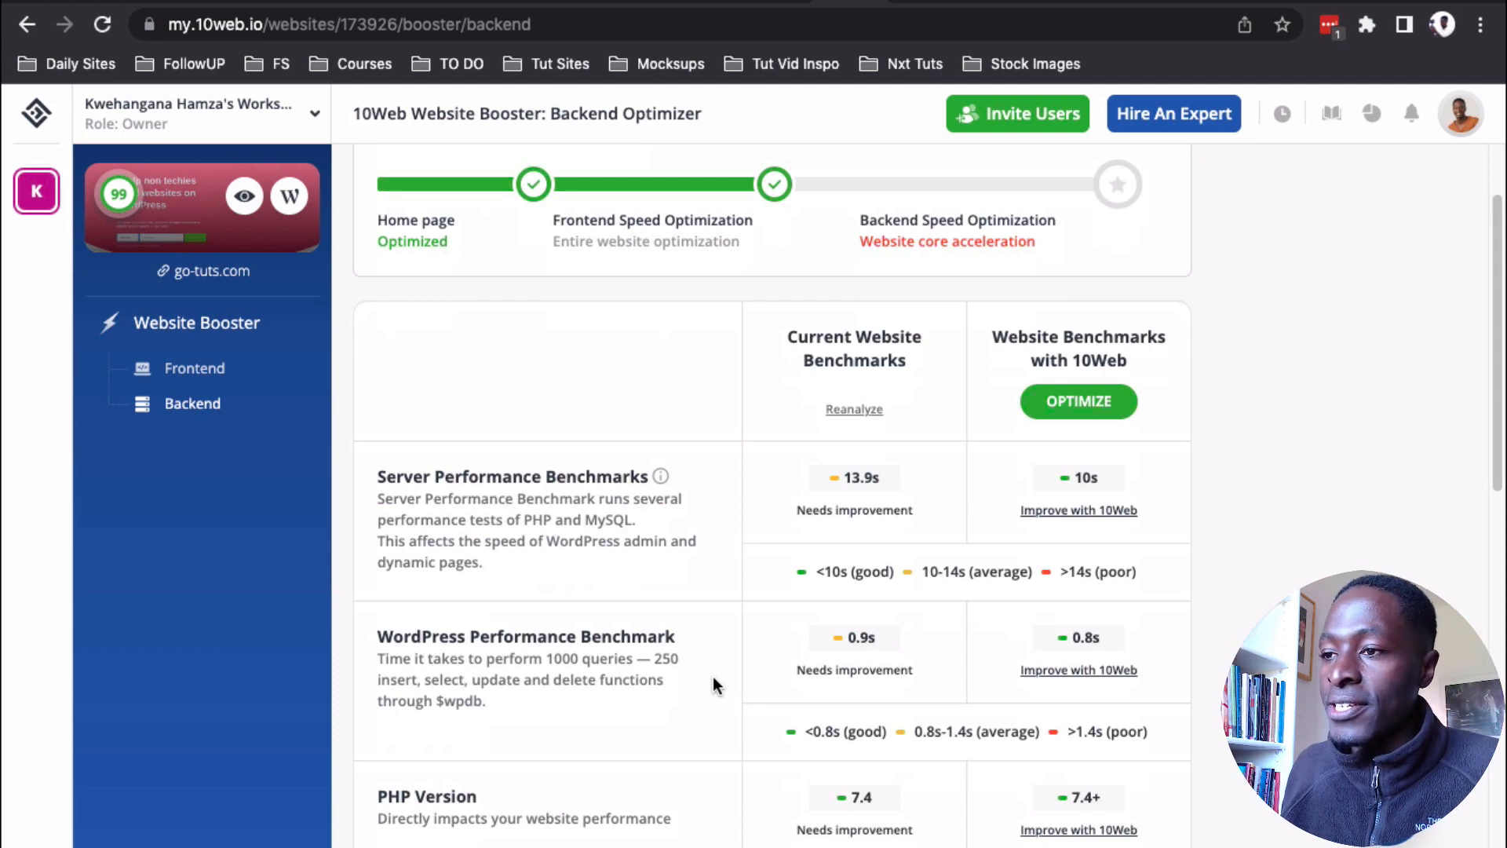
scroll("down", 3)
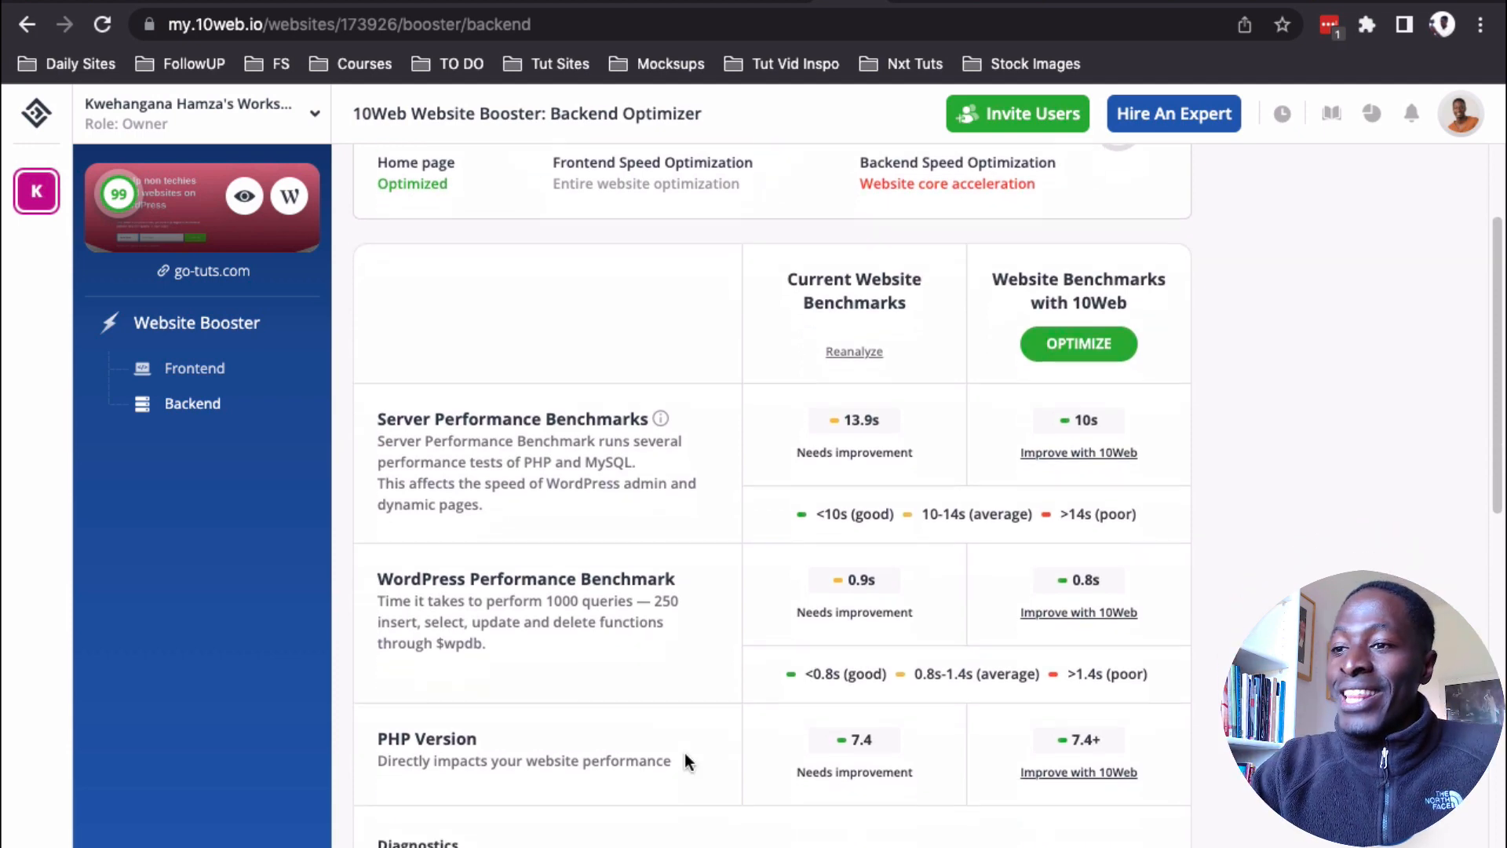
scroll("down", 3)
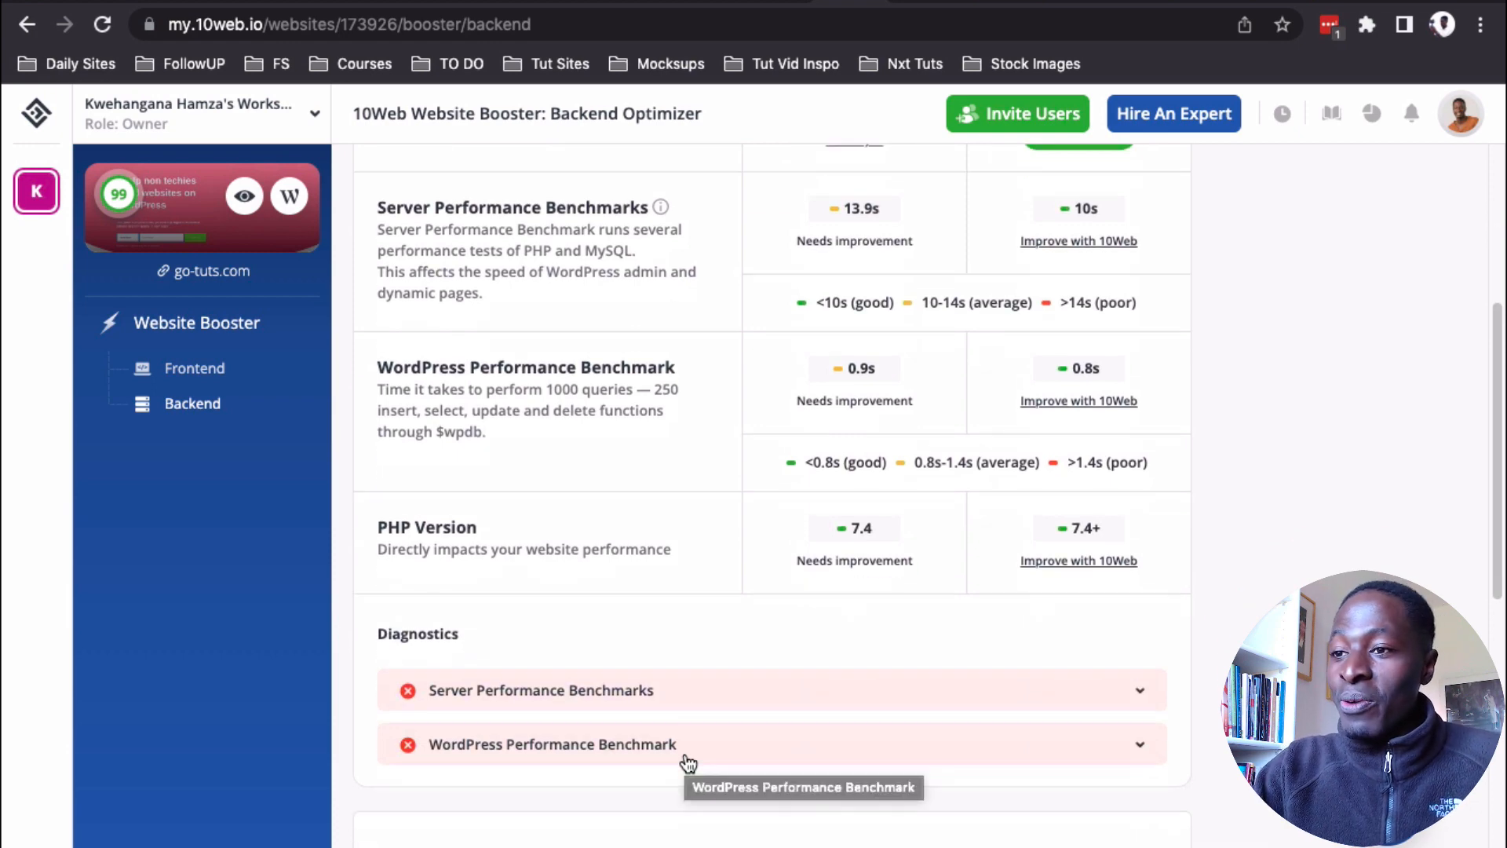
scroll("up", 3)
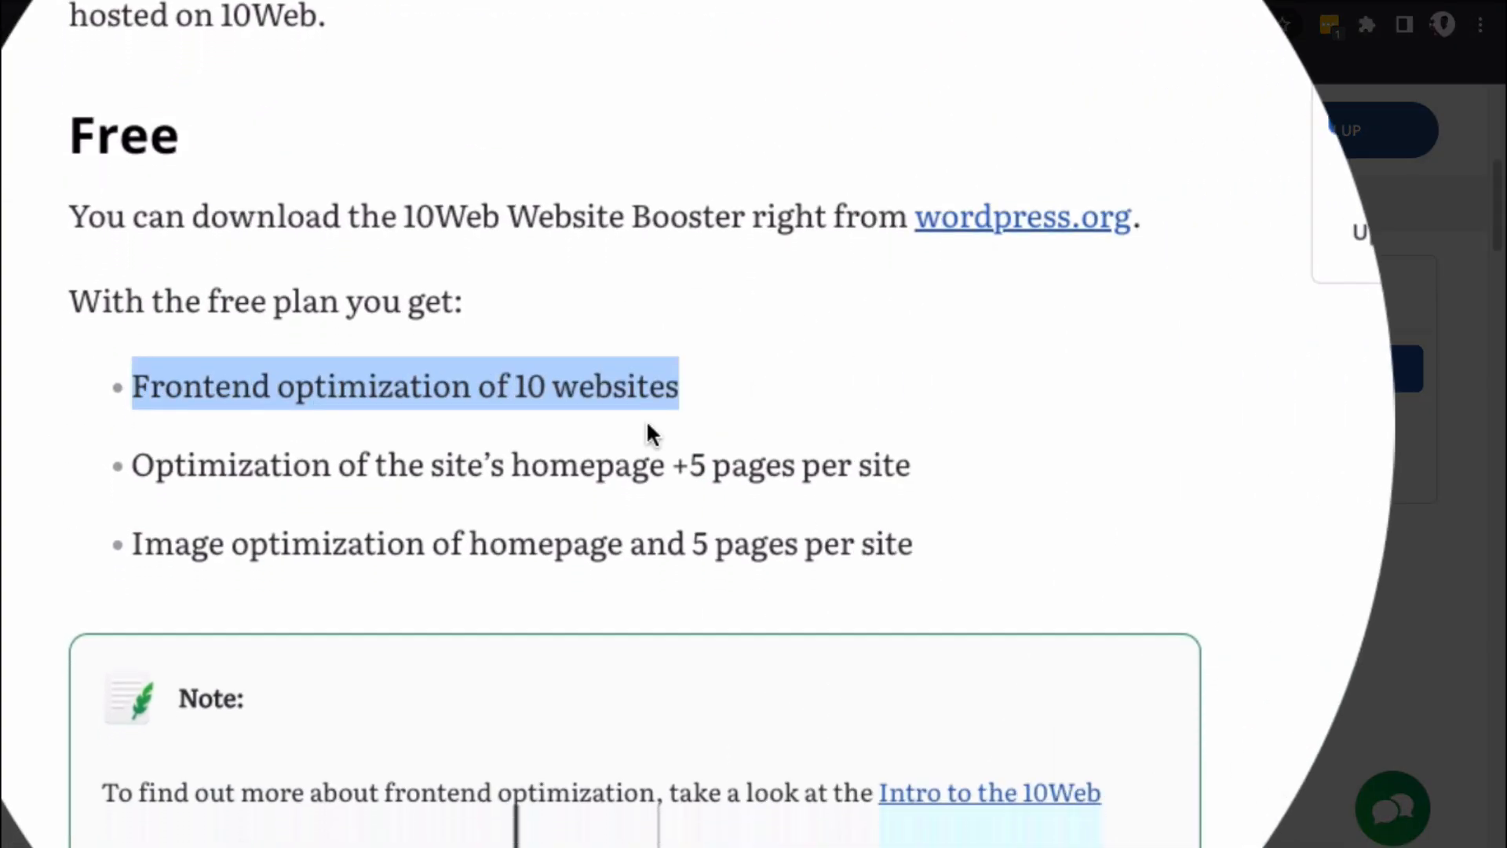
- Scroll through the Backend Optimizer page for go-tuts.com and return to the top
scroll("down", 3)
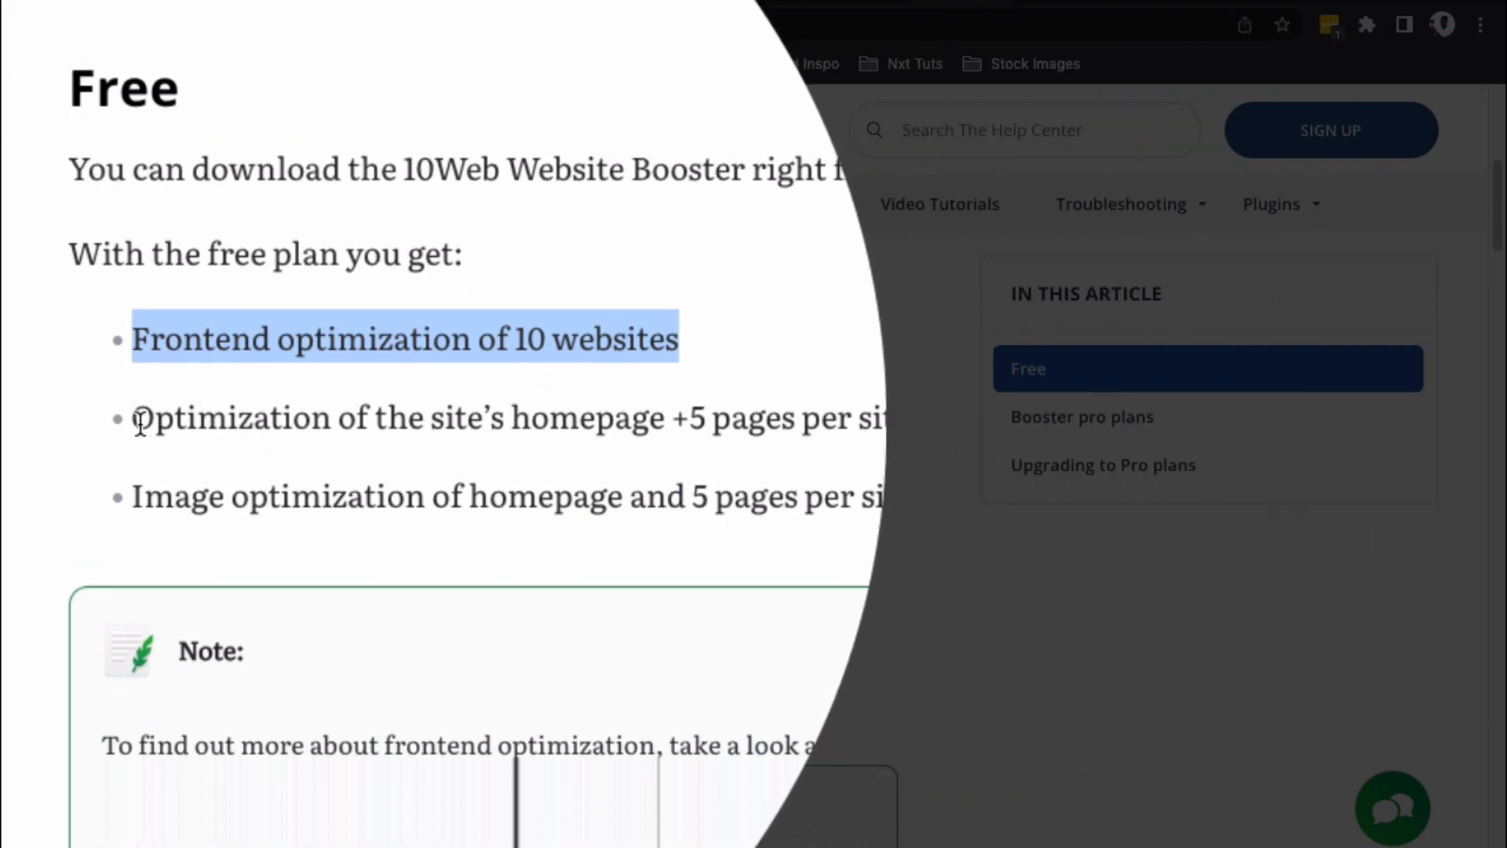
scroll("up", 3)
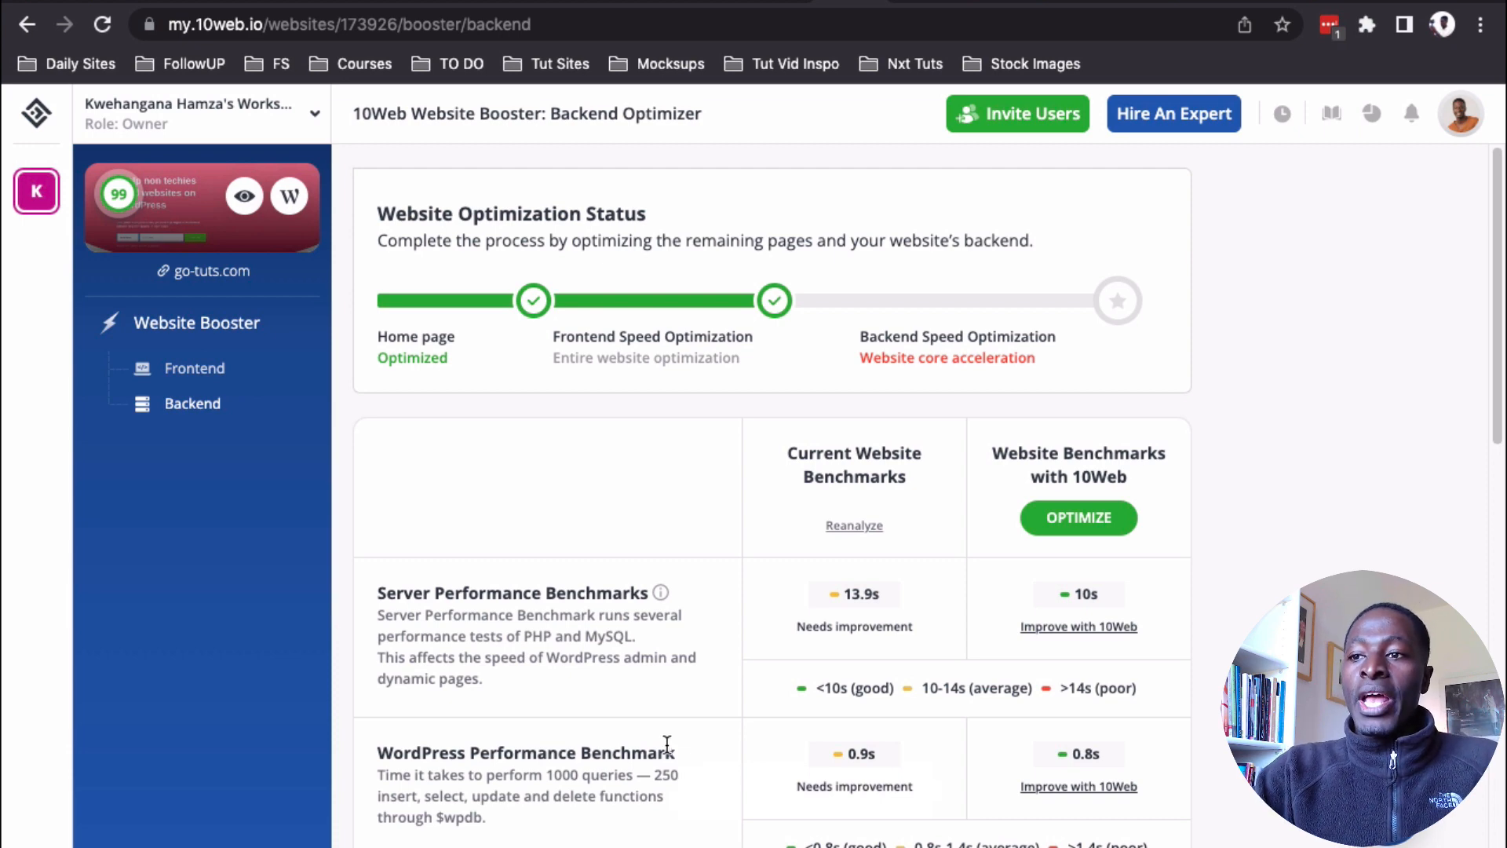
mouse_move(706, 752)
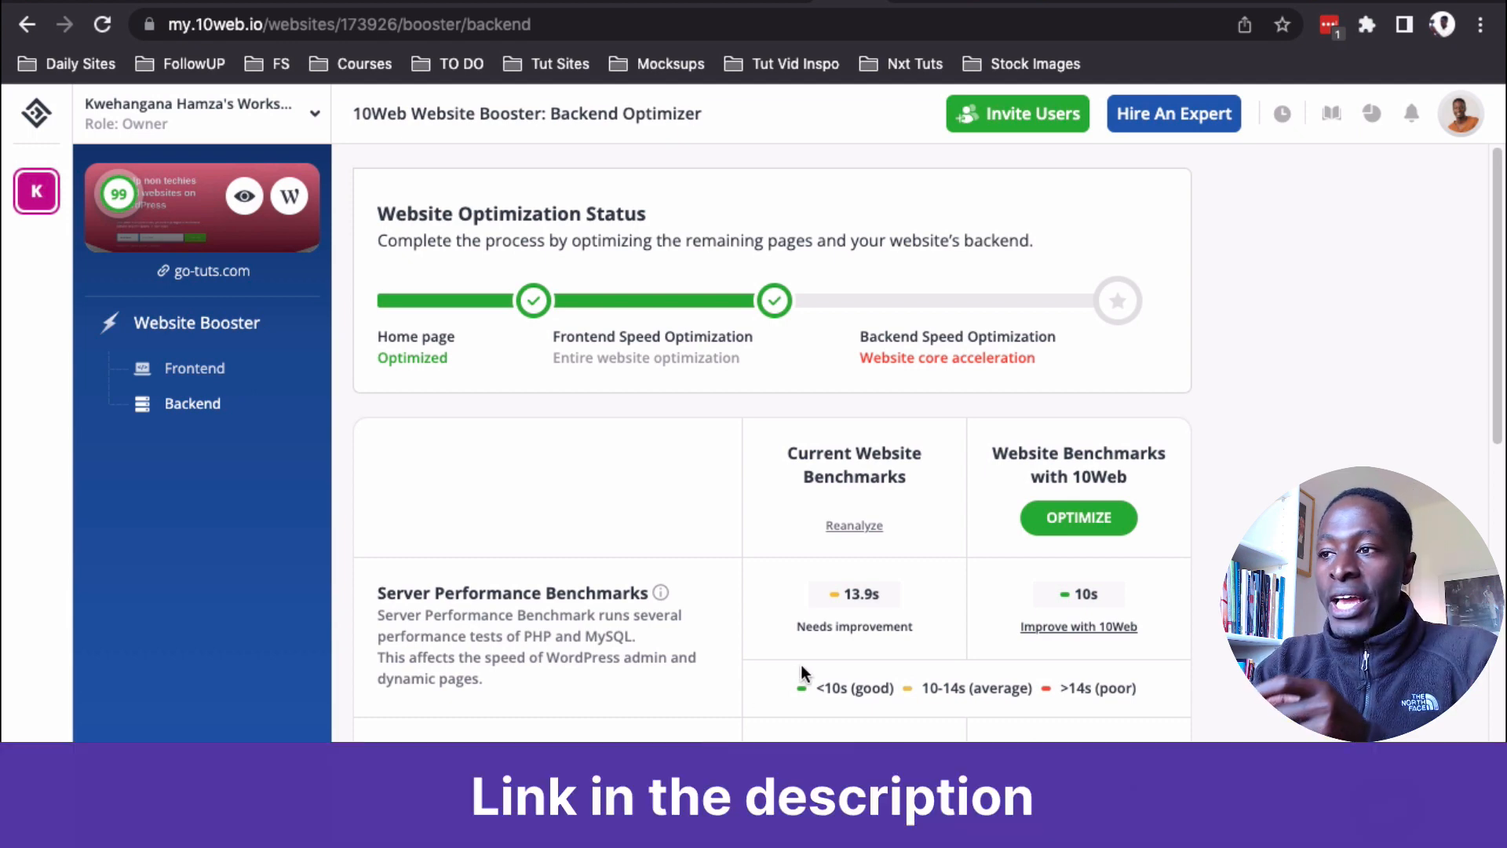
mouse_move(847, 716)
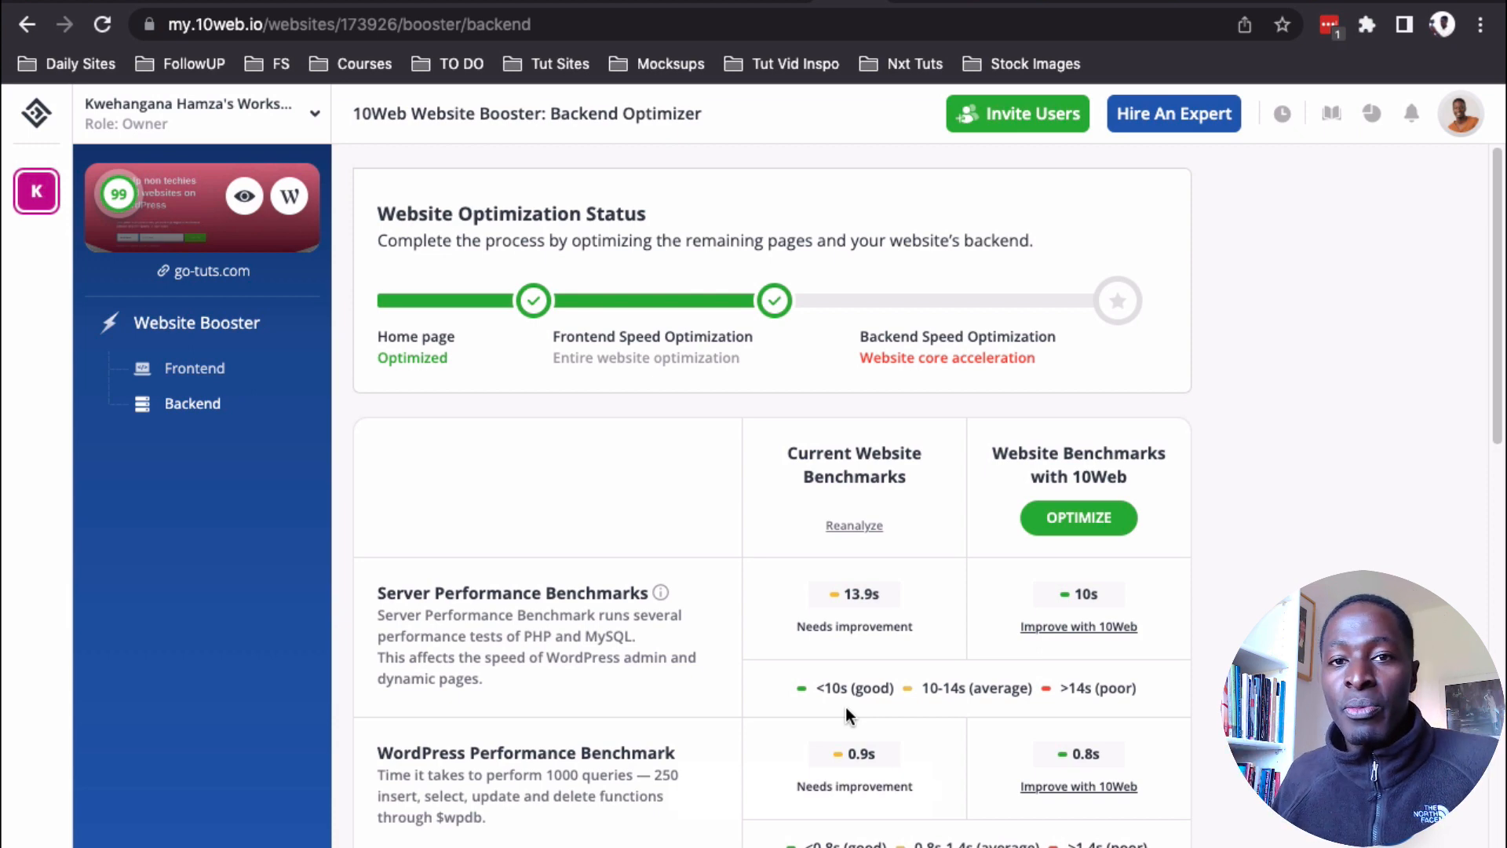
mouse_move(1190, 264)
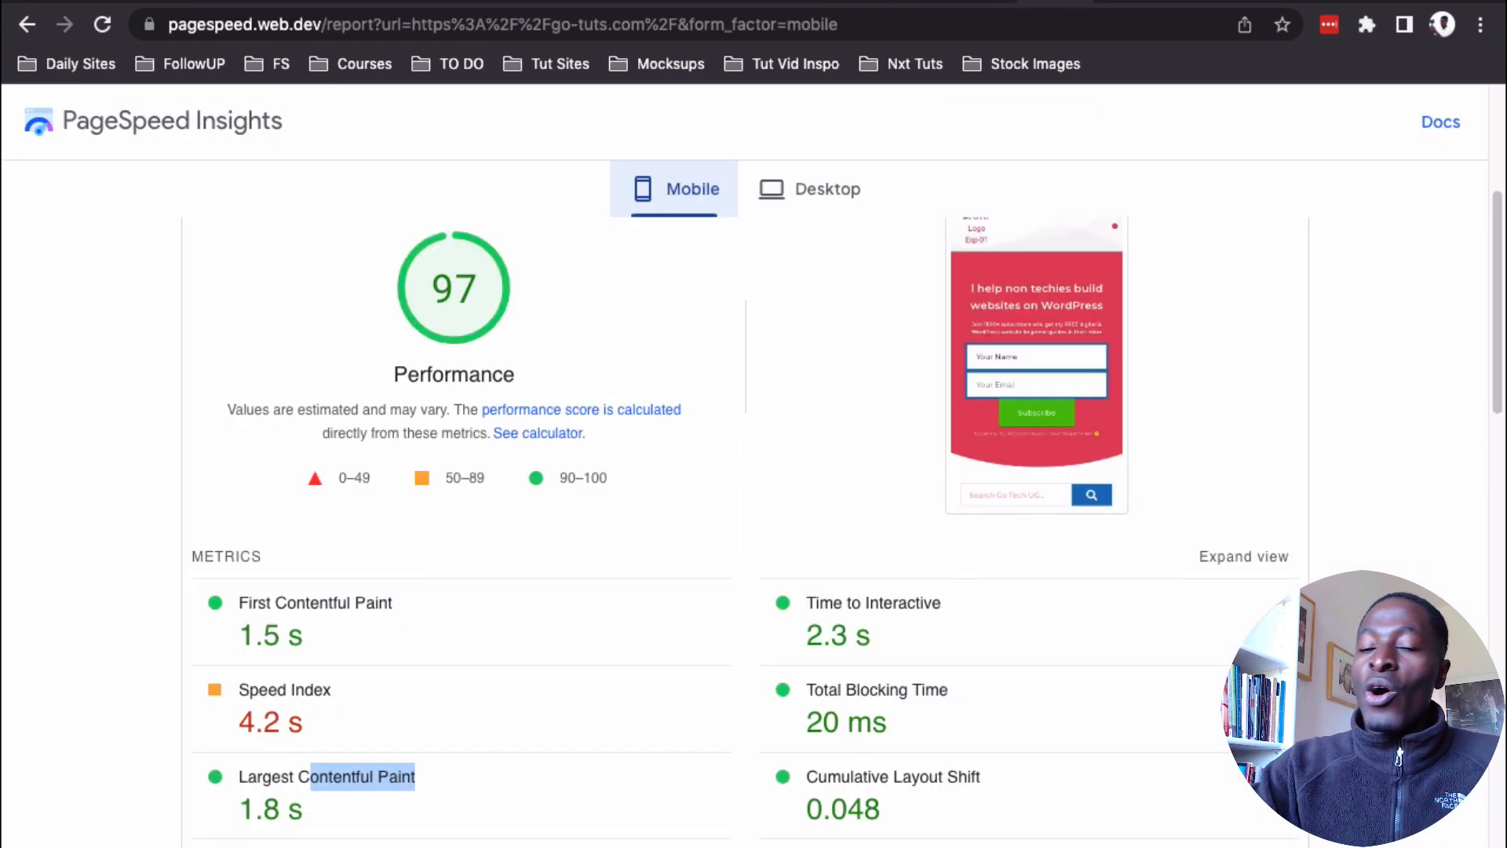
mouse_move(940, 556)
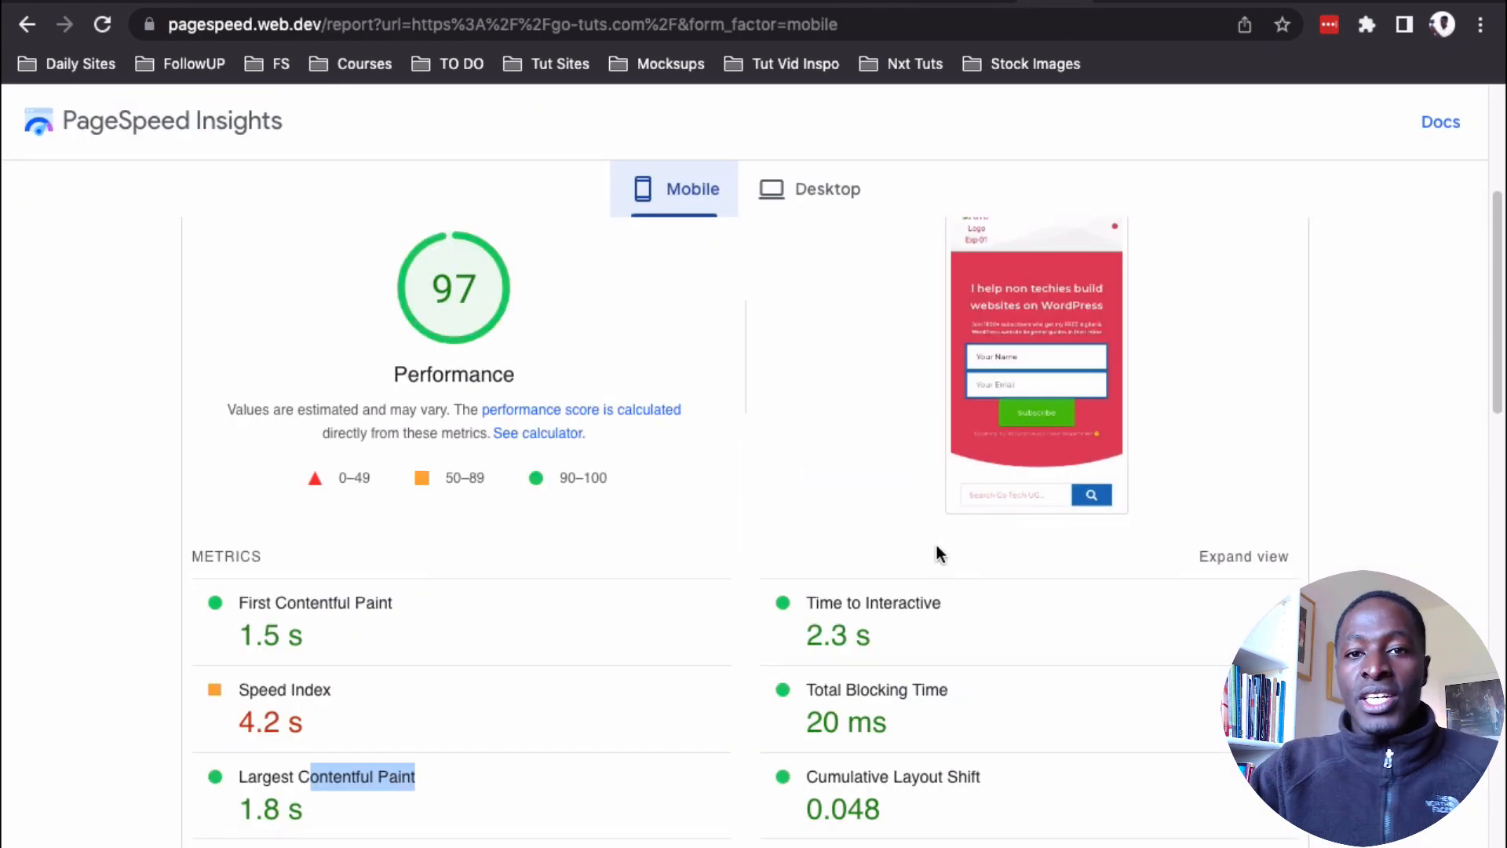
mouse_move(914, 592)
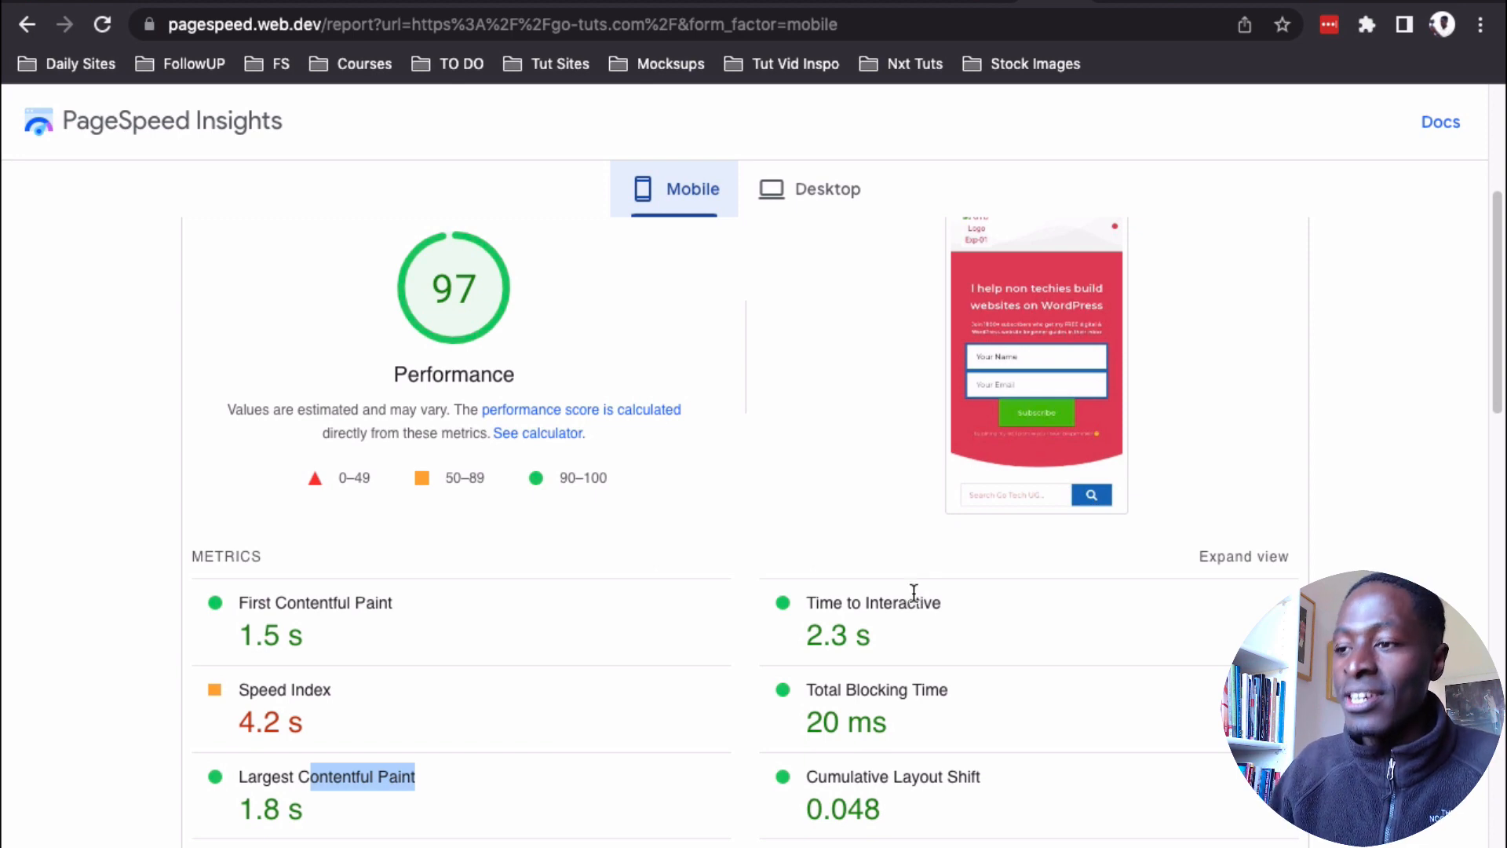